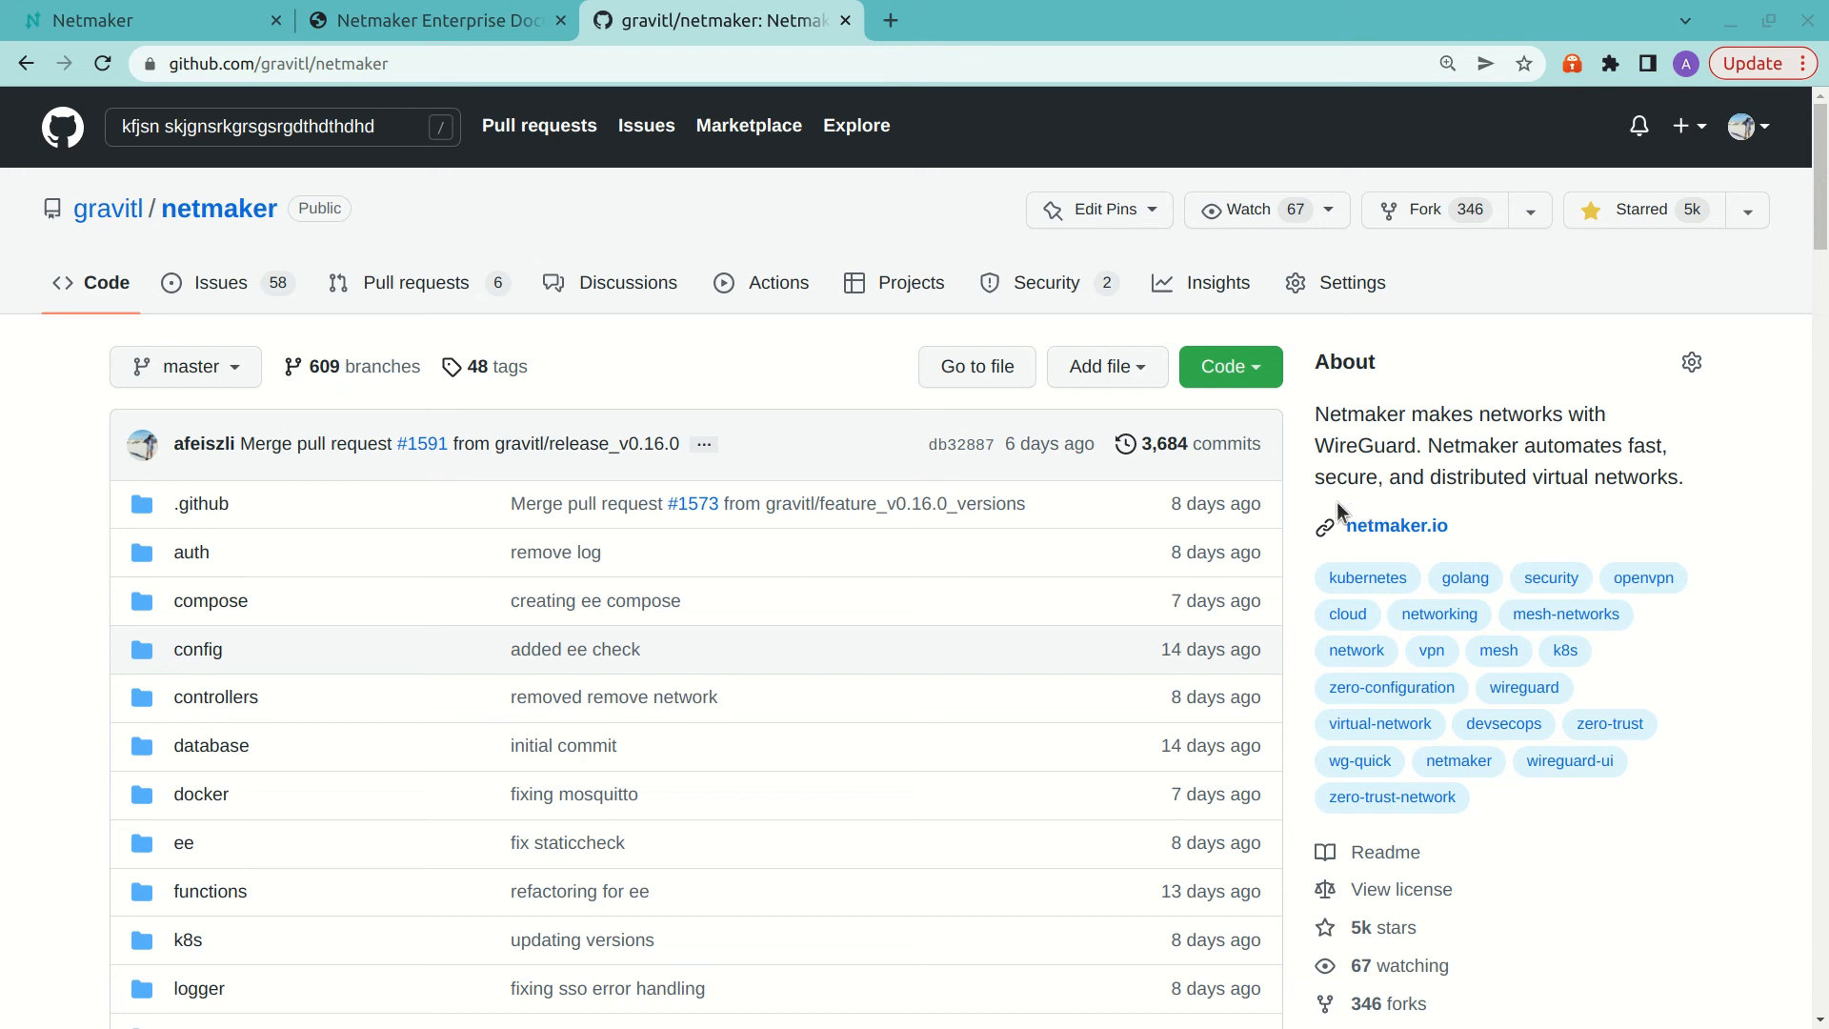
mouse_move(1307, 504)
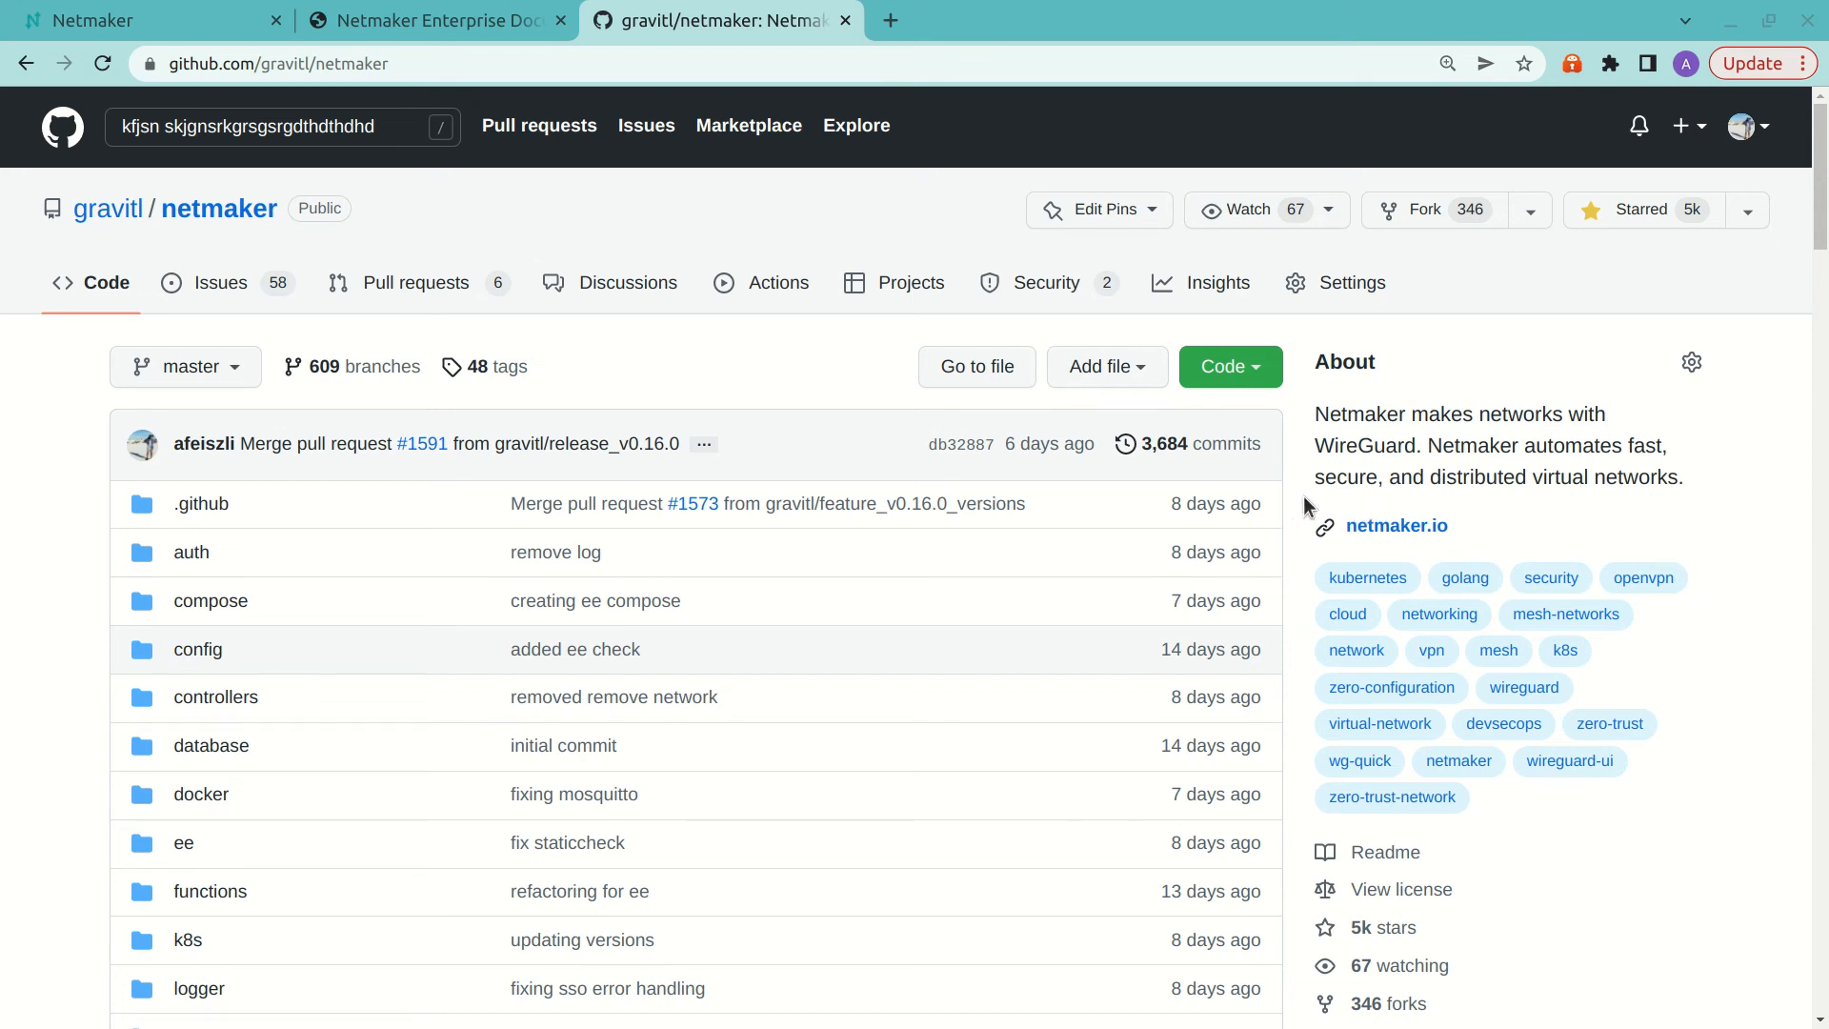
Review the Netmaker server dashboard cards, then switch to the Enterprise documentation.
scroll("down", 3)
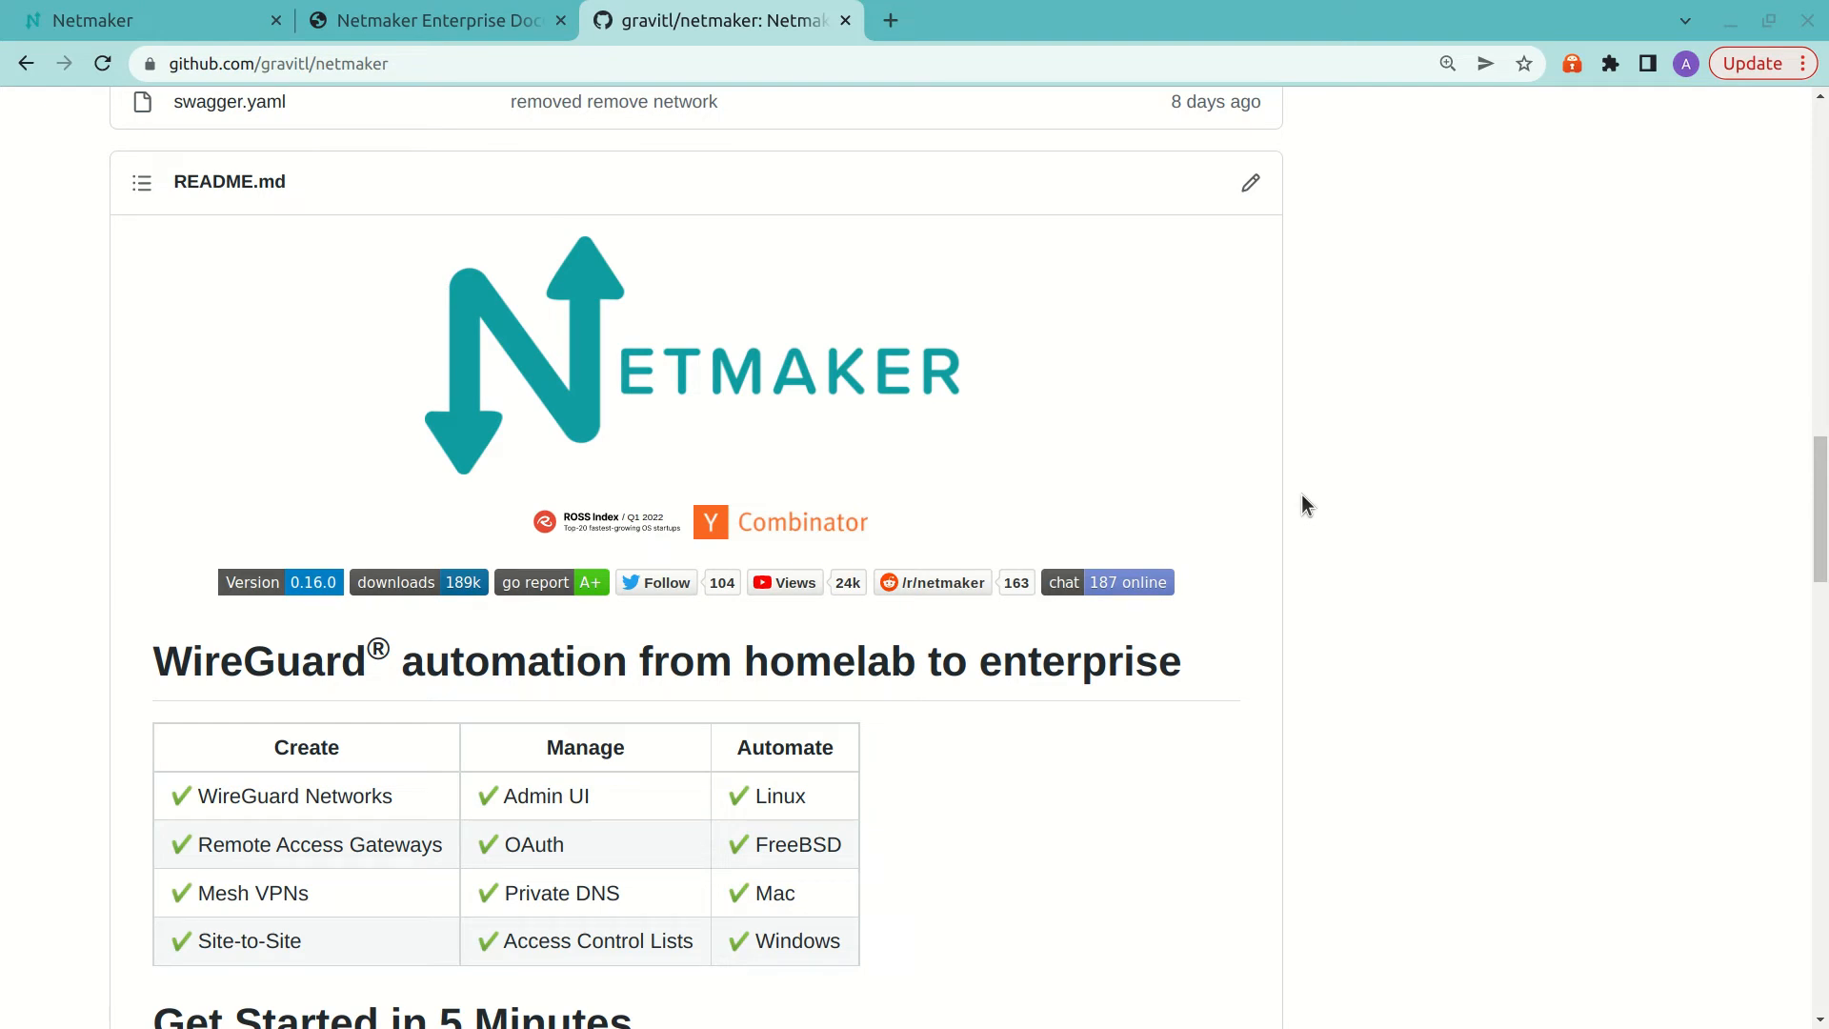
scroll("down", 3)
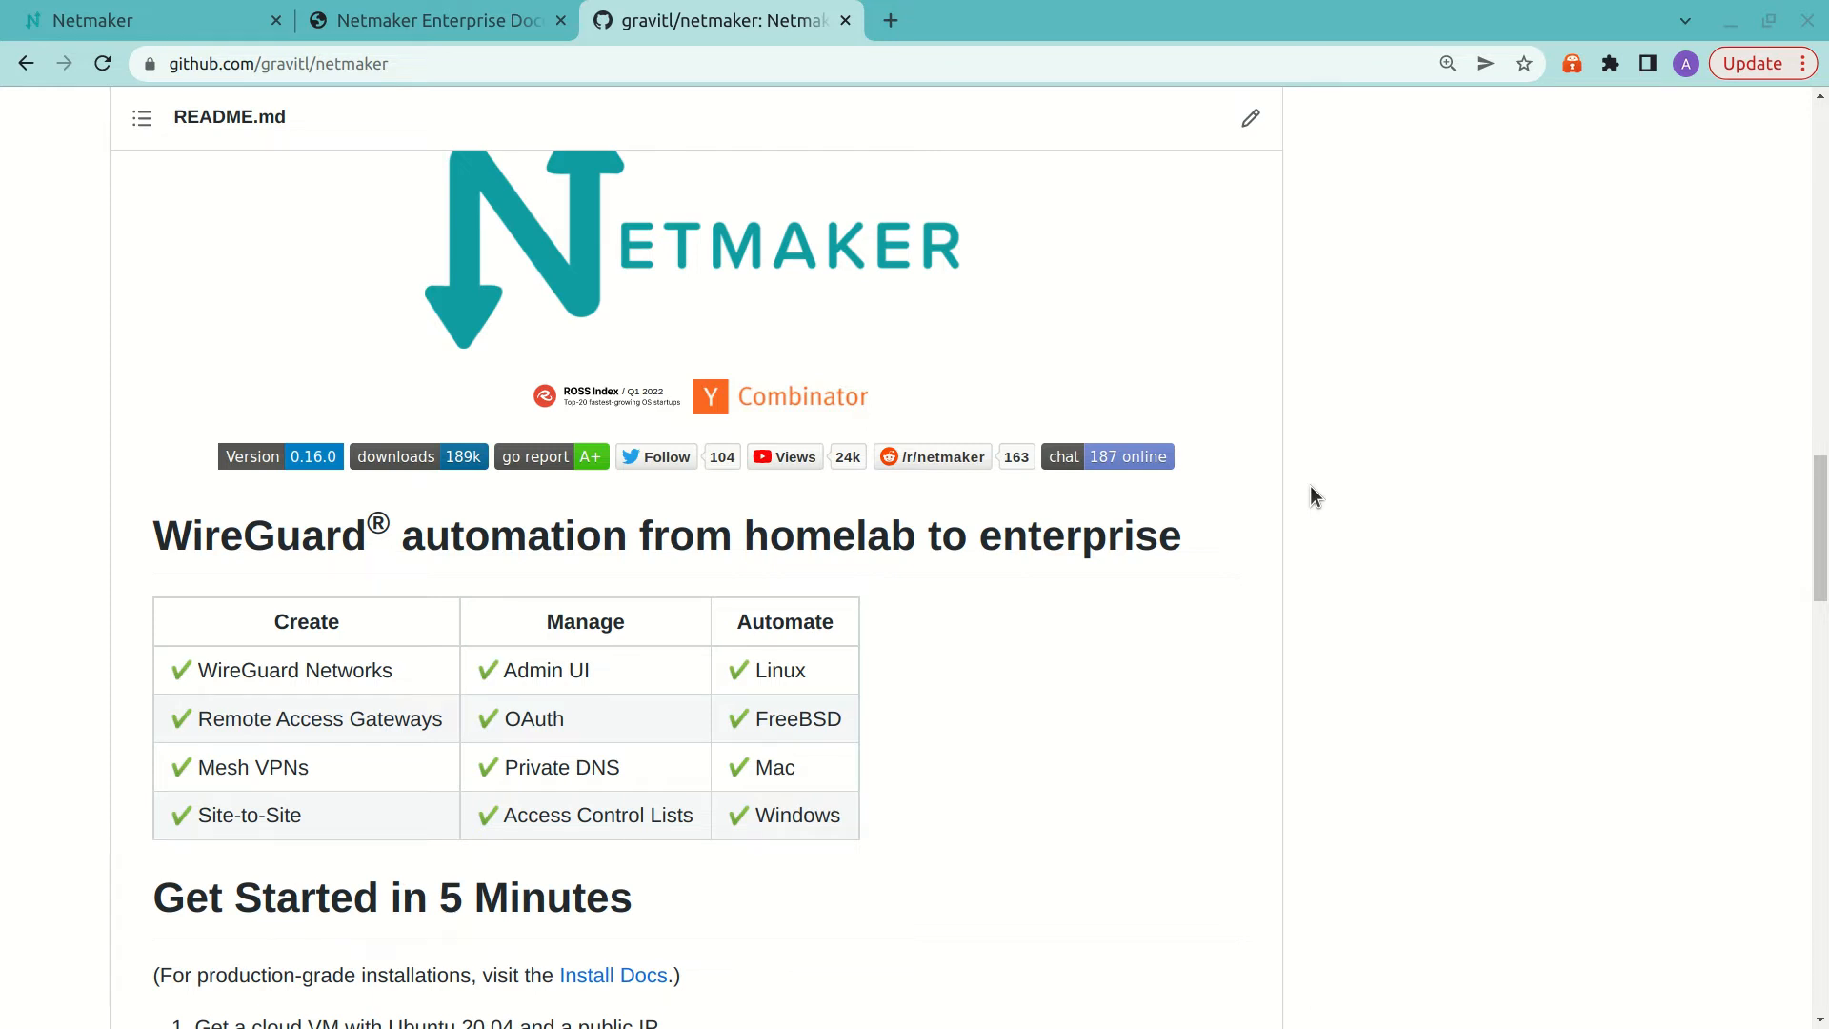
scroll("down", 3)
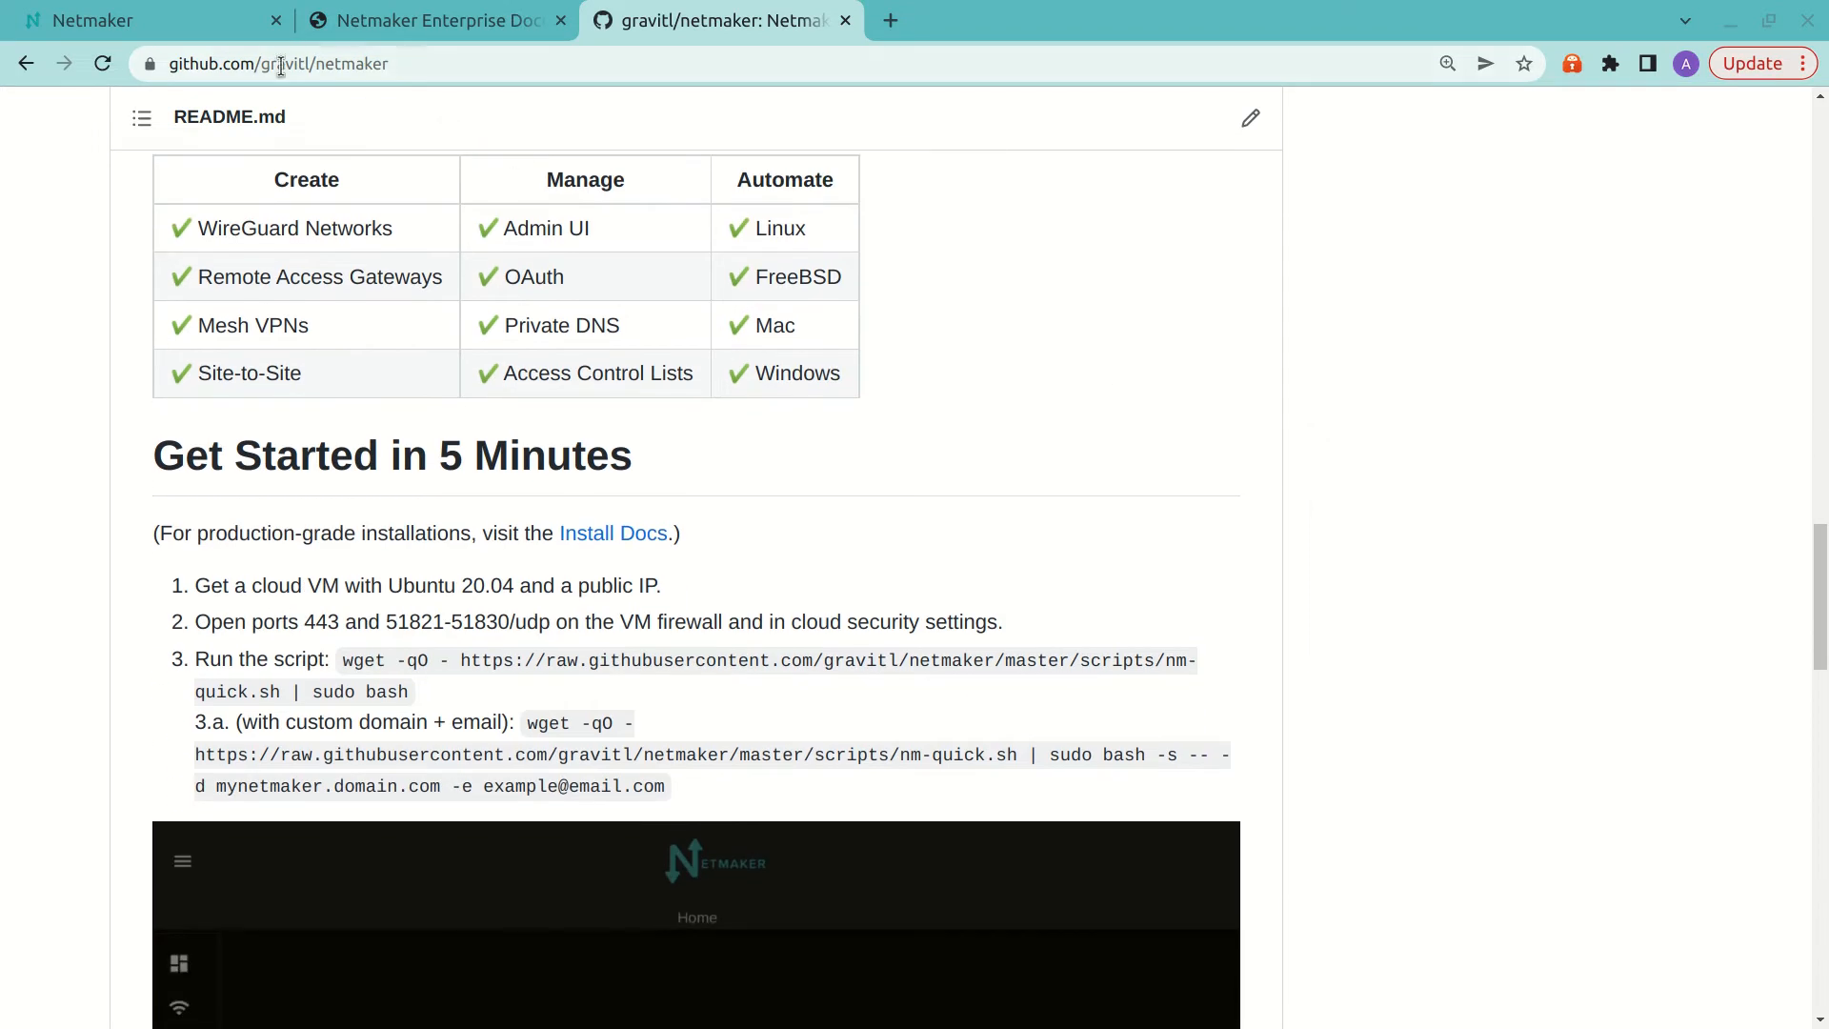
left_click(128, 19)
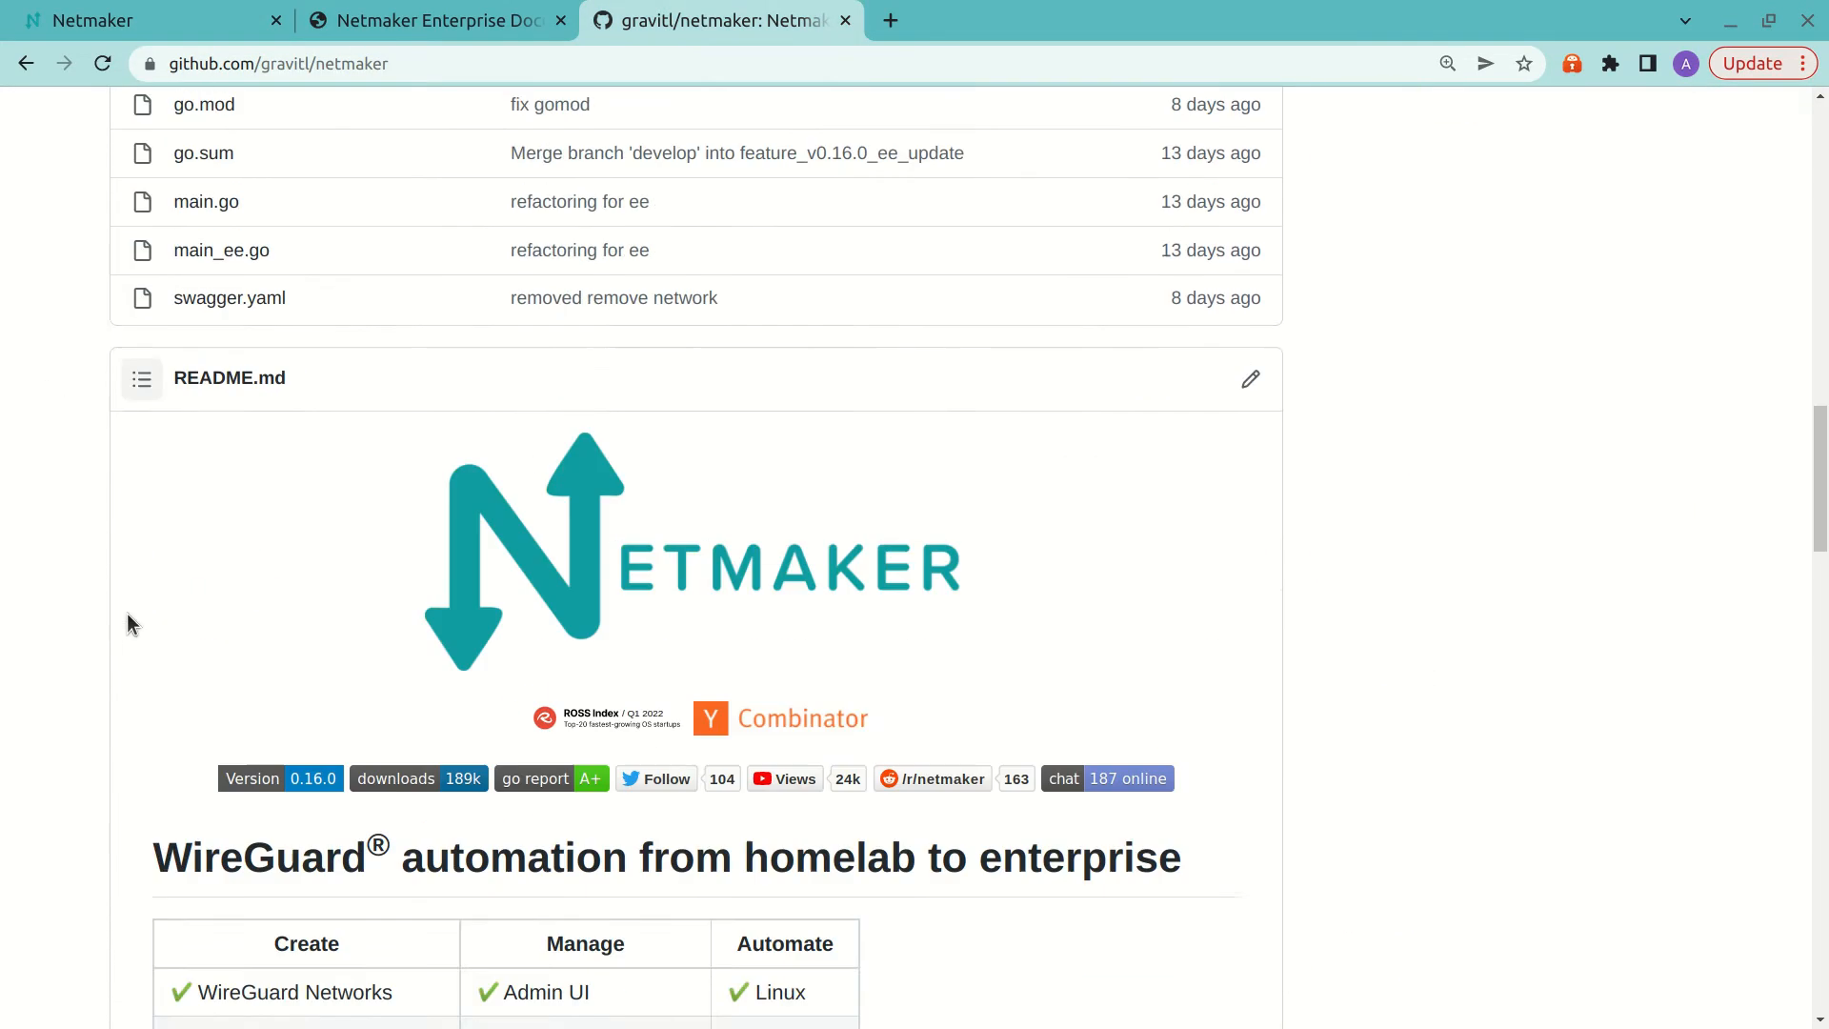
left_click(139, 19)
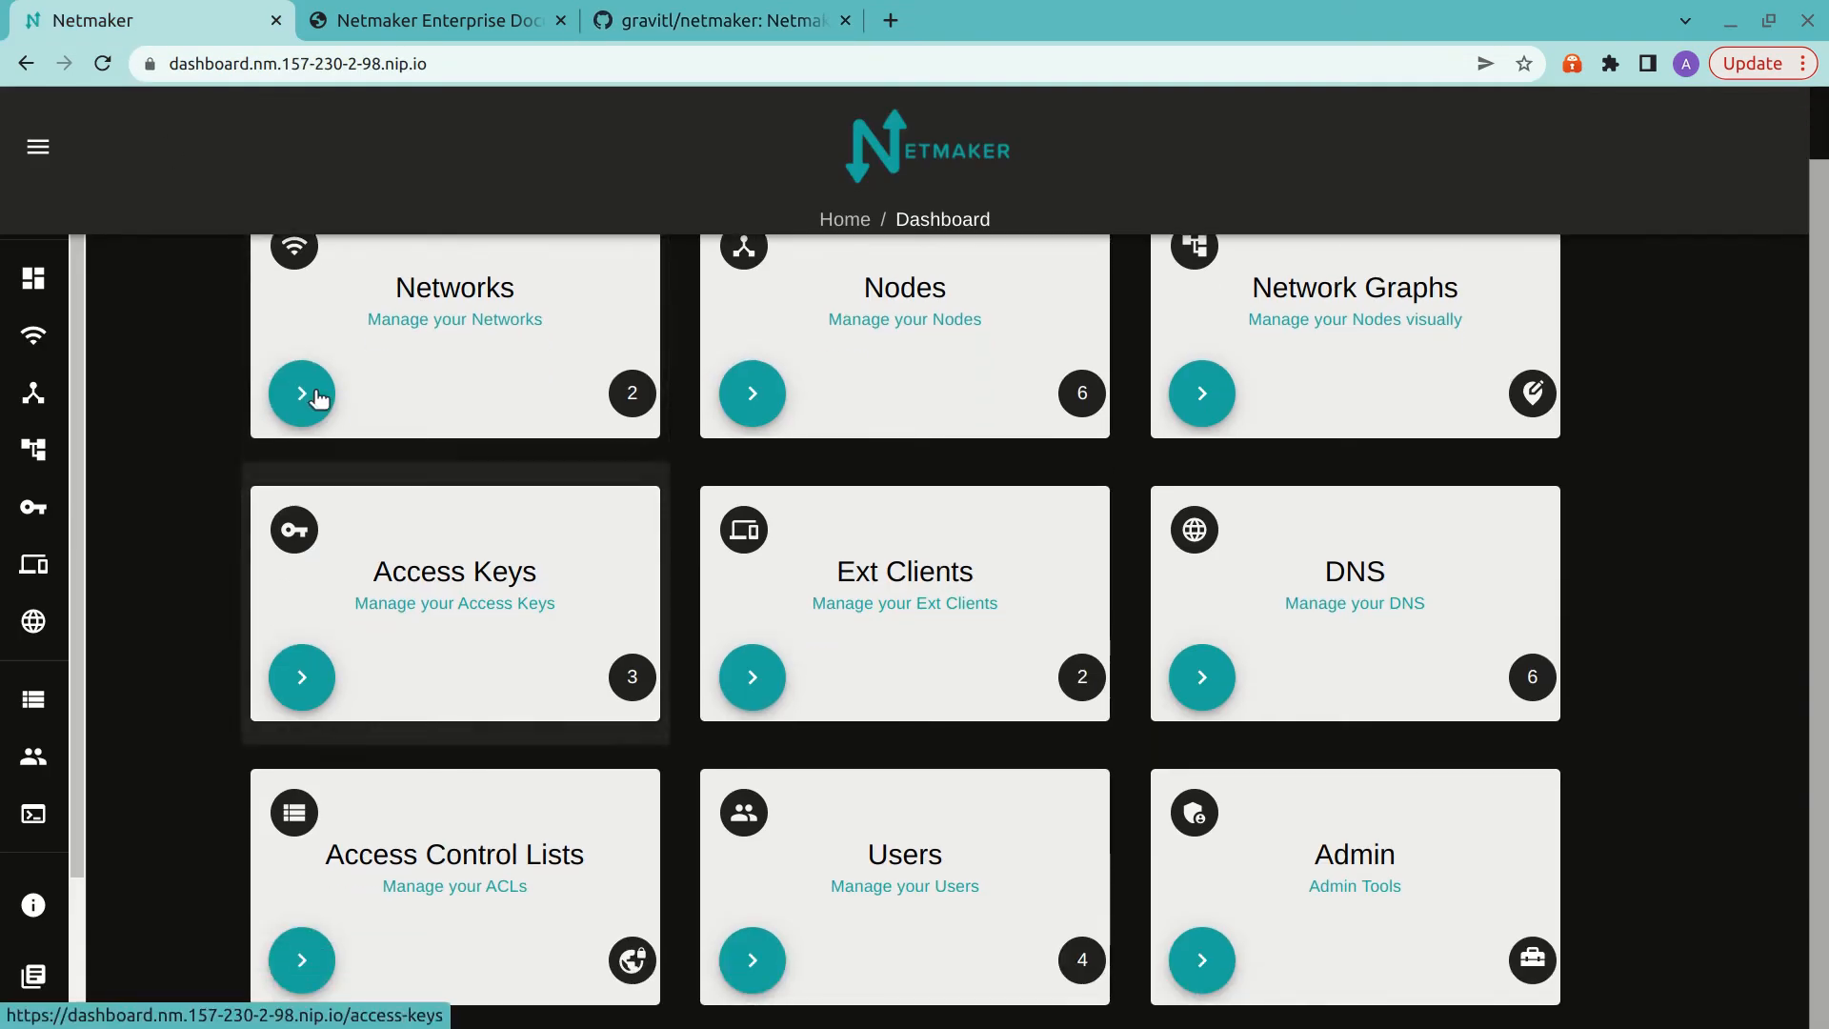
left_click(438, 19)
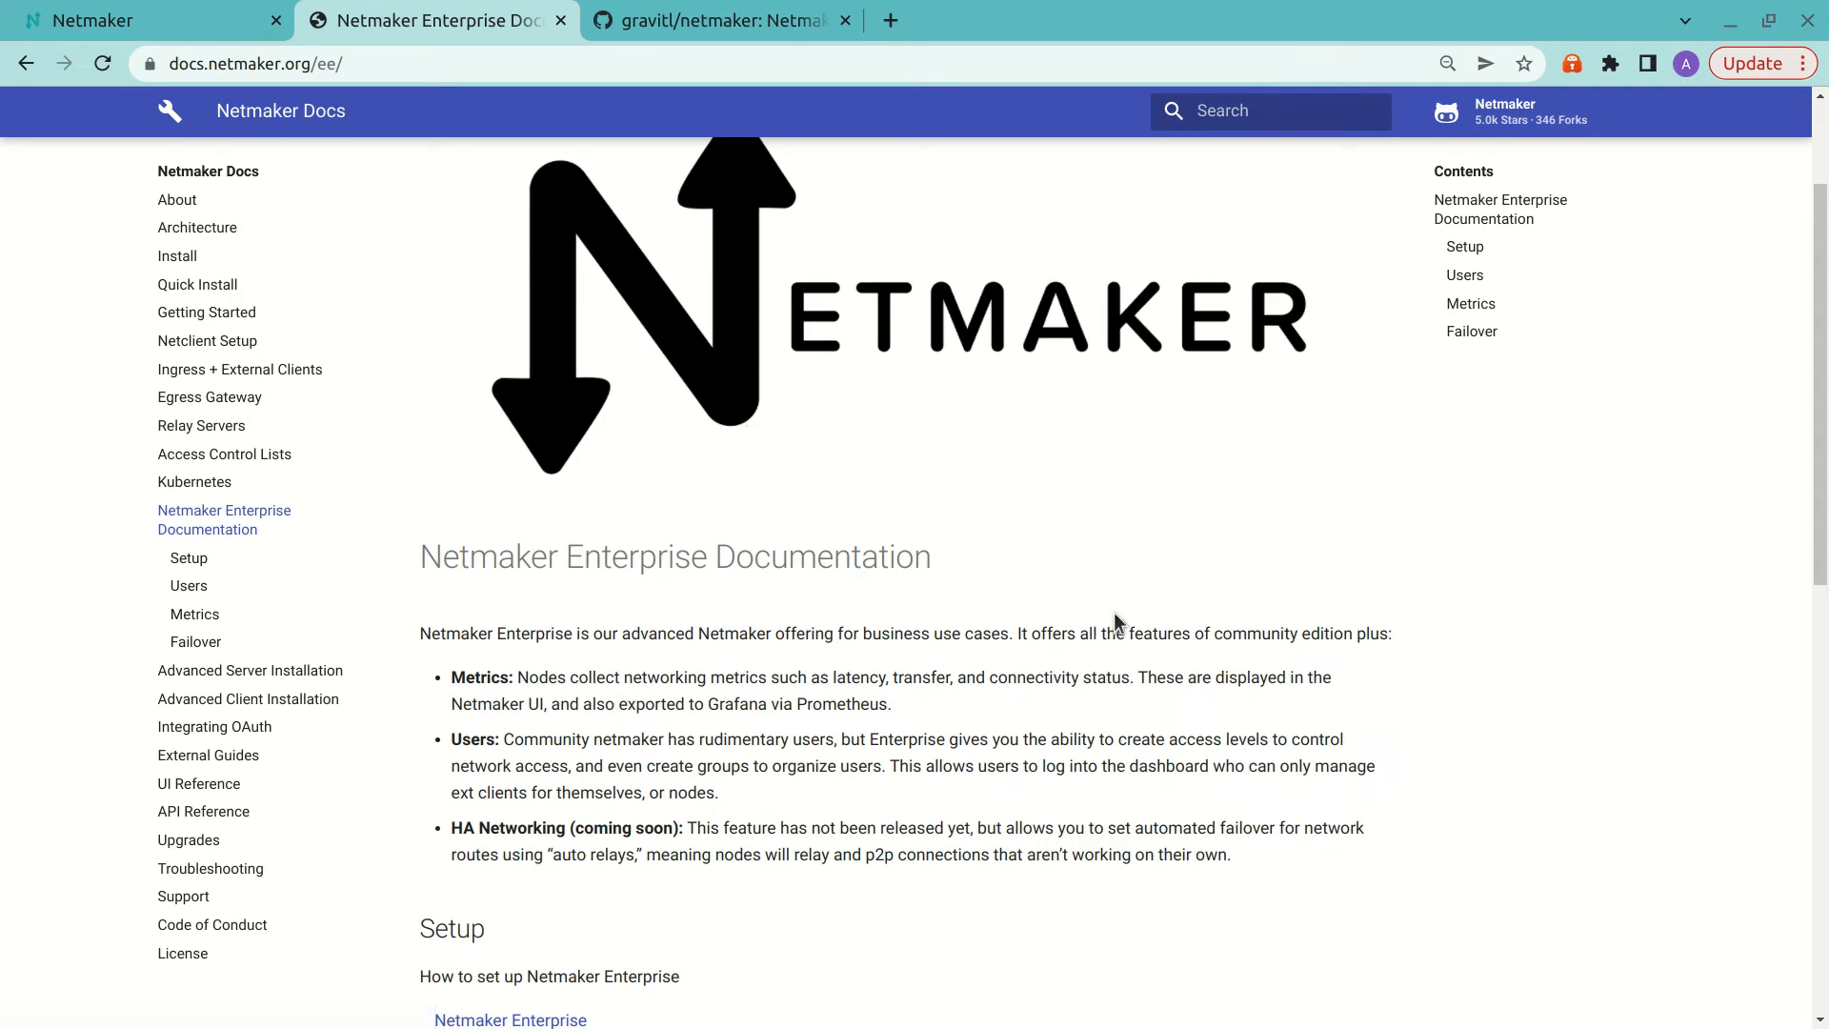
mouse_move(1124, 603)
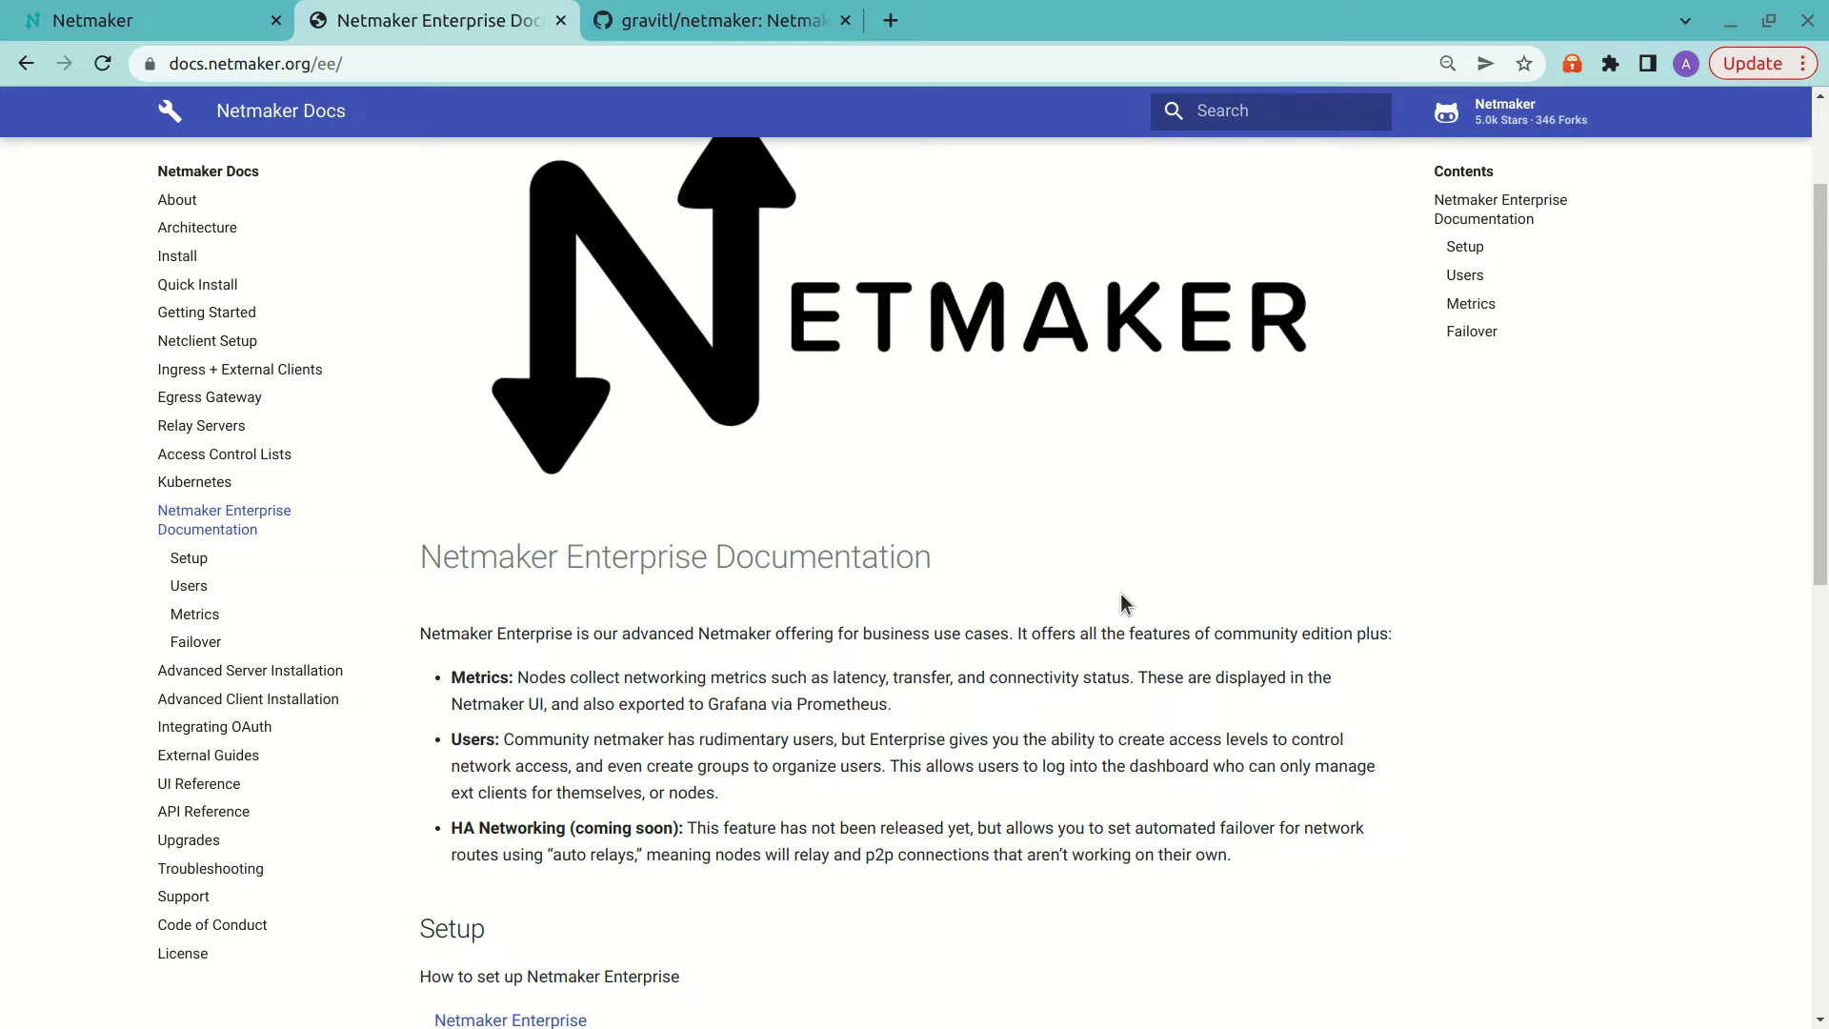
mouse_move(990, 526)
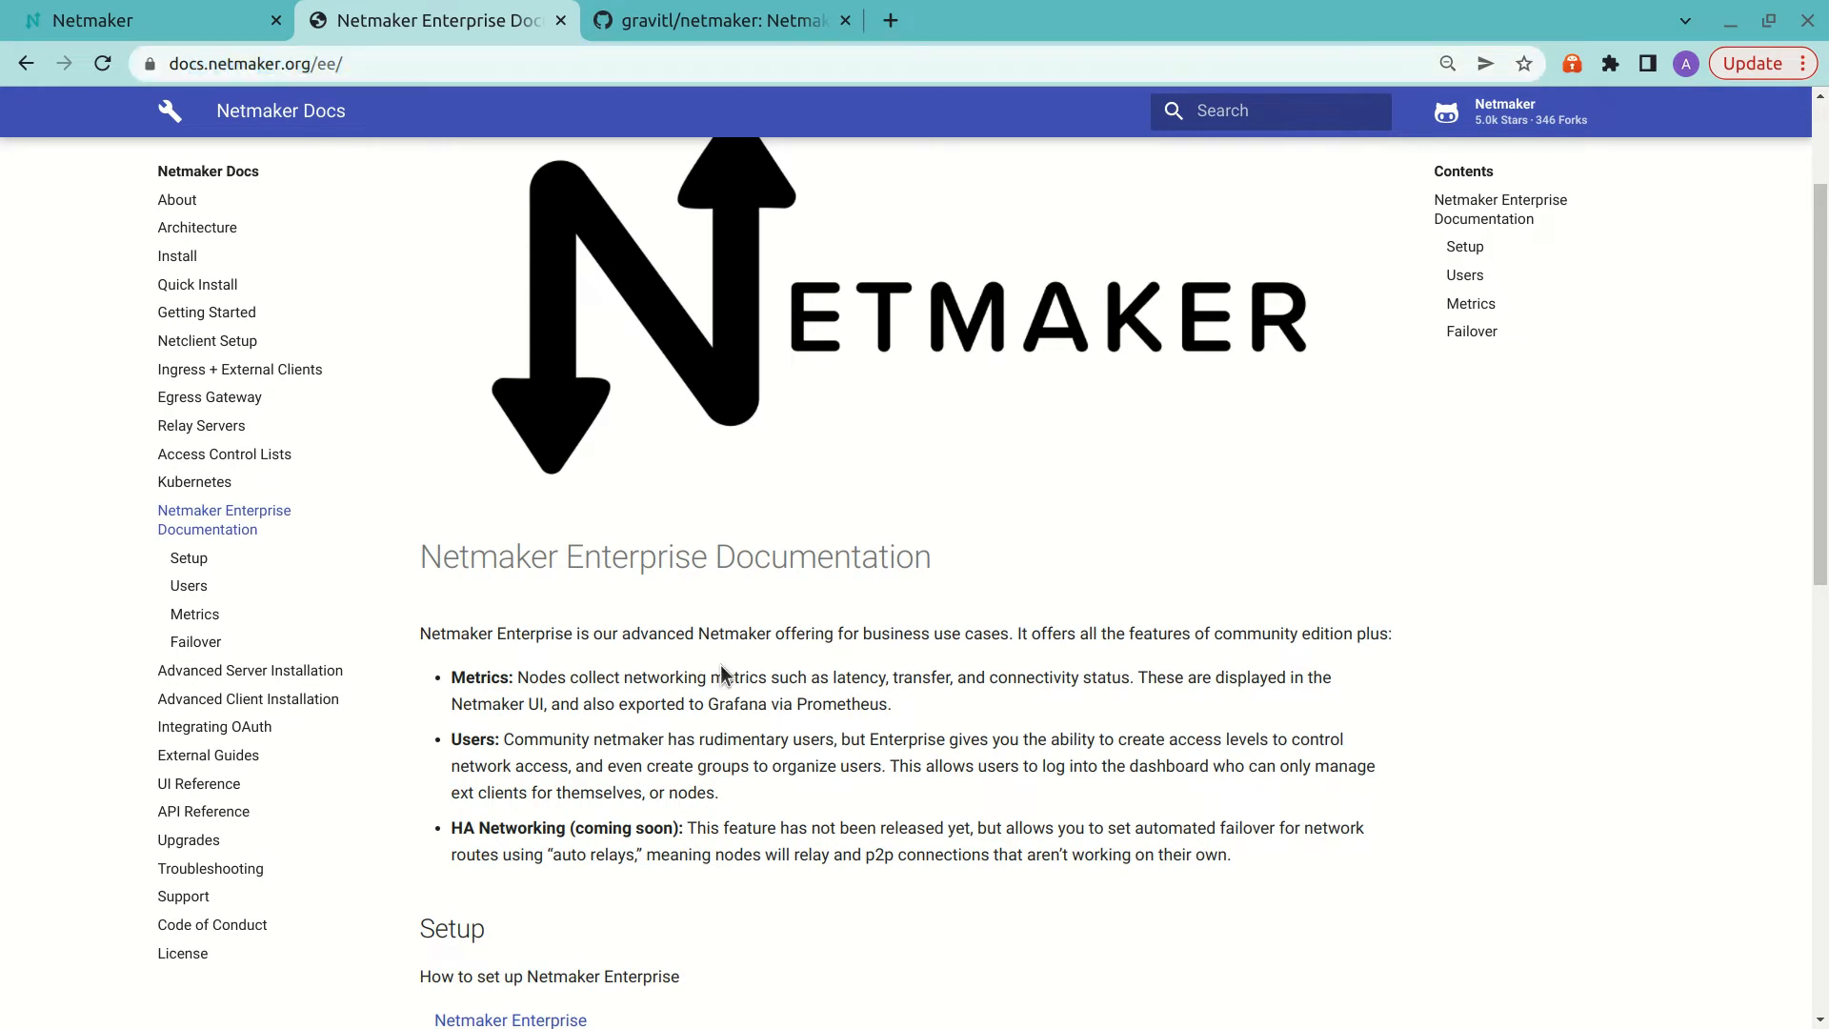
Open the 'Notes on Free Tier' section of the Enterprise setup docs.
scroll("down", 3)
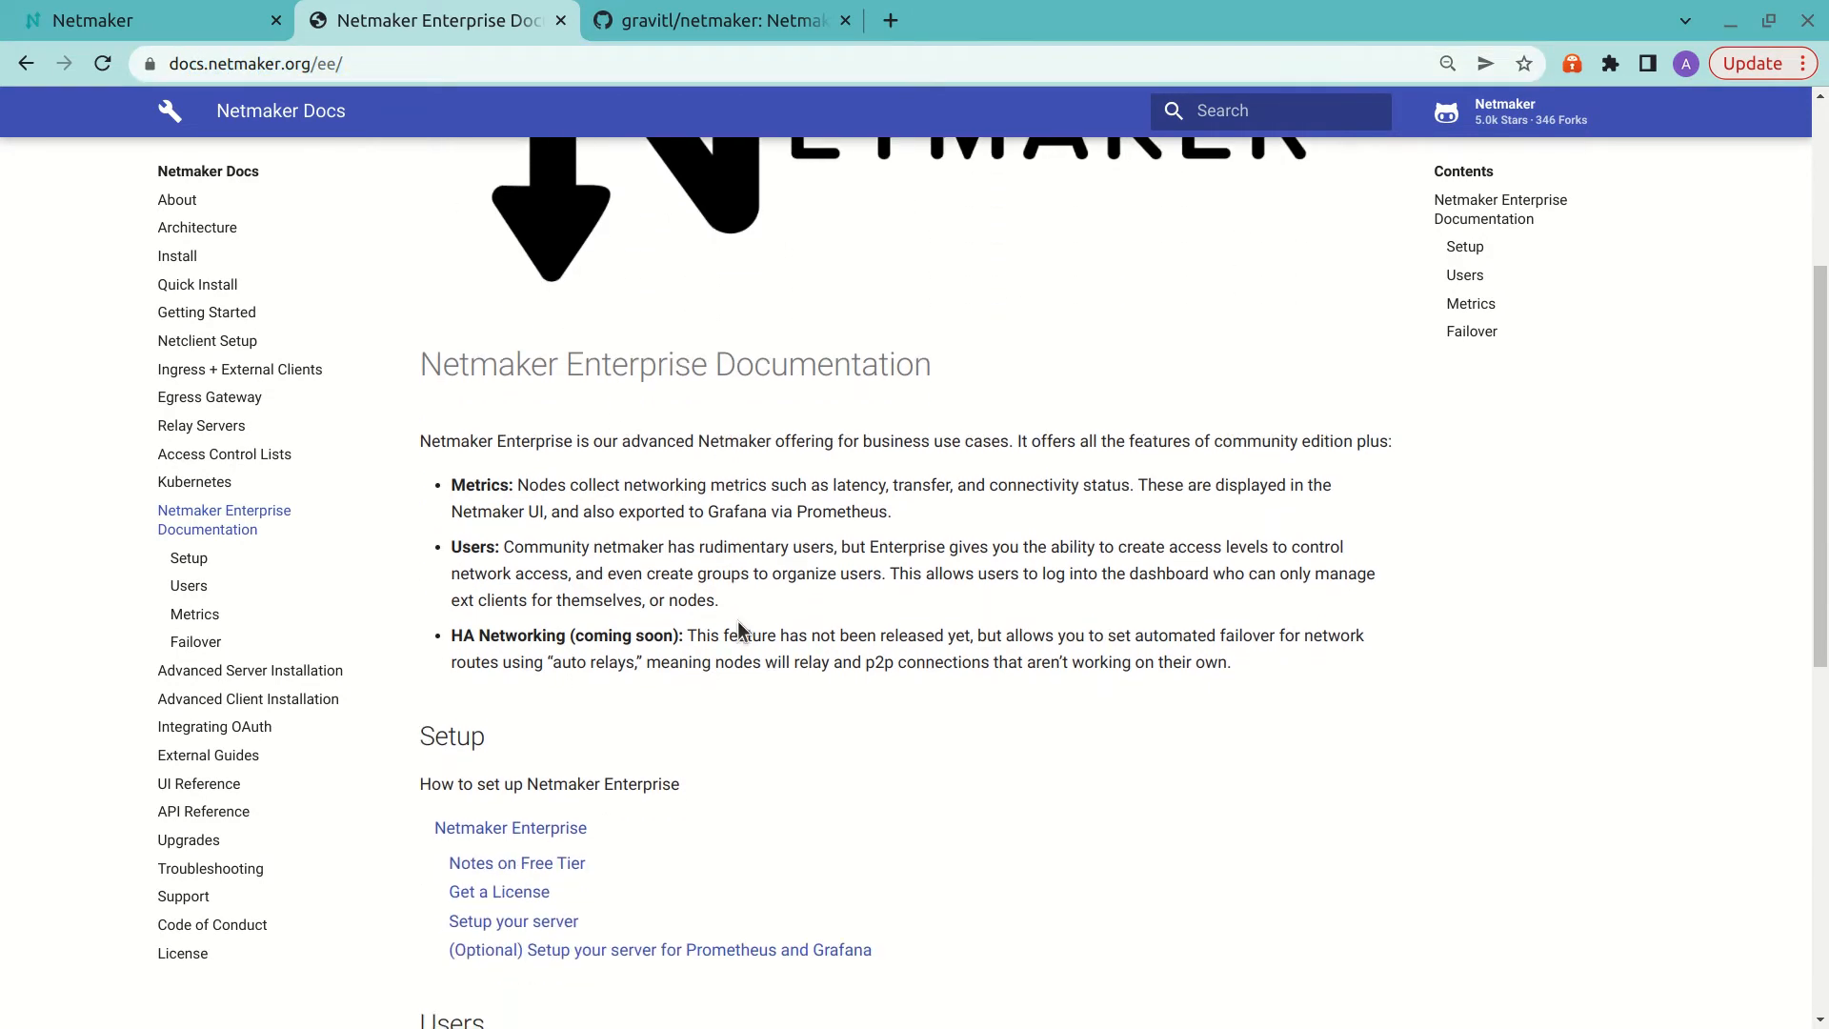
scroll("down", 3)
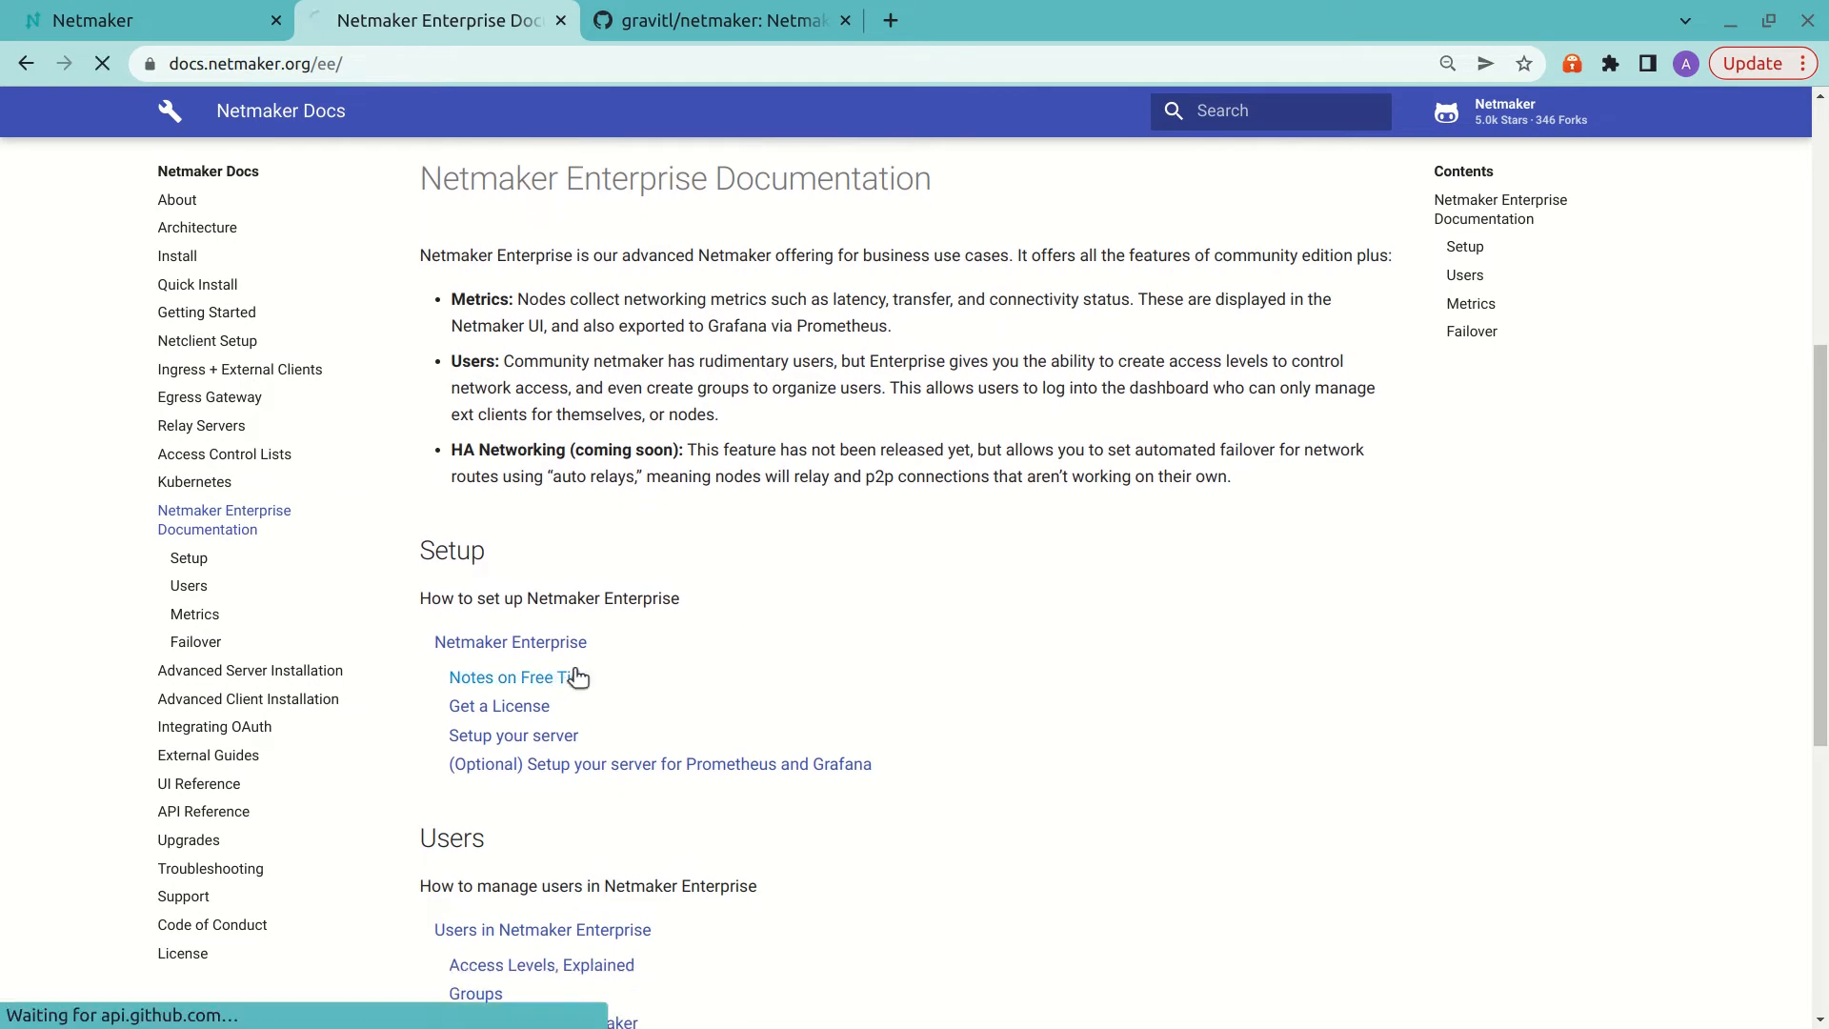
left_click(507, 678)
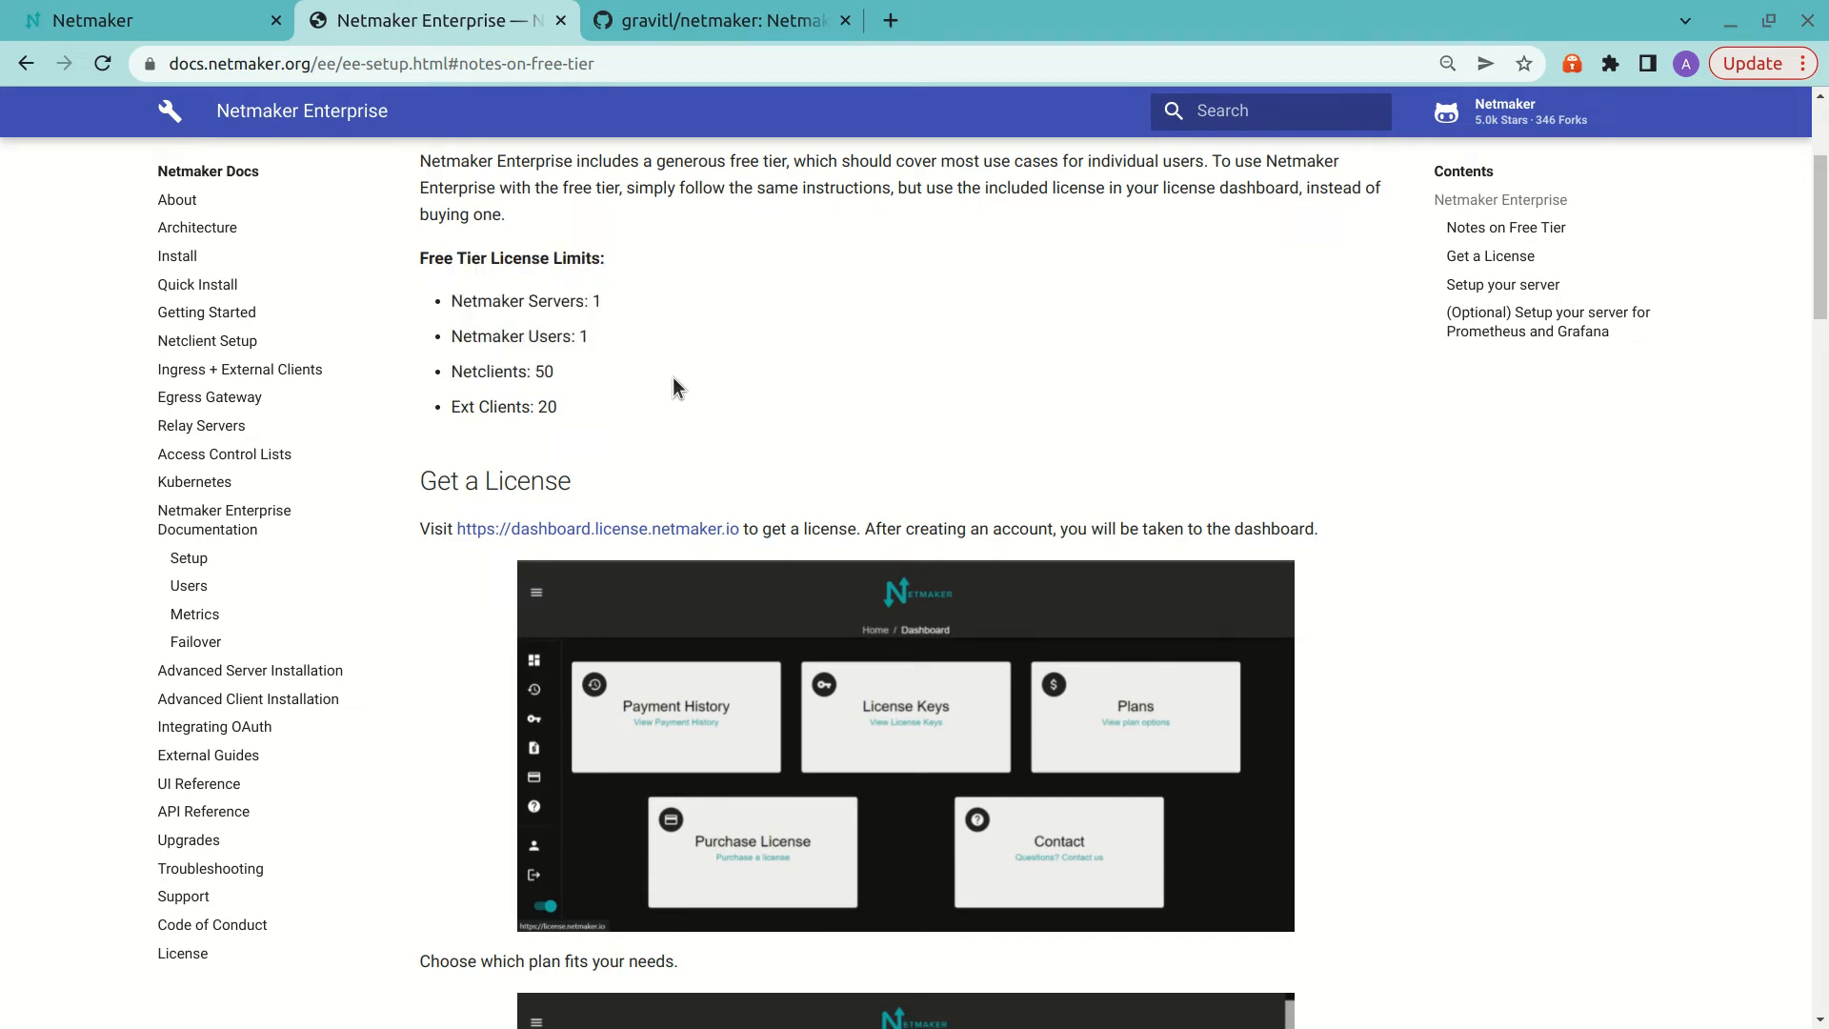
mouse_move(682, 379)
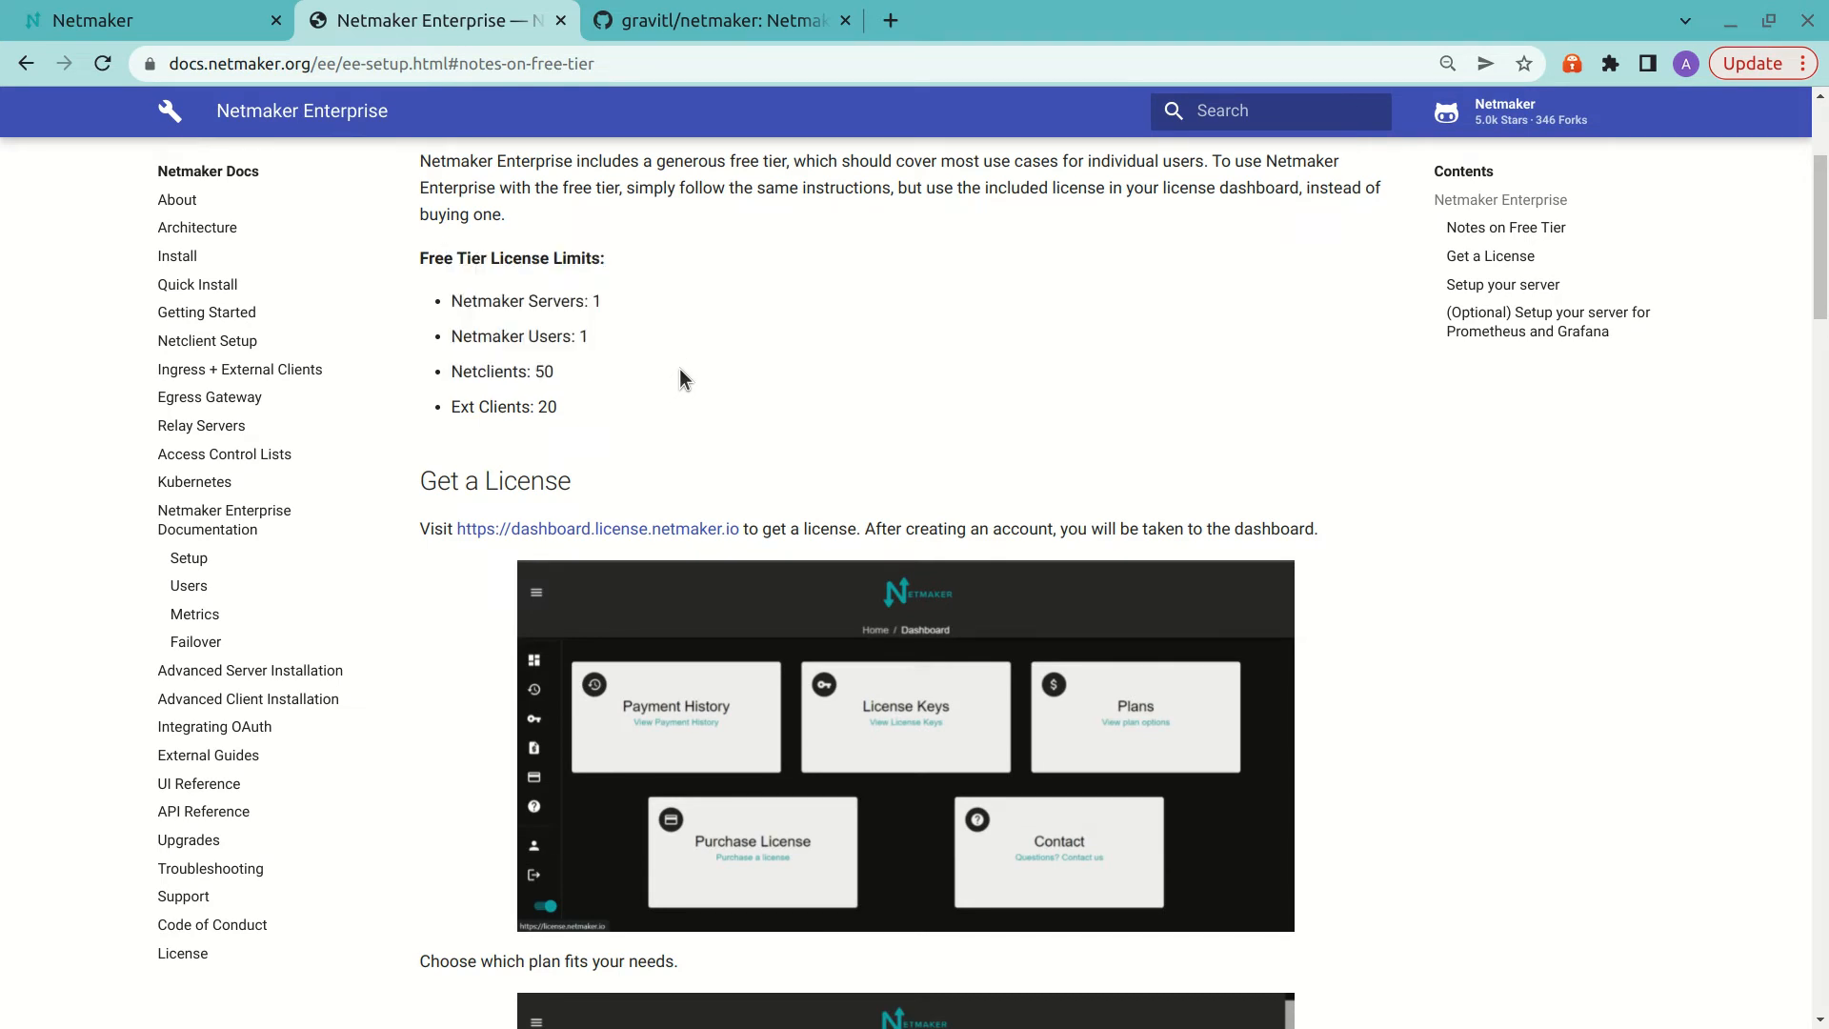
mouse_move(697, 325)
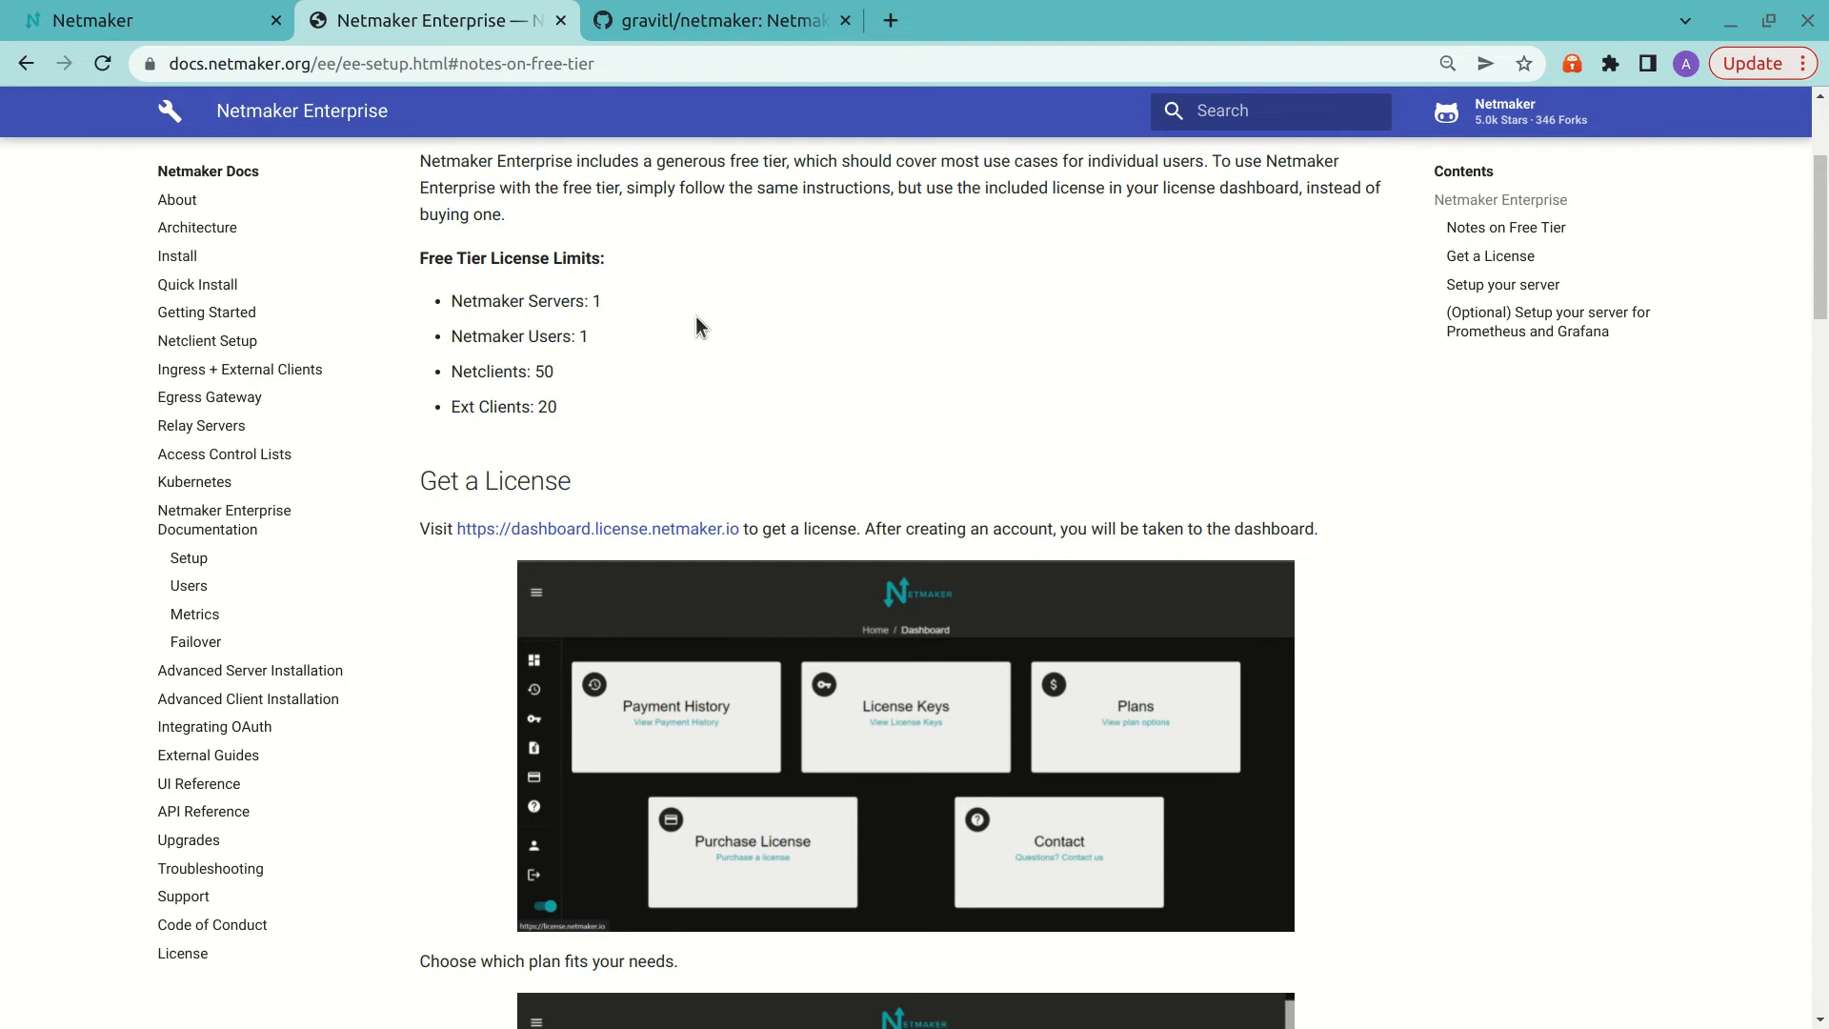
mouse_move(567, 517)
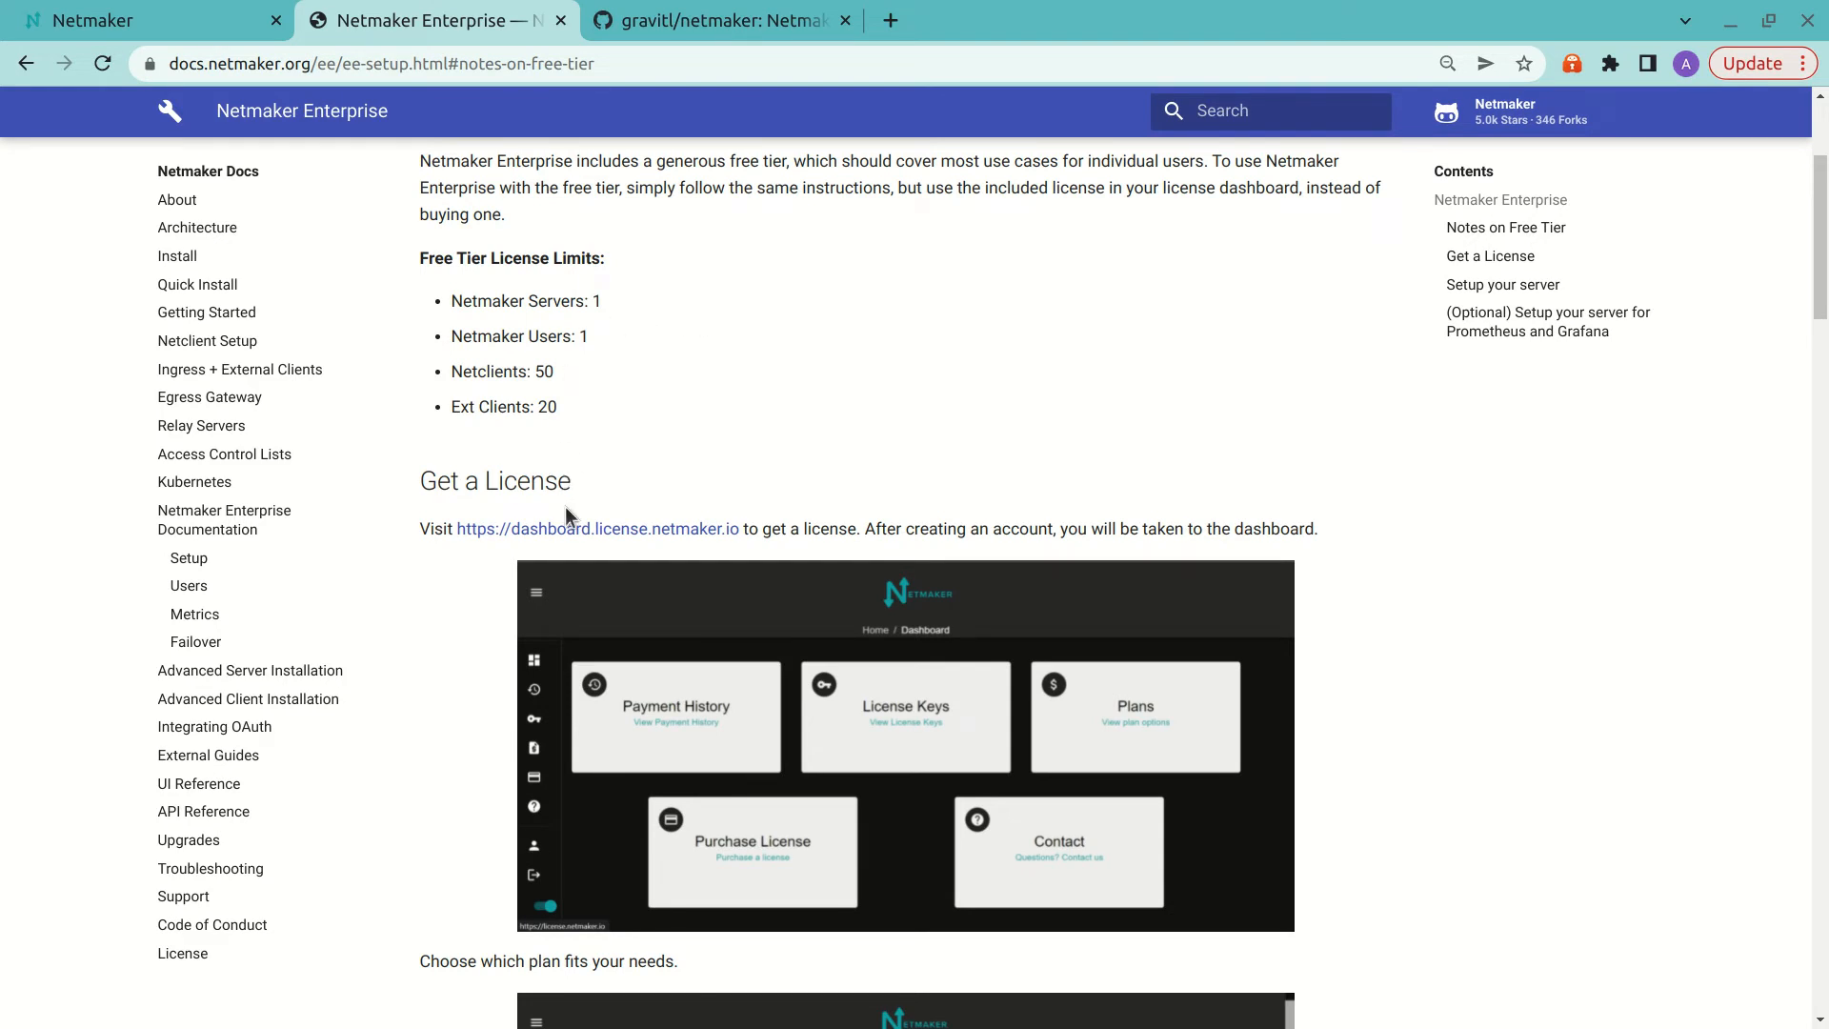
mouse_move(598, 528)
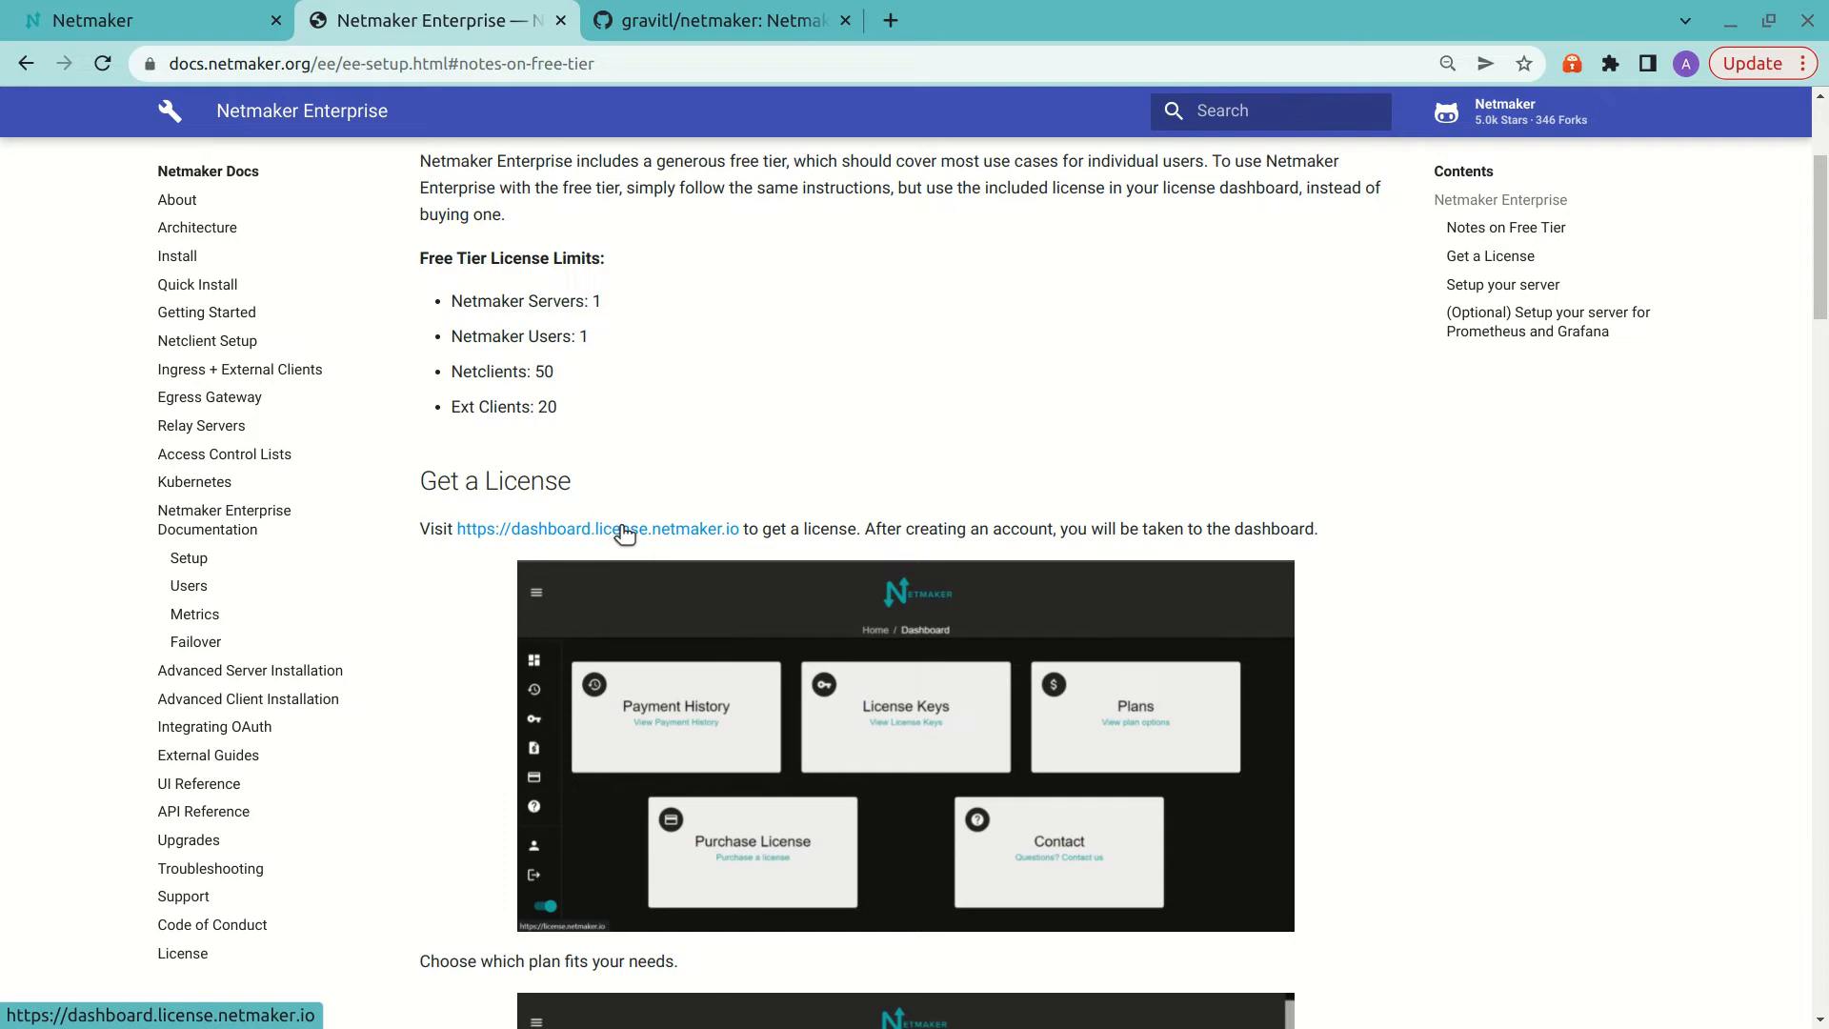
Open dashboard.license.netmaker.io and sign in through the OAuth provider.
left_click(596, 527)
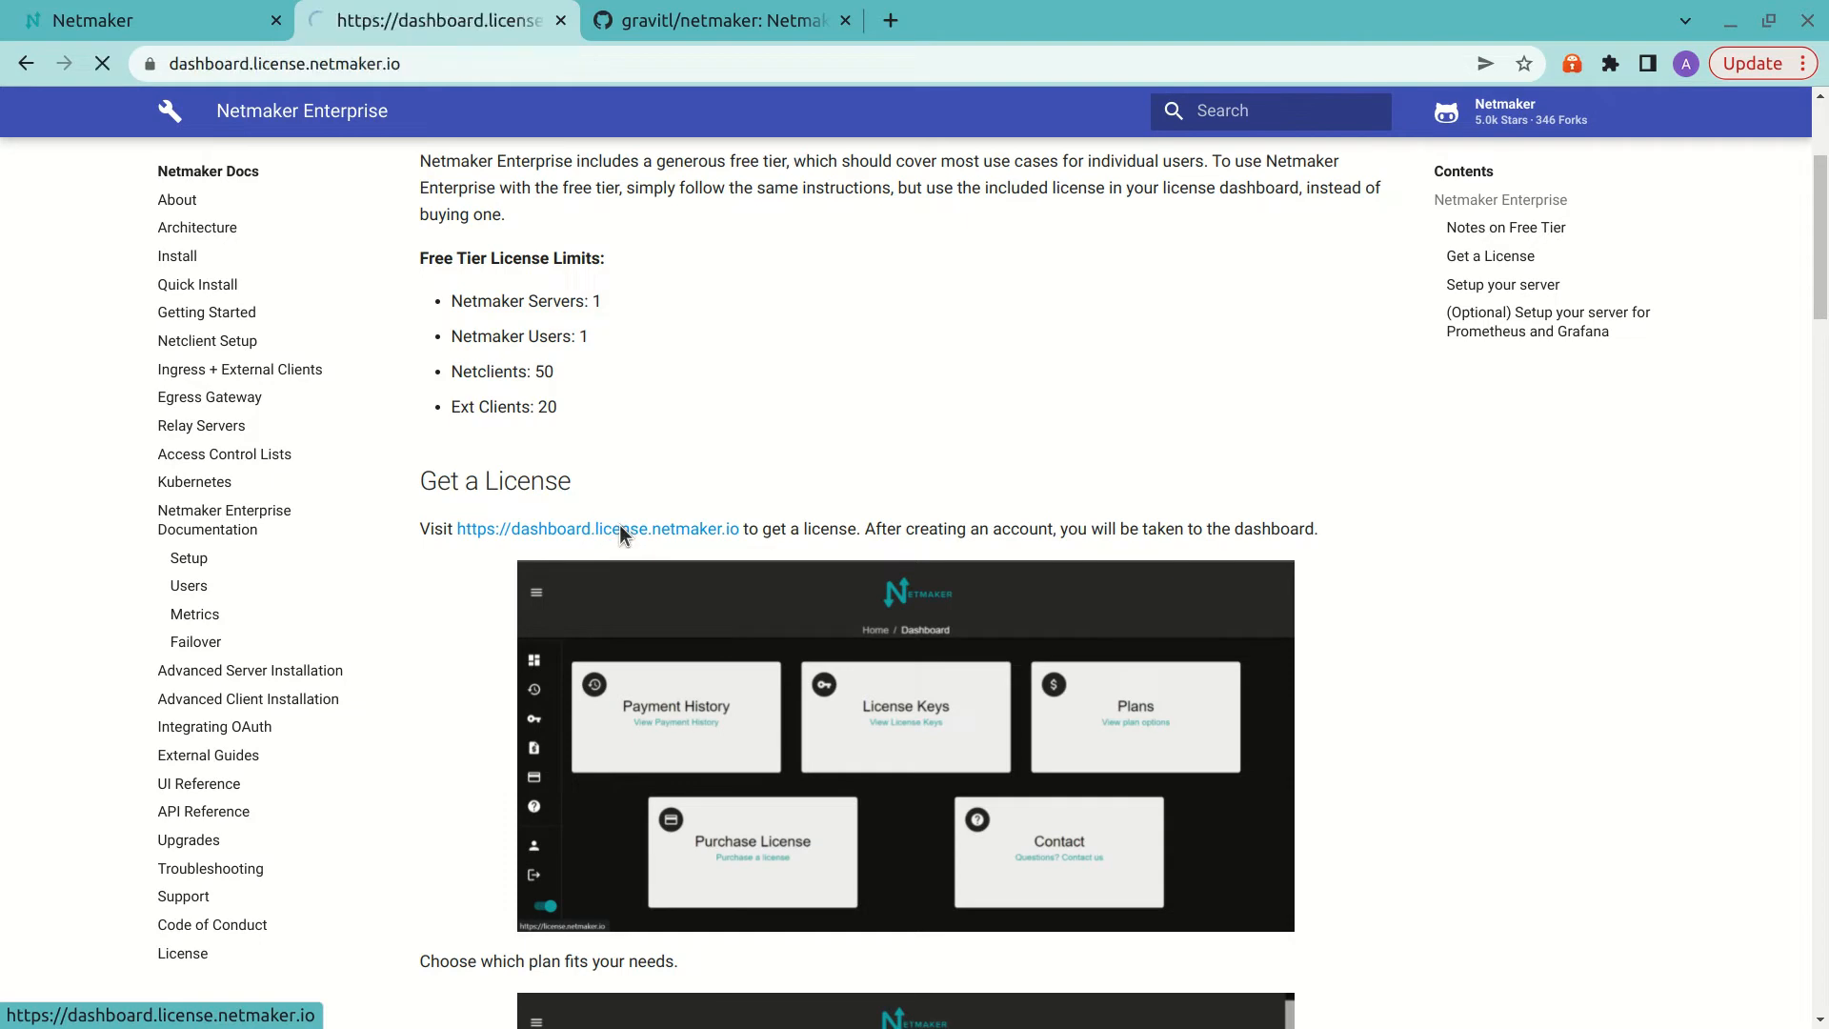
left_click(597, 528)
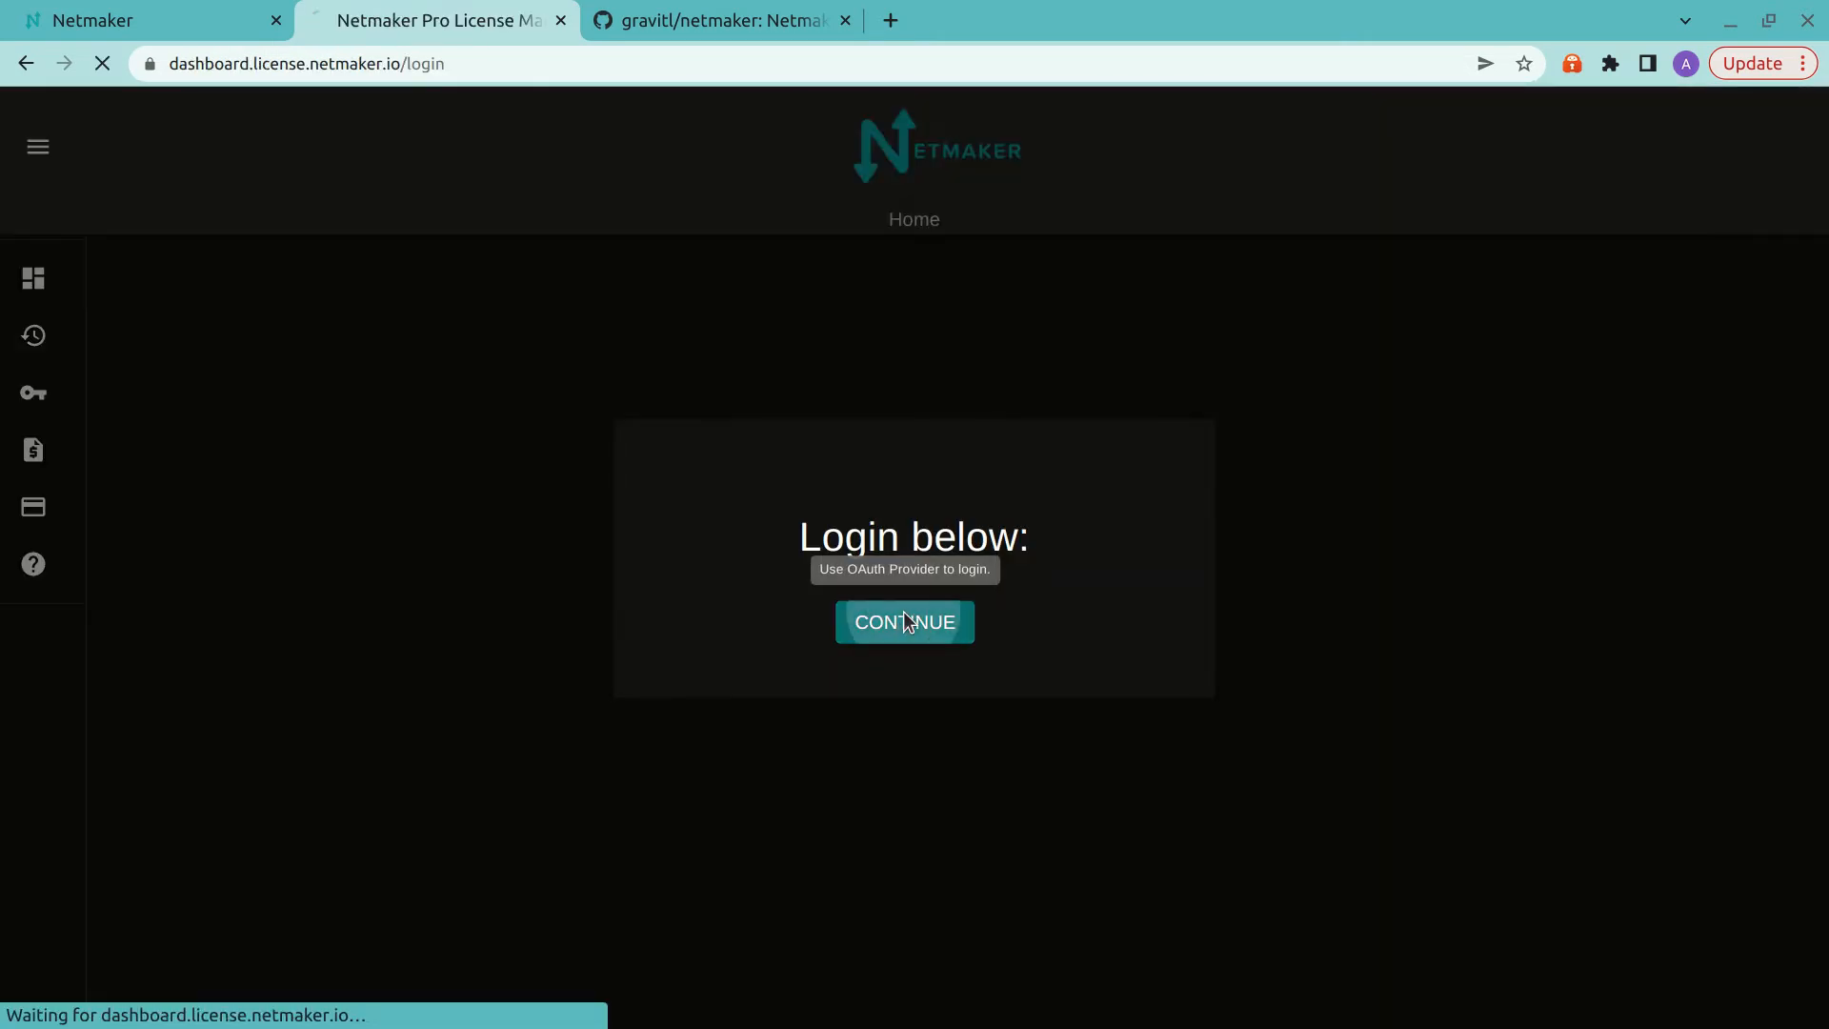
left_click(903, 621)
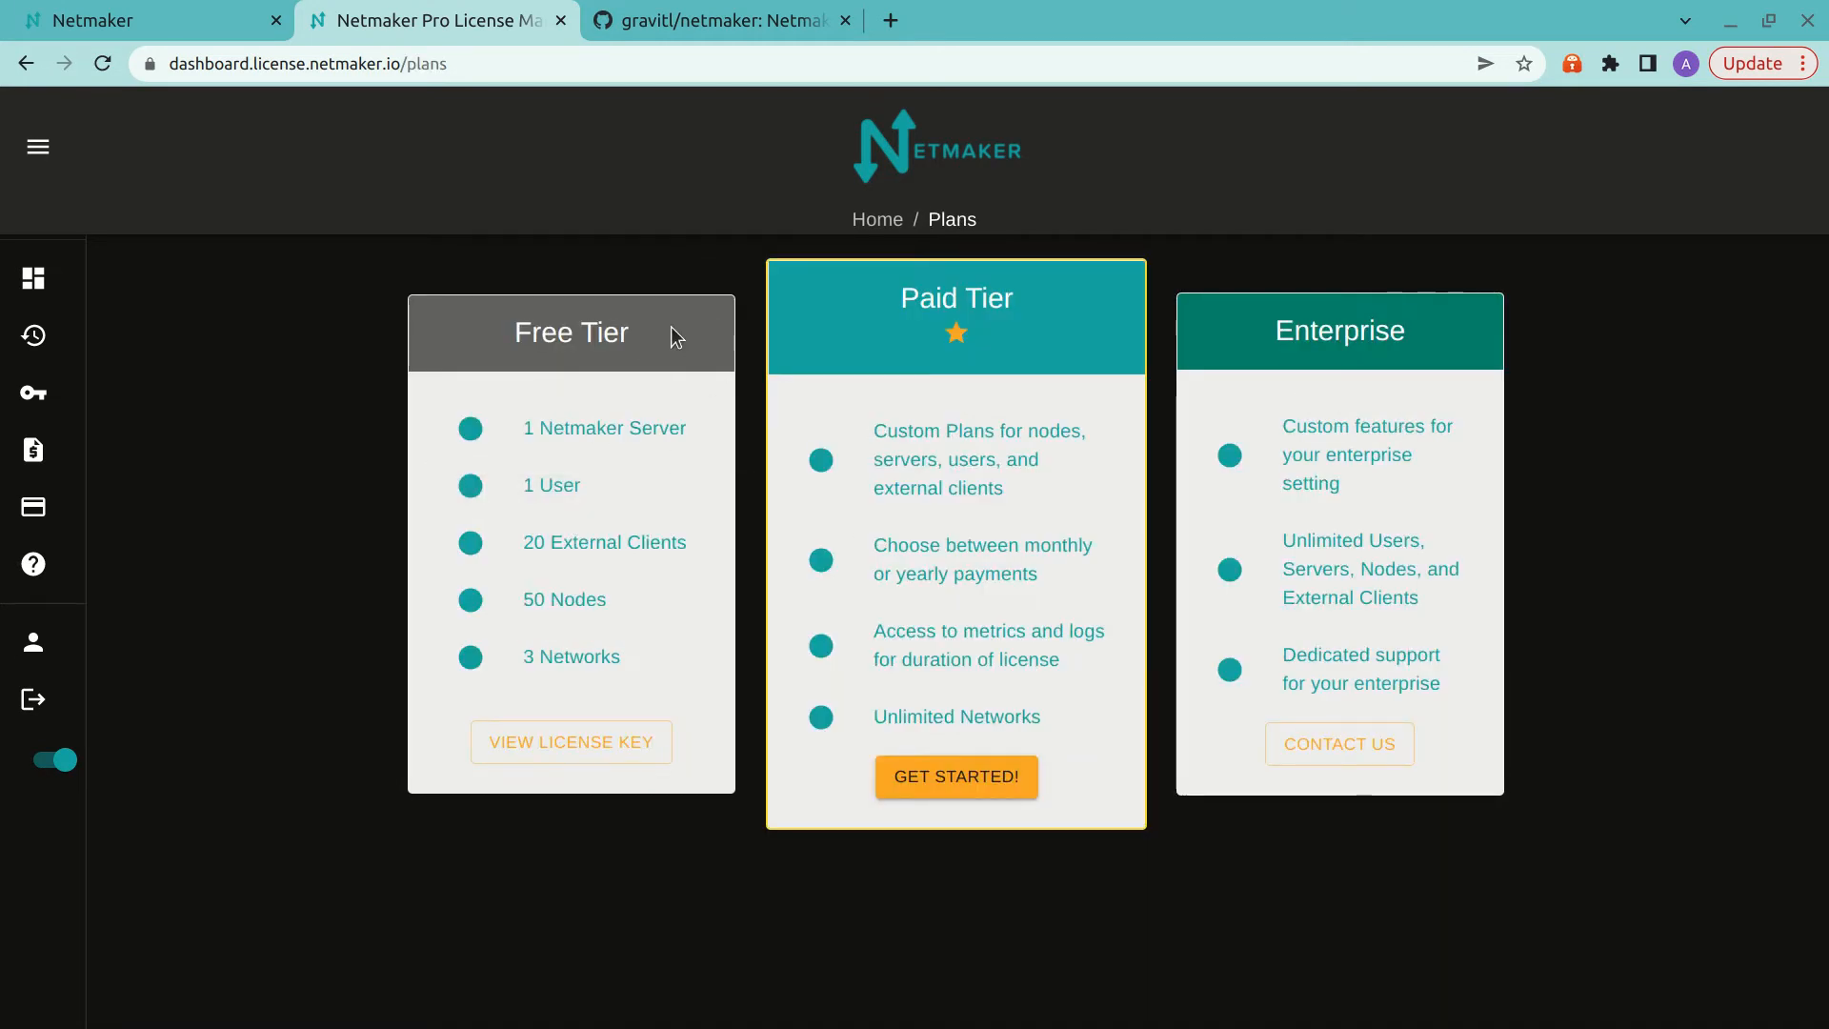
mouse_move(1082, 569)
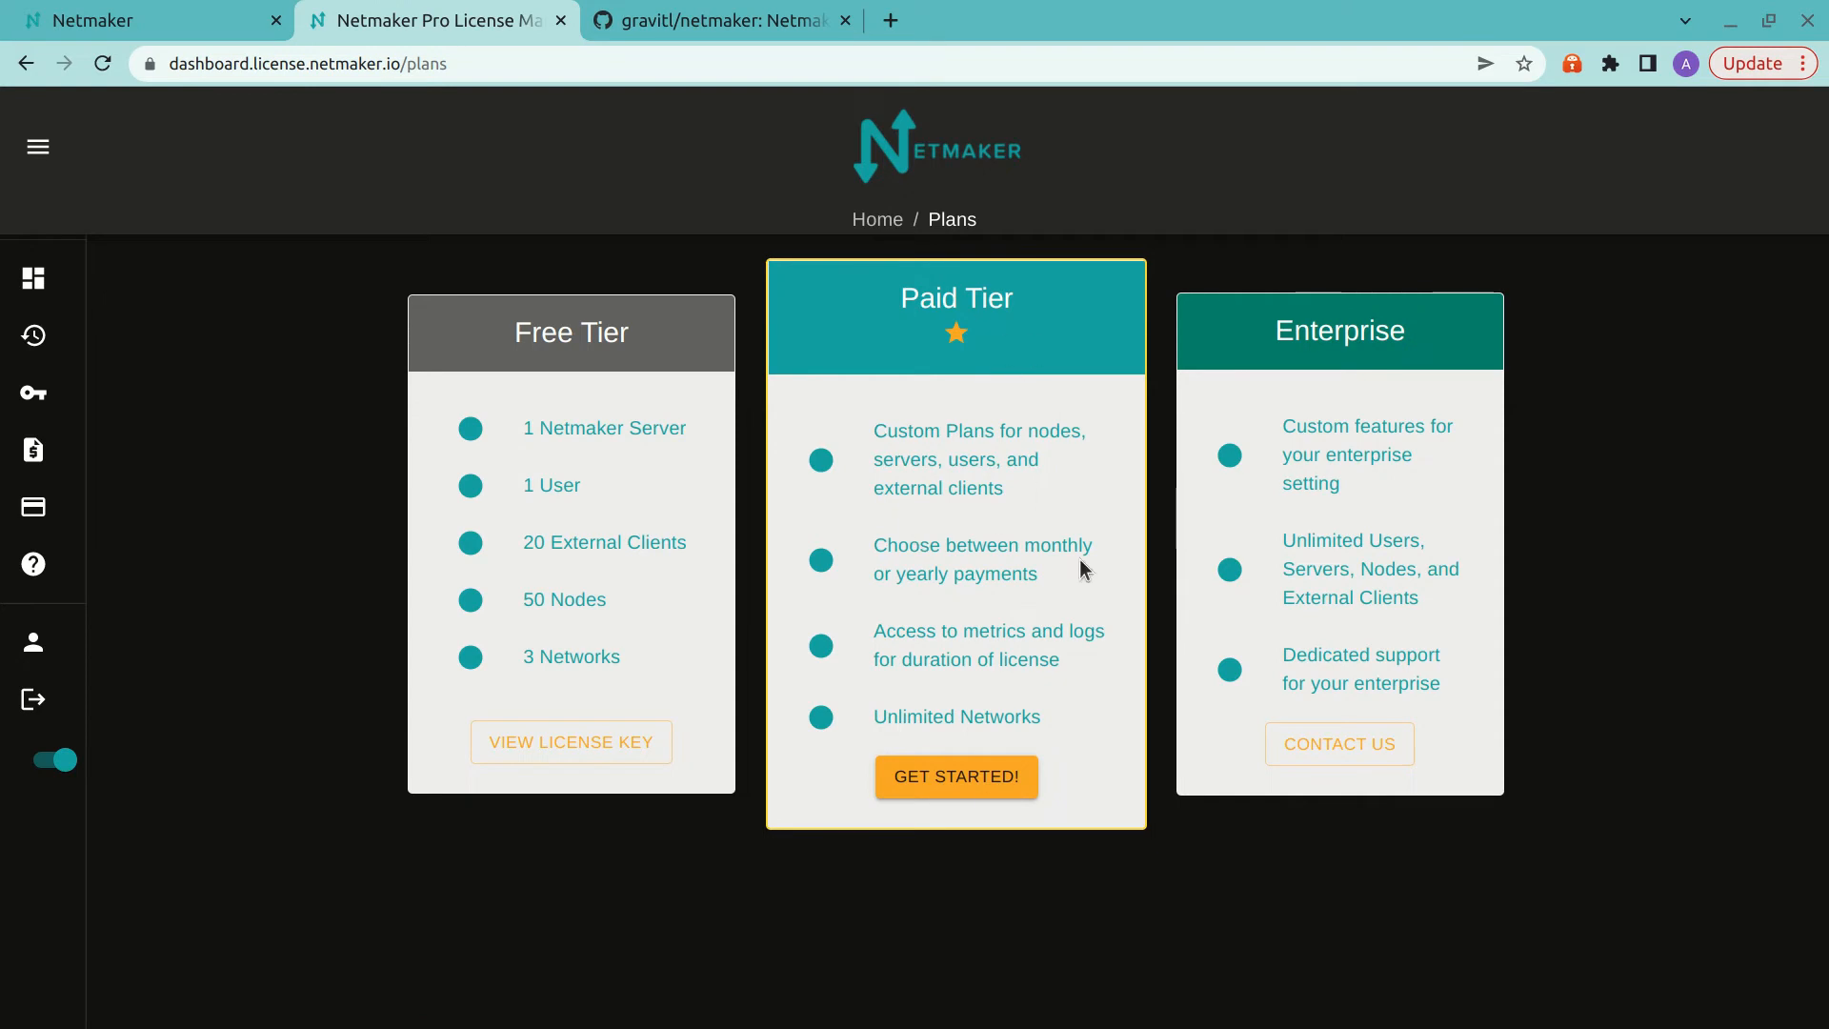
mouse_move(958, 574)
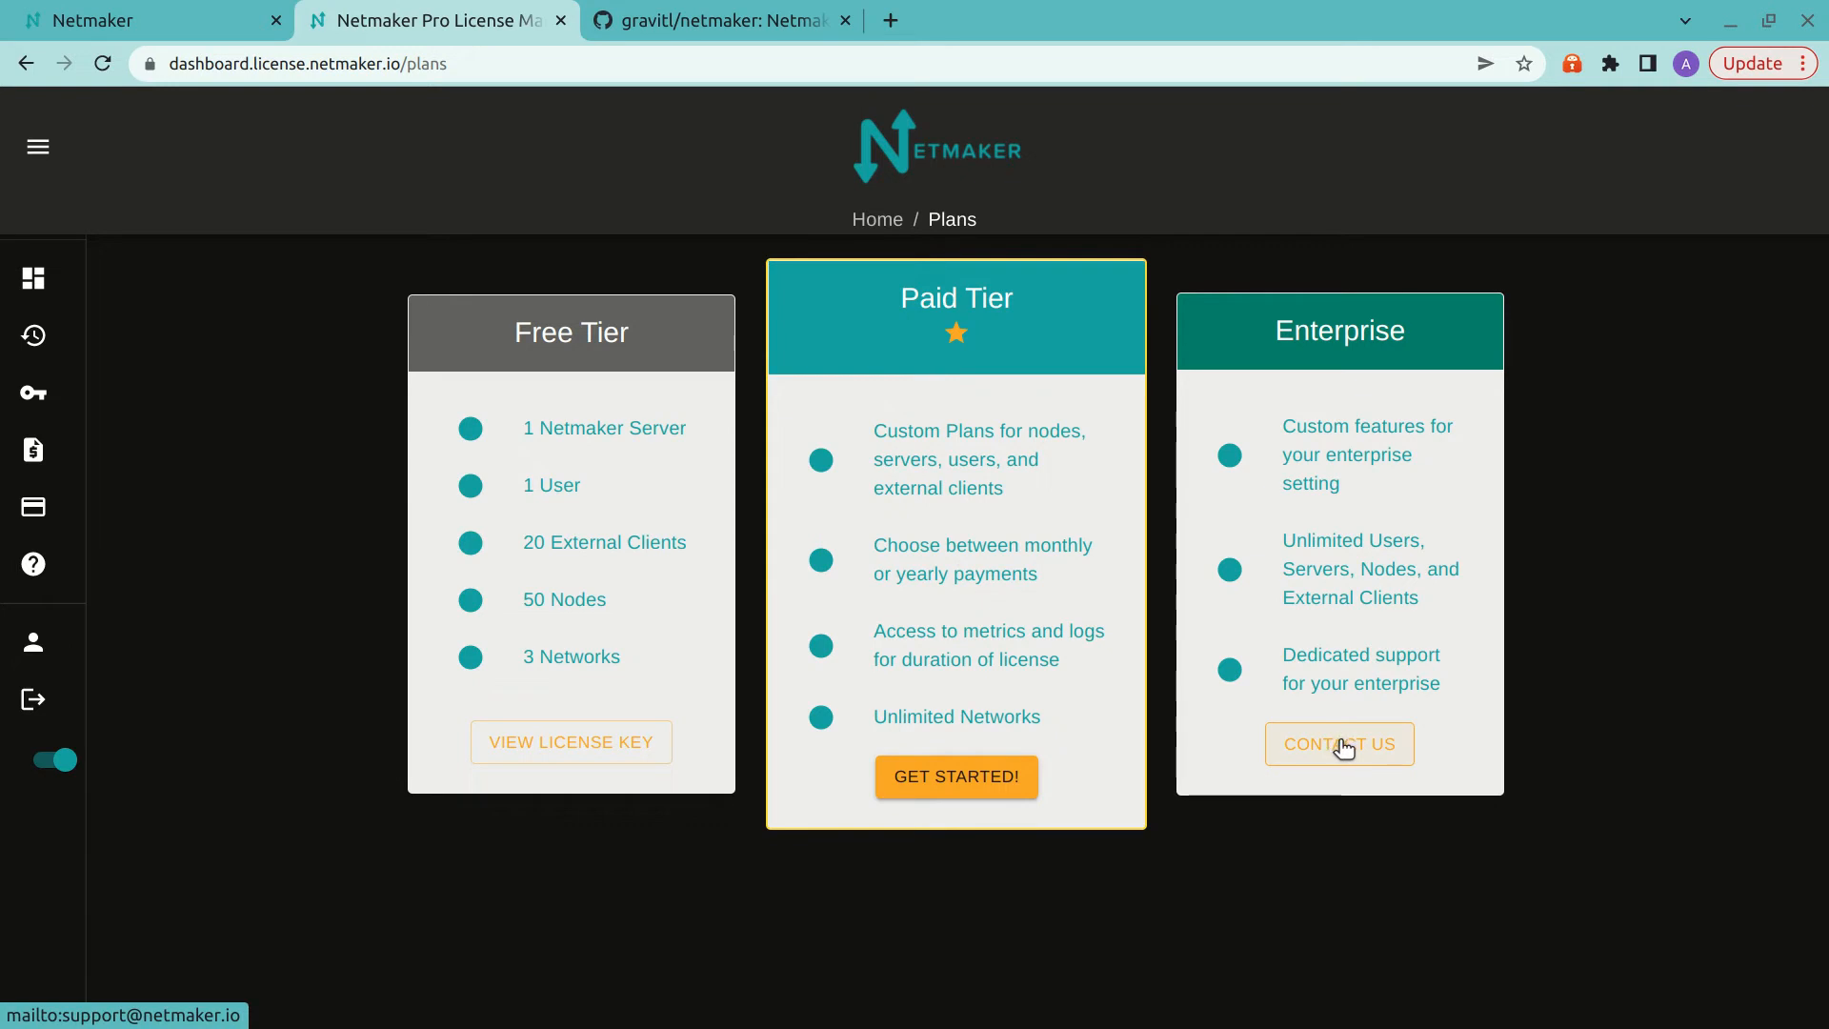
mouse_move(748, 501)
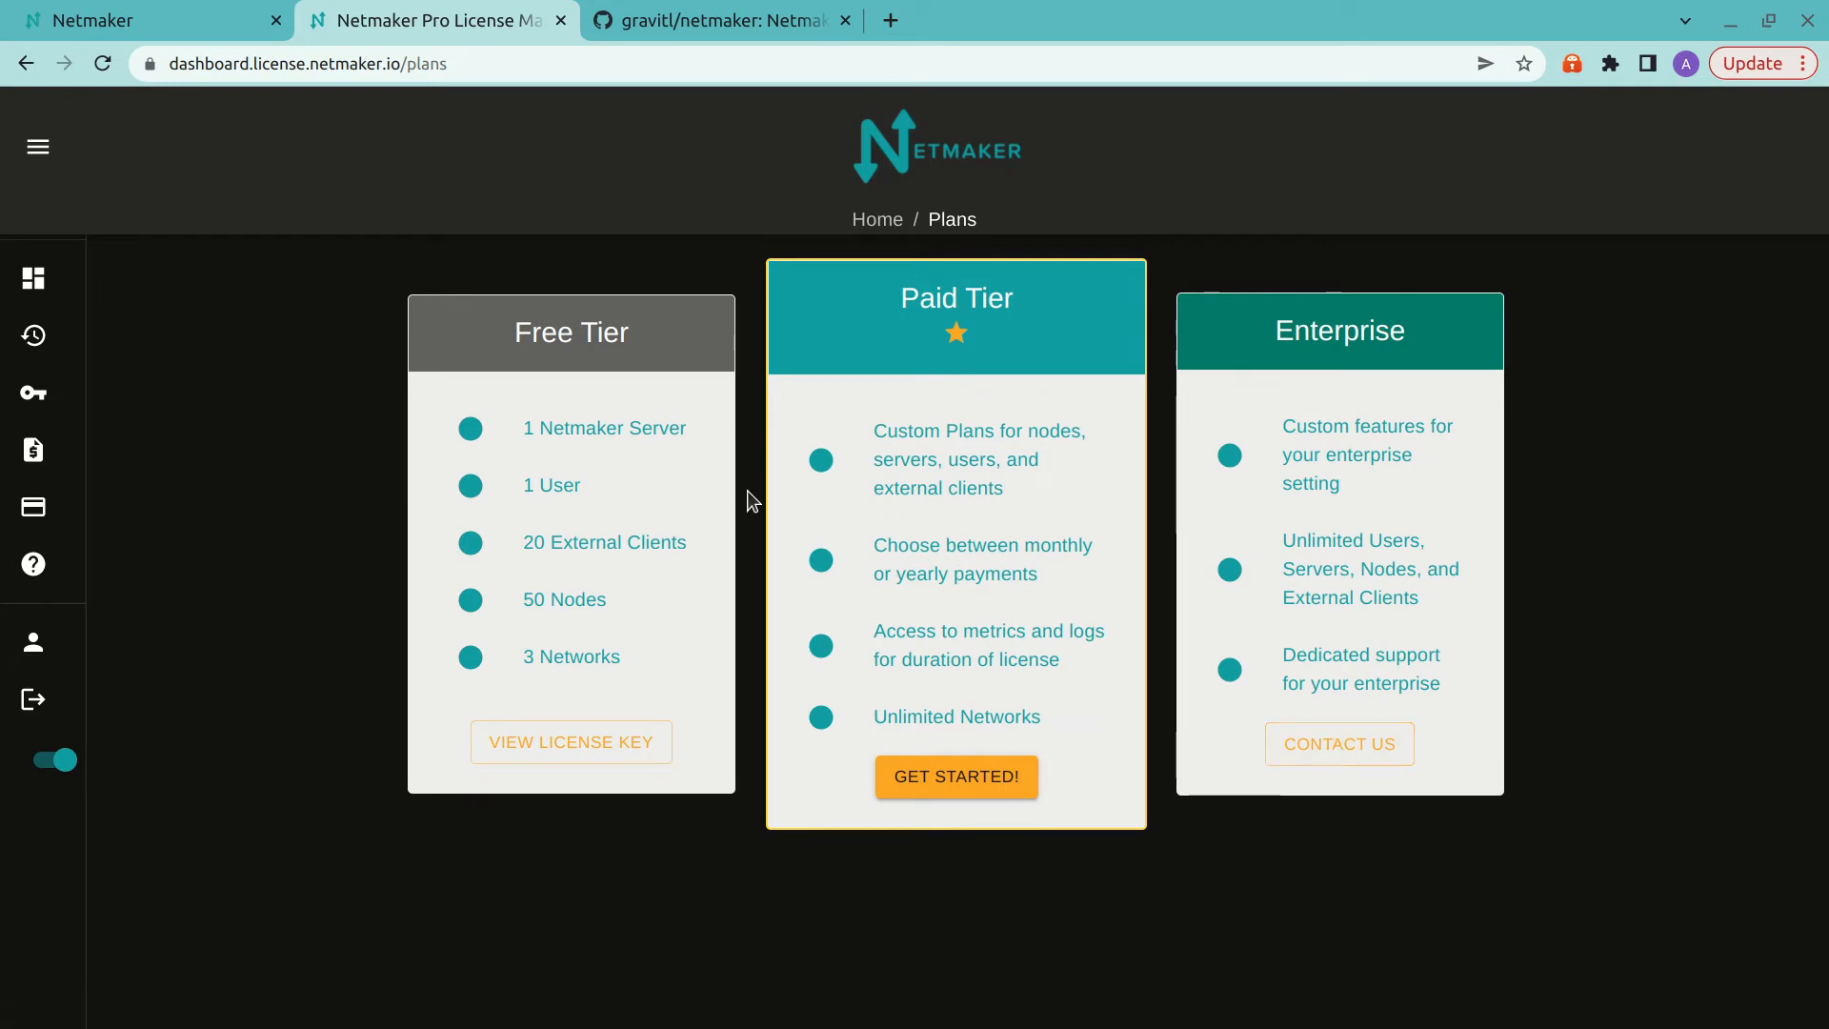
mouse_move(569, 742)
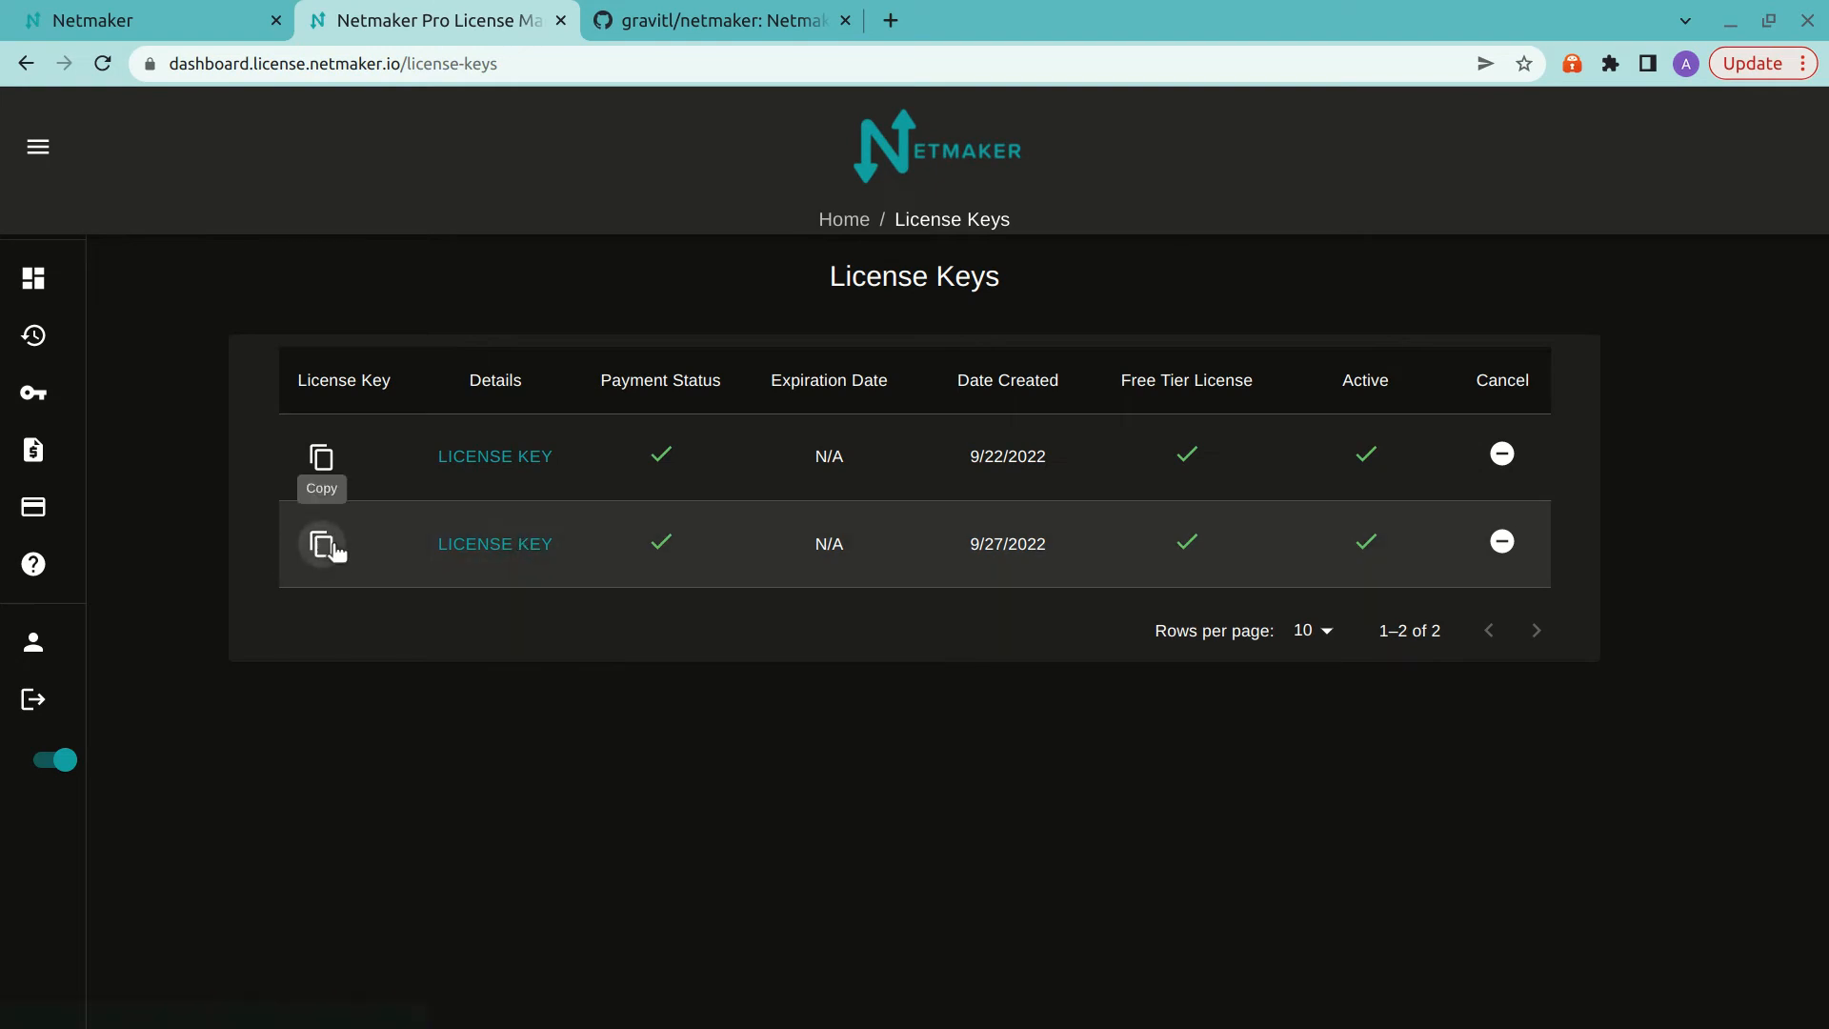
mouse_move(387, 482)
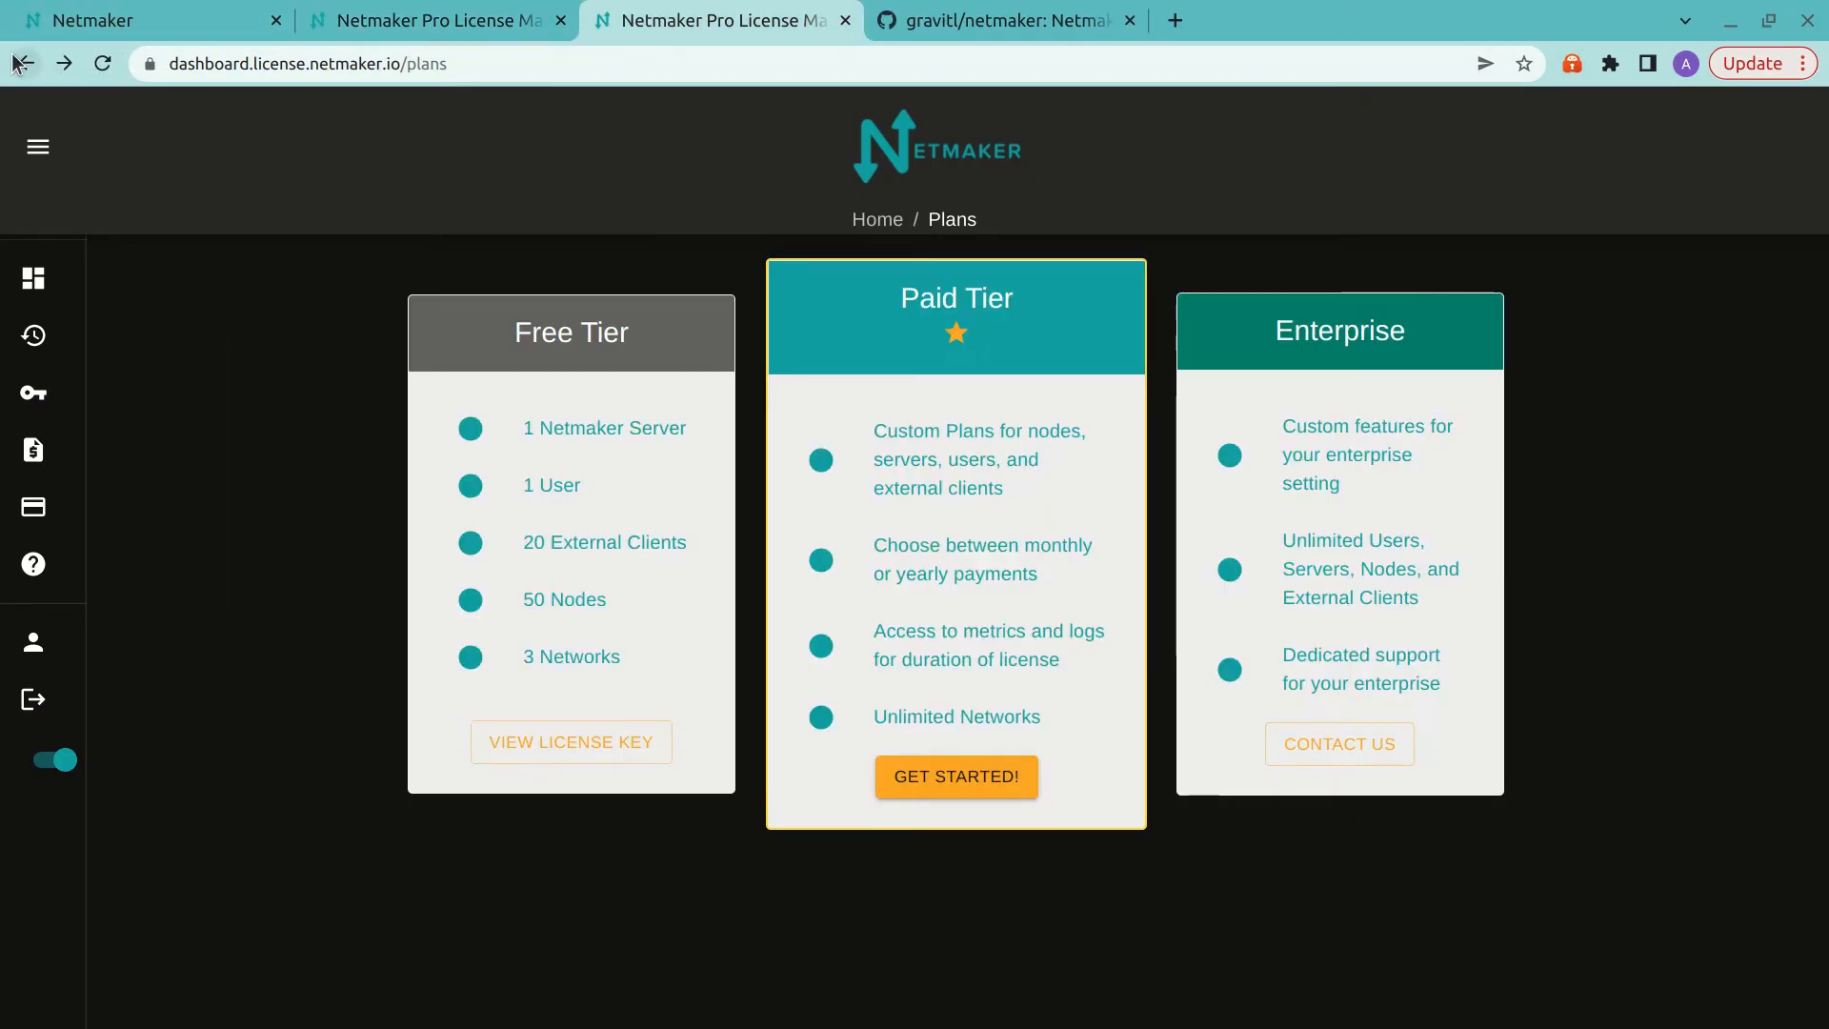
Return to the EE setup docs and select the LICENSE_KEY and NETMAKER_ACCOUNT_ID lines.
left_click(25, 63)
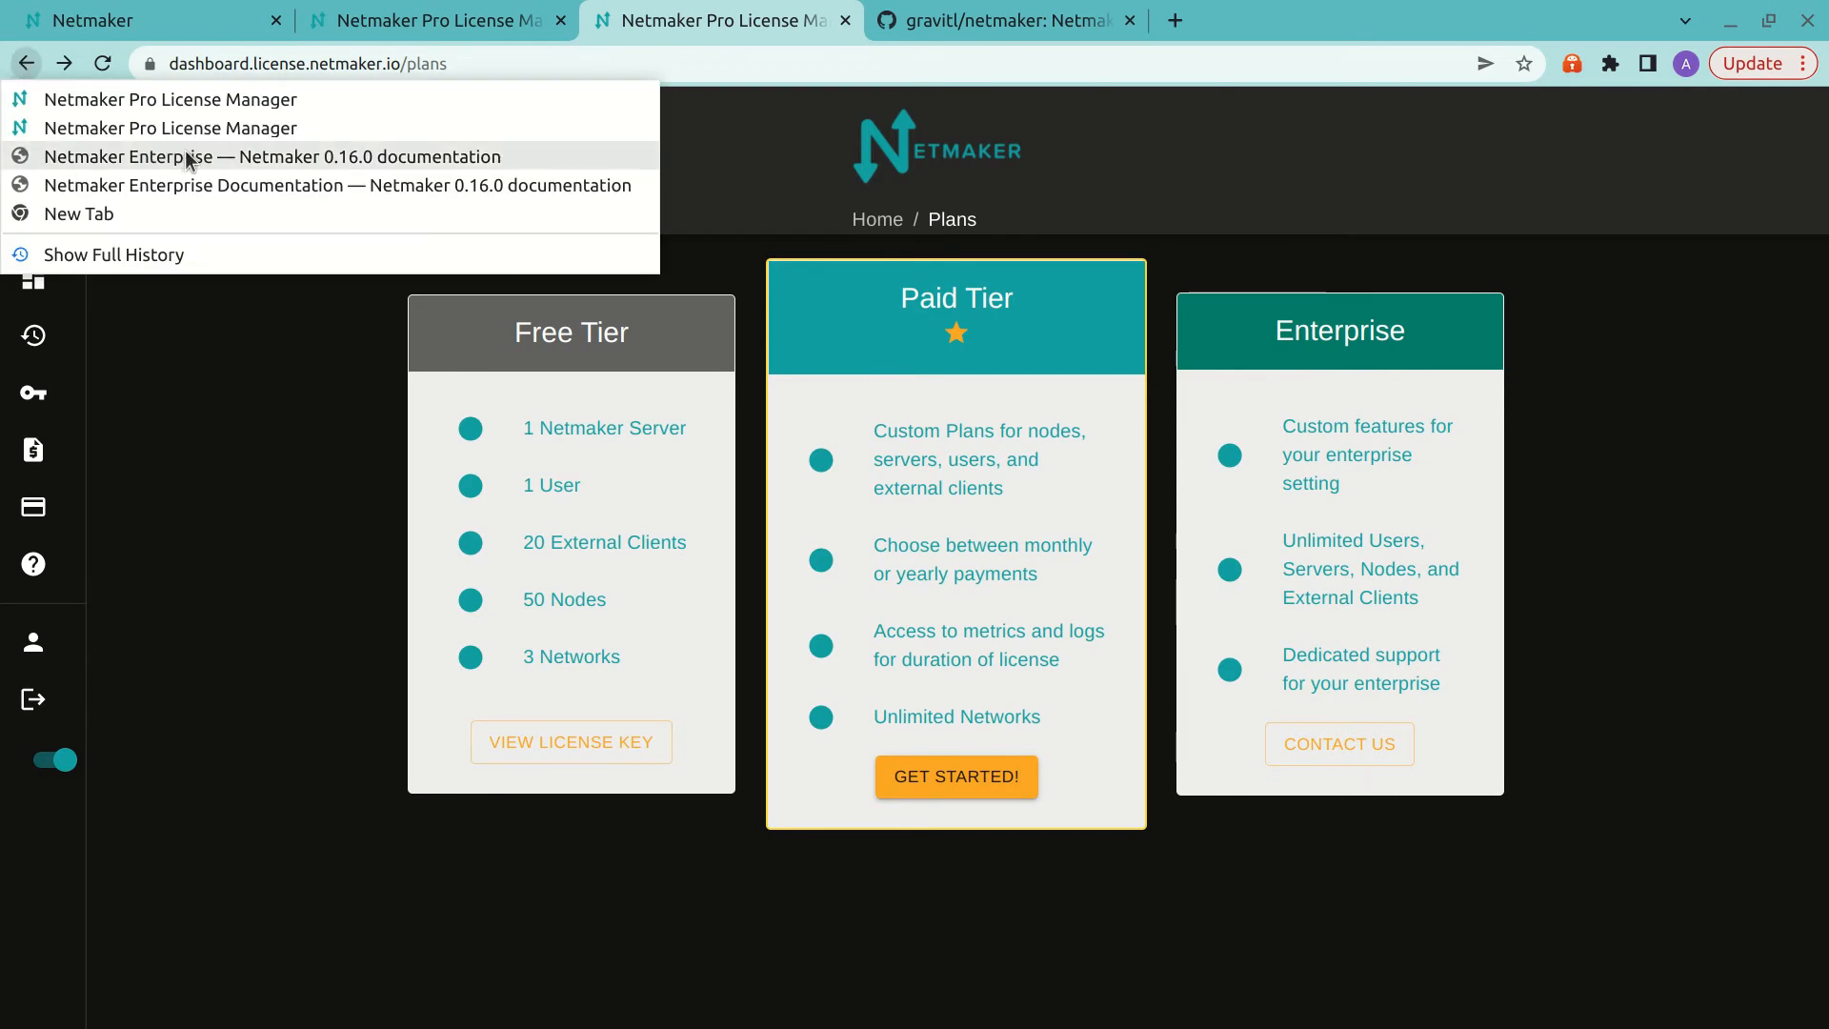
left_click(278, 157)
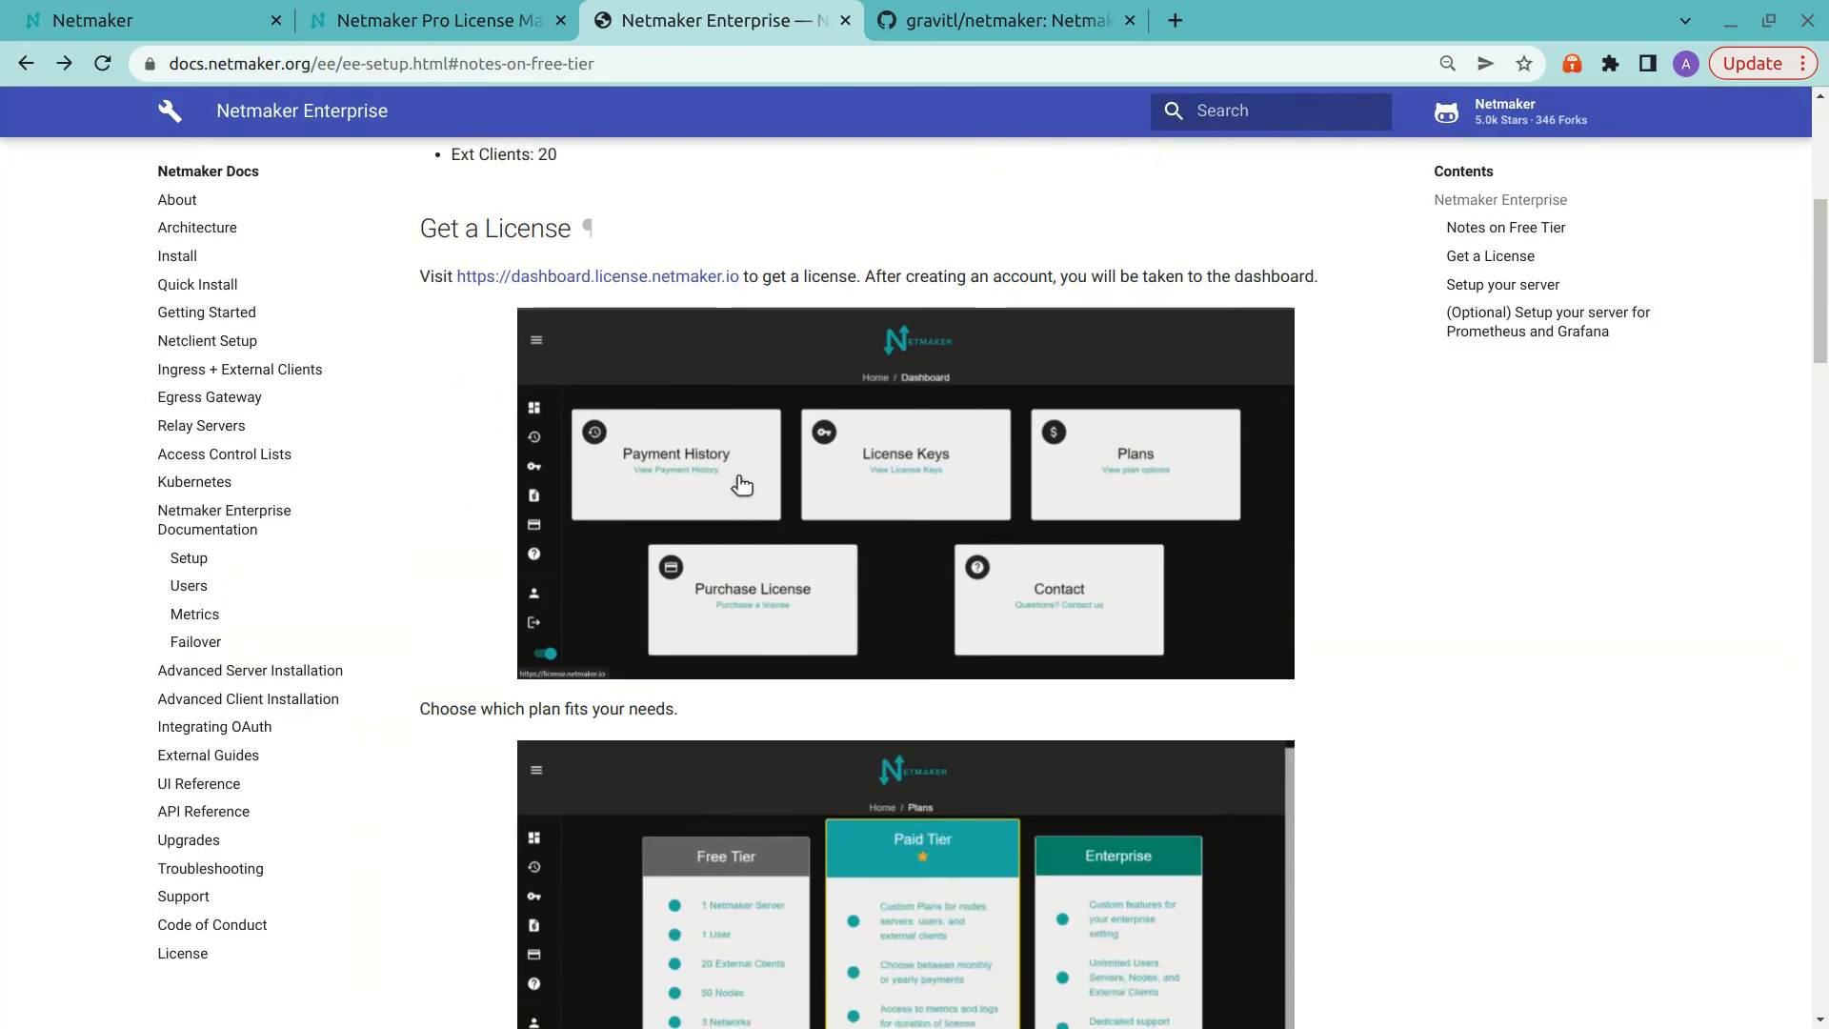
scroll("down", 3)
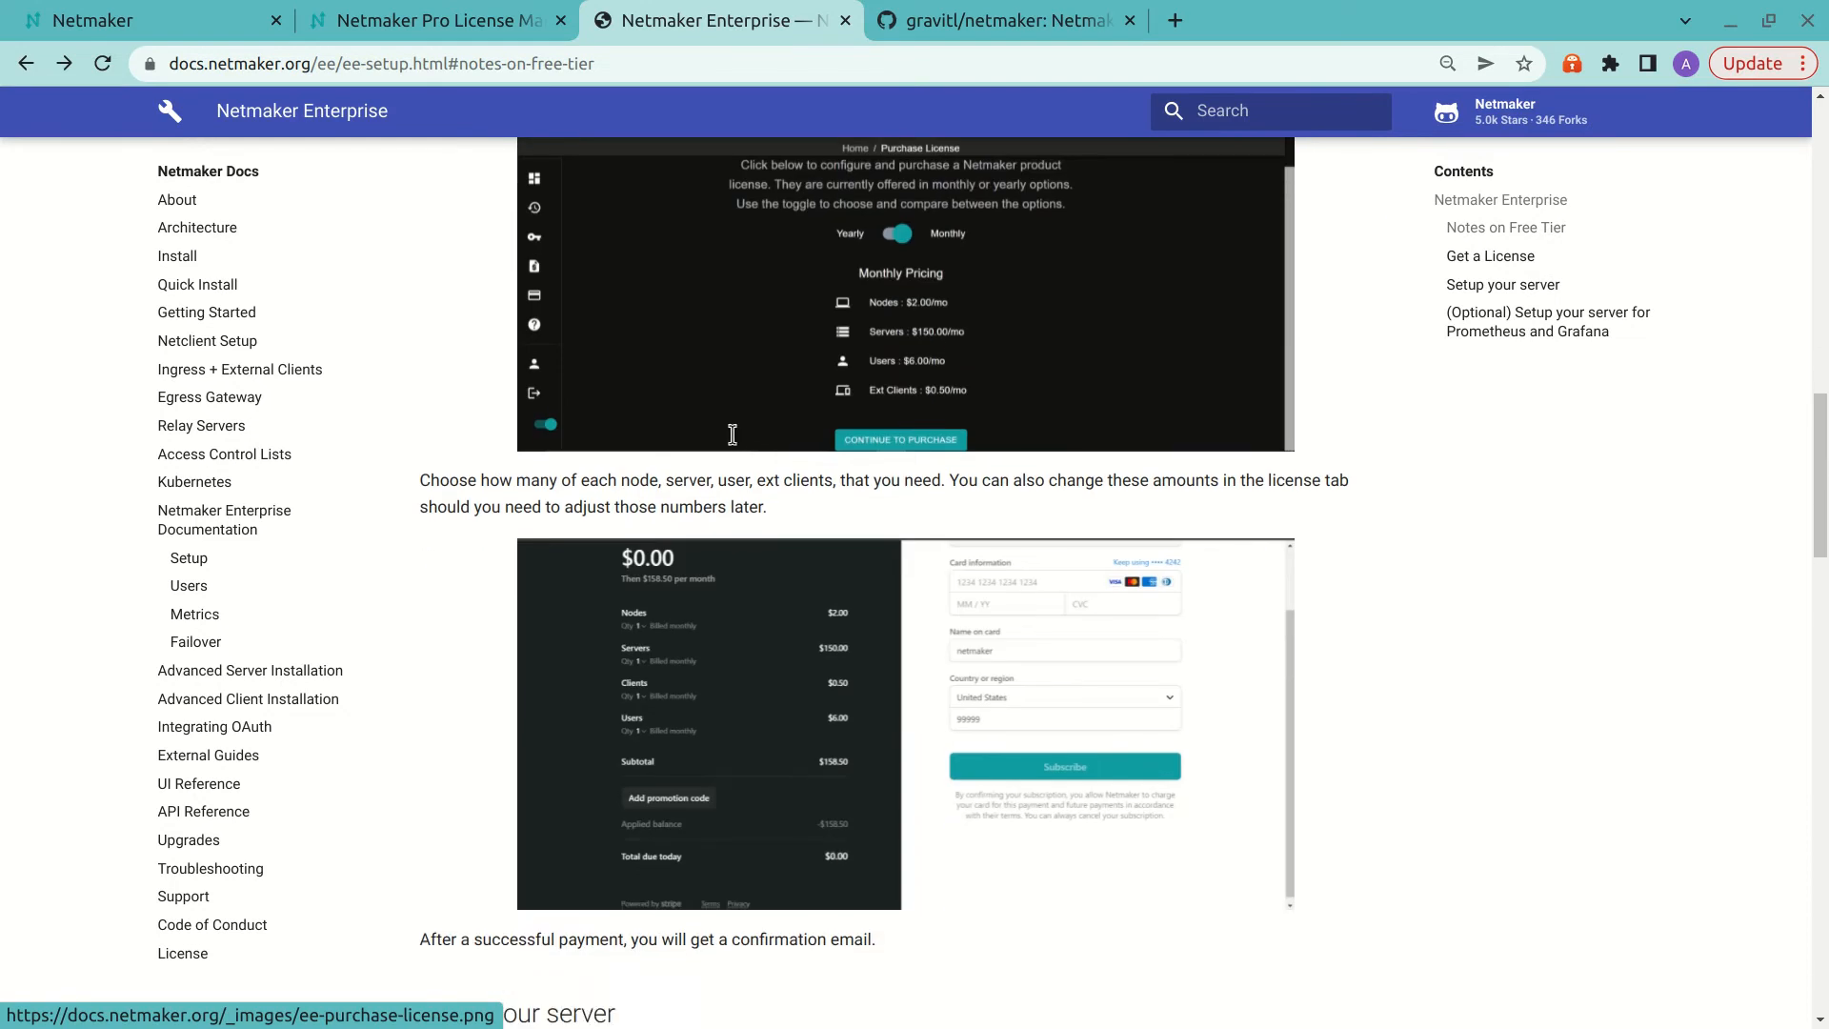
scroll("down", 3)
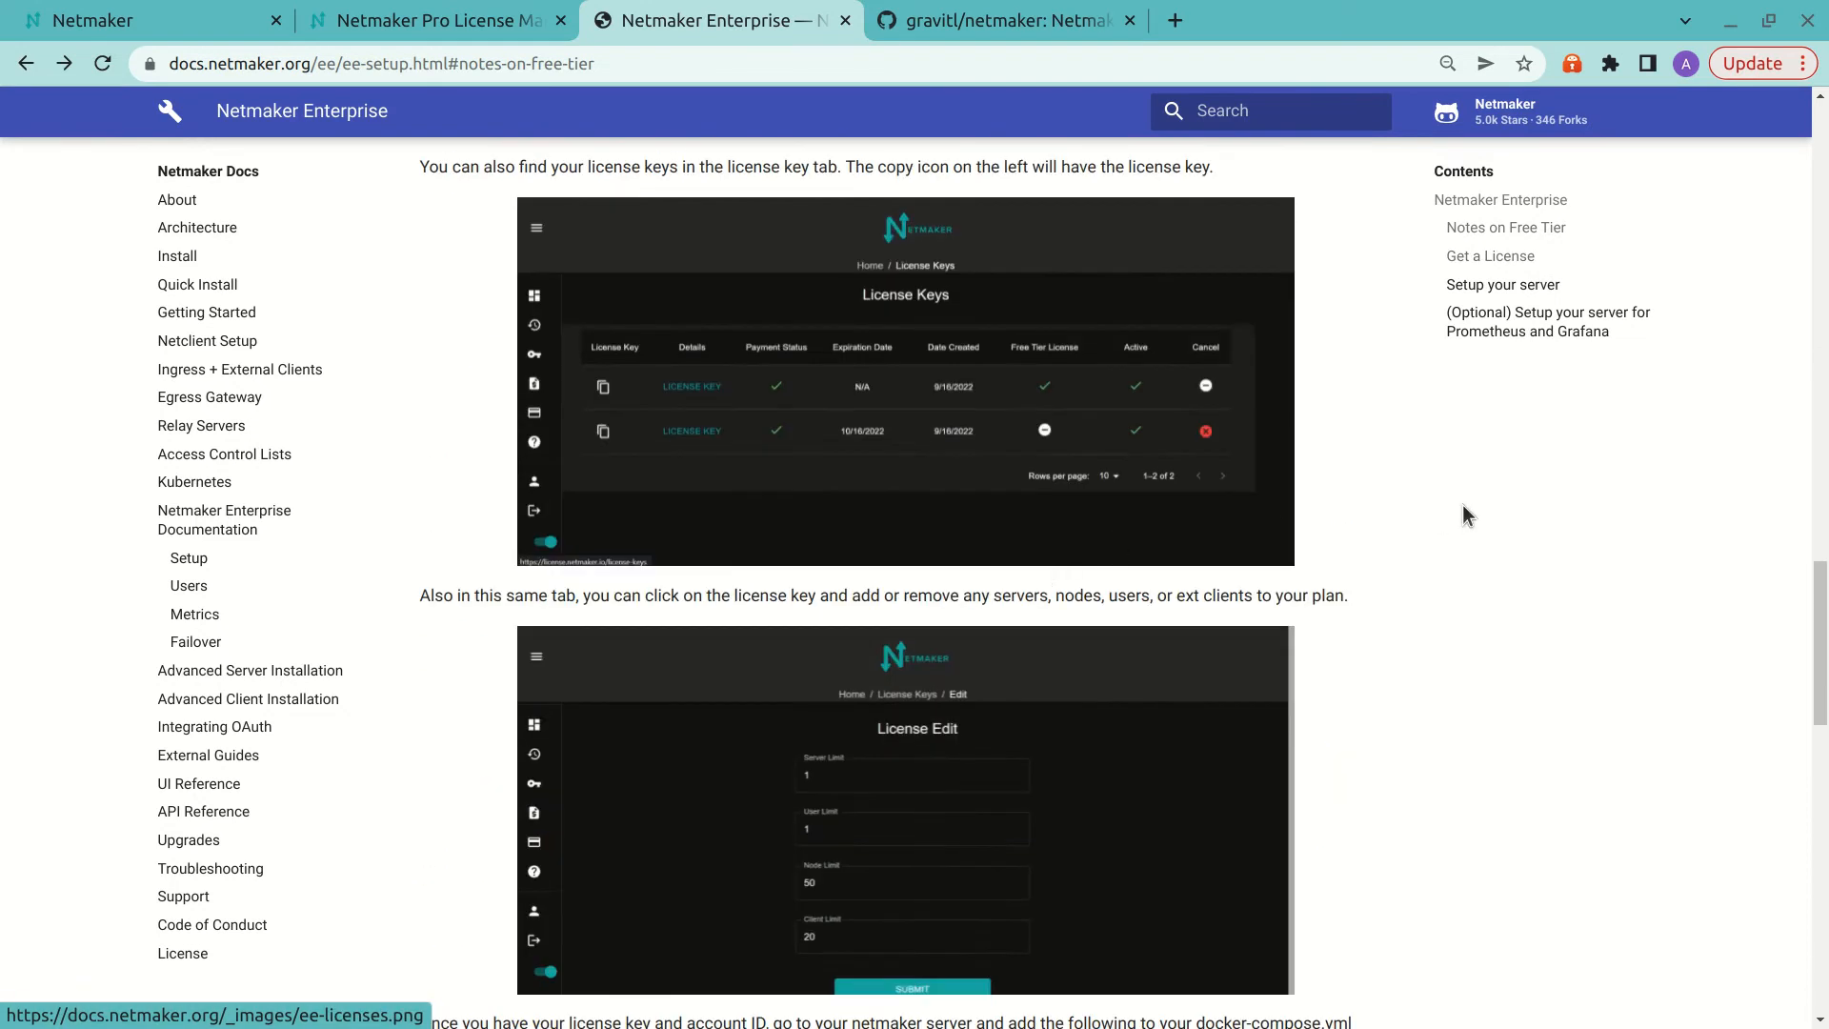
scroll("down", 3)
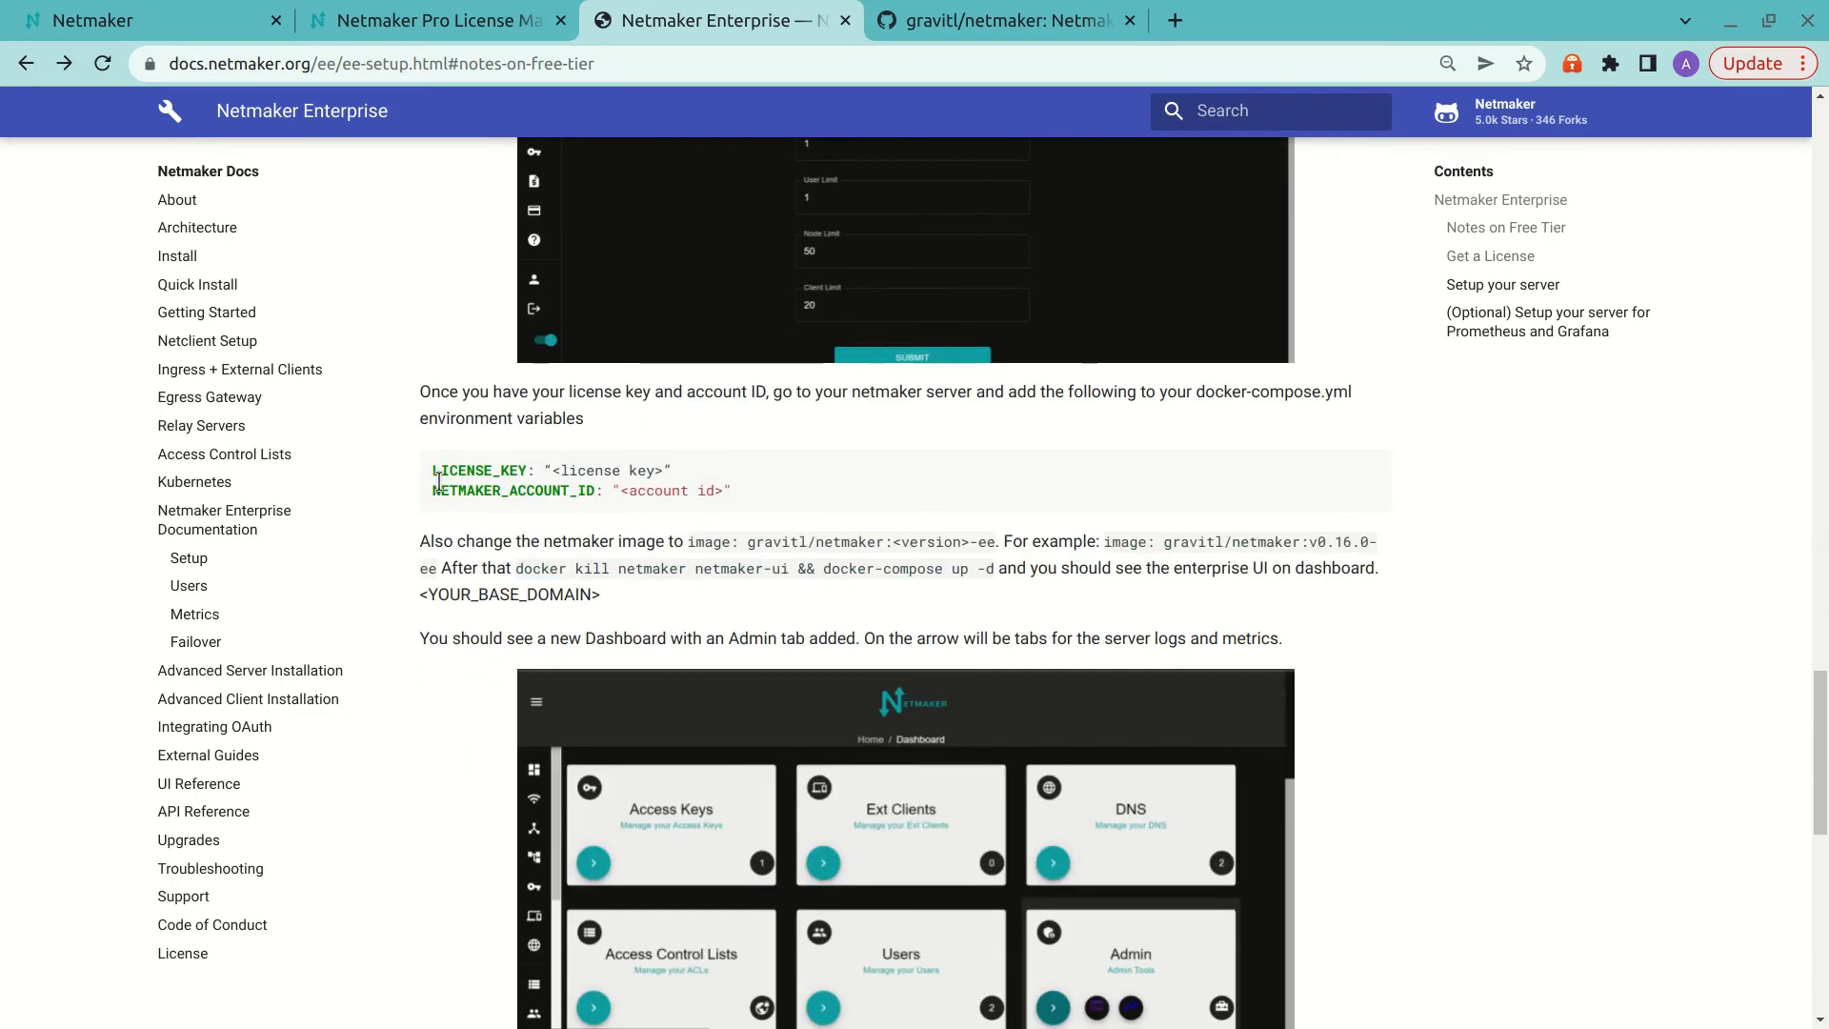
left_click_drag(435, 471, 731, 490)
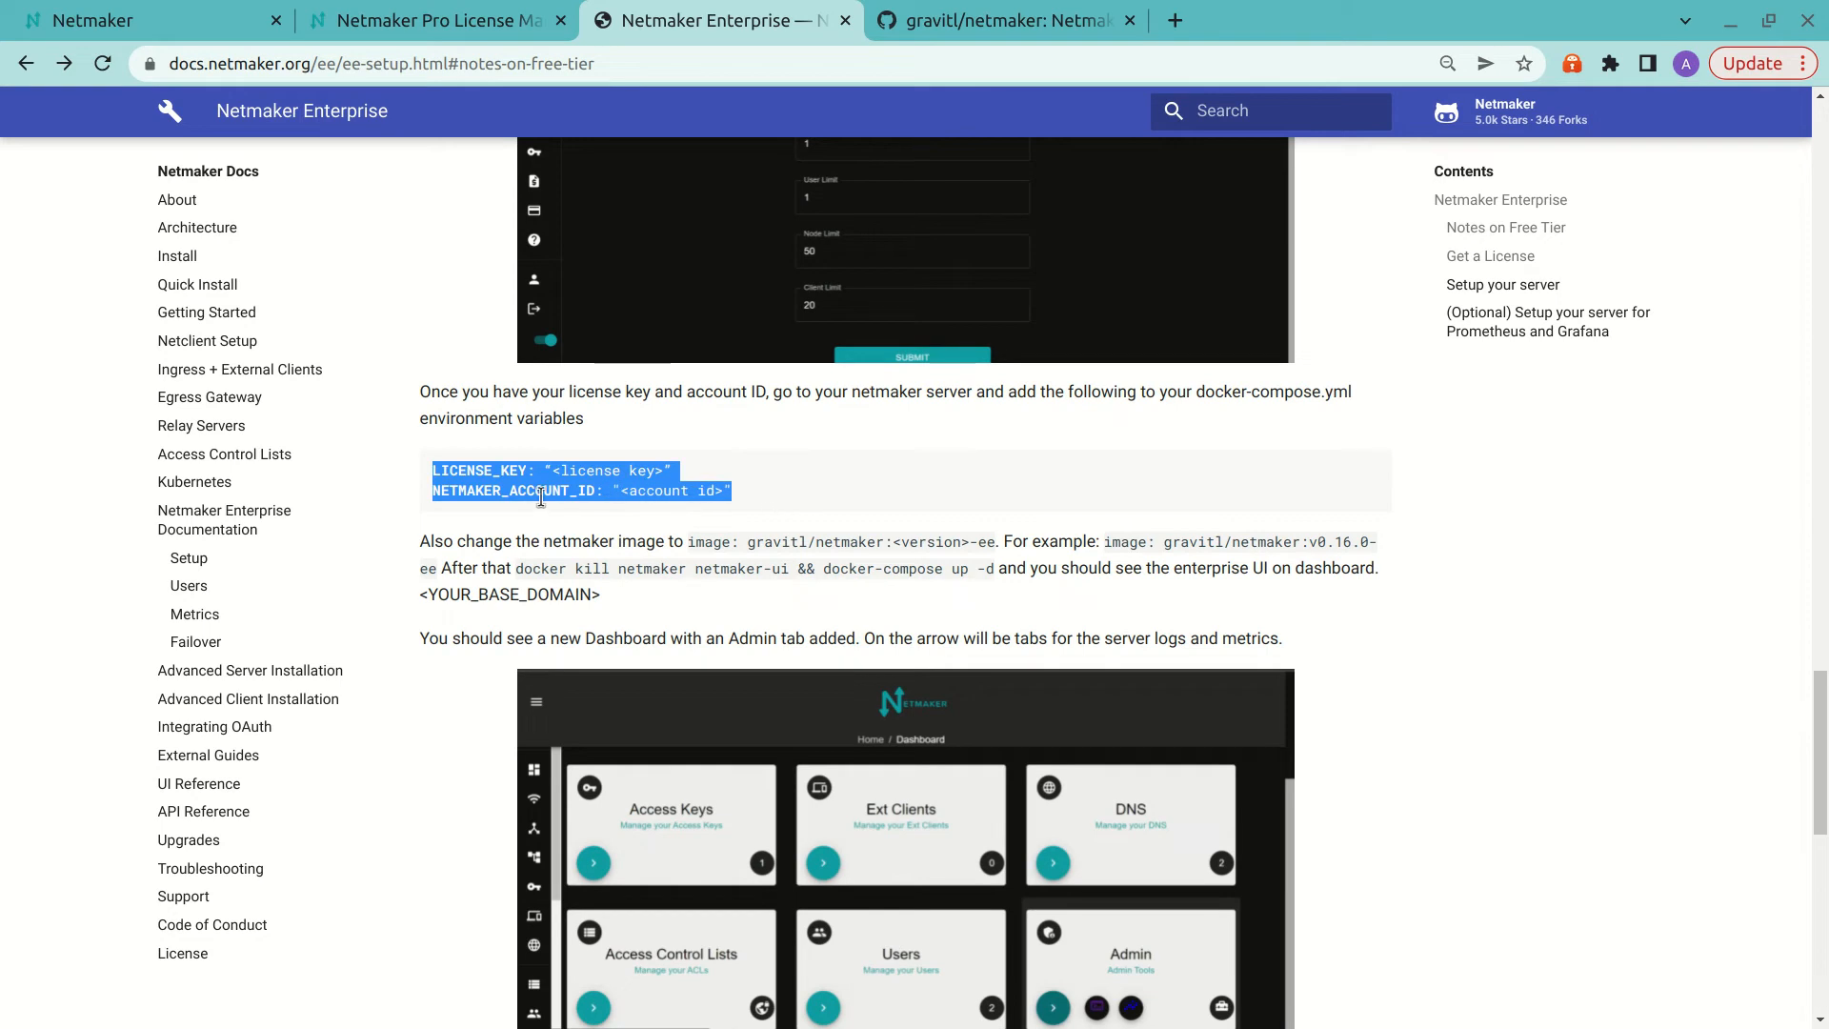
left_click(538, 490)
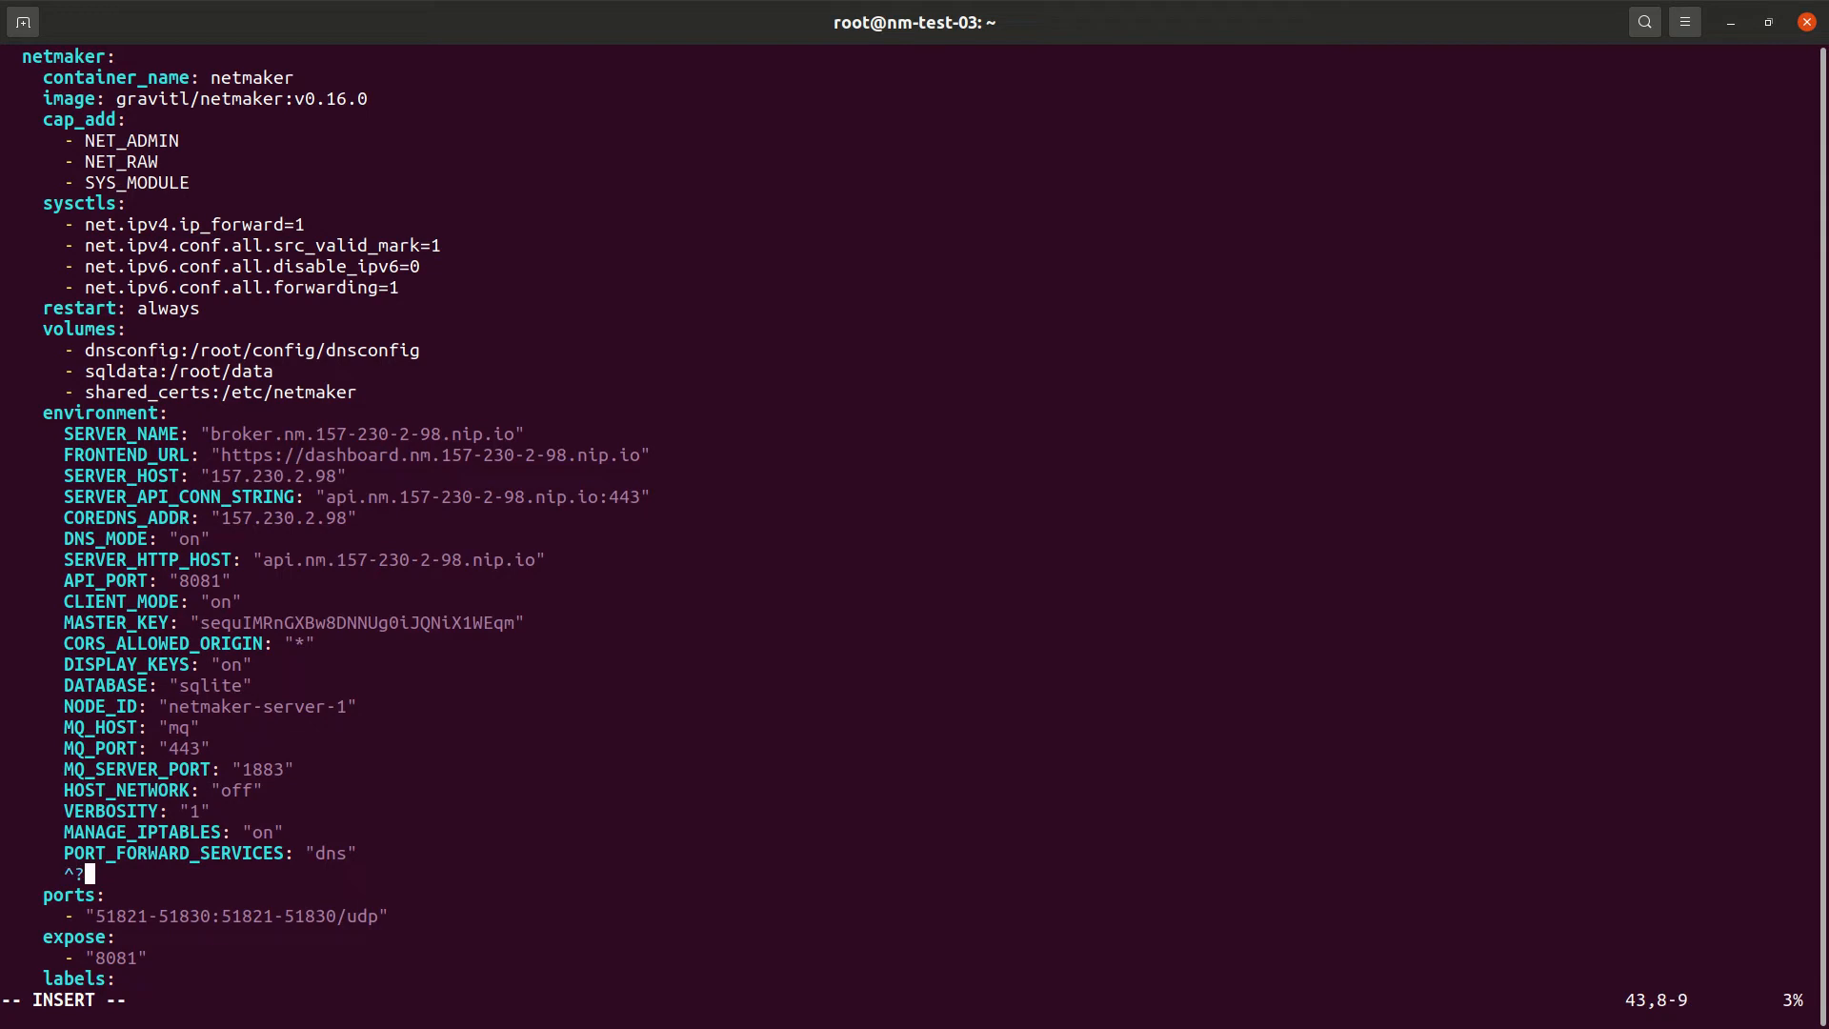
Add a LICENSE_KEY entry with the license key value under the netmaker environment.
type("LICENSE_KEY")
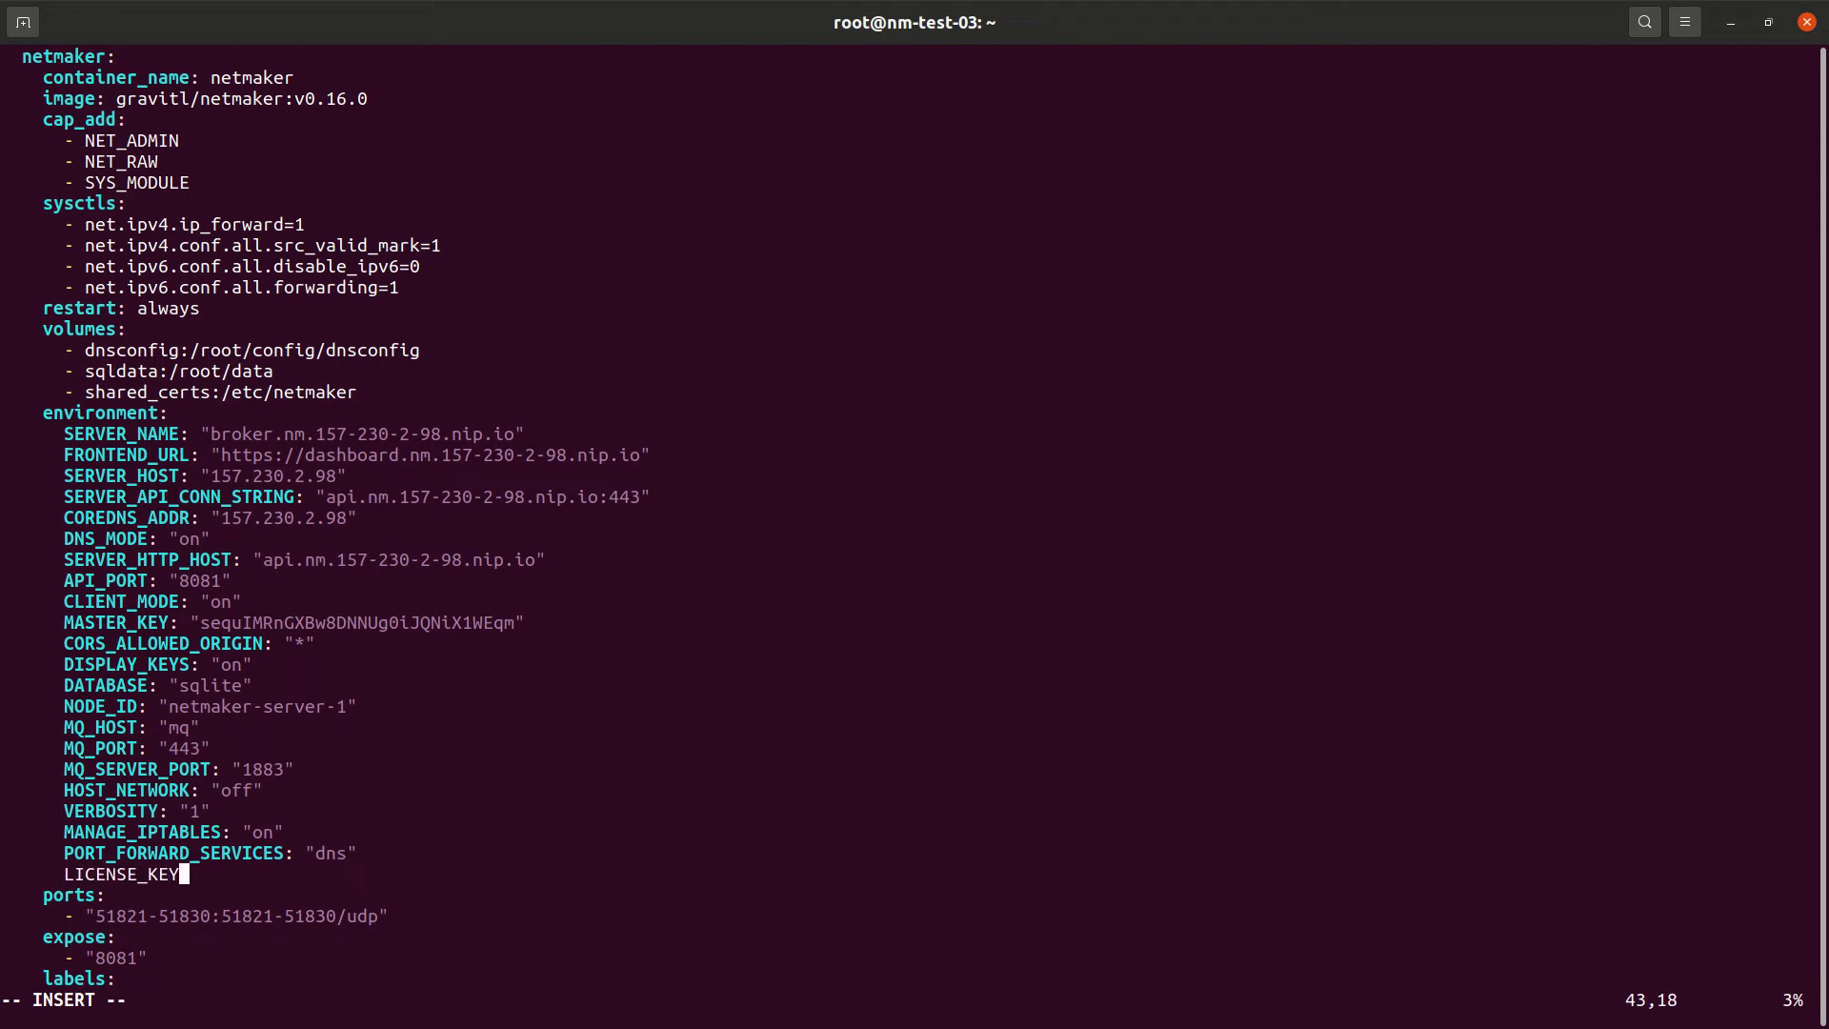
type(":\"\"")
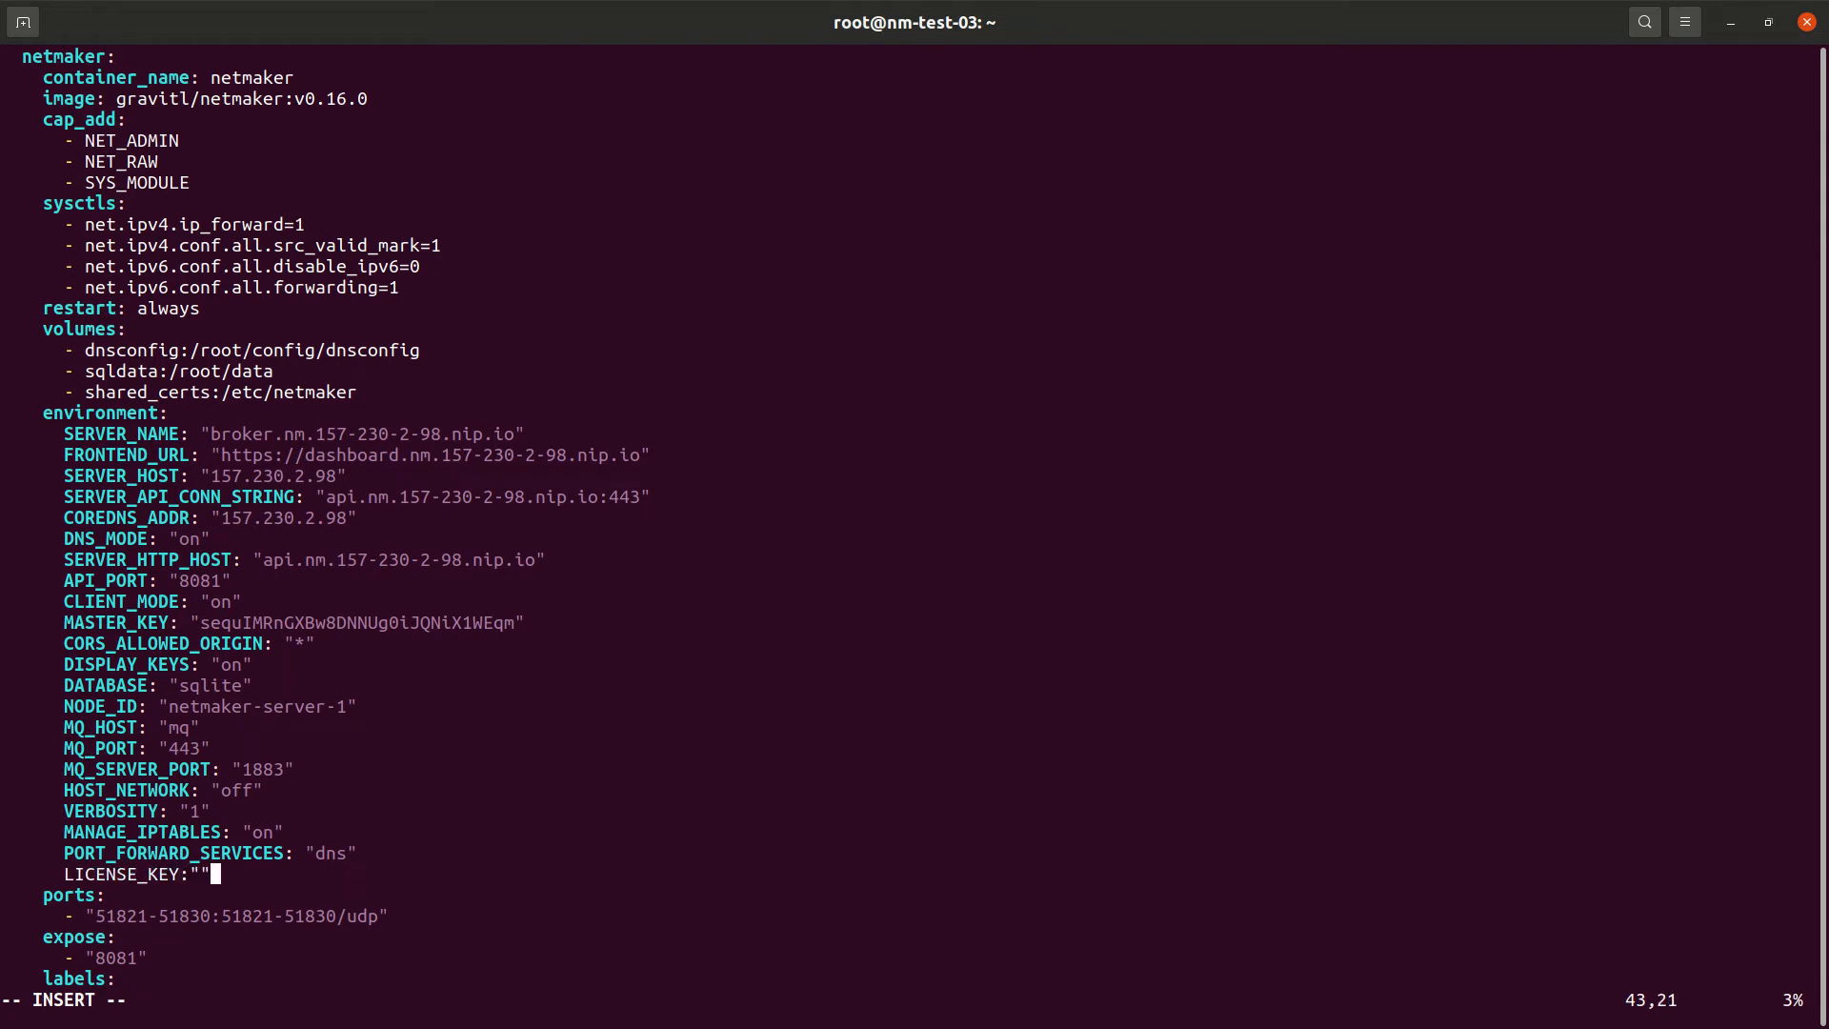
type("LICENSE_KEY")
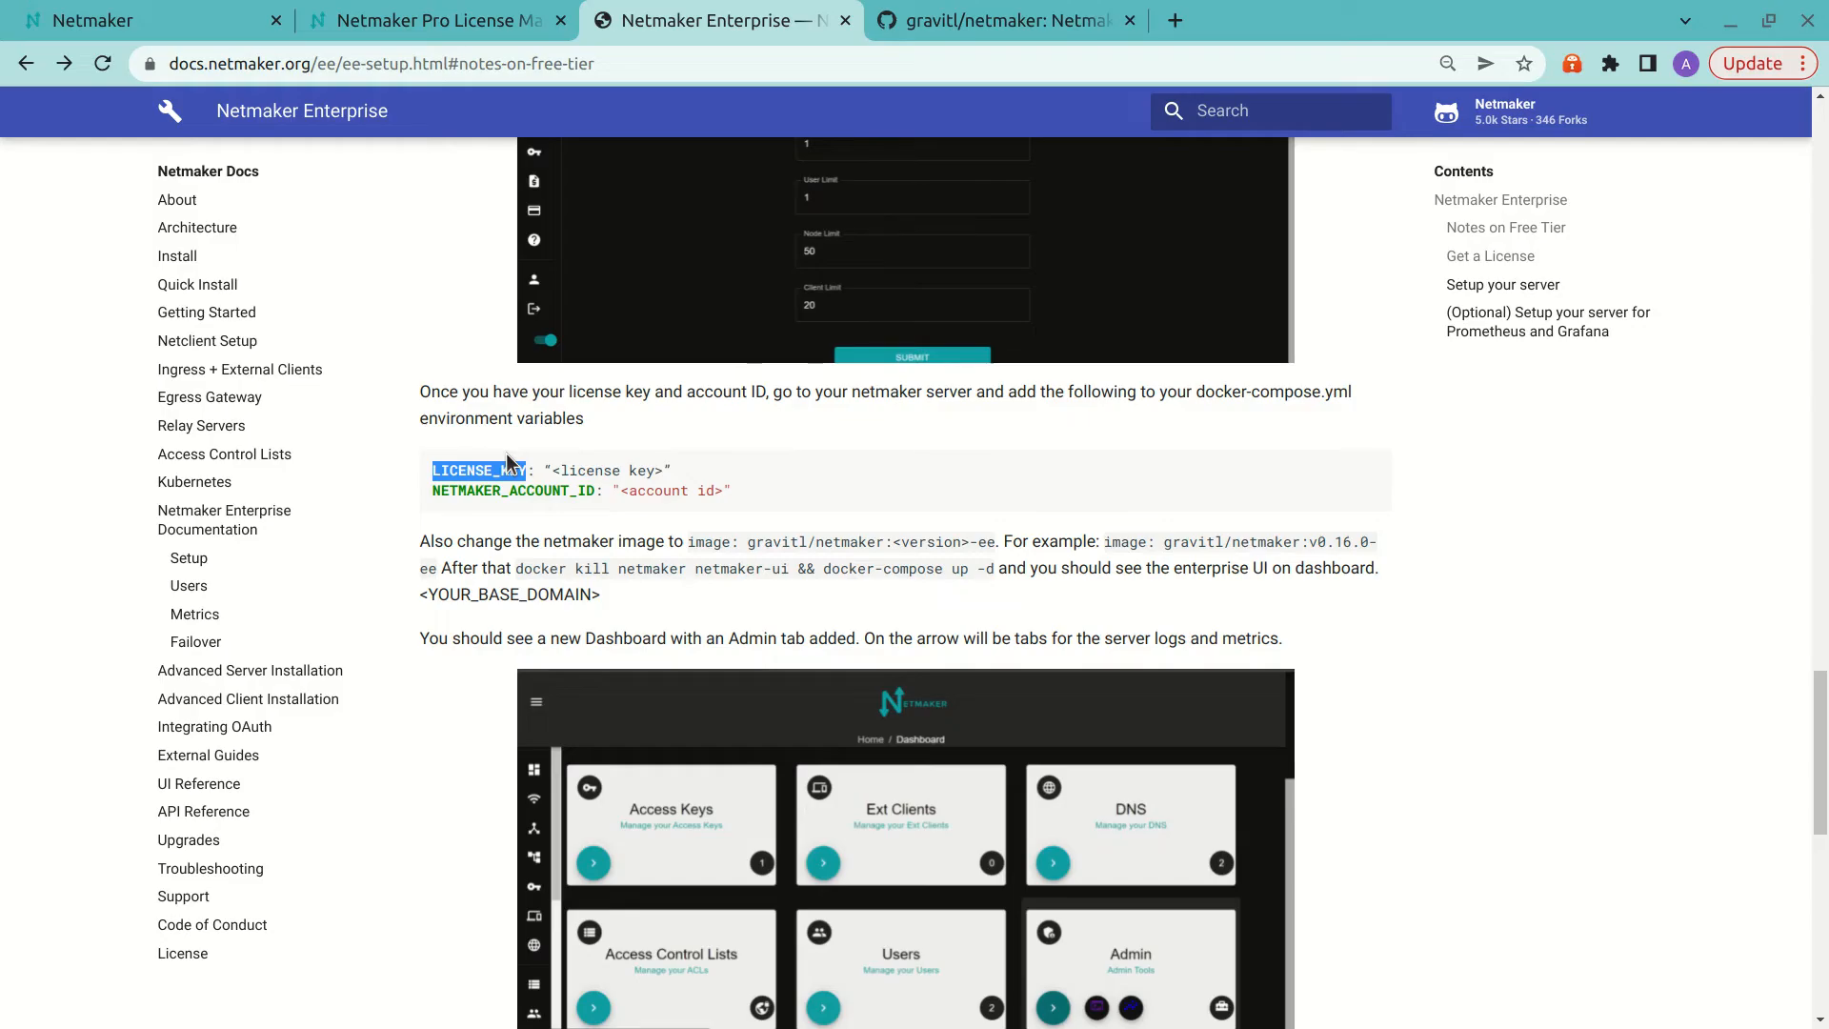
left_click(433, 20)
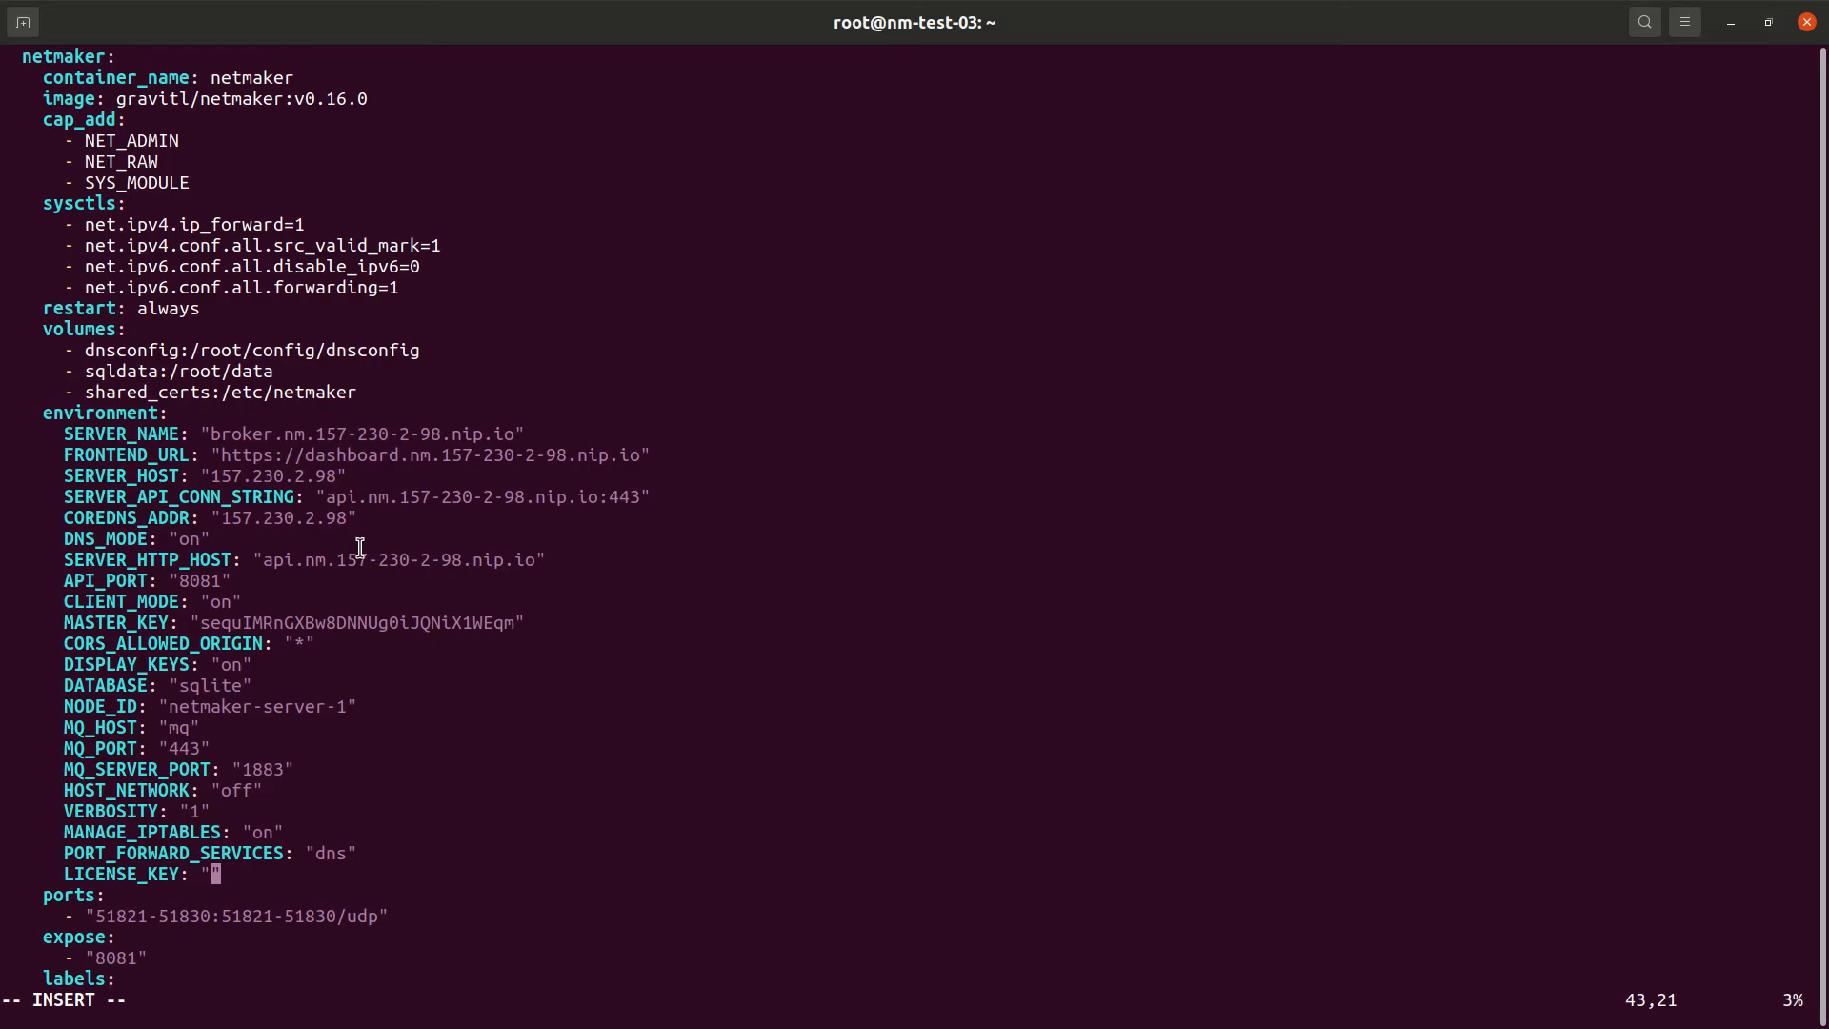
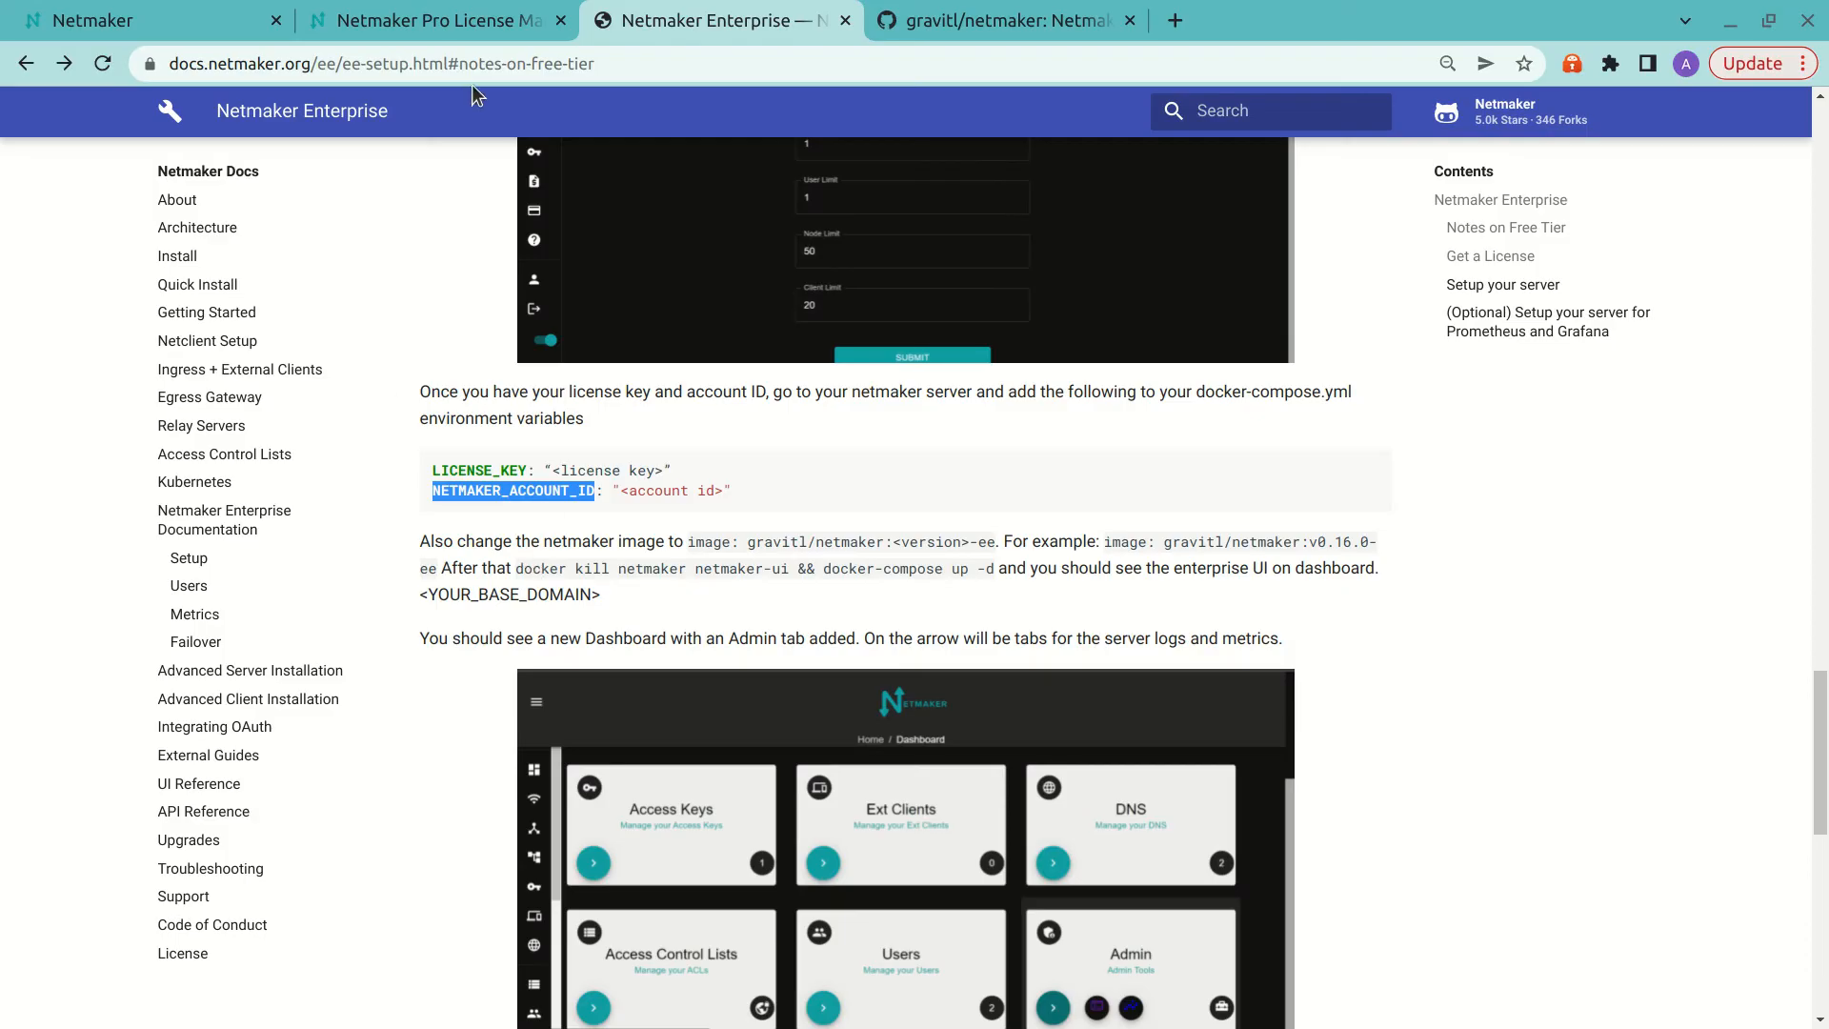
left_click(432, 19)
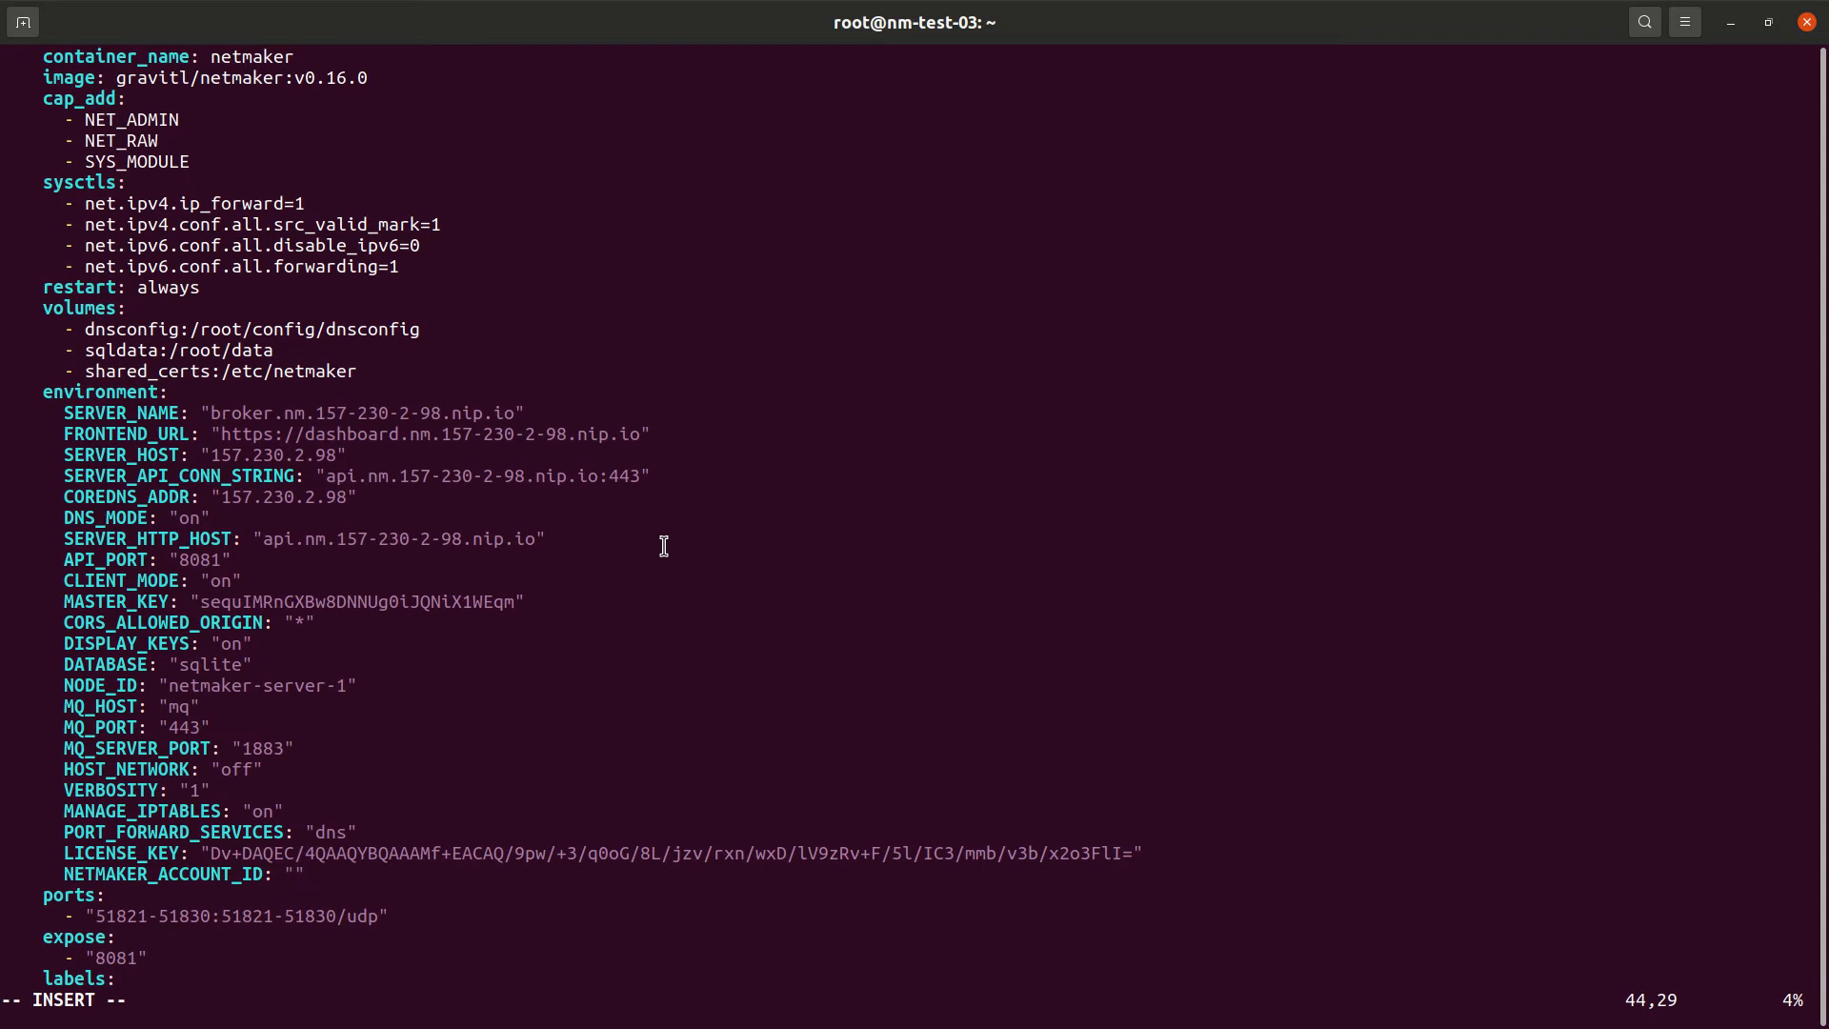
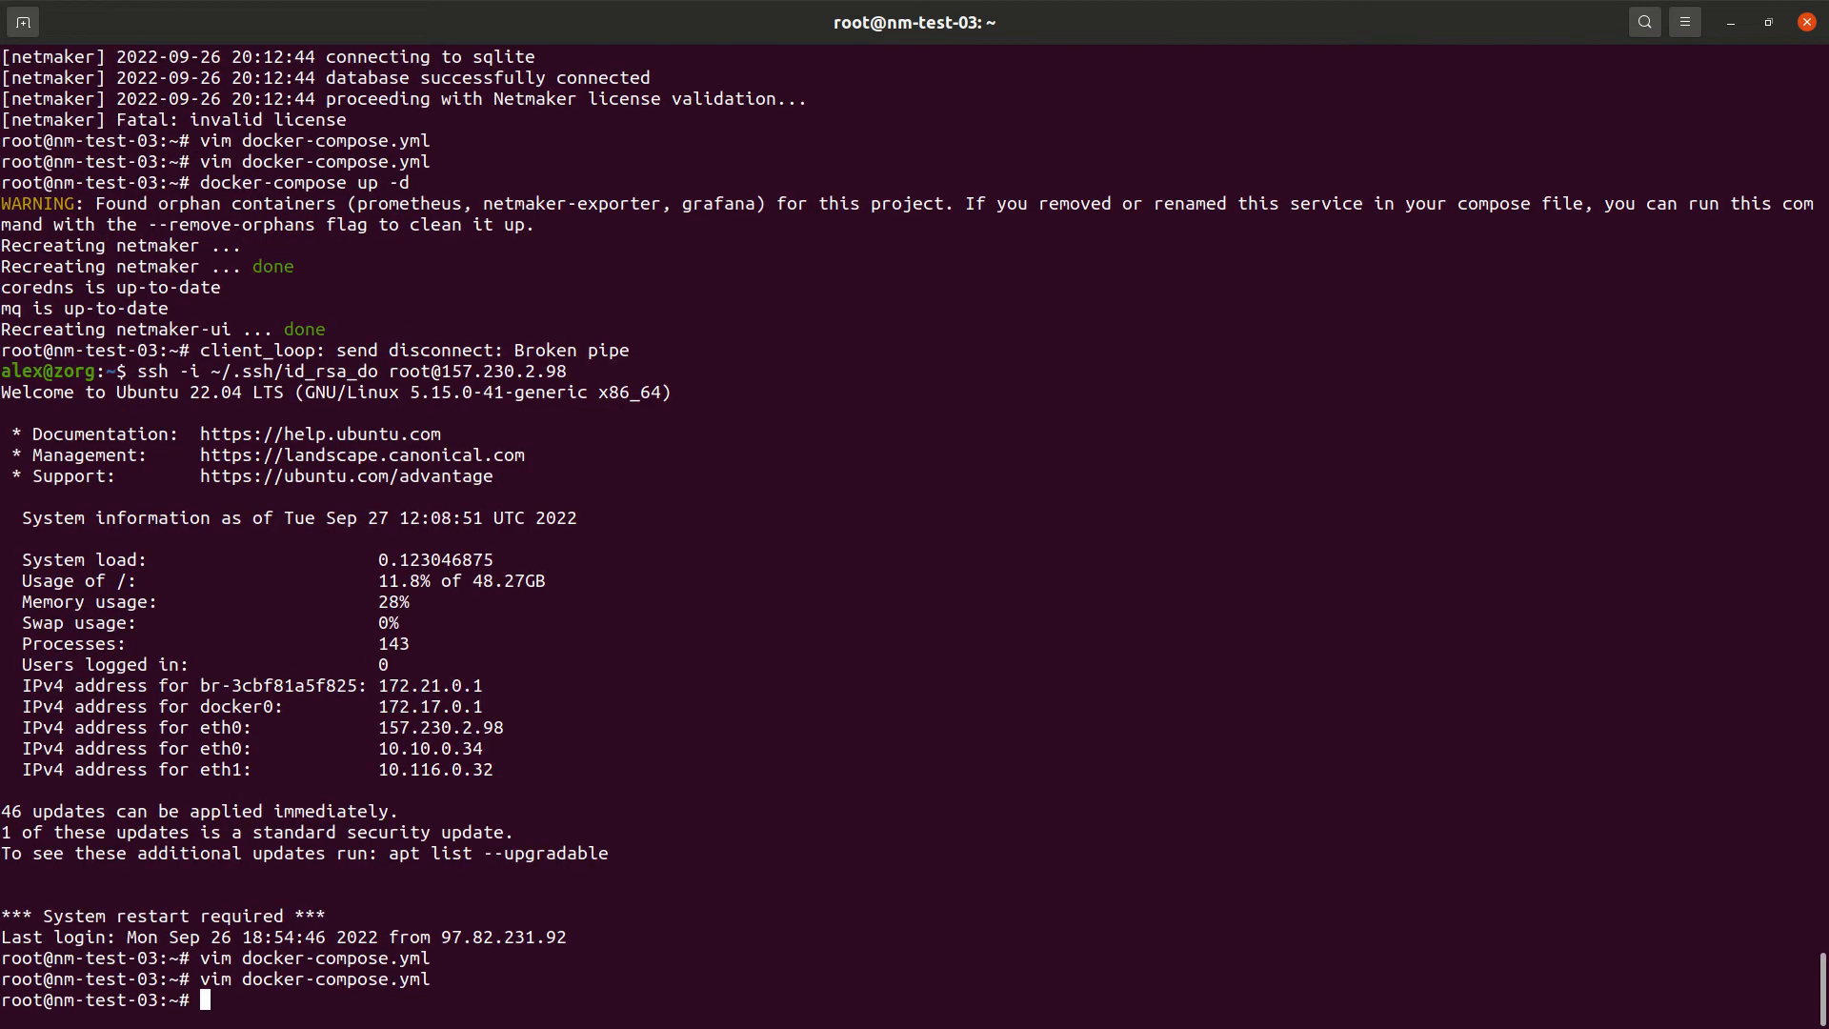
Change the netmaker image tag to v0.16.0-ee and recreate the containers with docker-compose up -d.
type("vim docker-compose.yml")
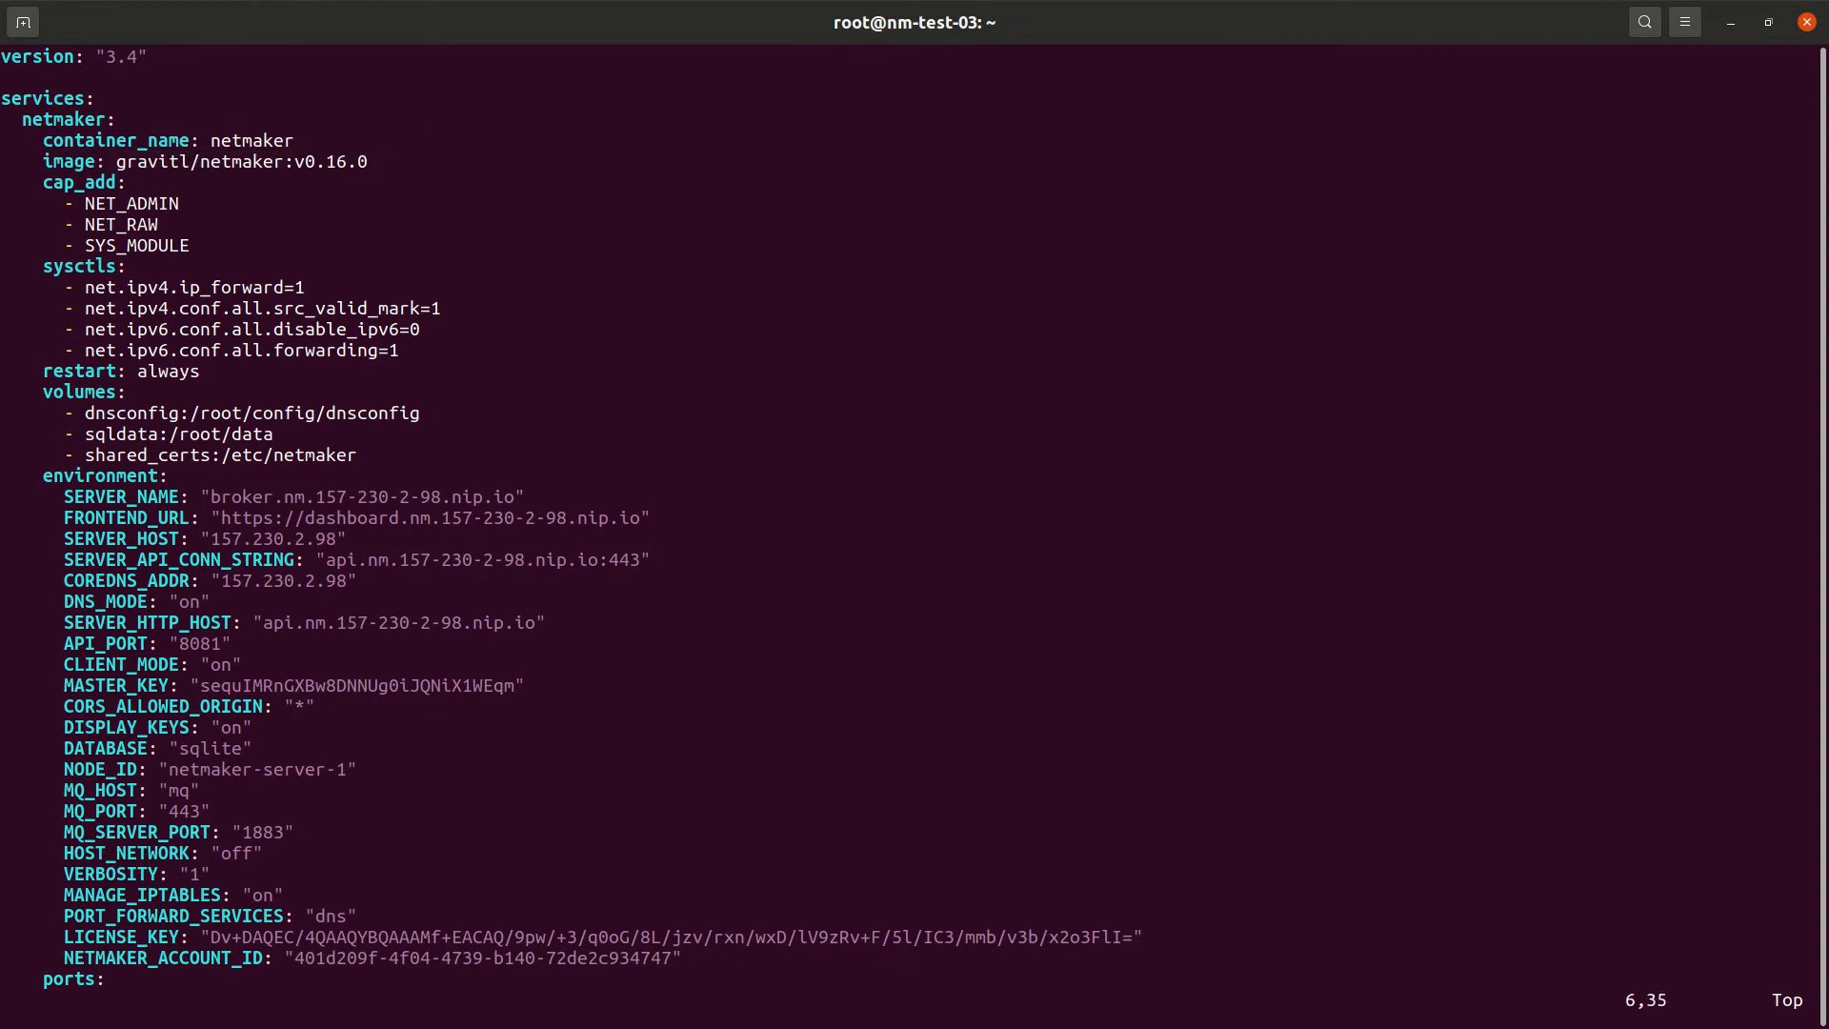
type("-ee")
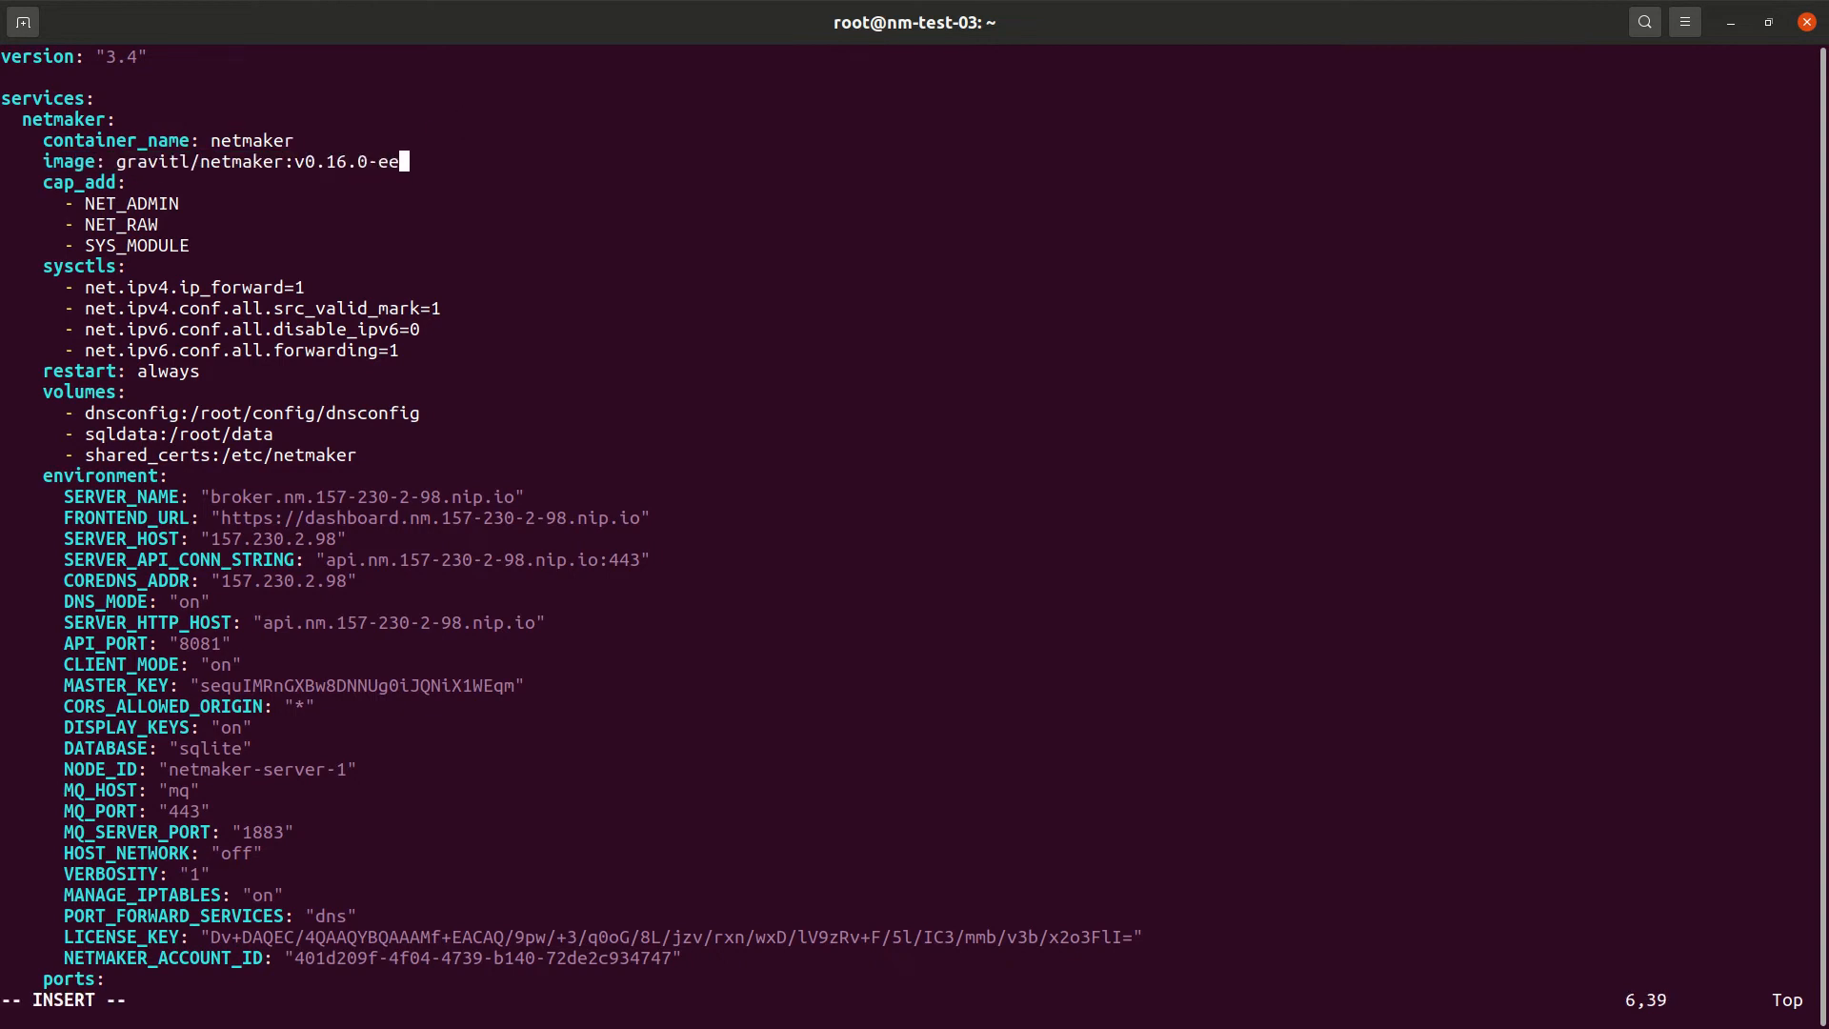
key("Escape")
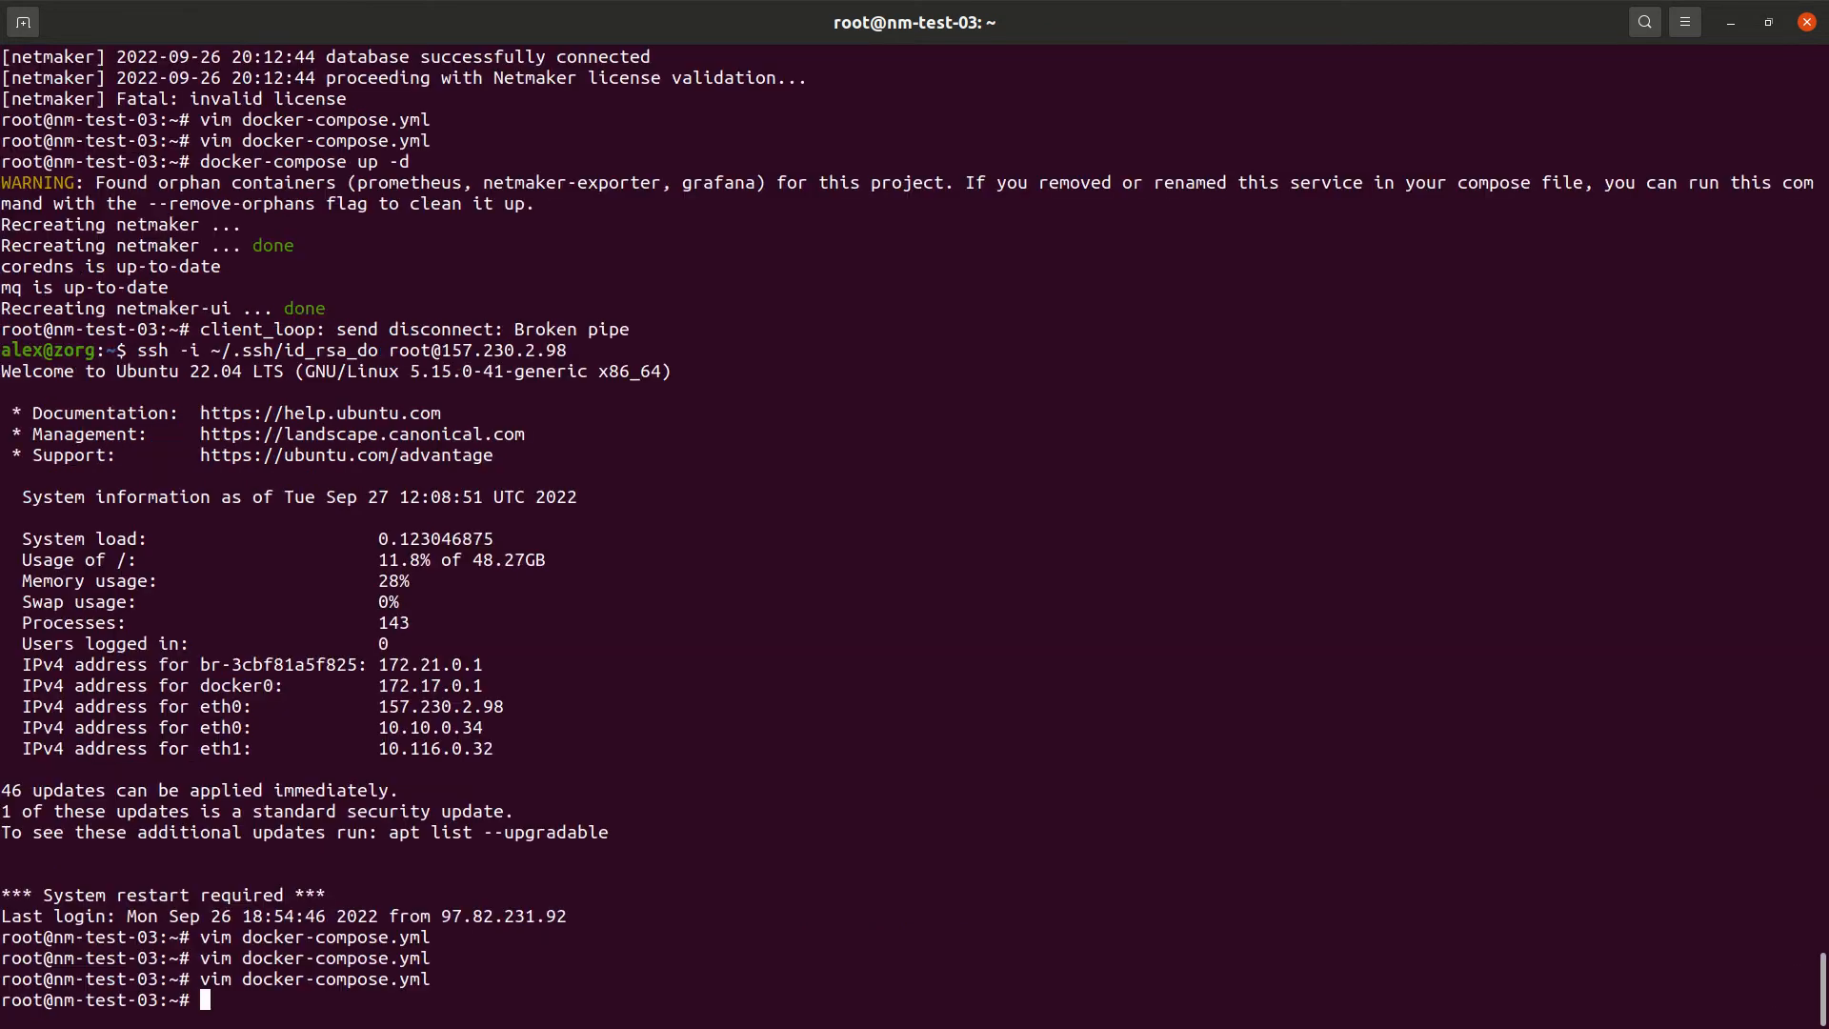
type("docker-compose up -d")
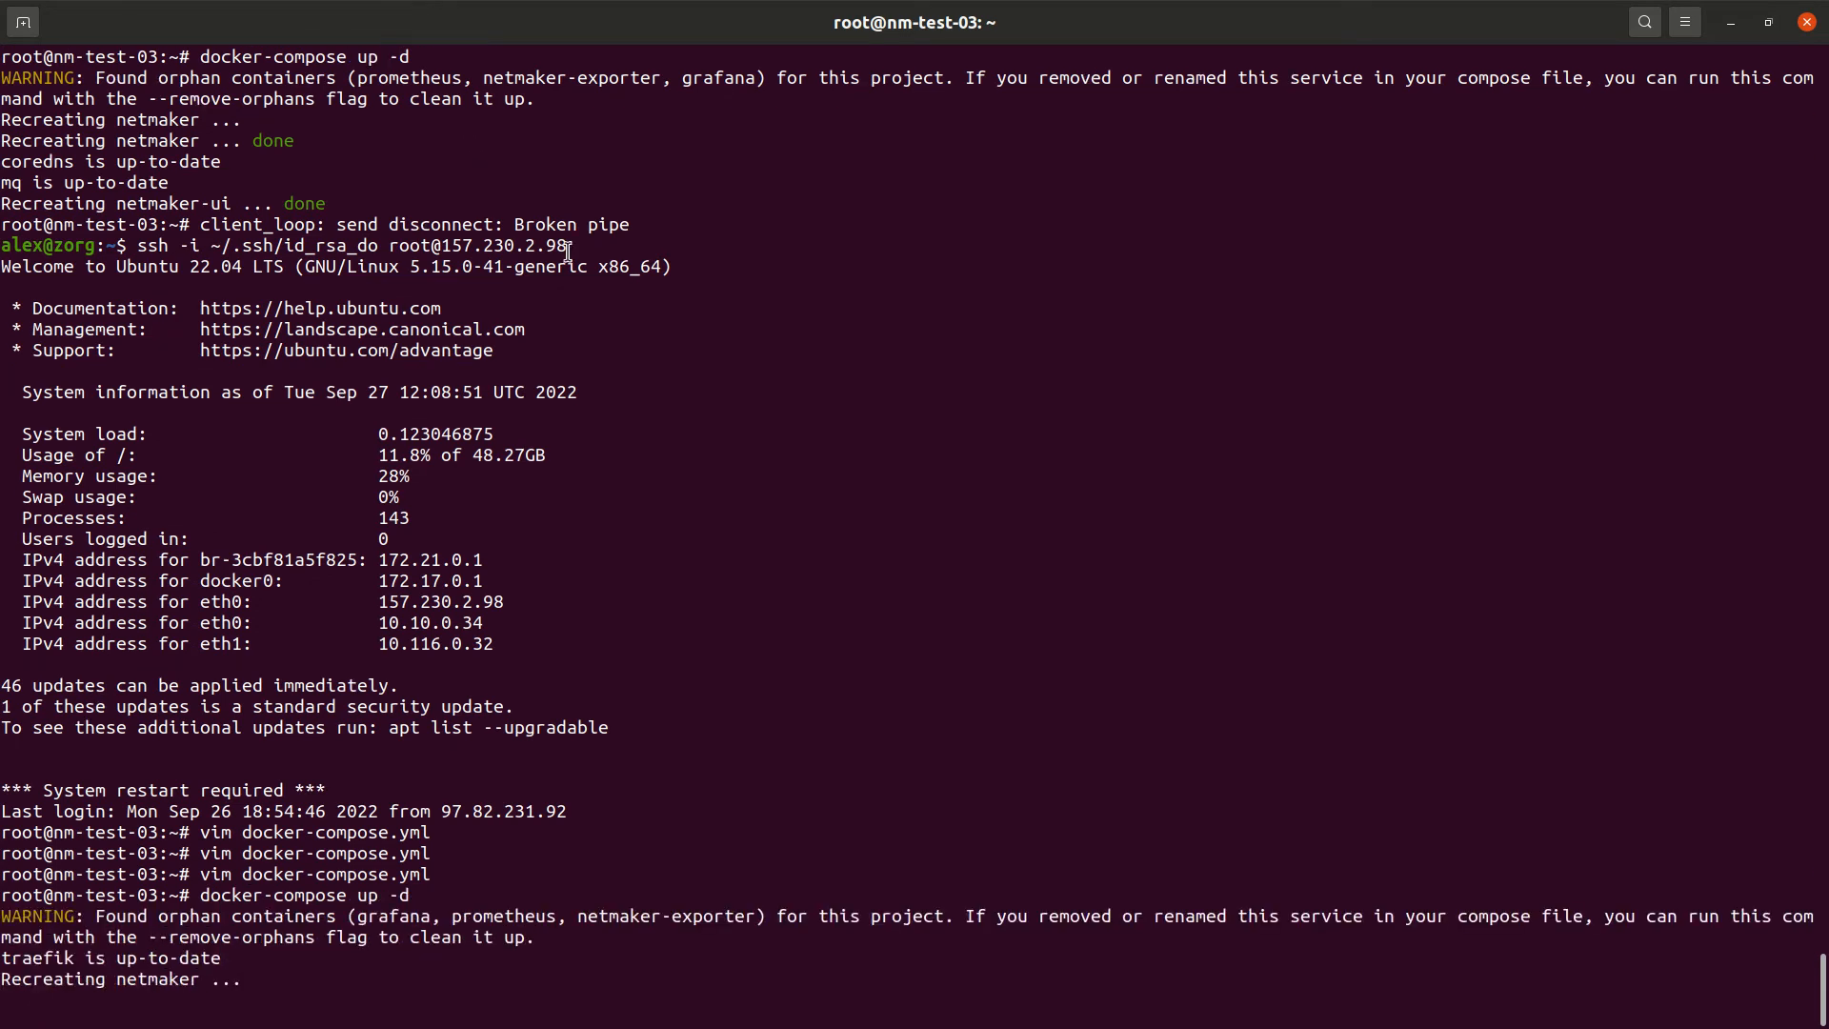
mouse_move(846, 435)
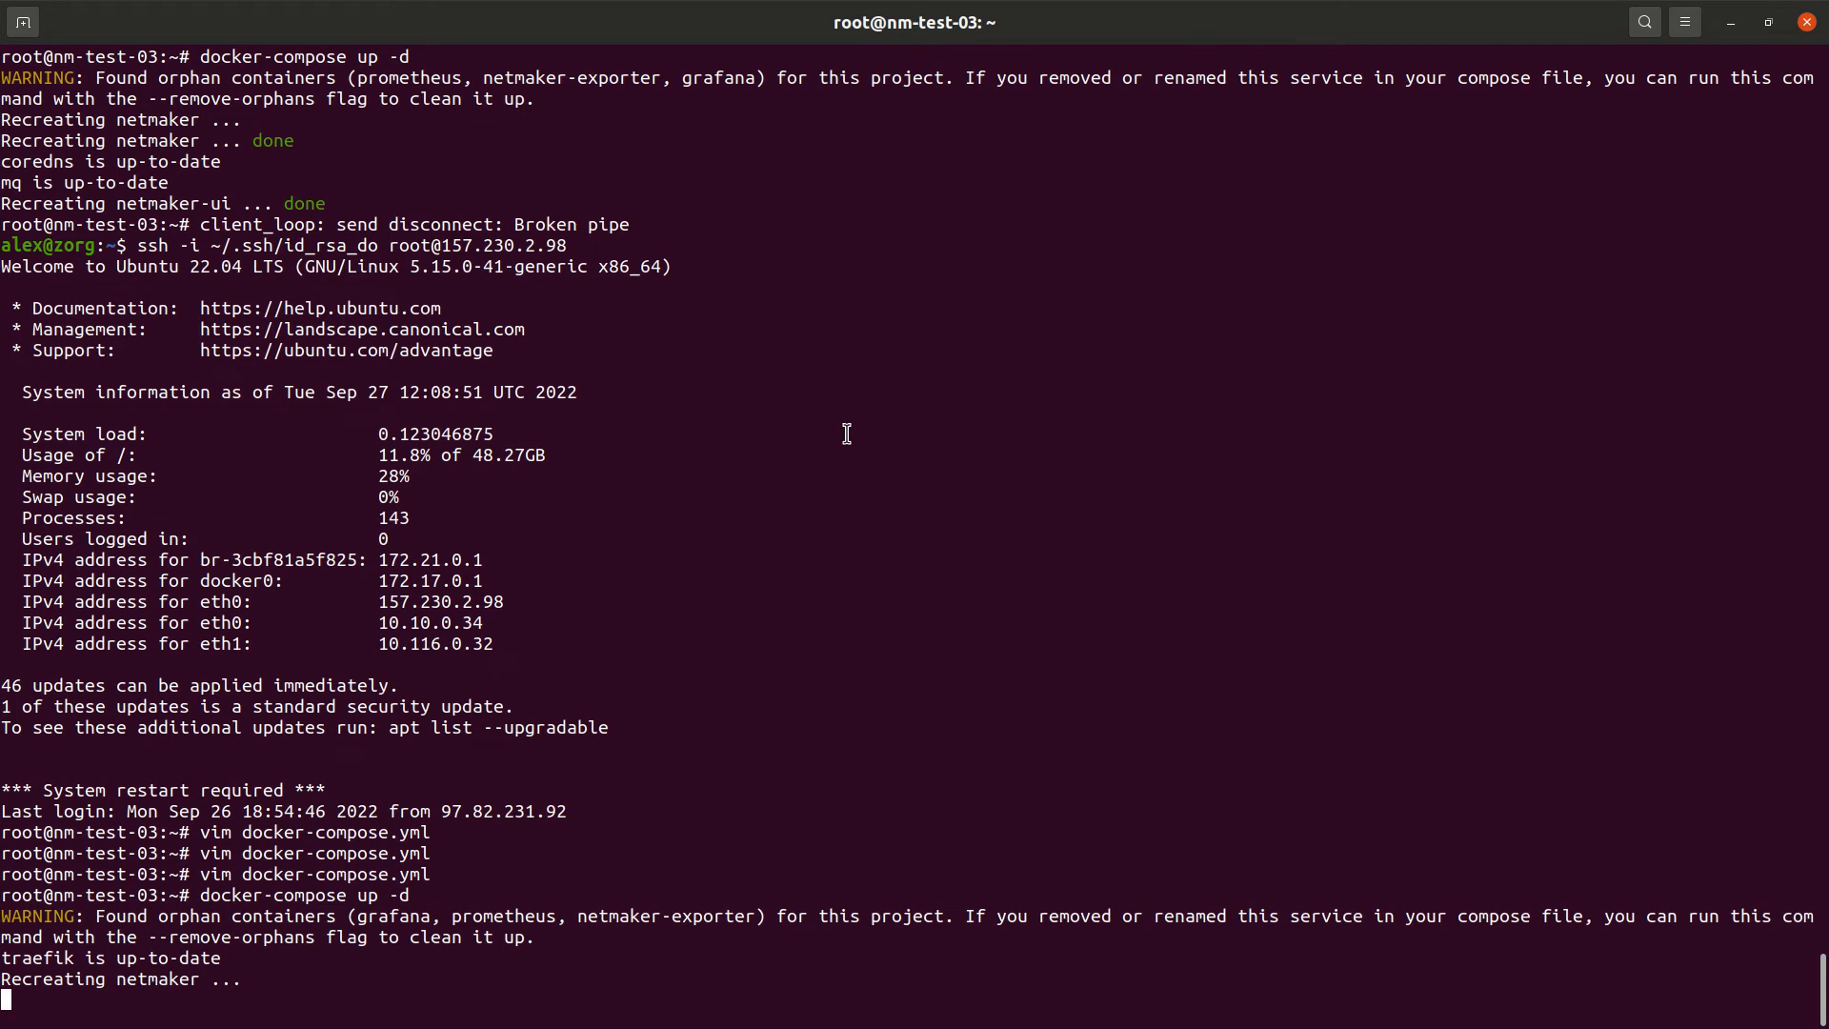
mouse_move(564, 690)
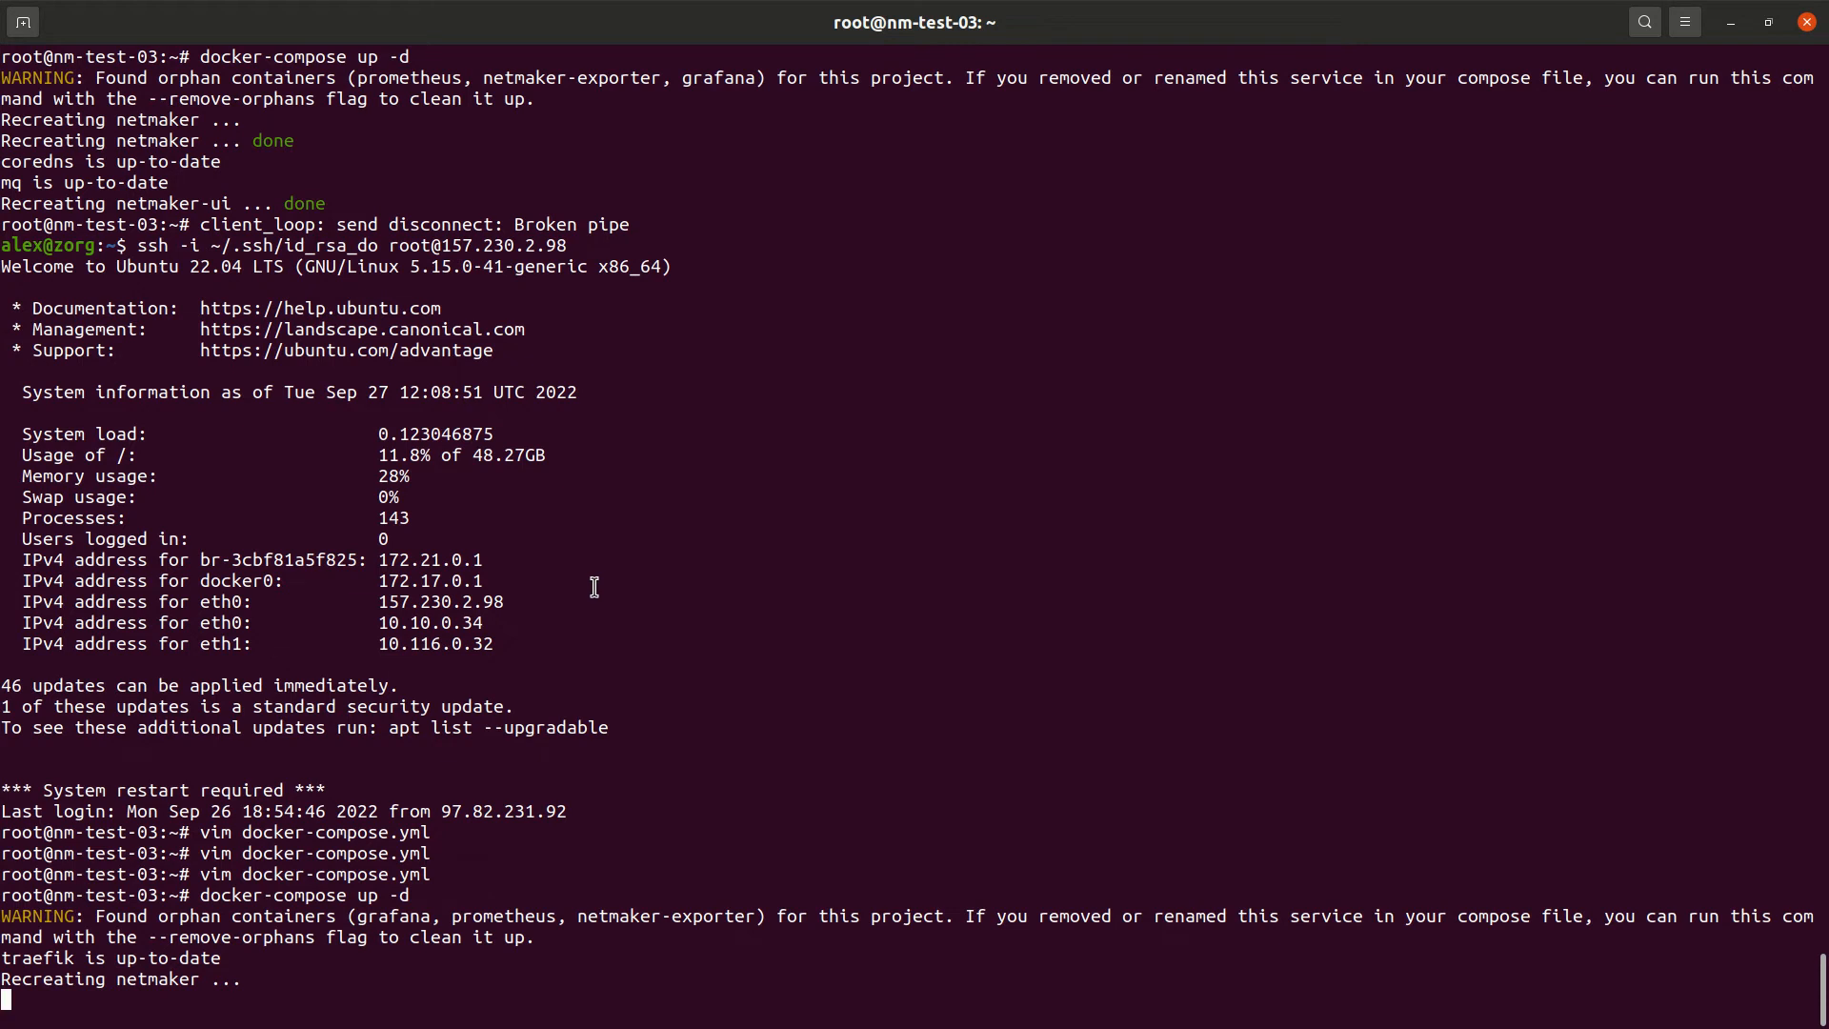
mouse_move(612, 585)
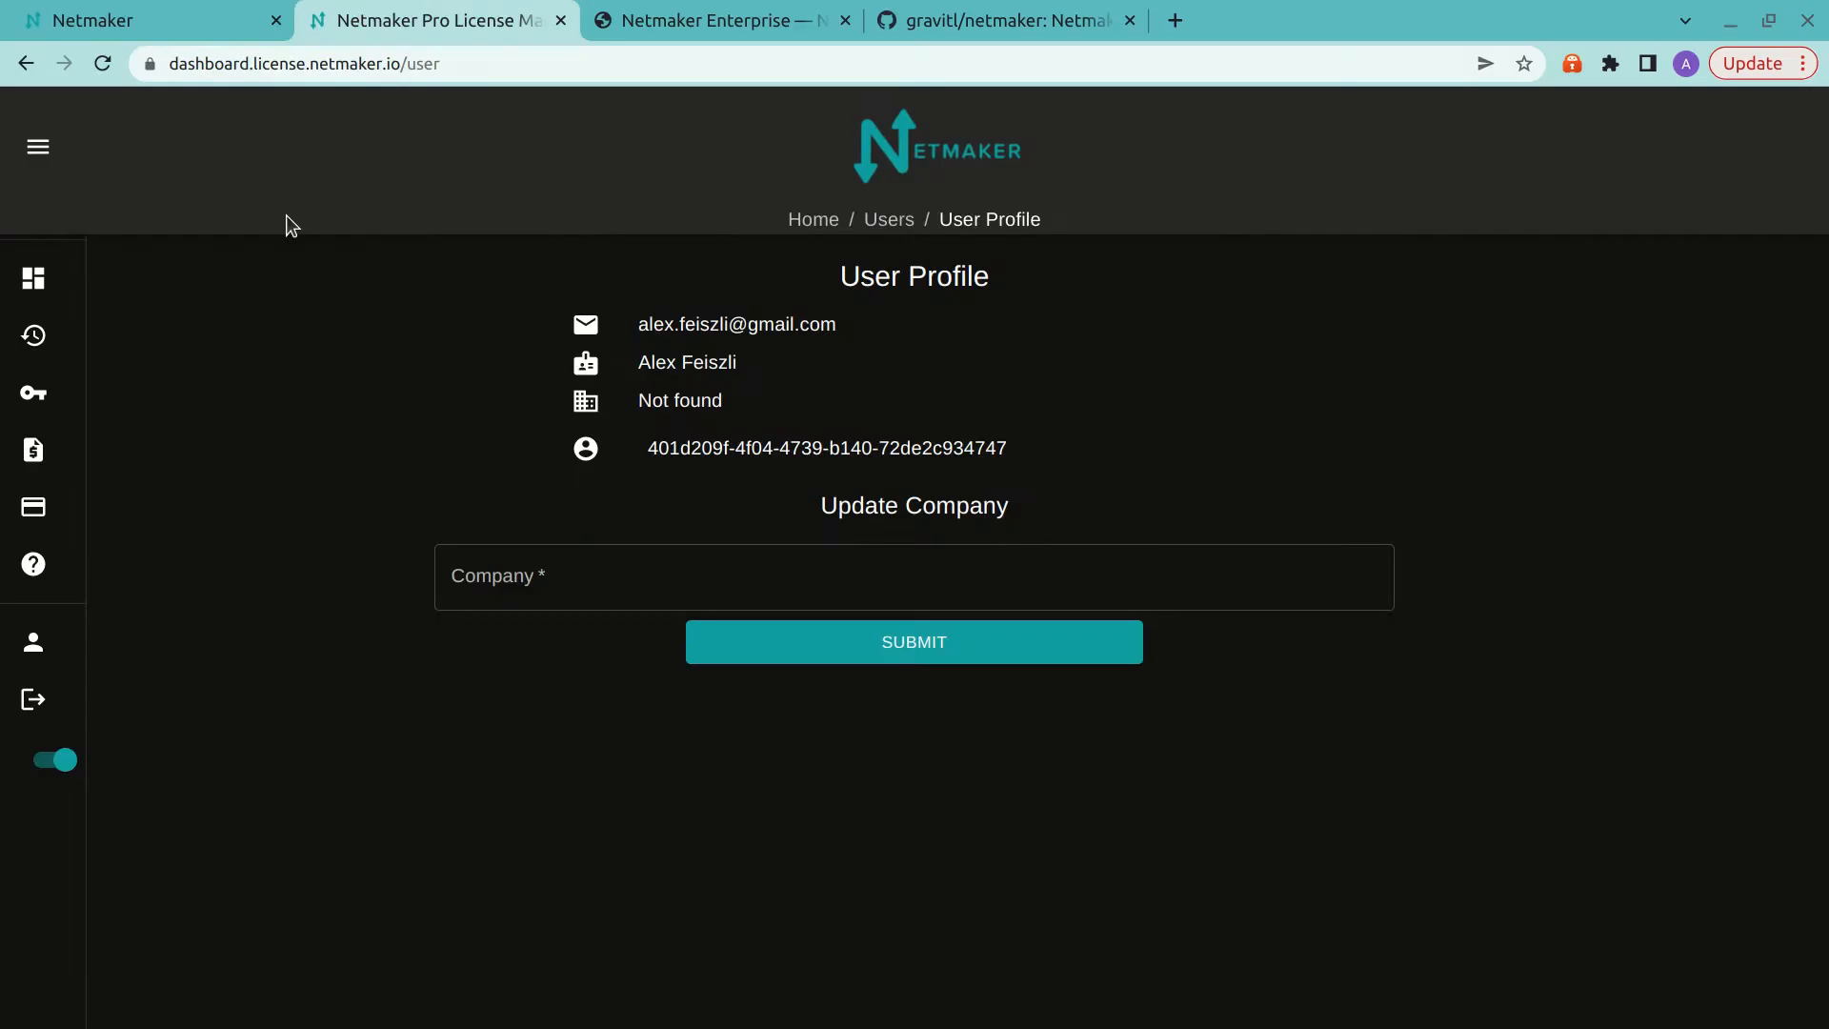
left_click(140, 19)
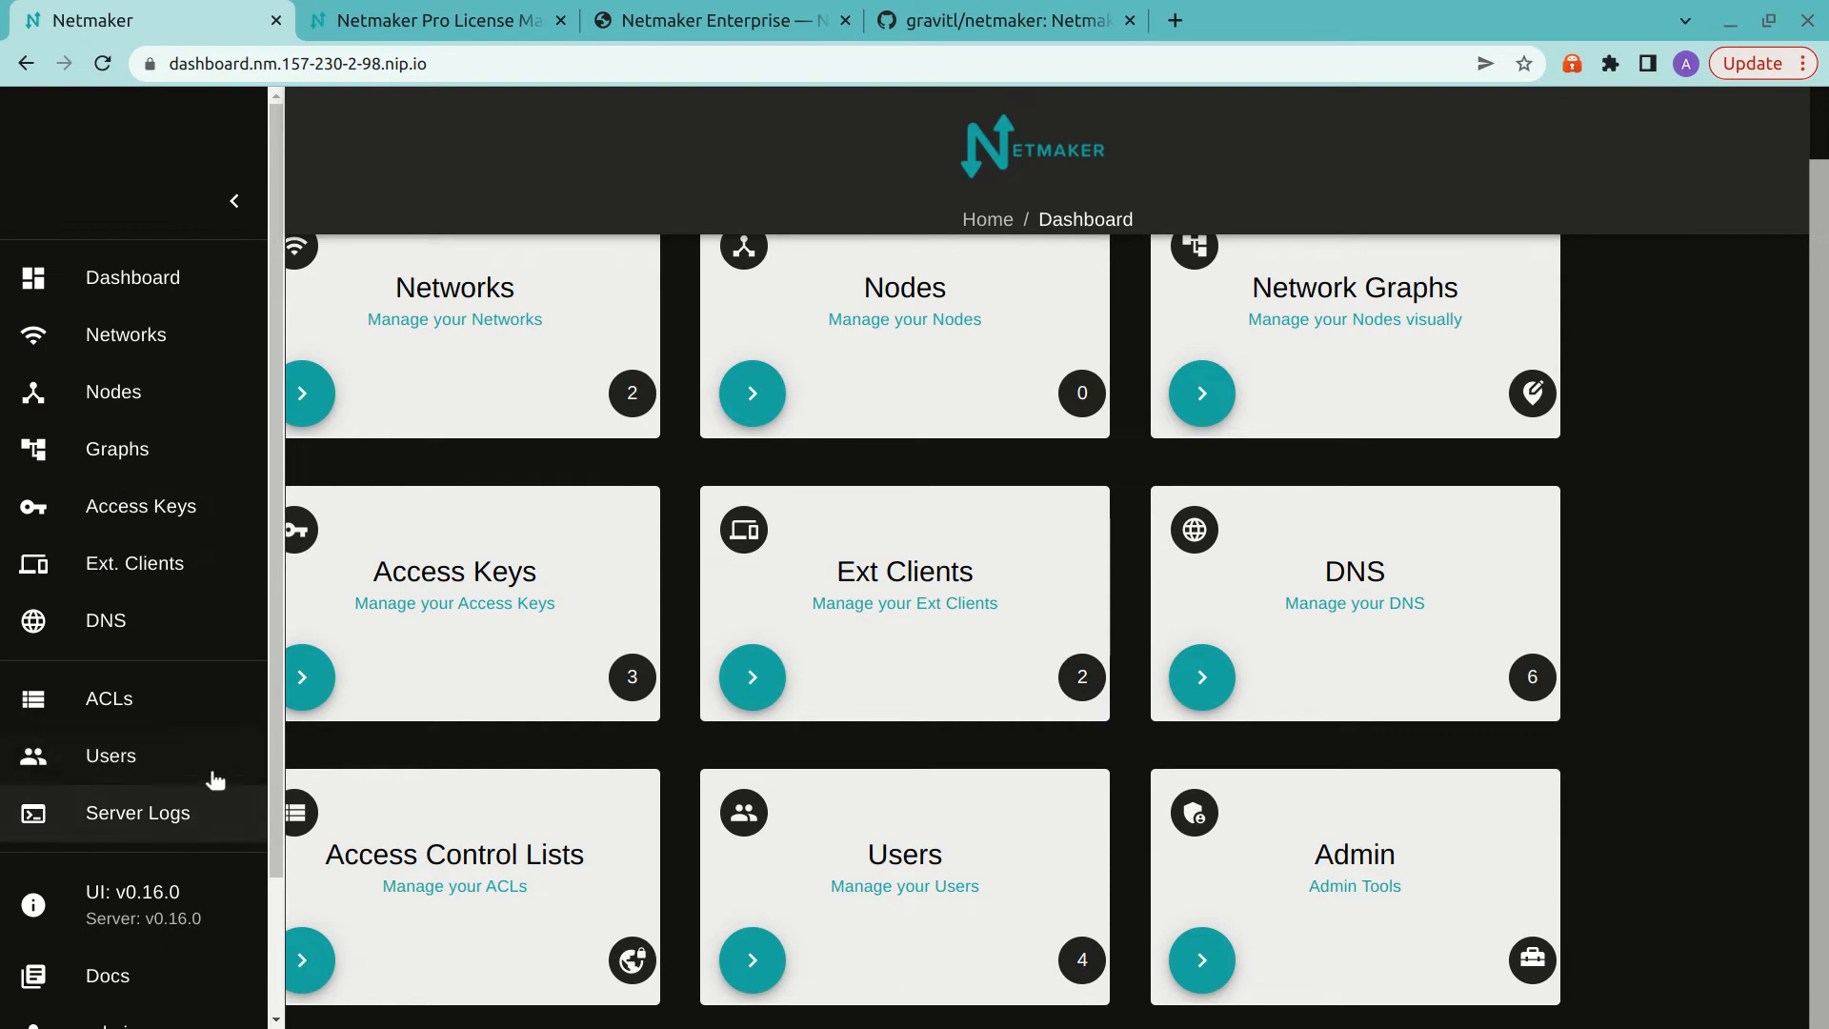
View the Users list in the Netmaker dashboard while the containers recreate.
left_click(110, 756)
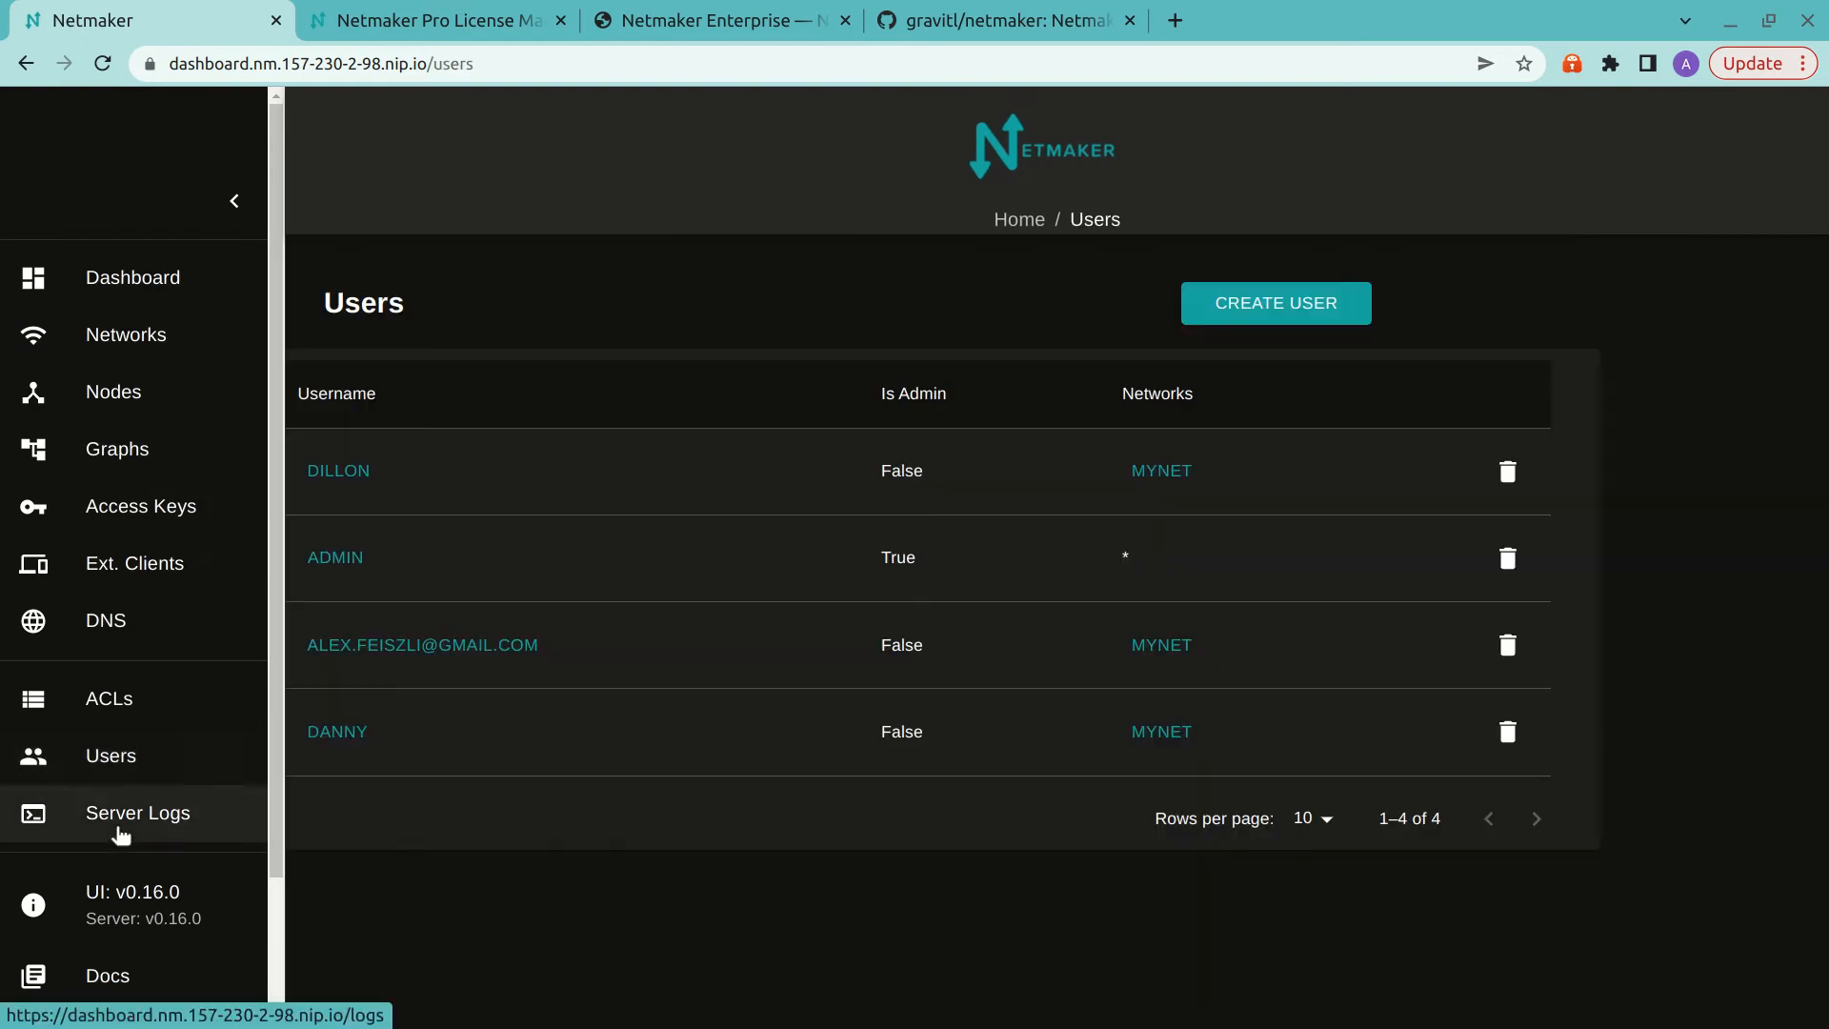
left_click(233, 200)
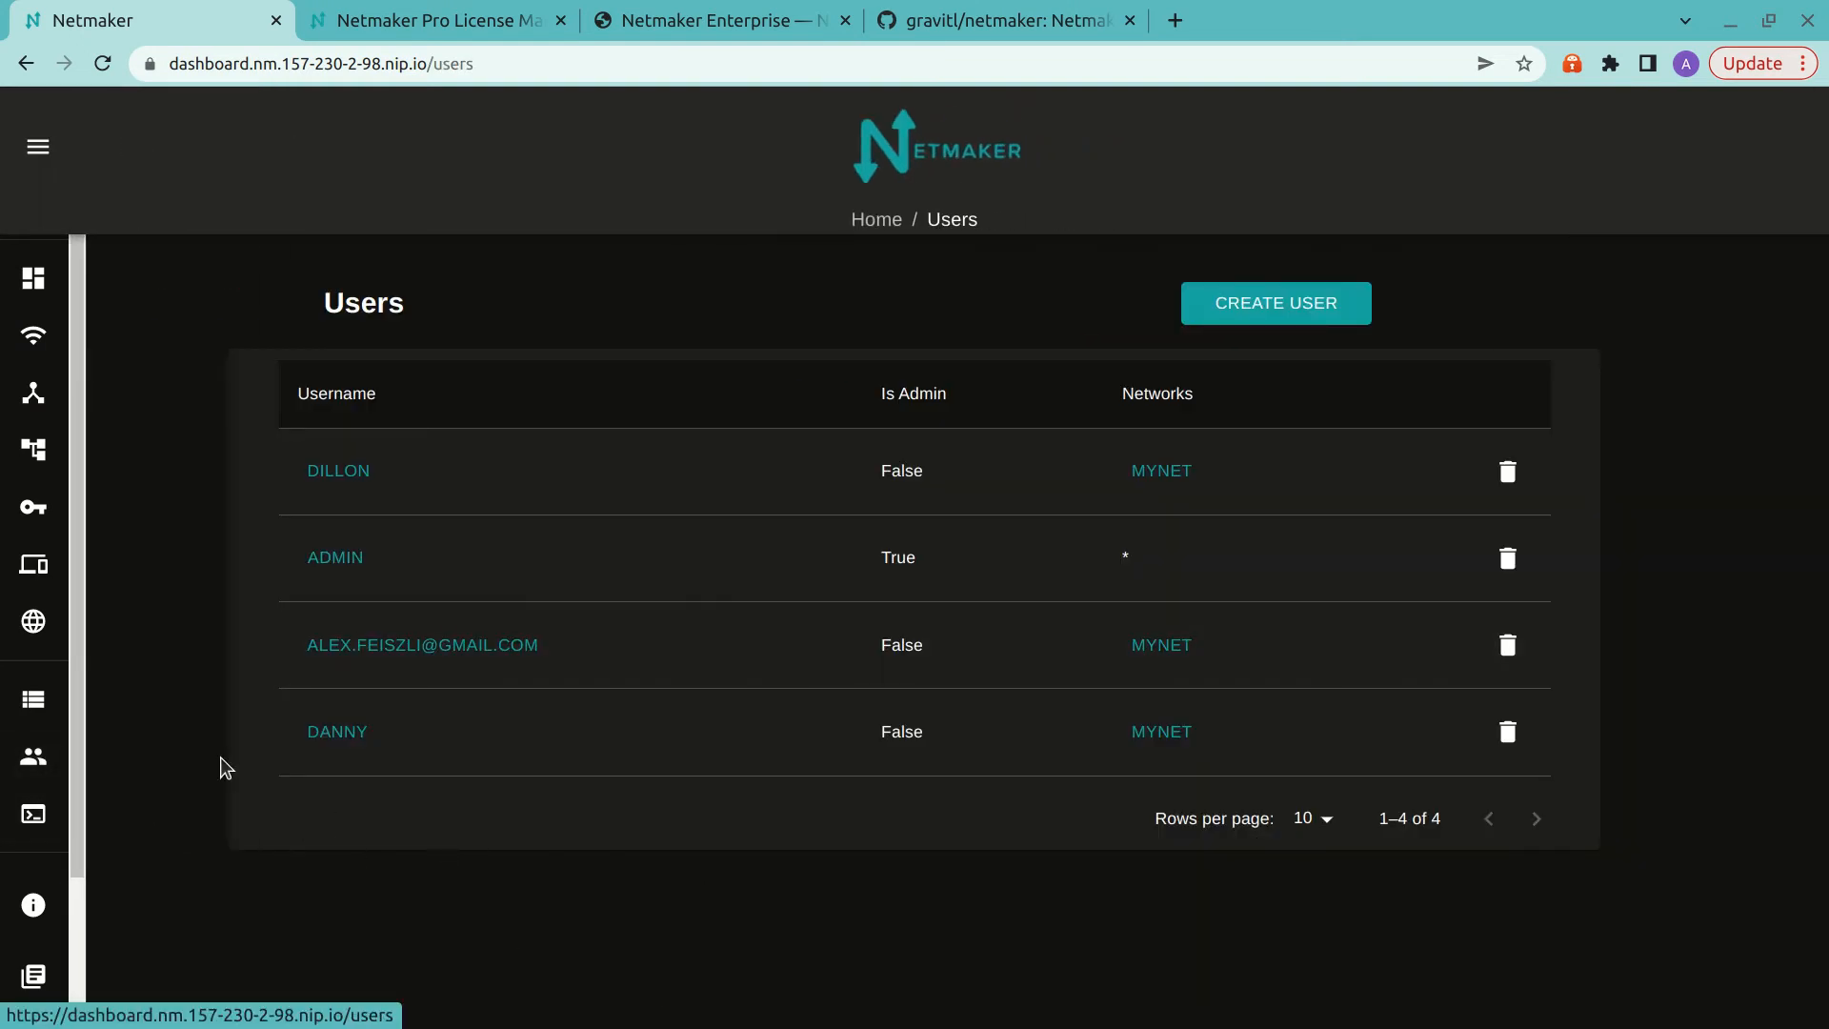
left_click(37, 146)
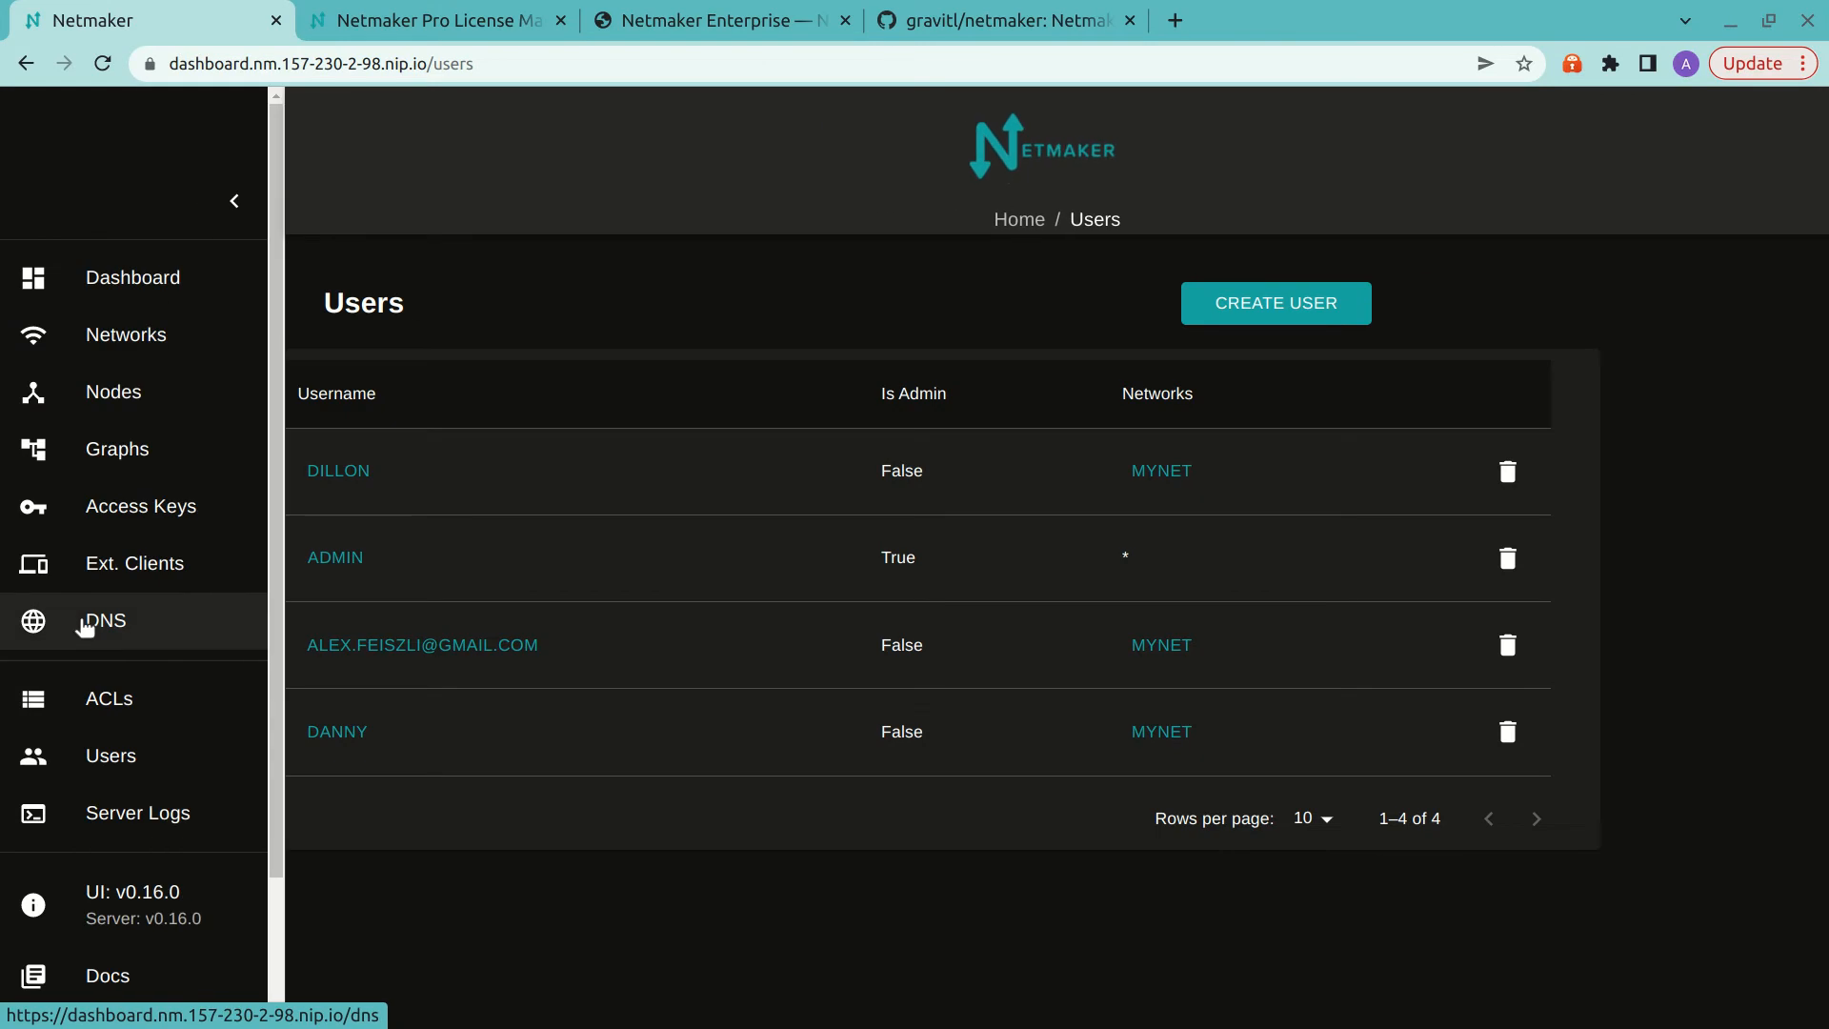
left_click(232, 200)
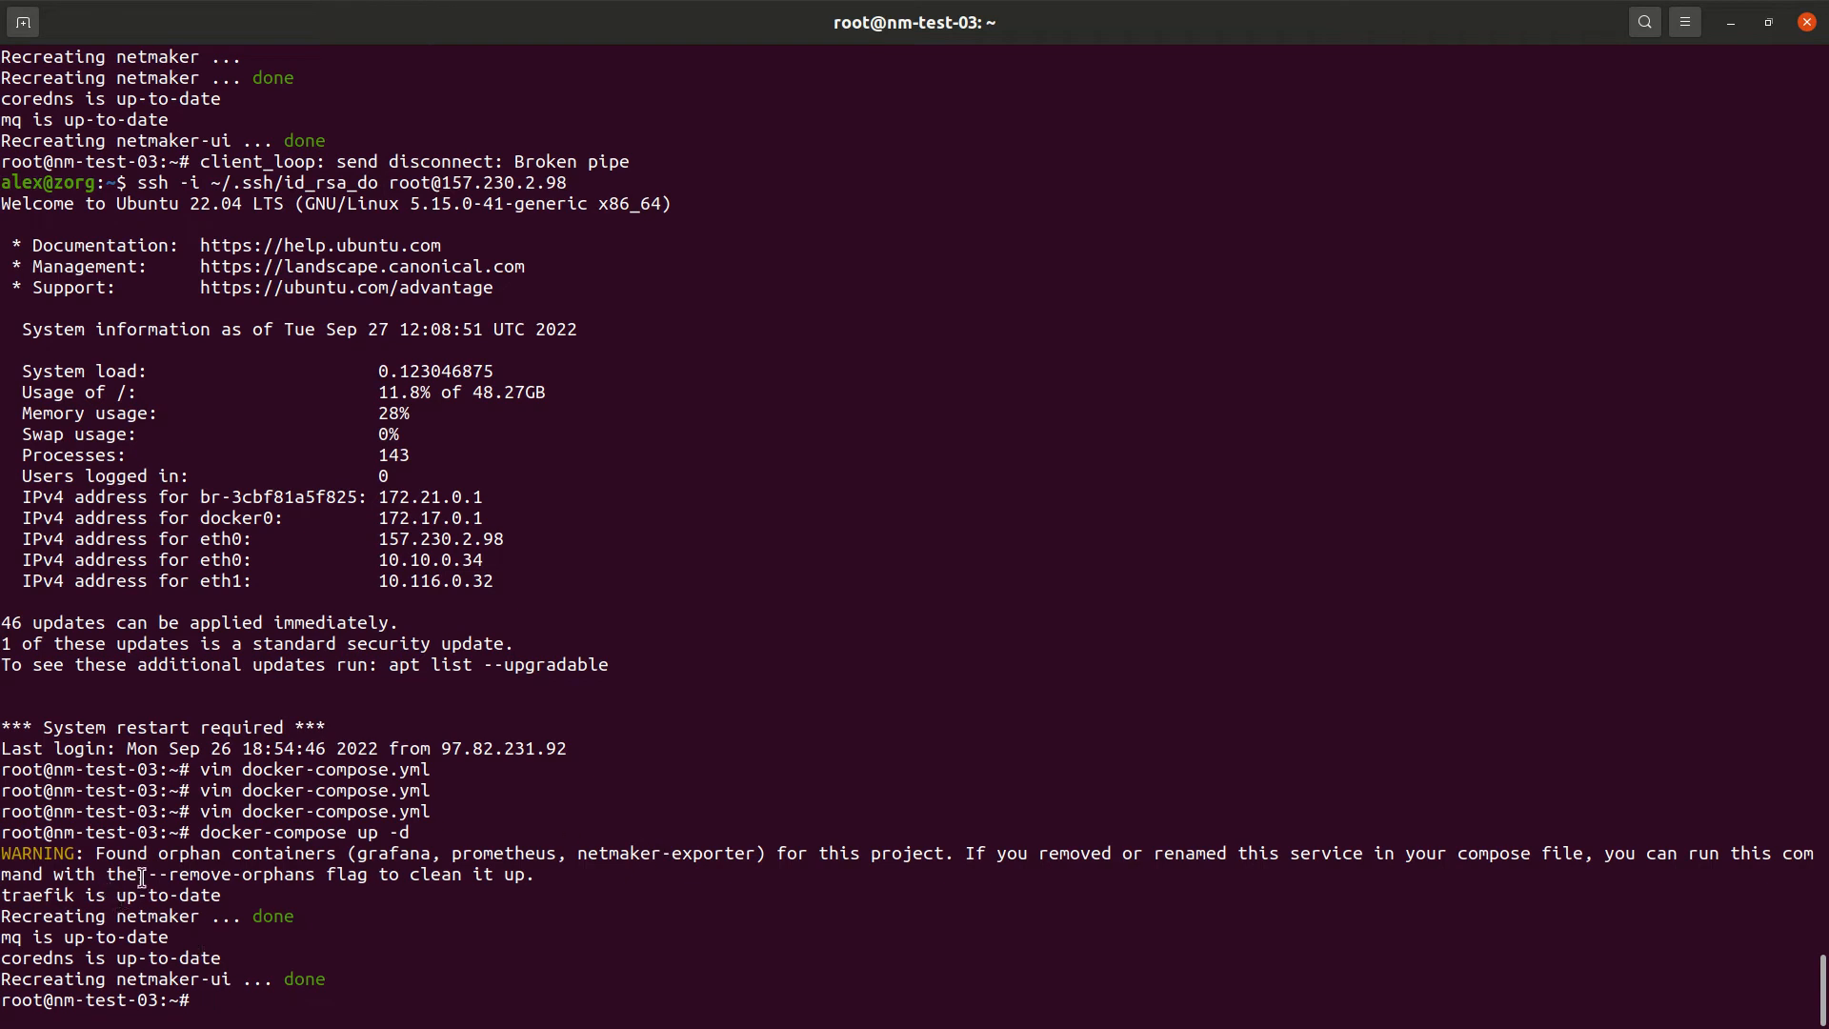
Check that docker-compose reports netmaker and netmaker-ui done.
type("docker")
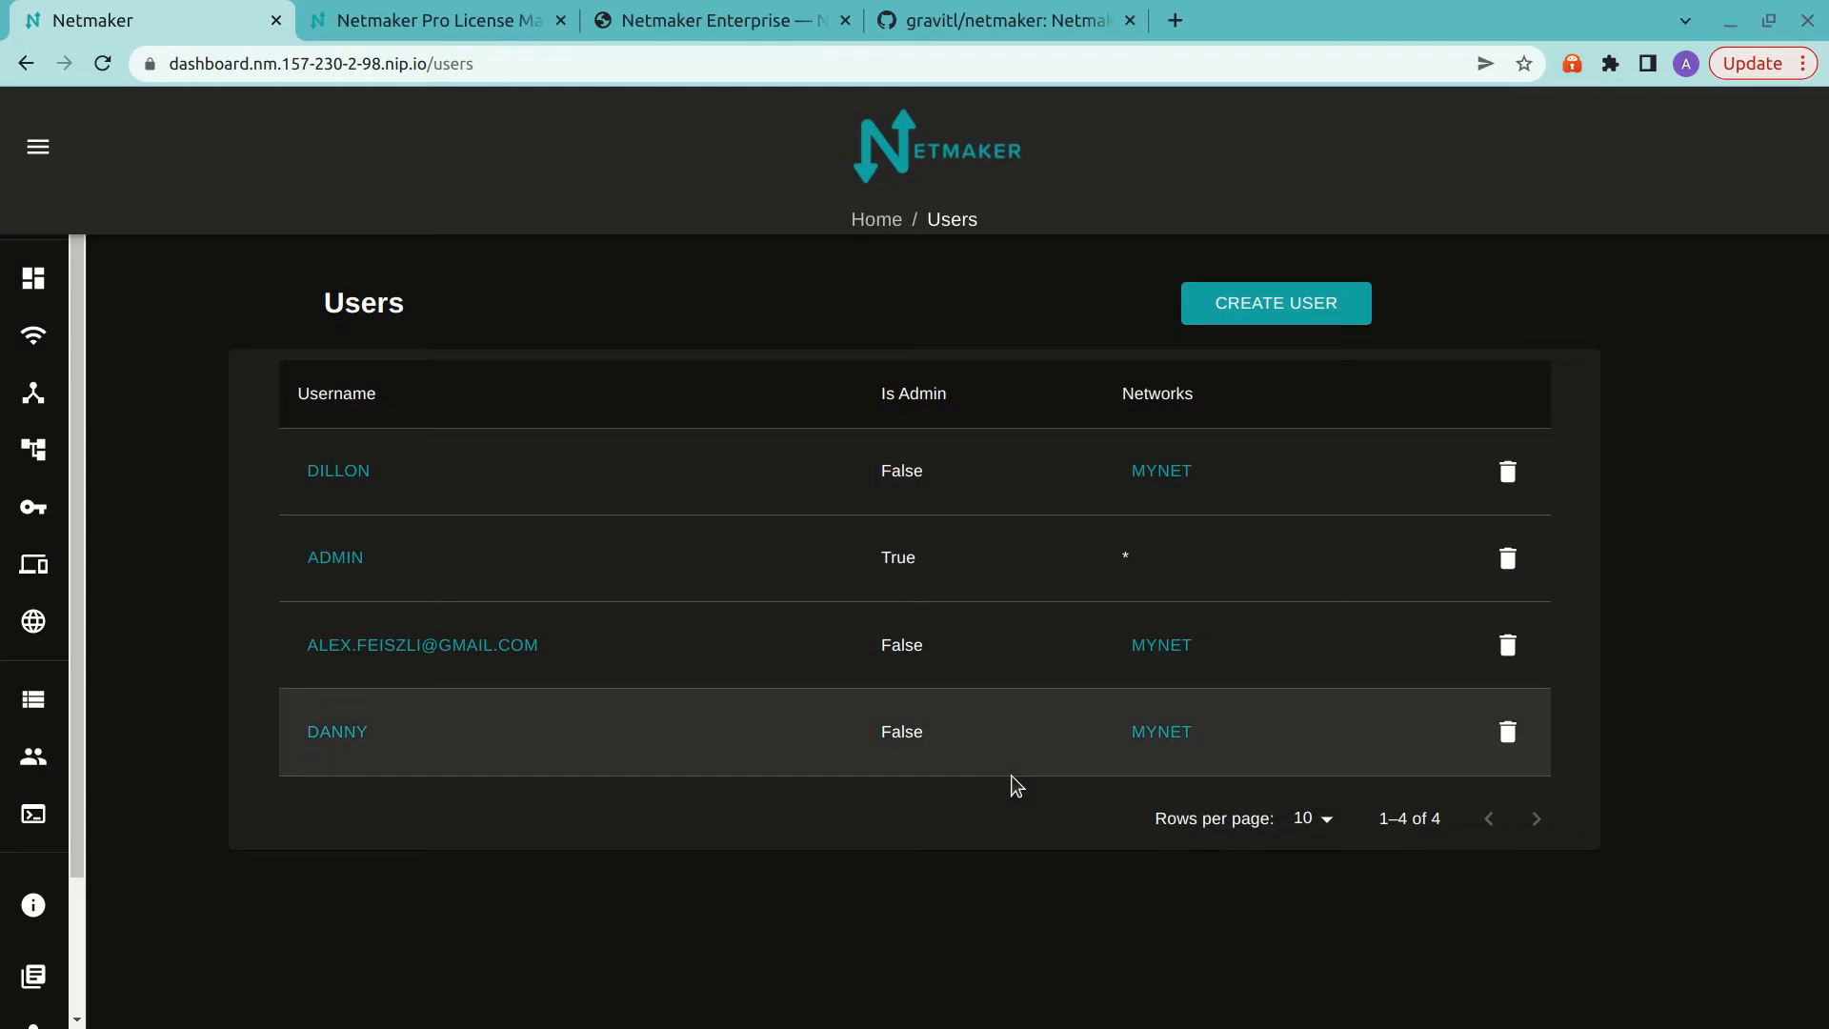
Reload the enterprise dashboard, browse Users and mesh-vpn User Permissions, then go to Metrics.
left_click(36, 147)
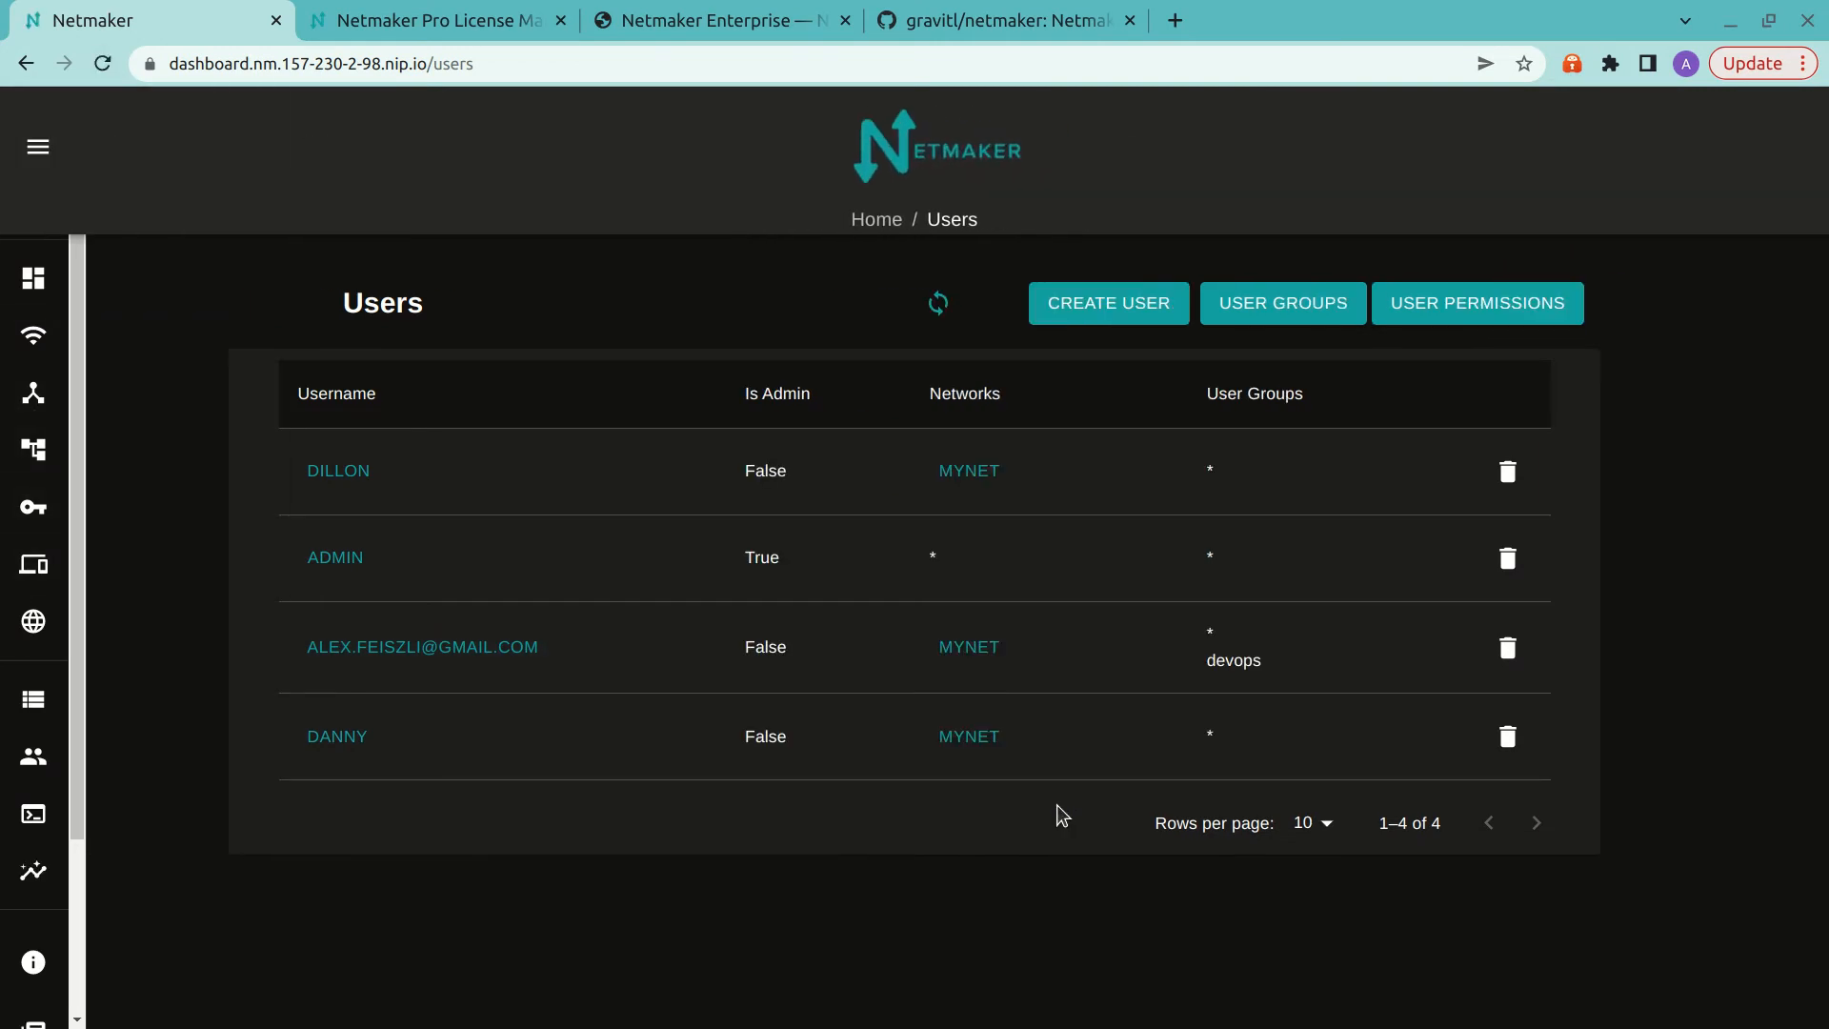
mouse_move(607, 933)
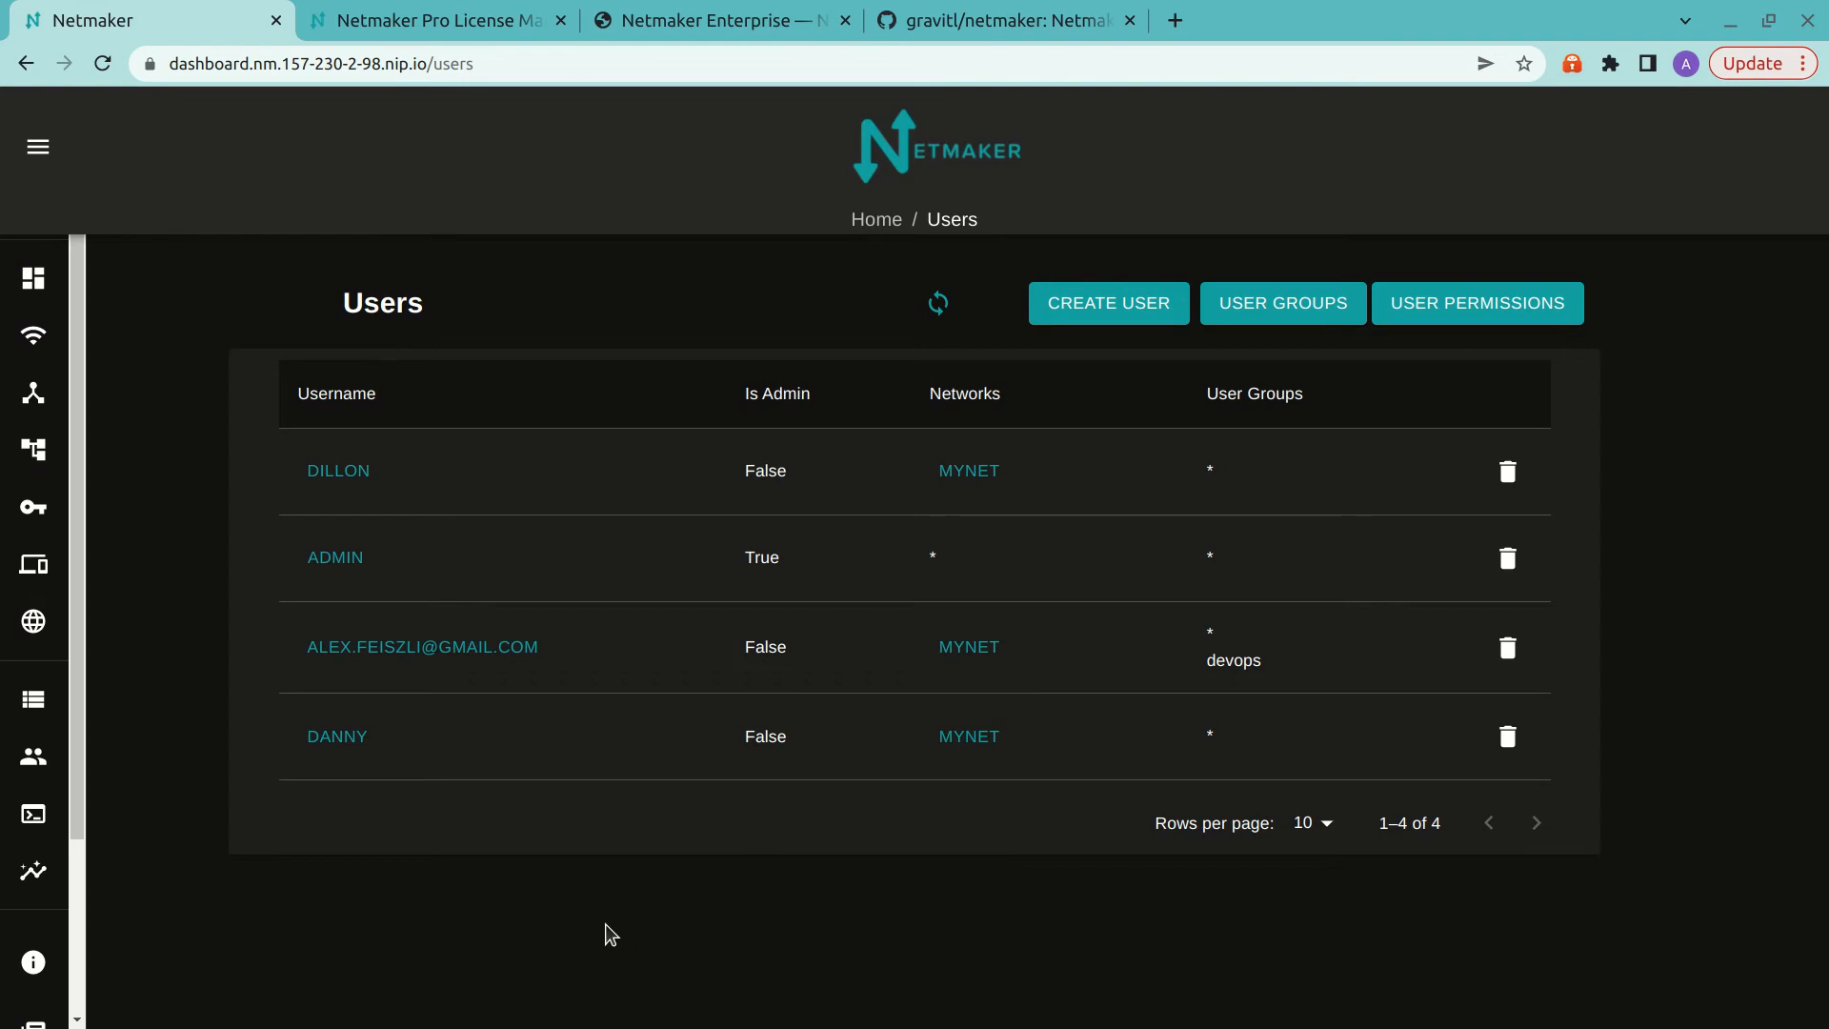
left_click(37, 147)
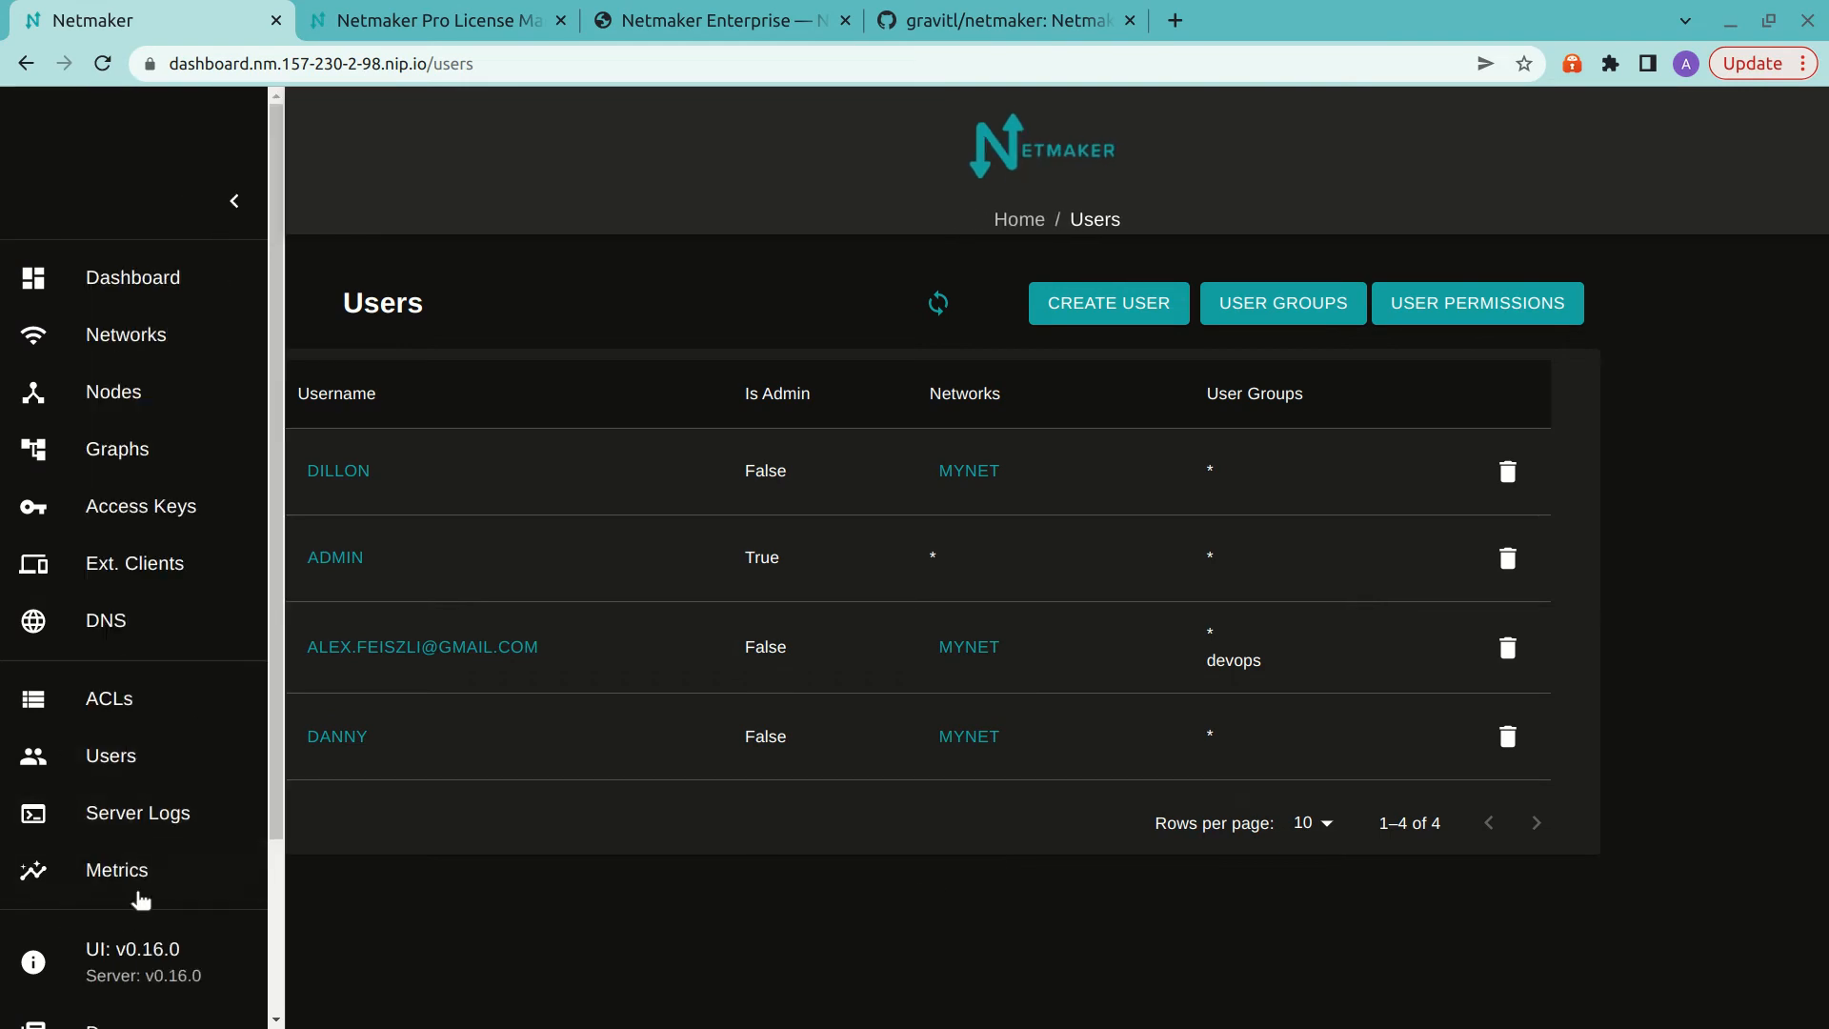
mouse_move(111, 755)
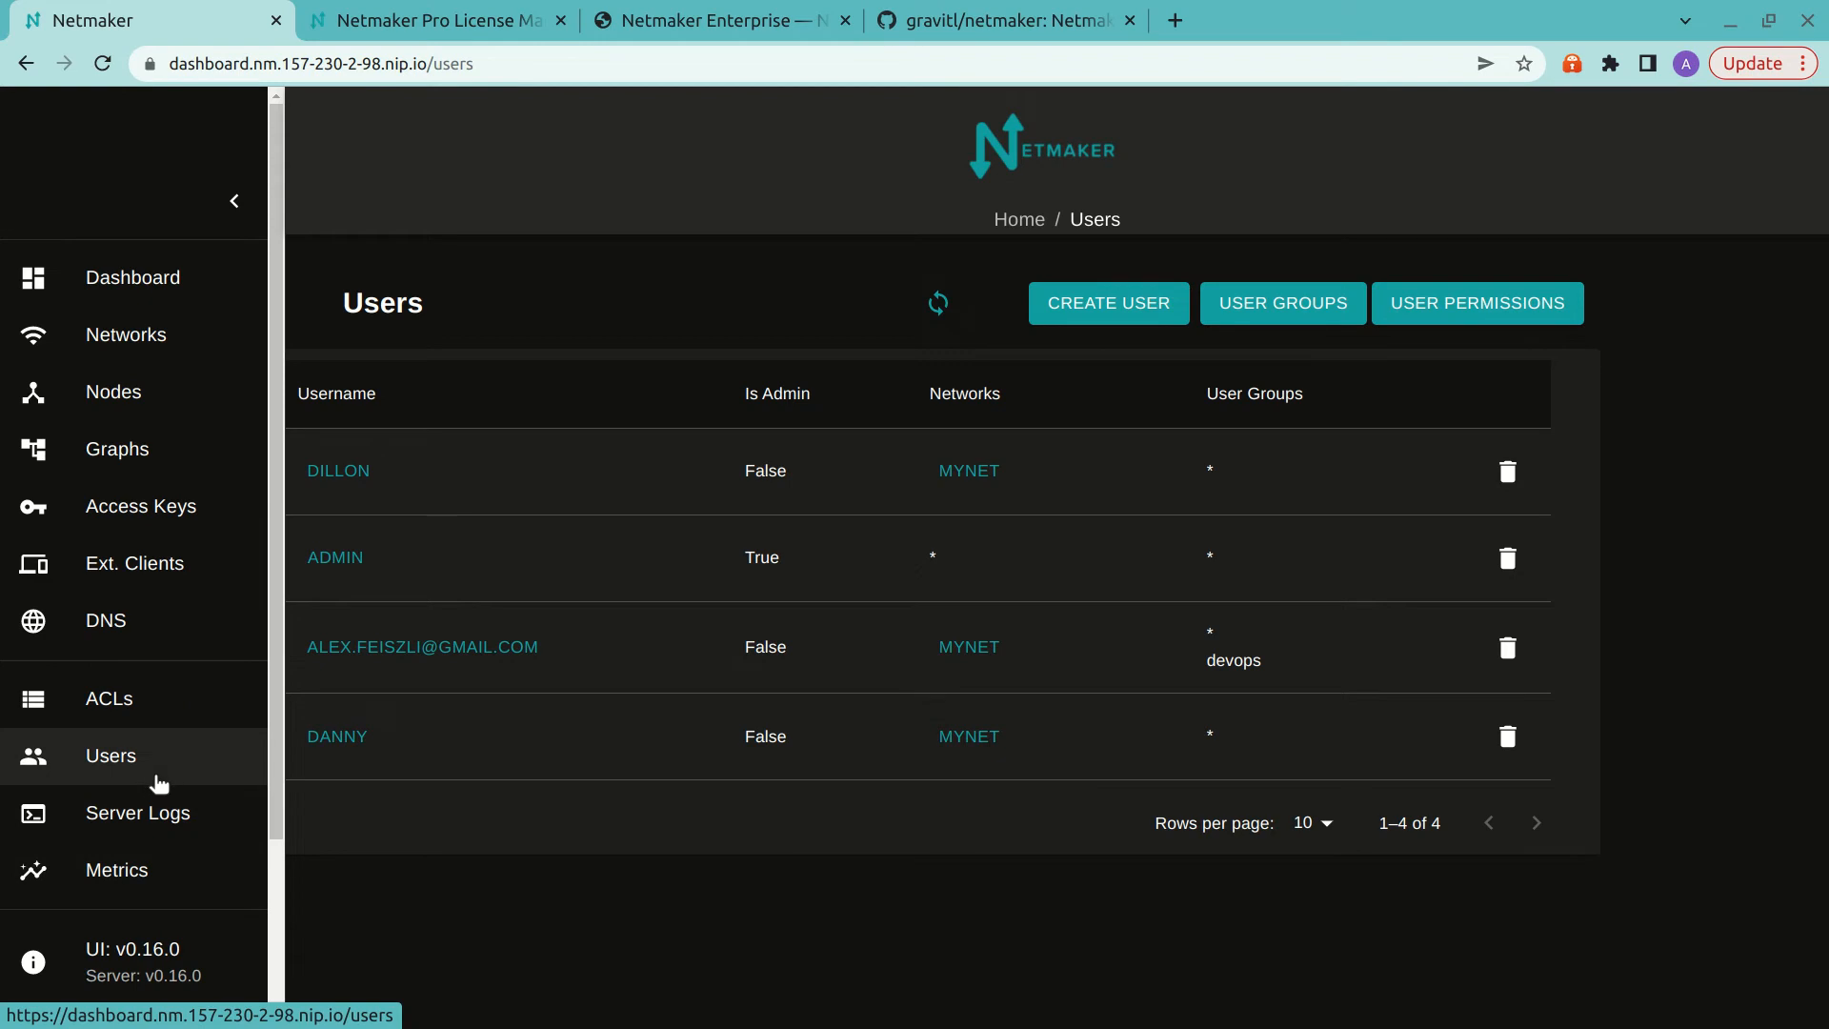
mouse_move(161, 768)
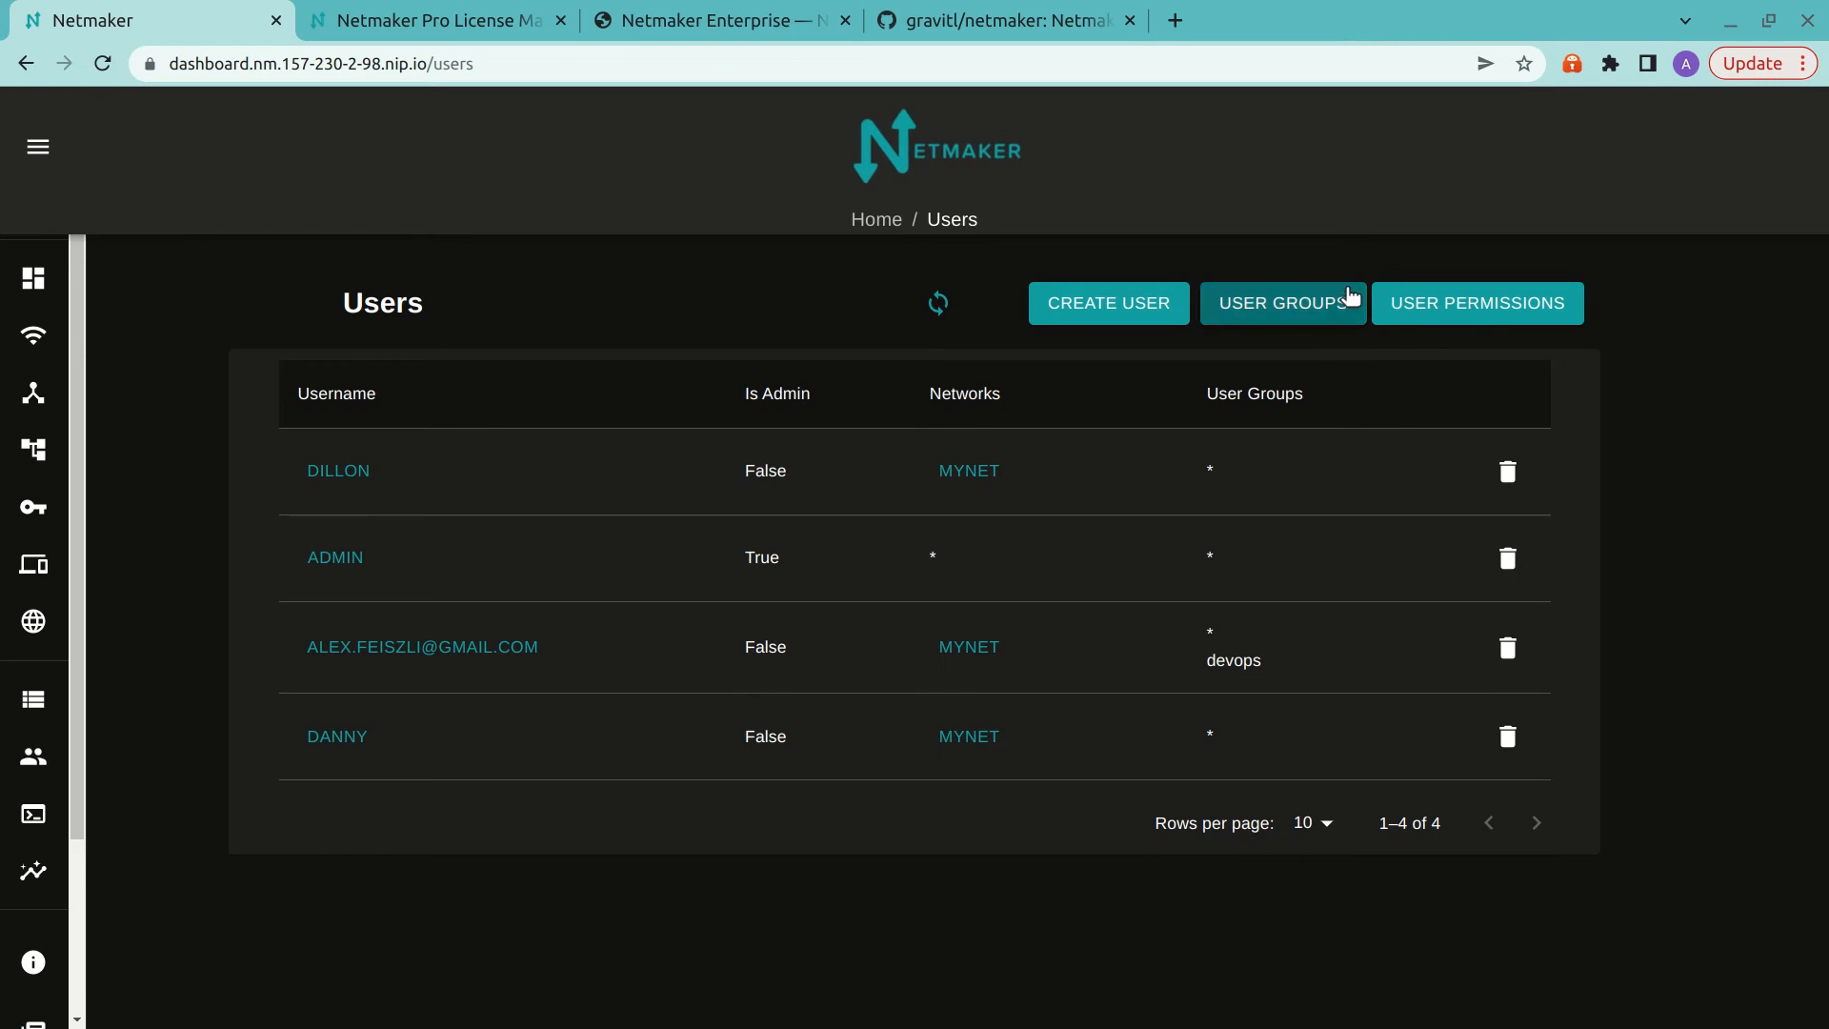
mouse_move(1296, 303)
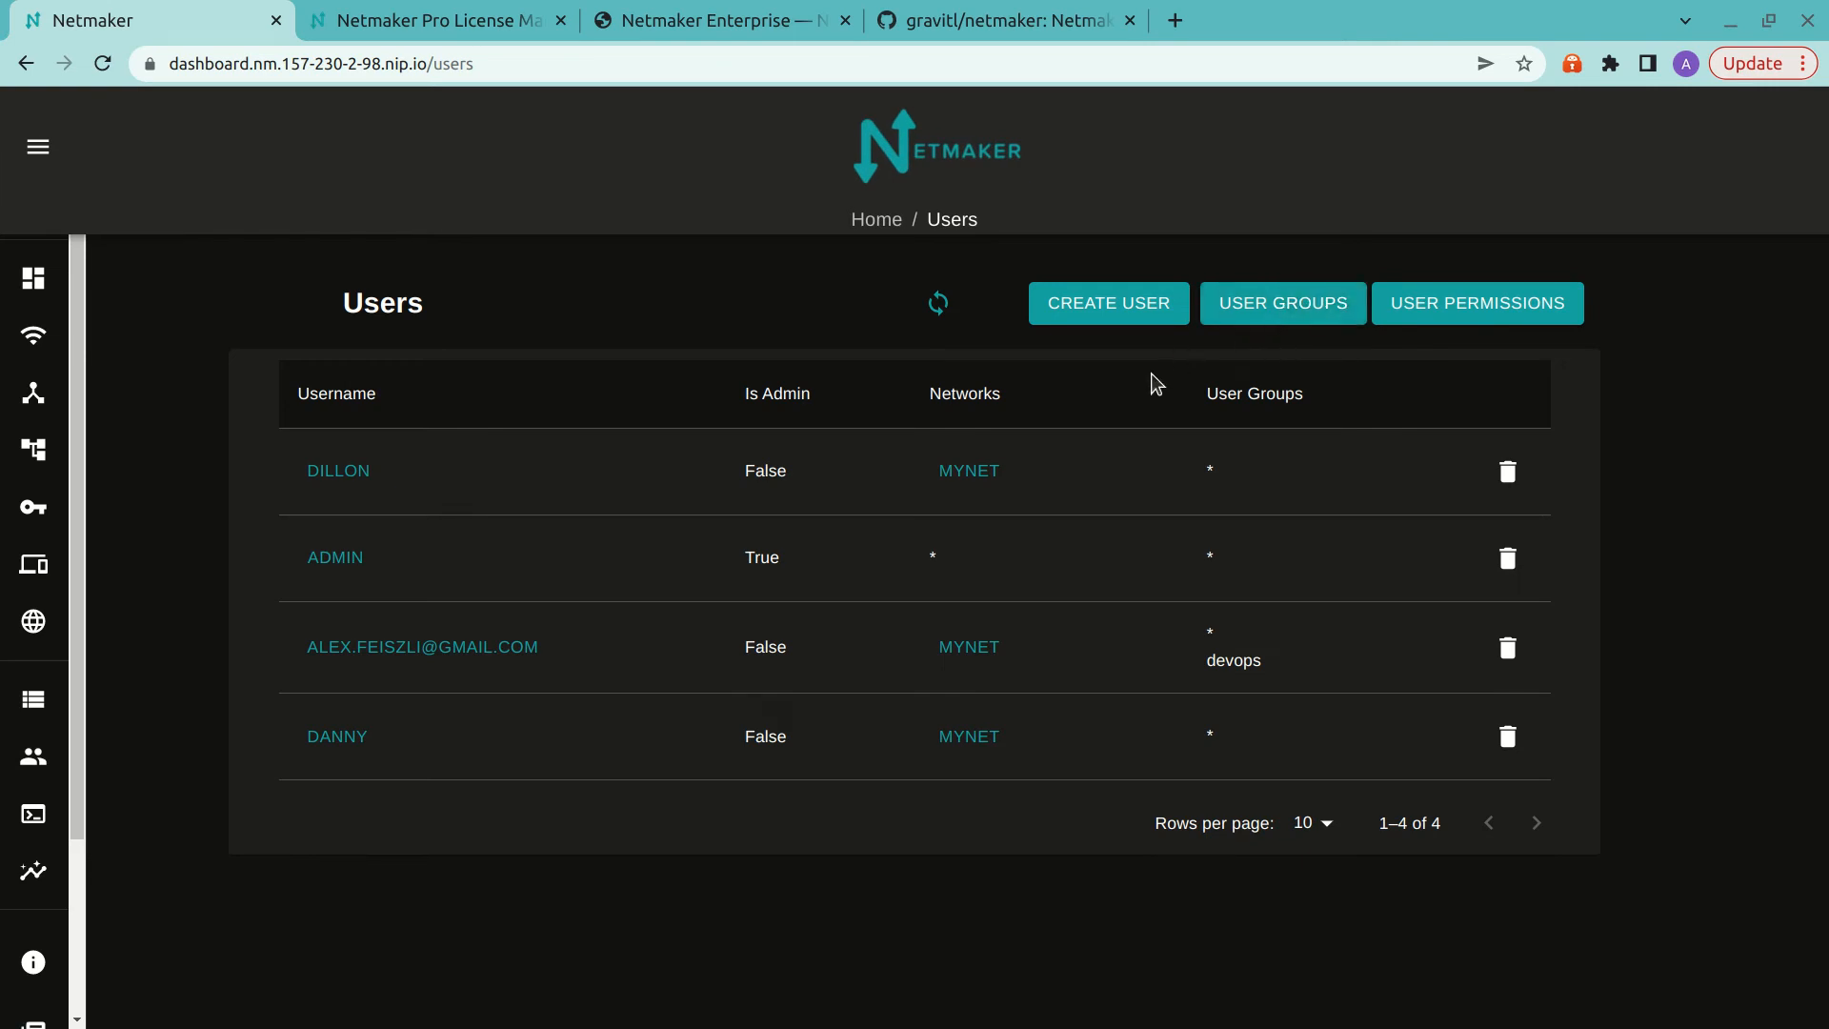
left_click(1280, 303)
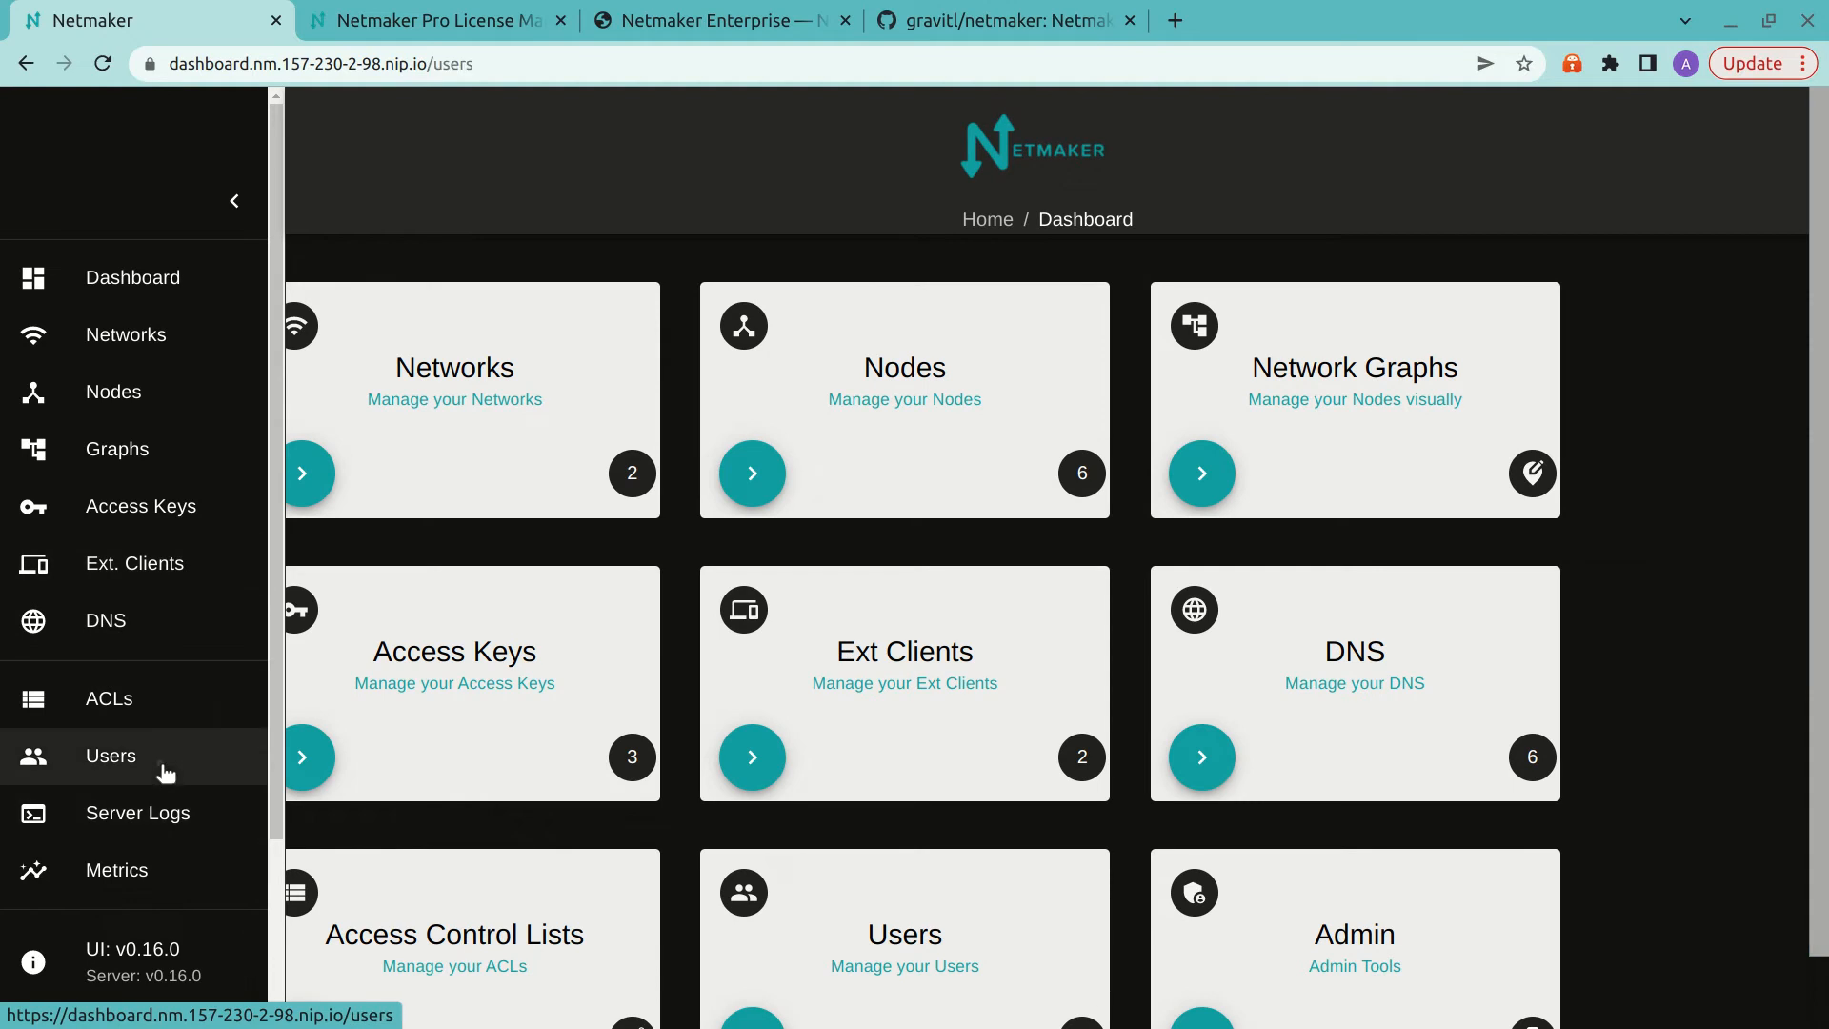
left_click(110, 755)
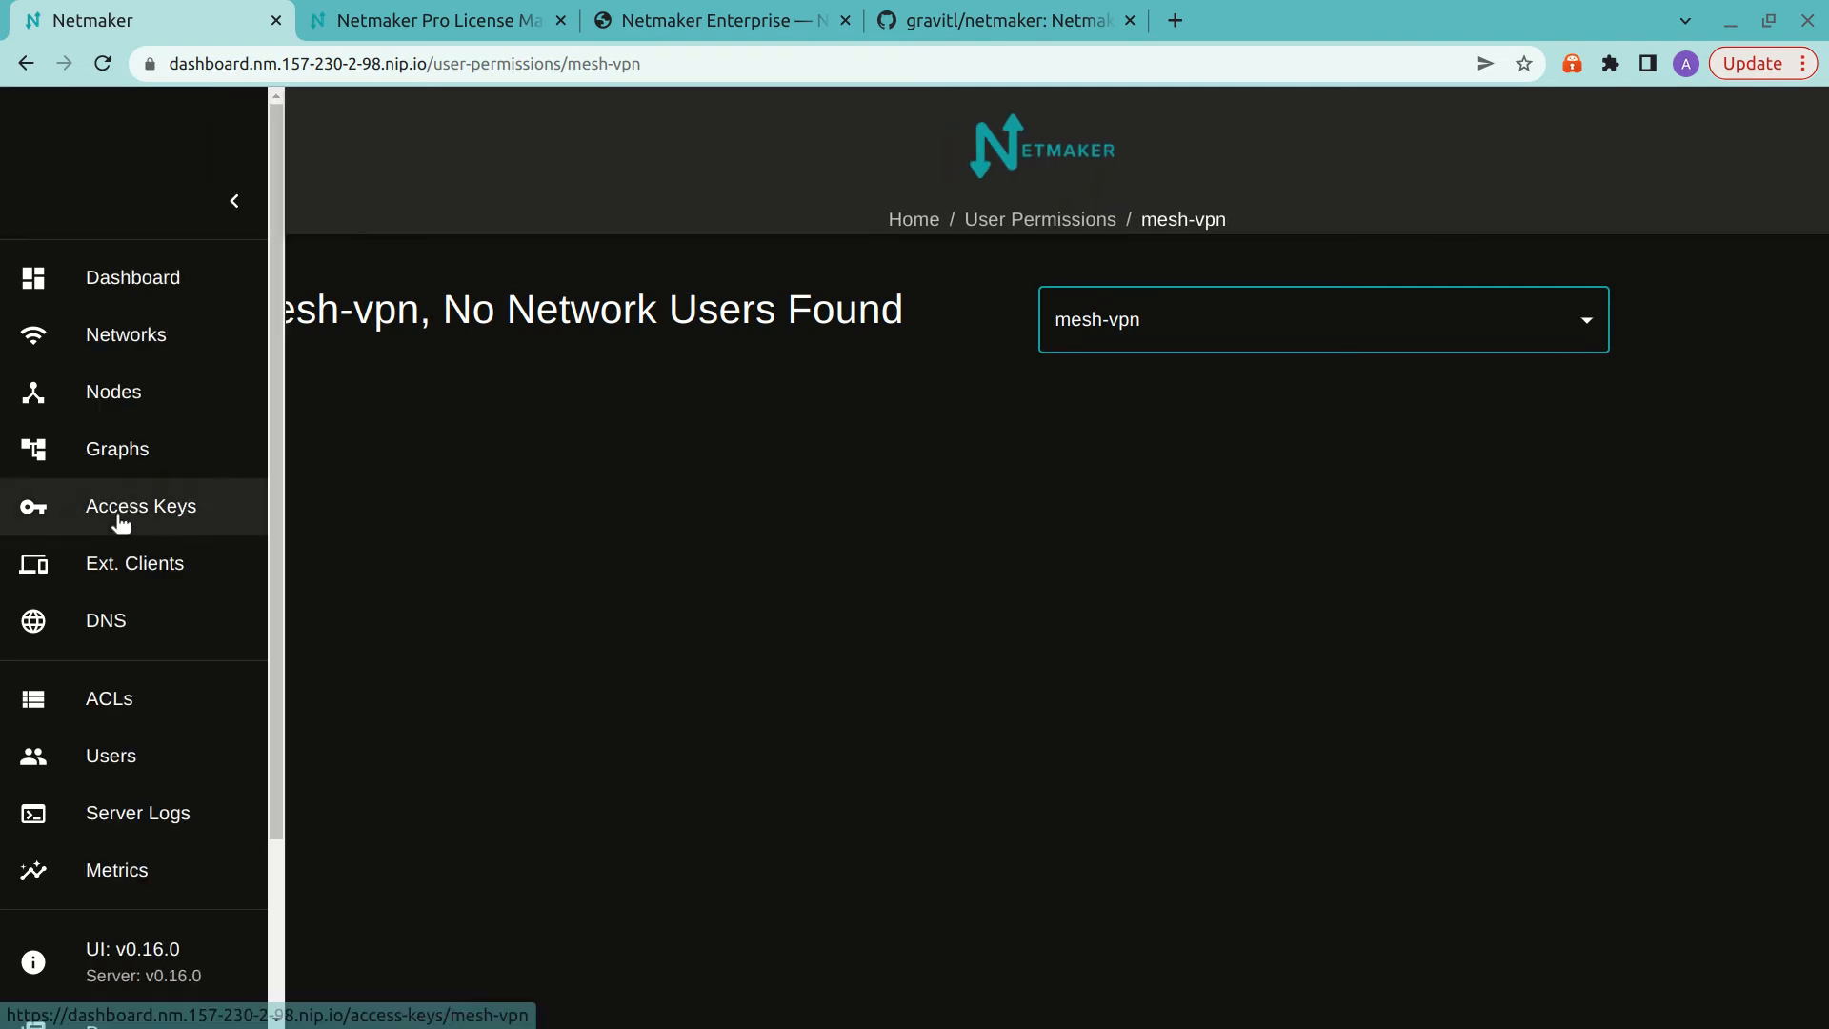
left_click(110, 755)
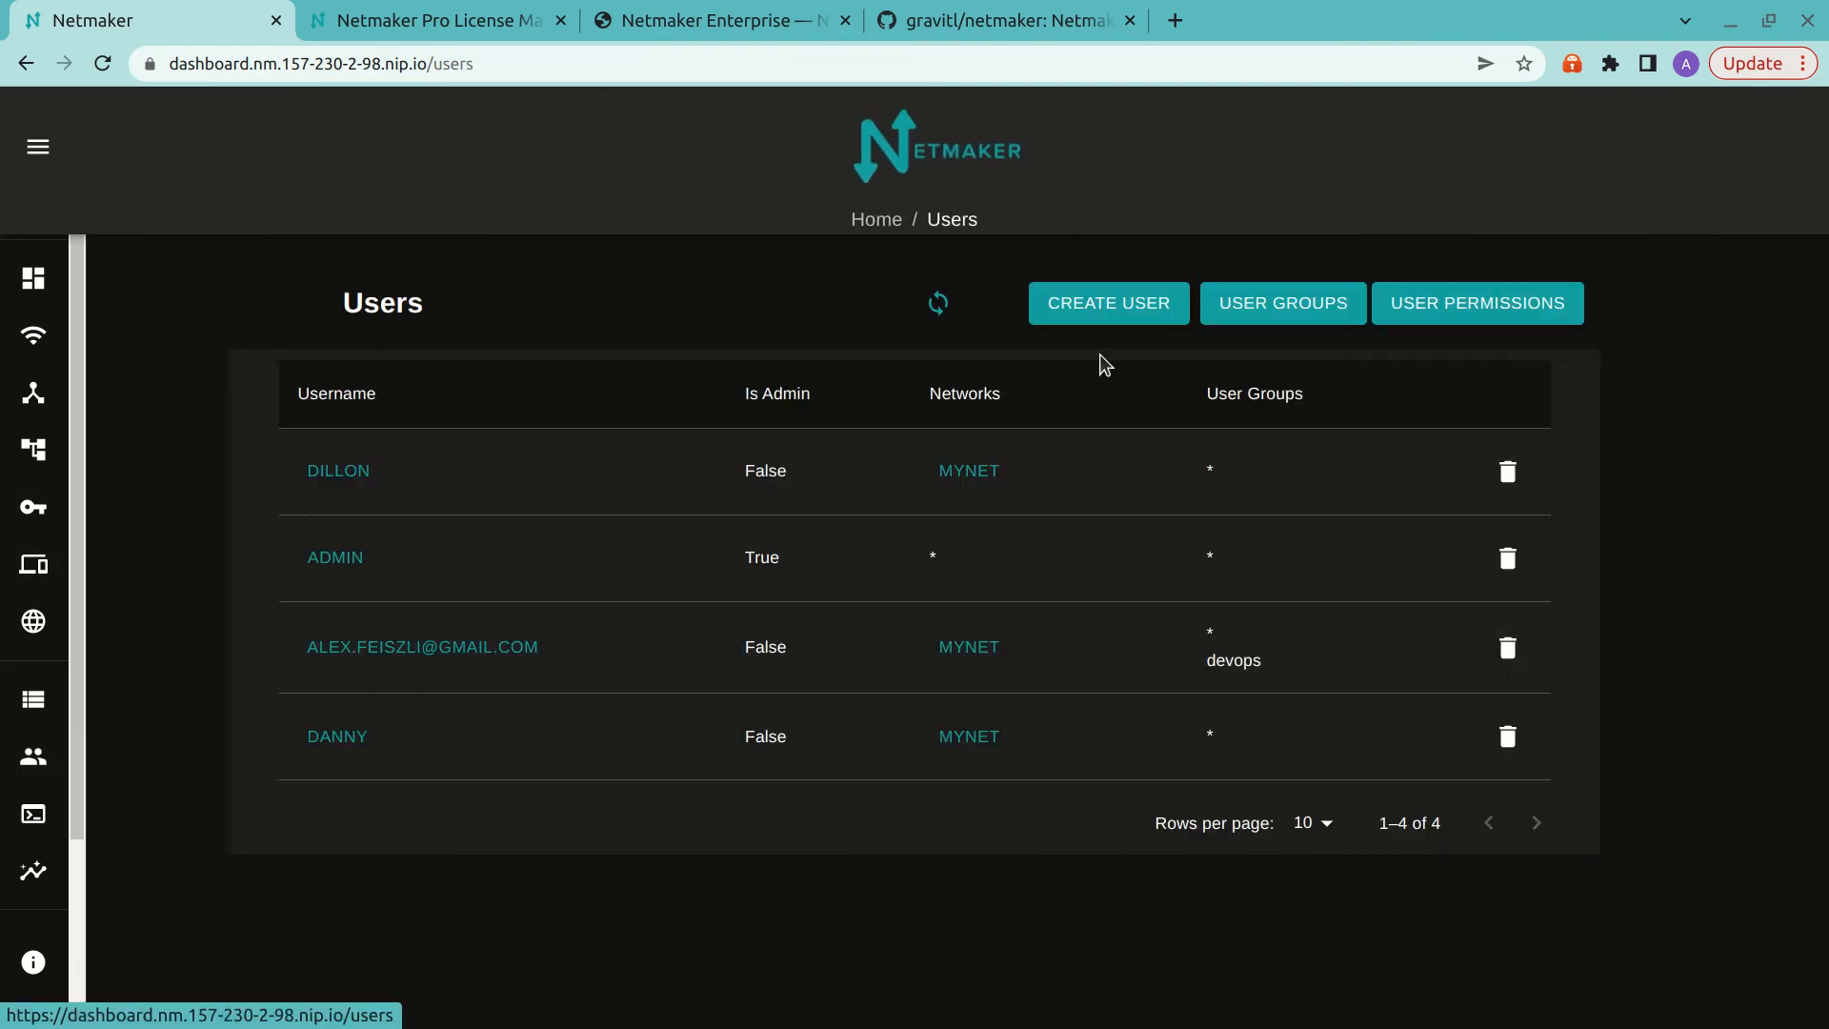
mouse_move(1145, 344)
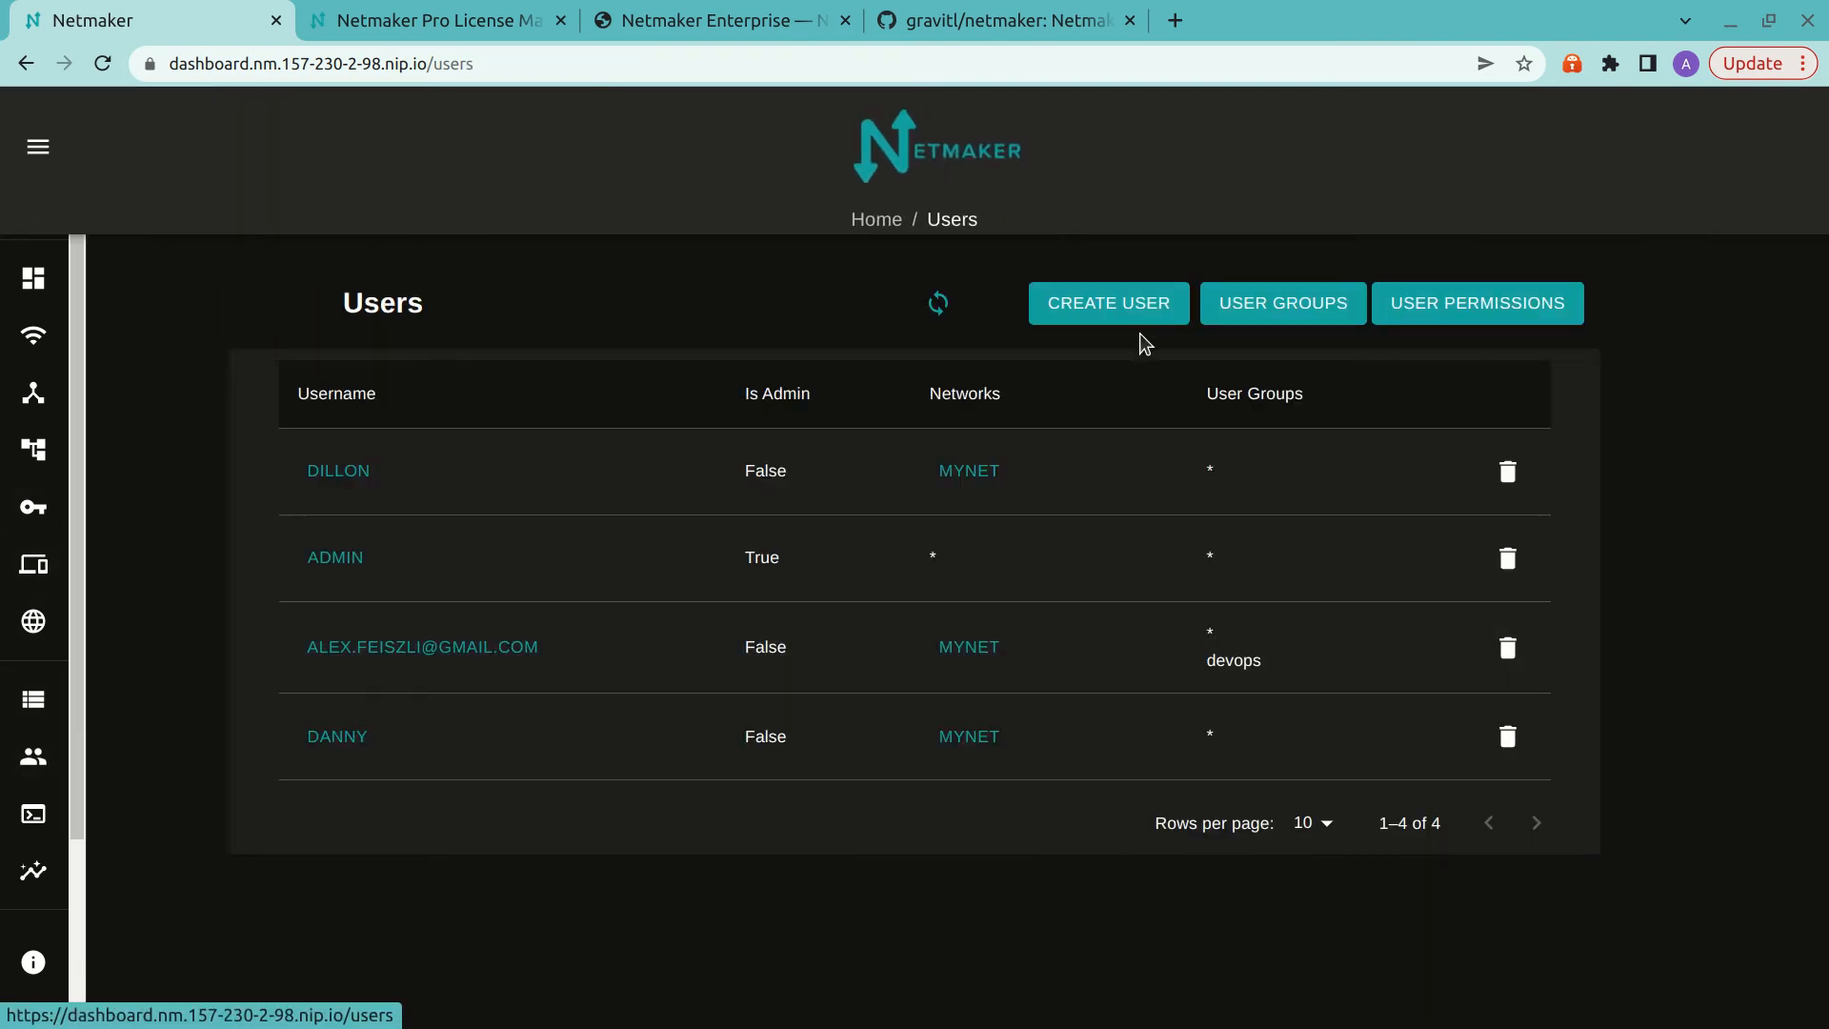
left_click(37, 147)
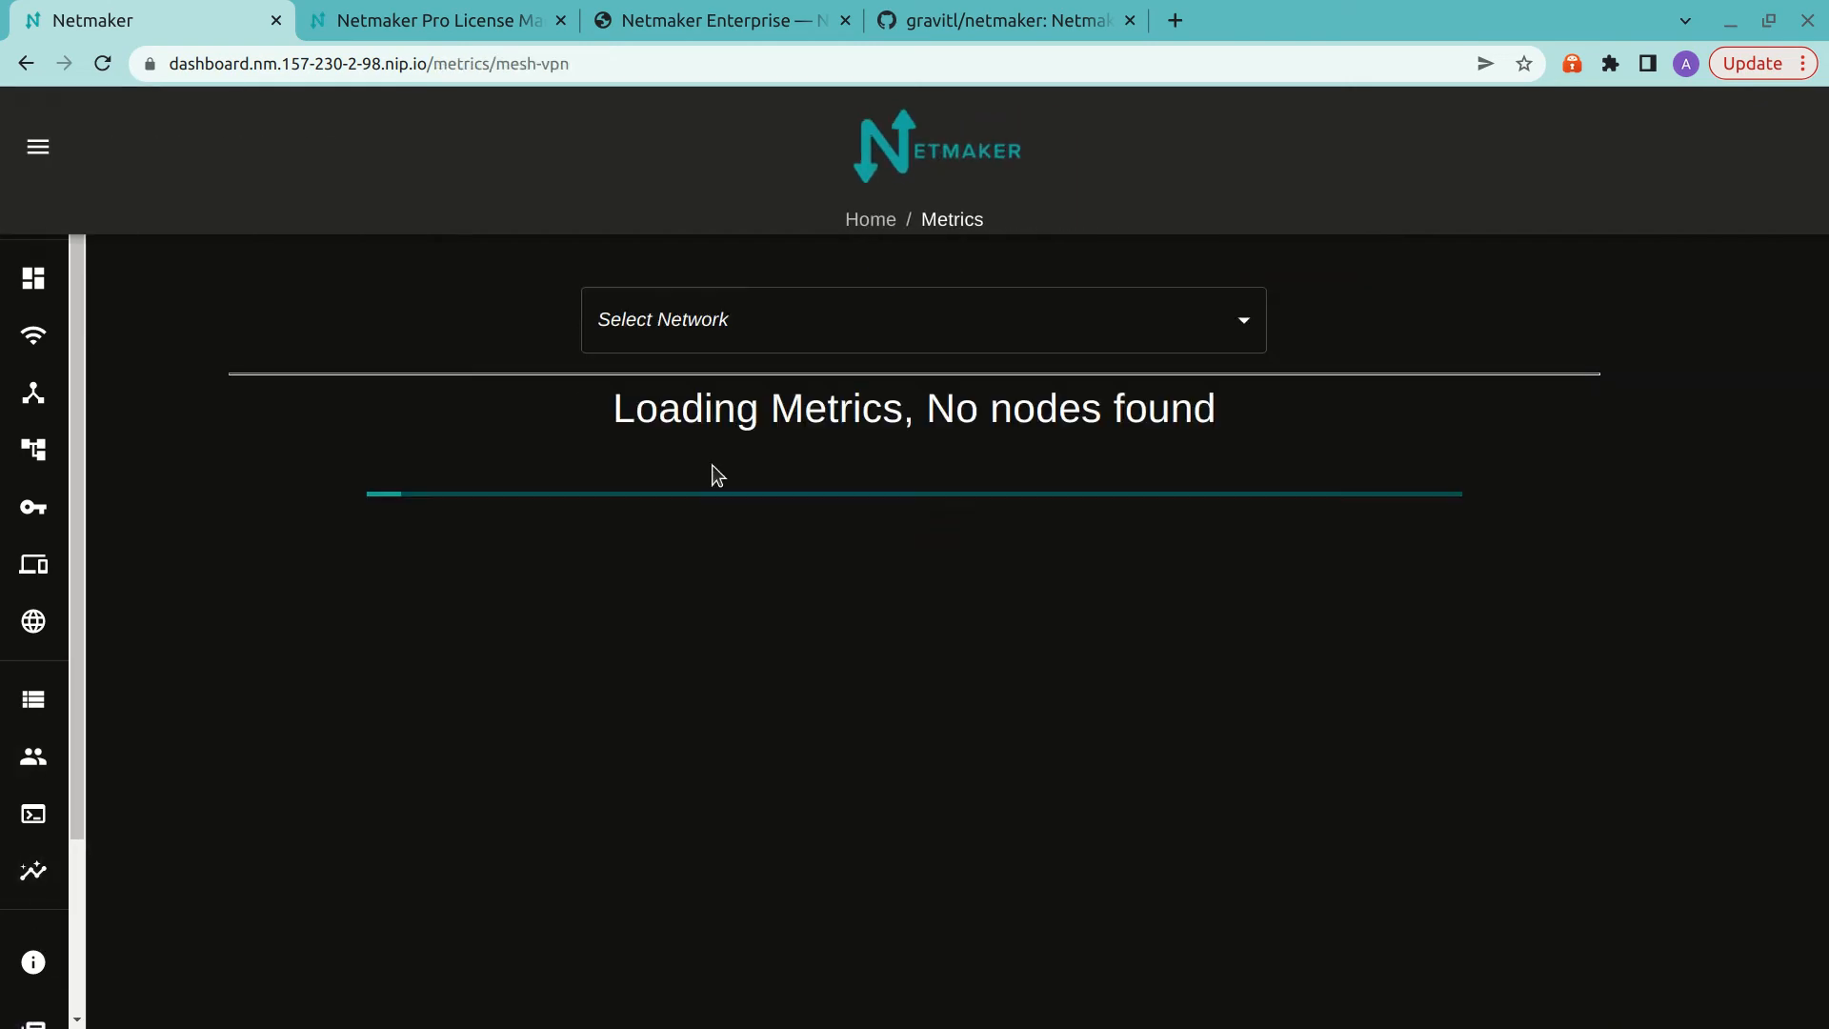
Select the mynet network and open the zorg node's sent/received data and peer connection metrics.
left_click(922, 318)
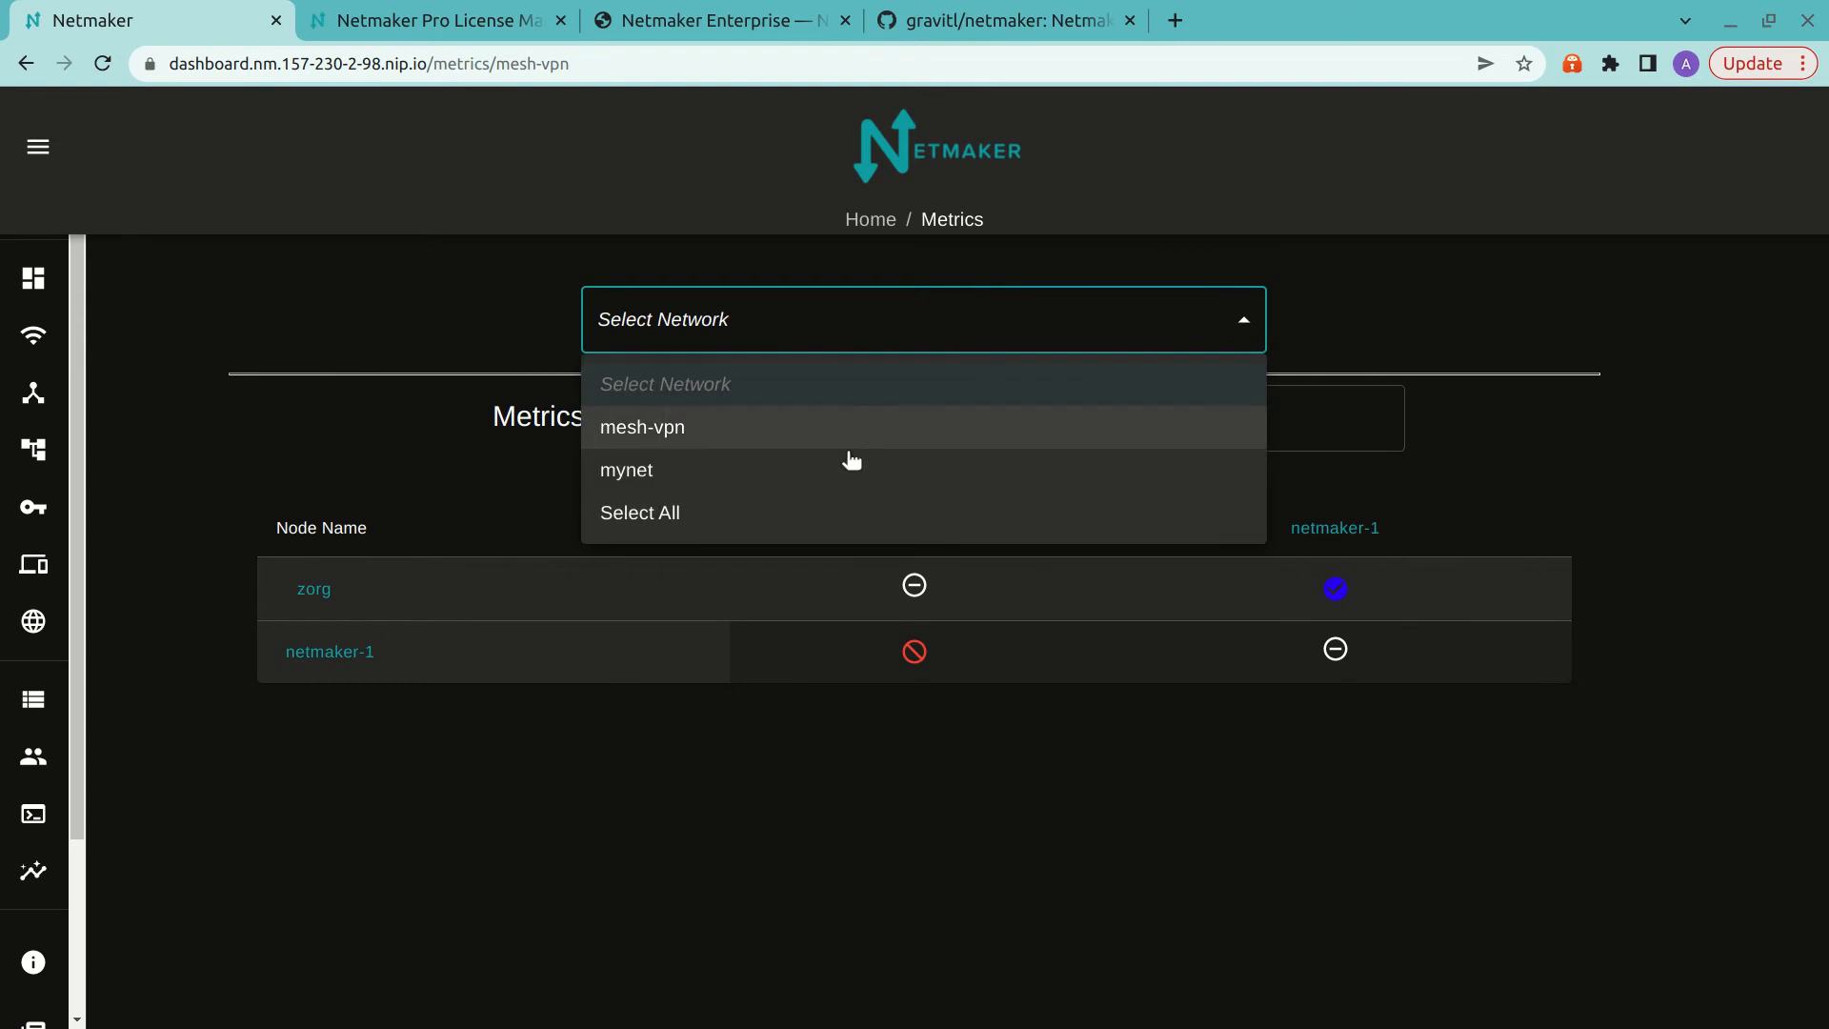
left_click(627, 469)
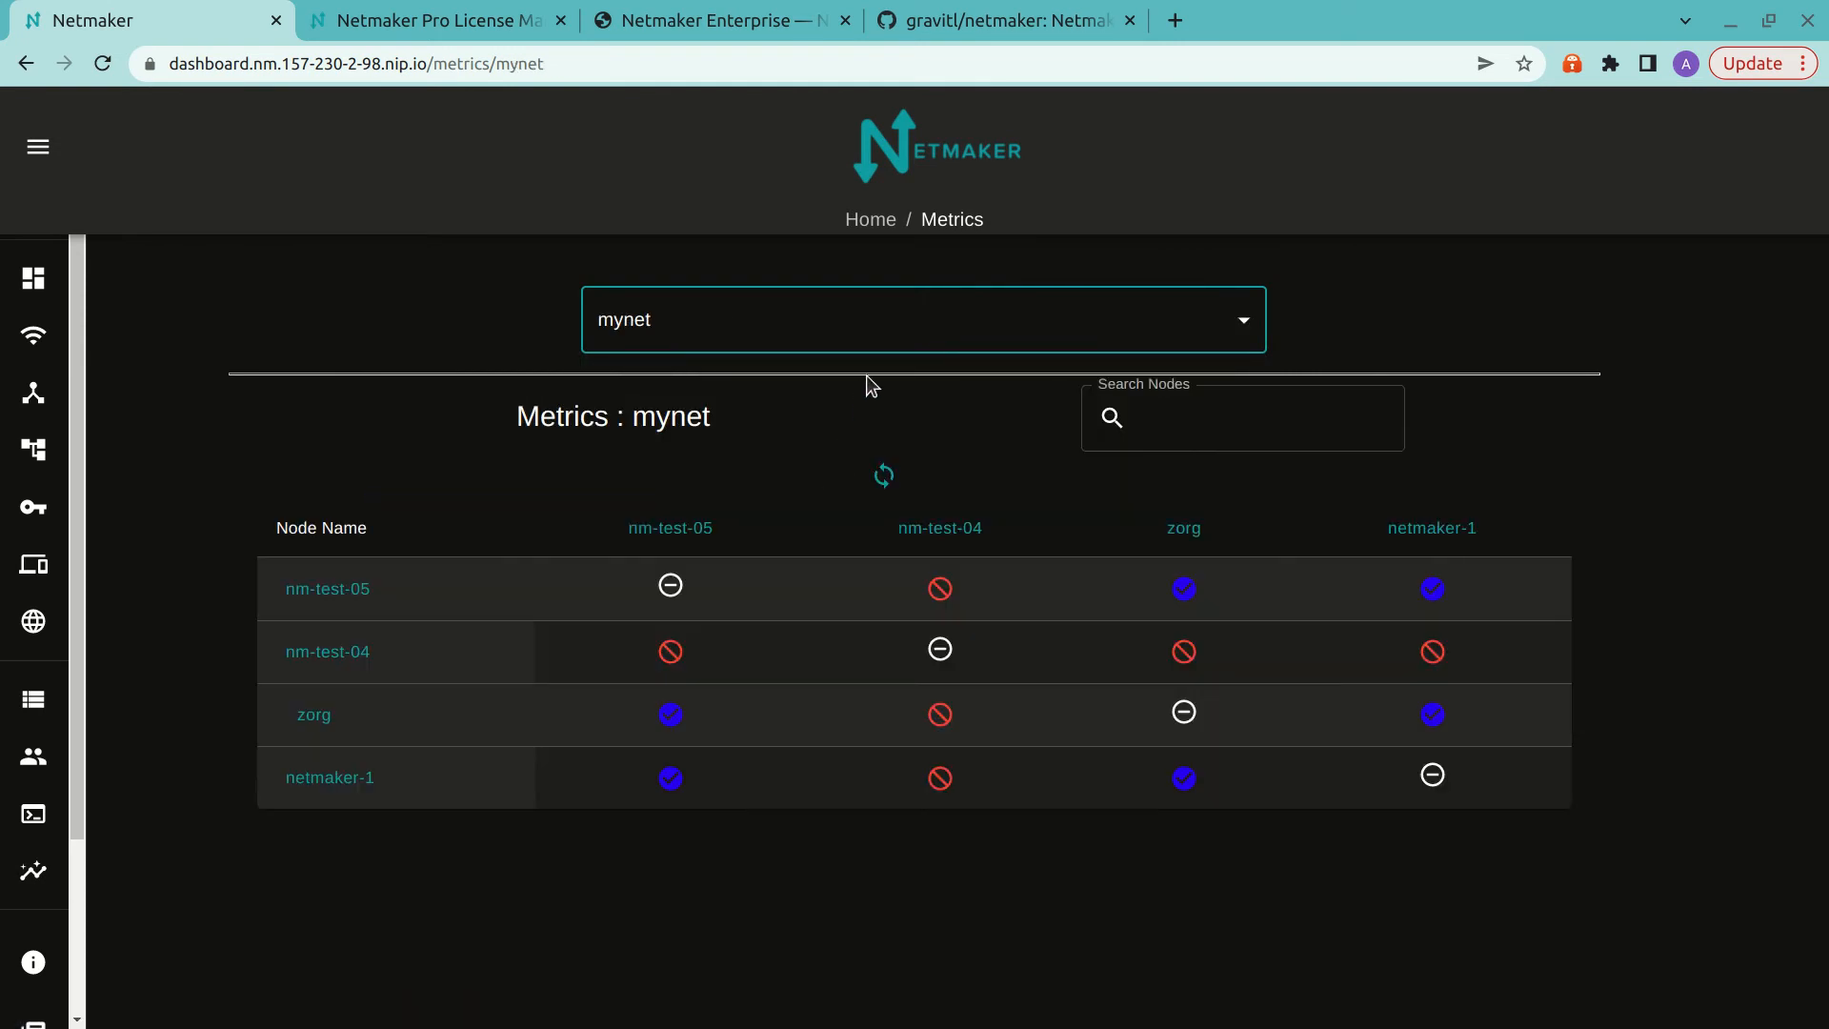
mouse_move(671, 713)
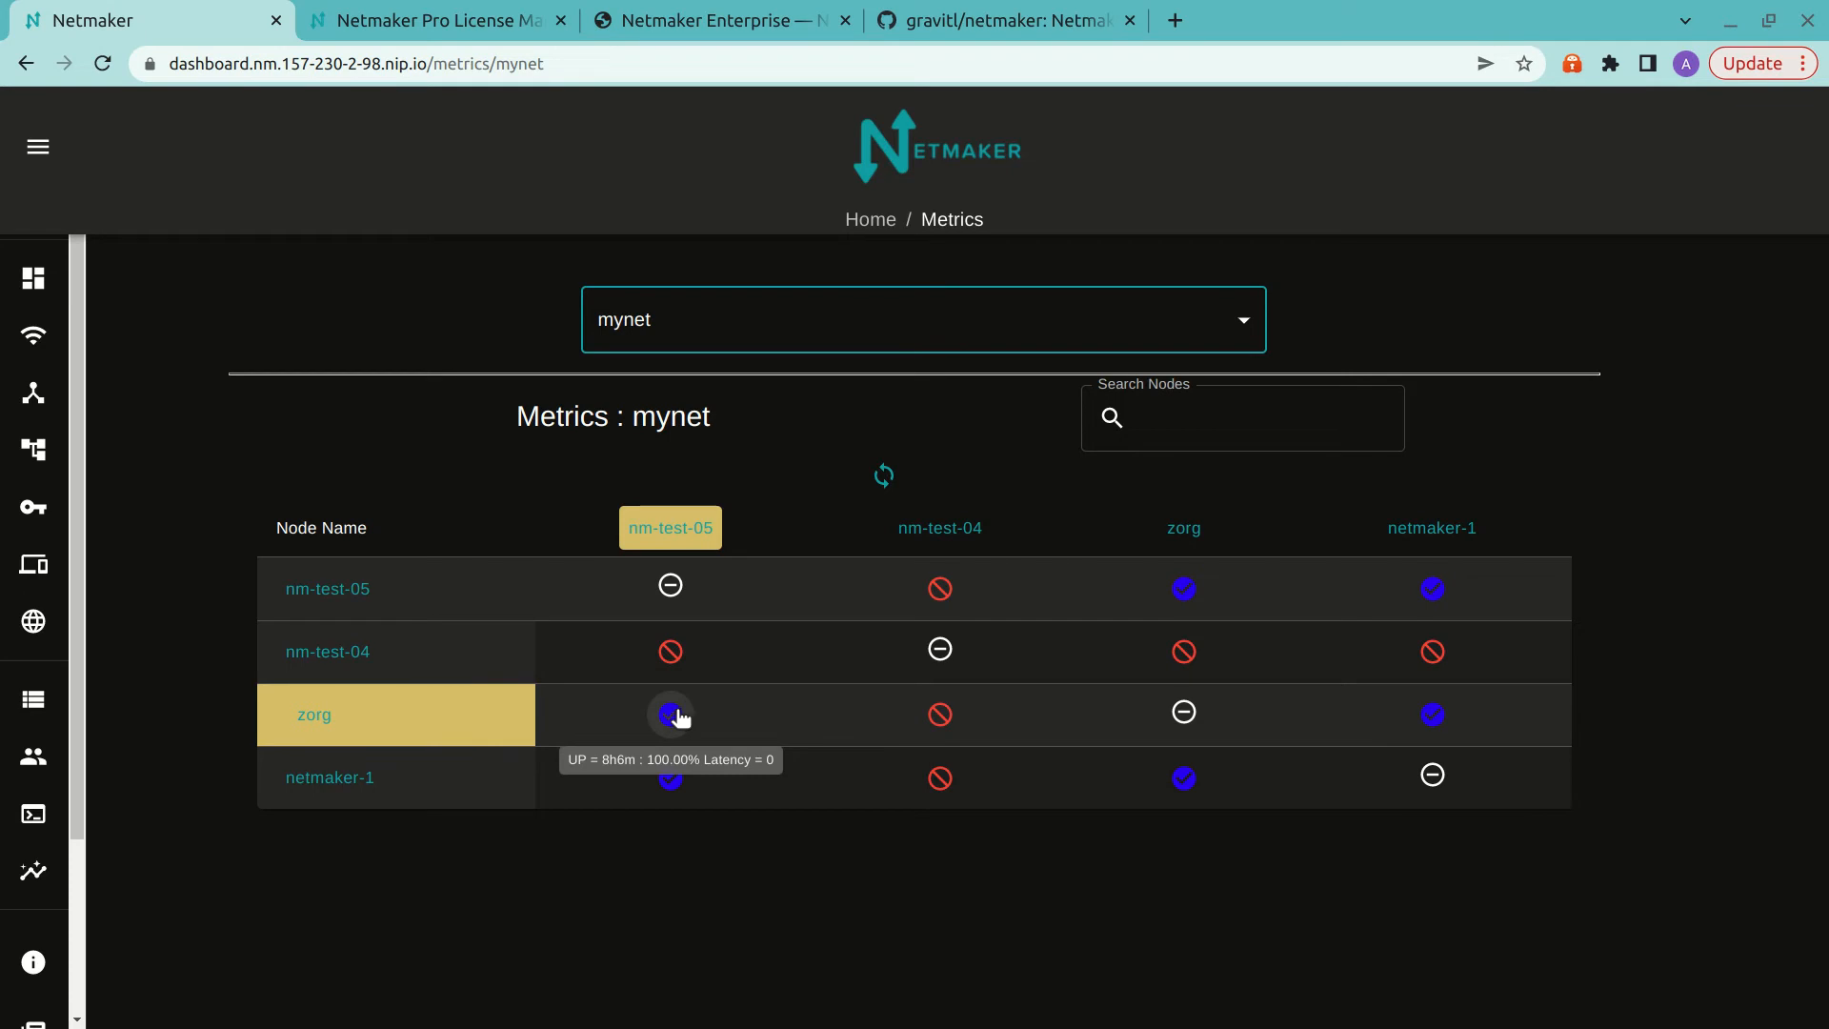
left_click(669, 715)
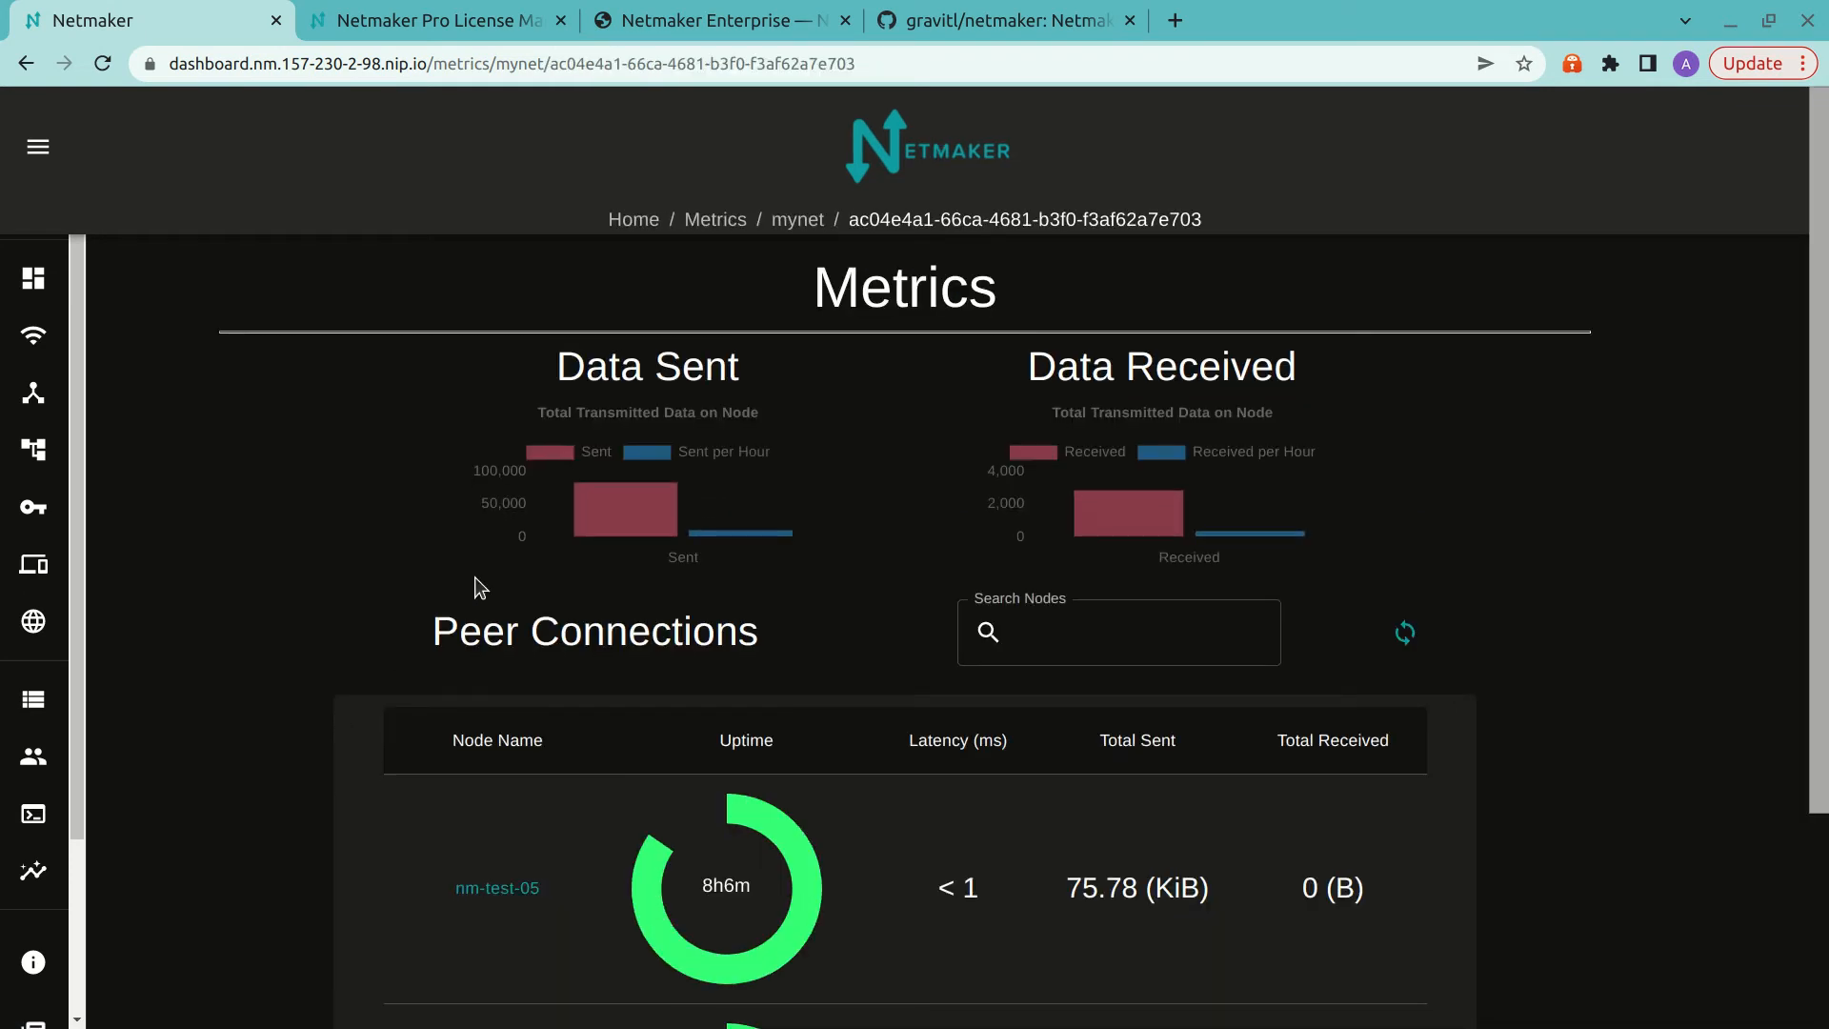
scroll("down", 3)
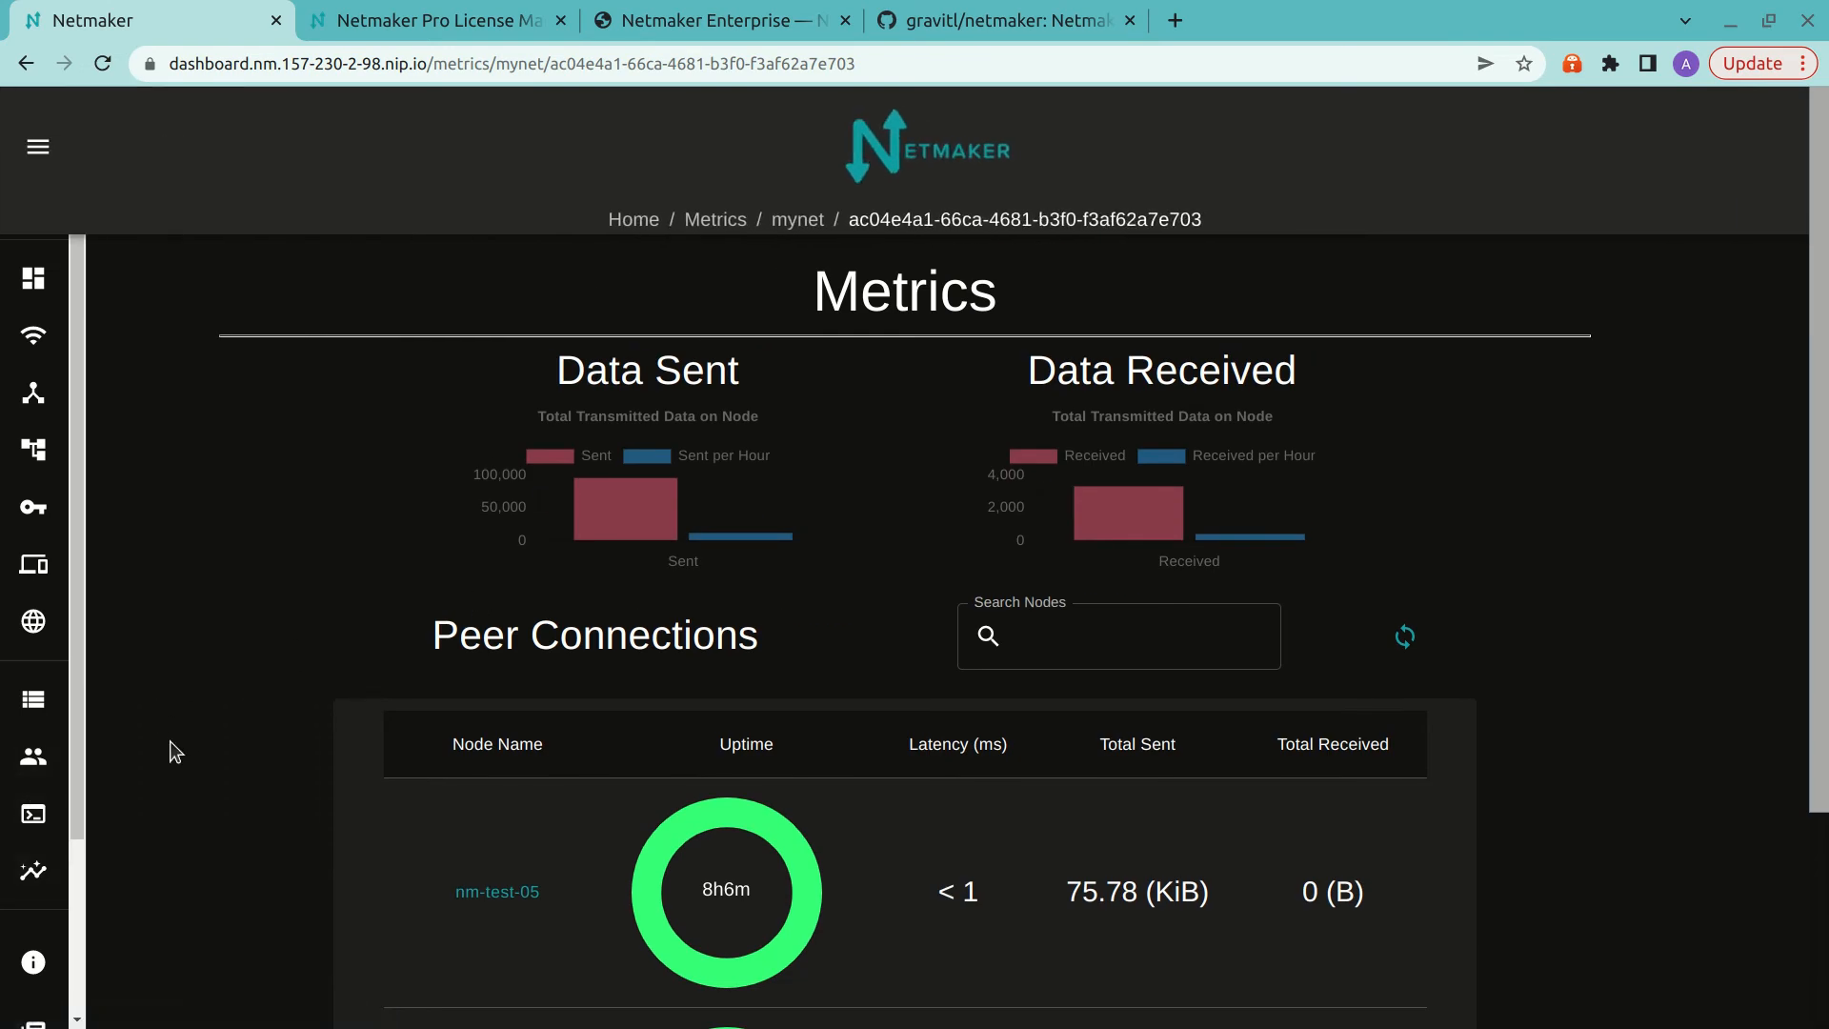
left_click(37, 147)
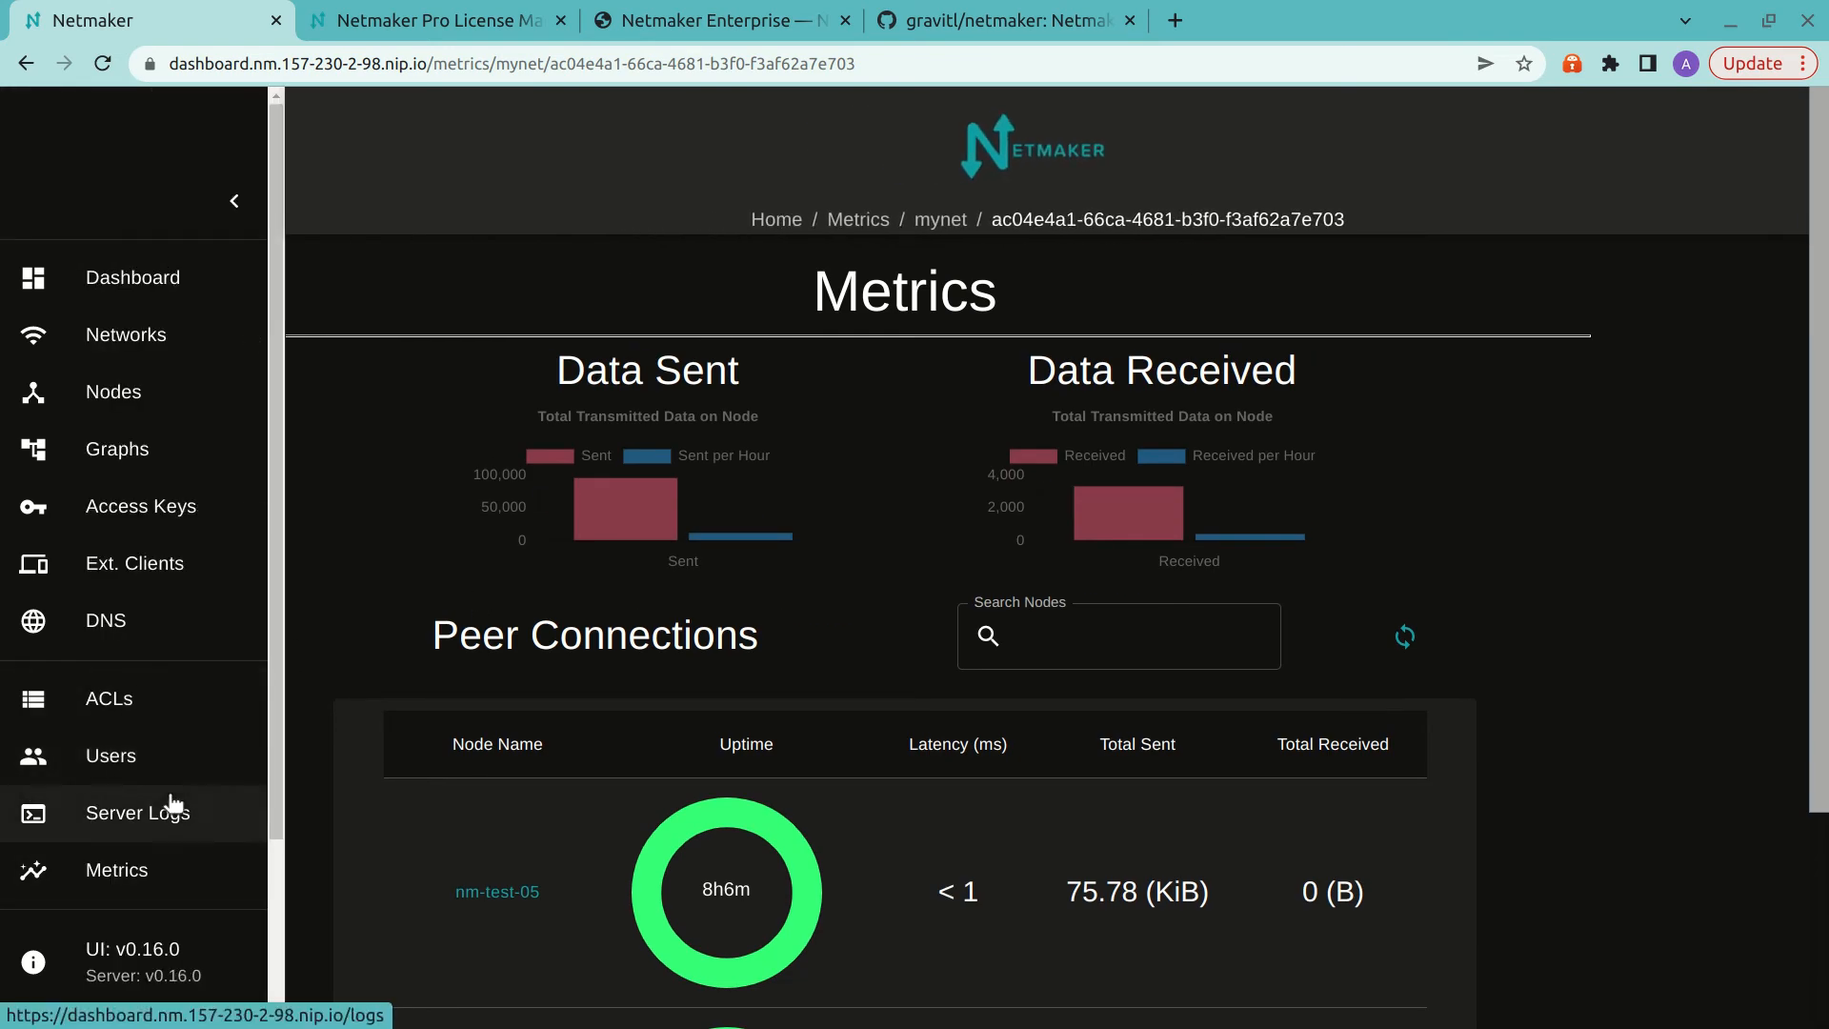
mouse_move(111, 755)
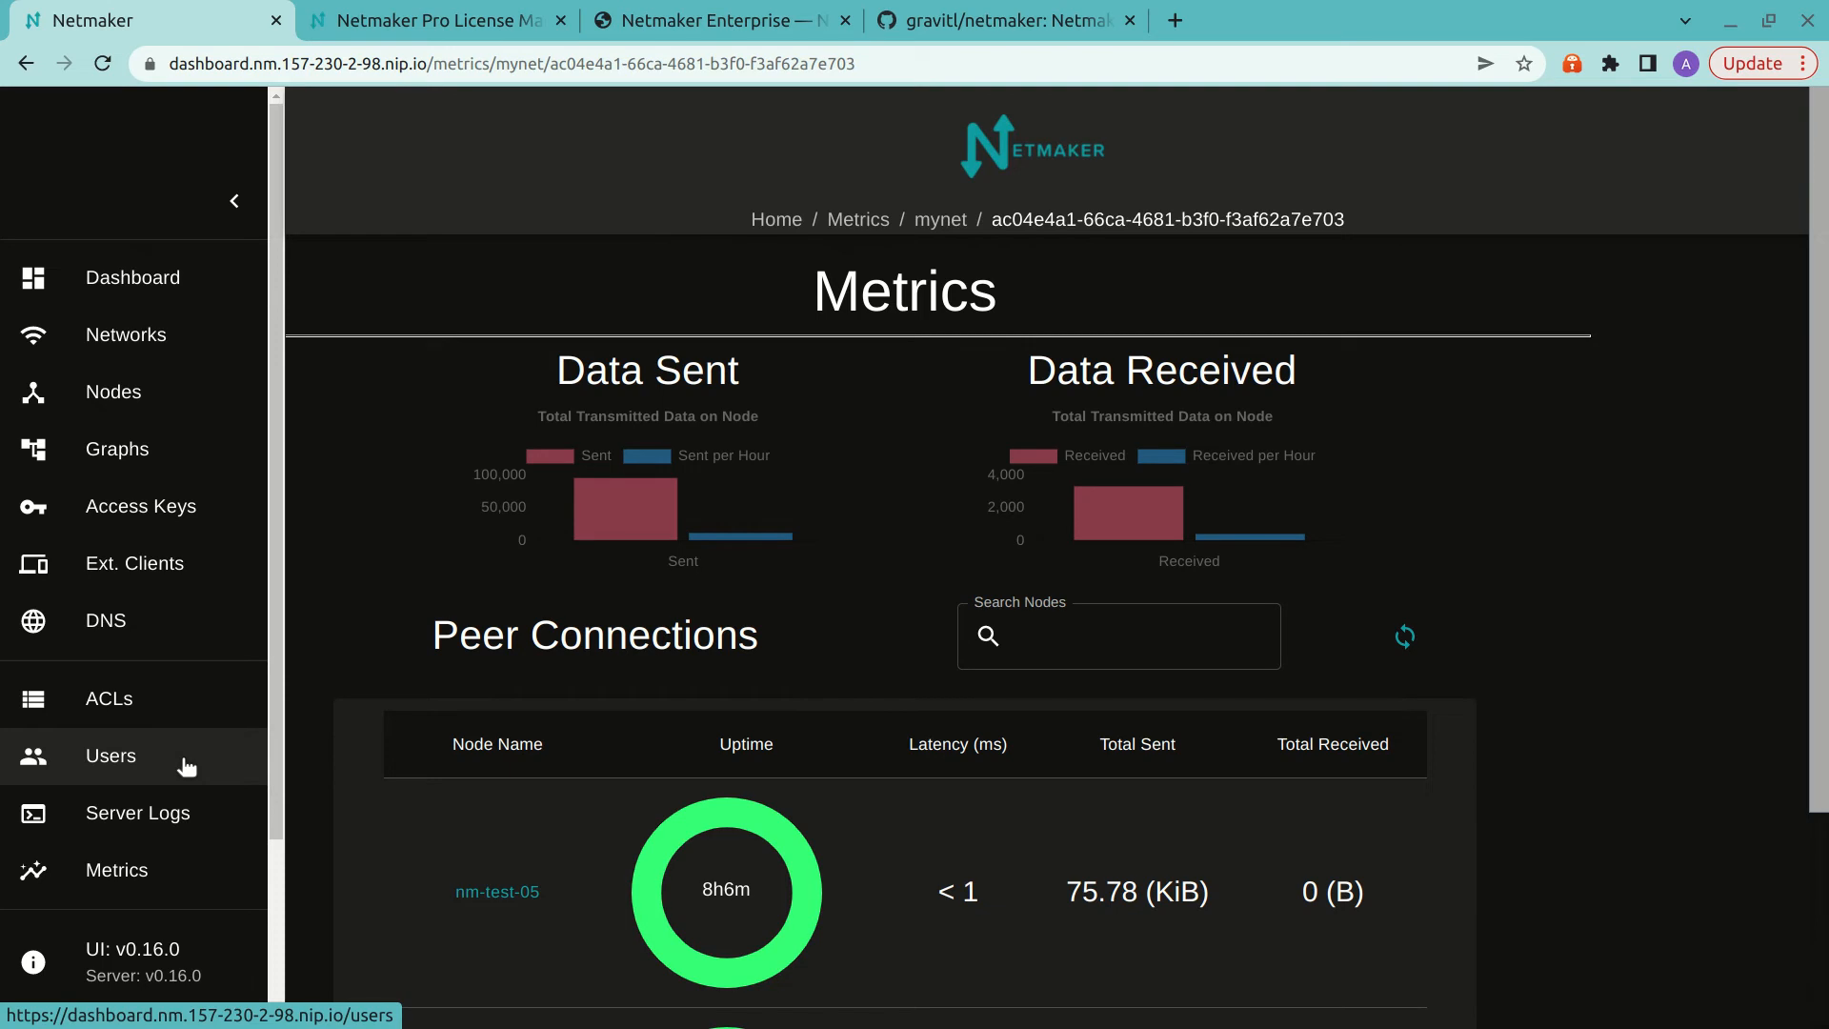
mouse_move(189, 767)
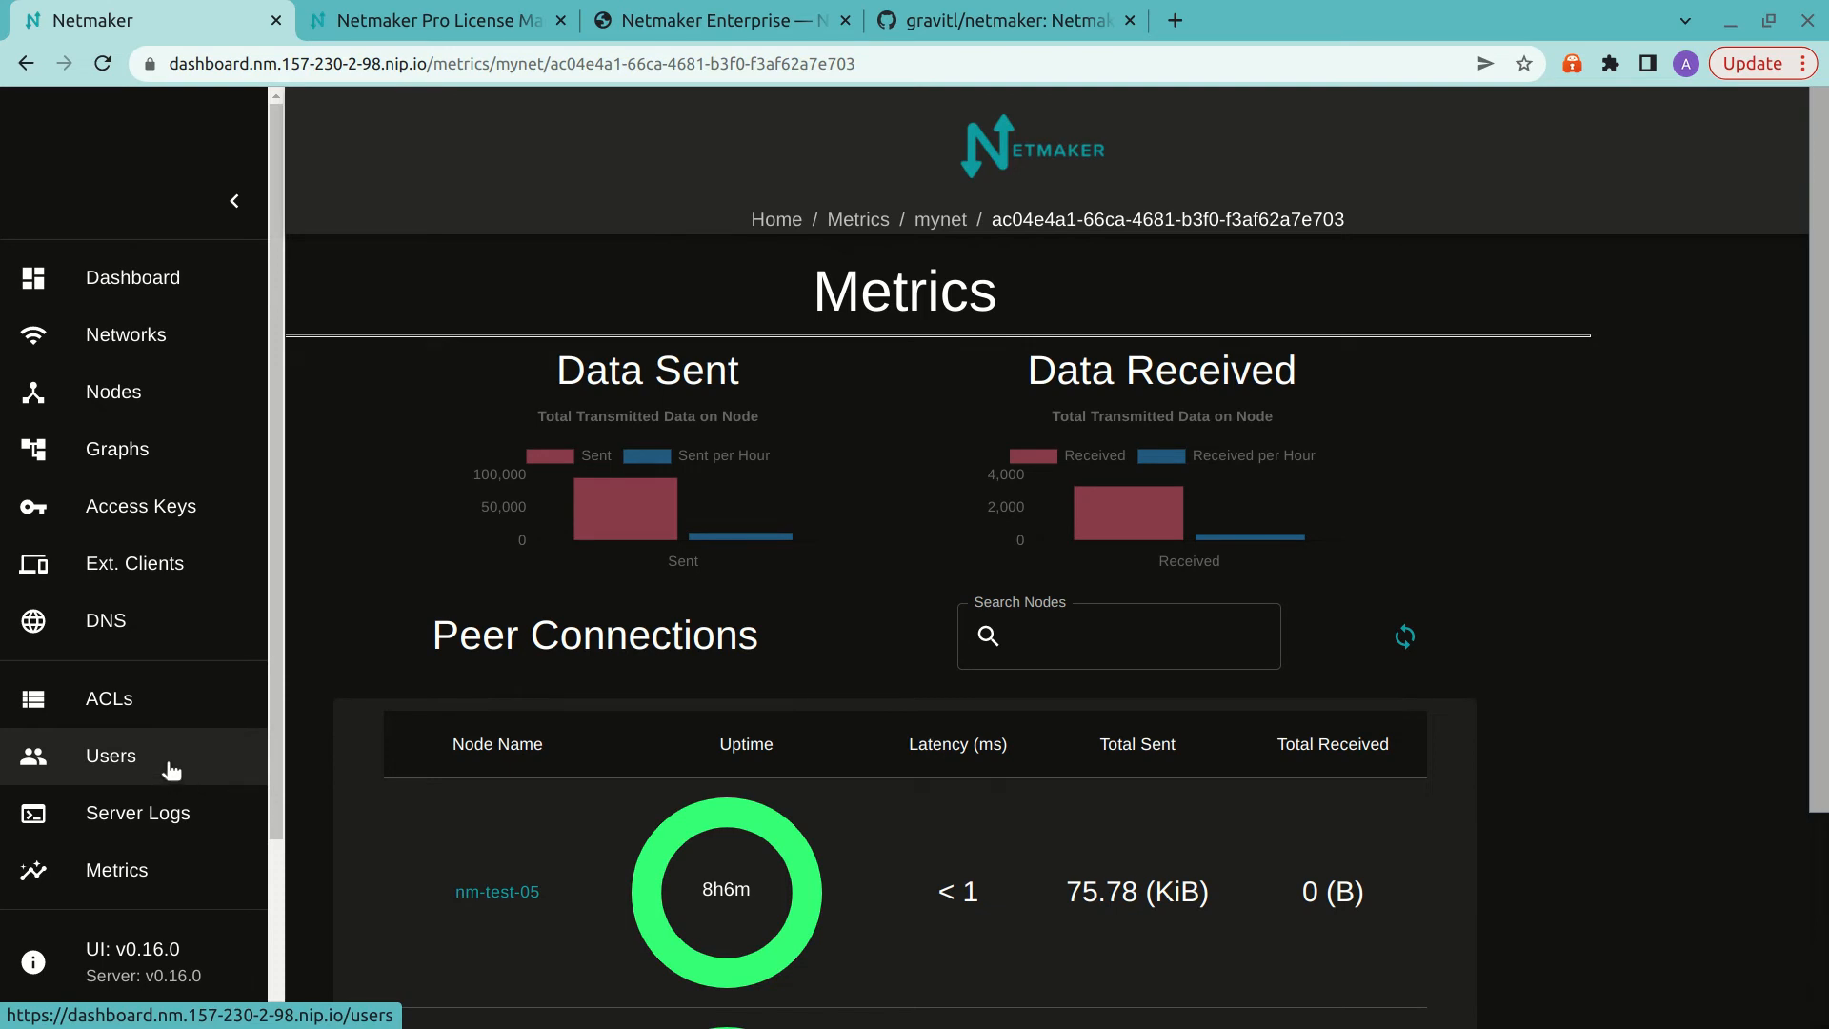
left_click(233, 200)
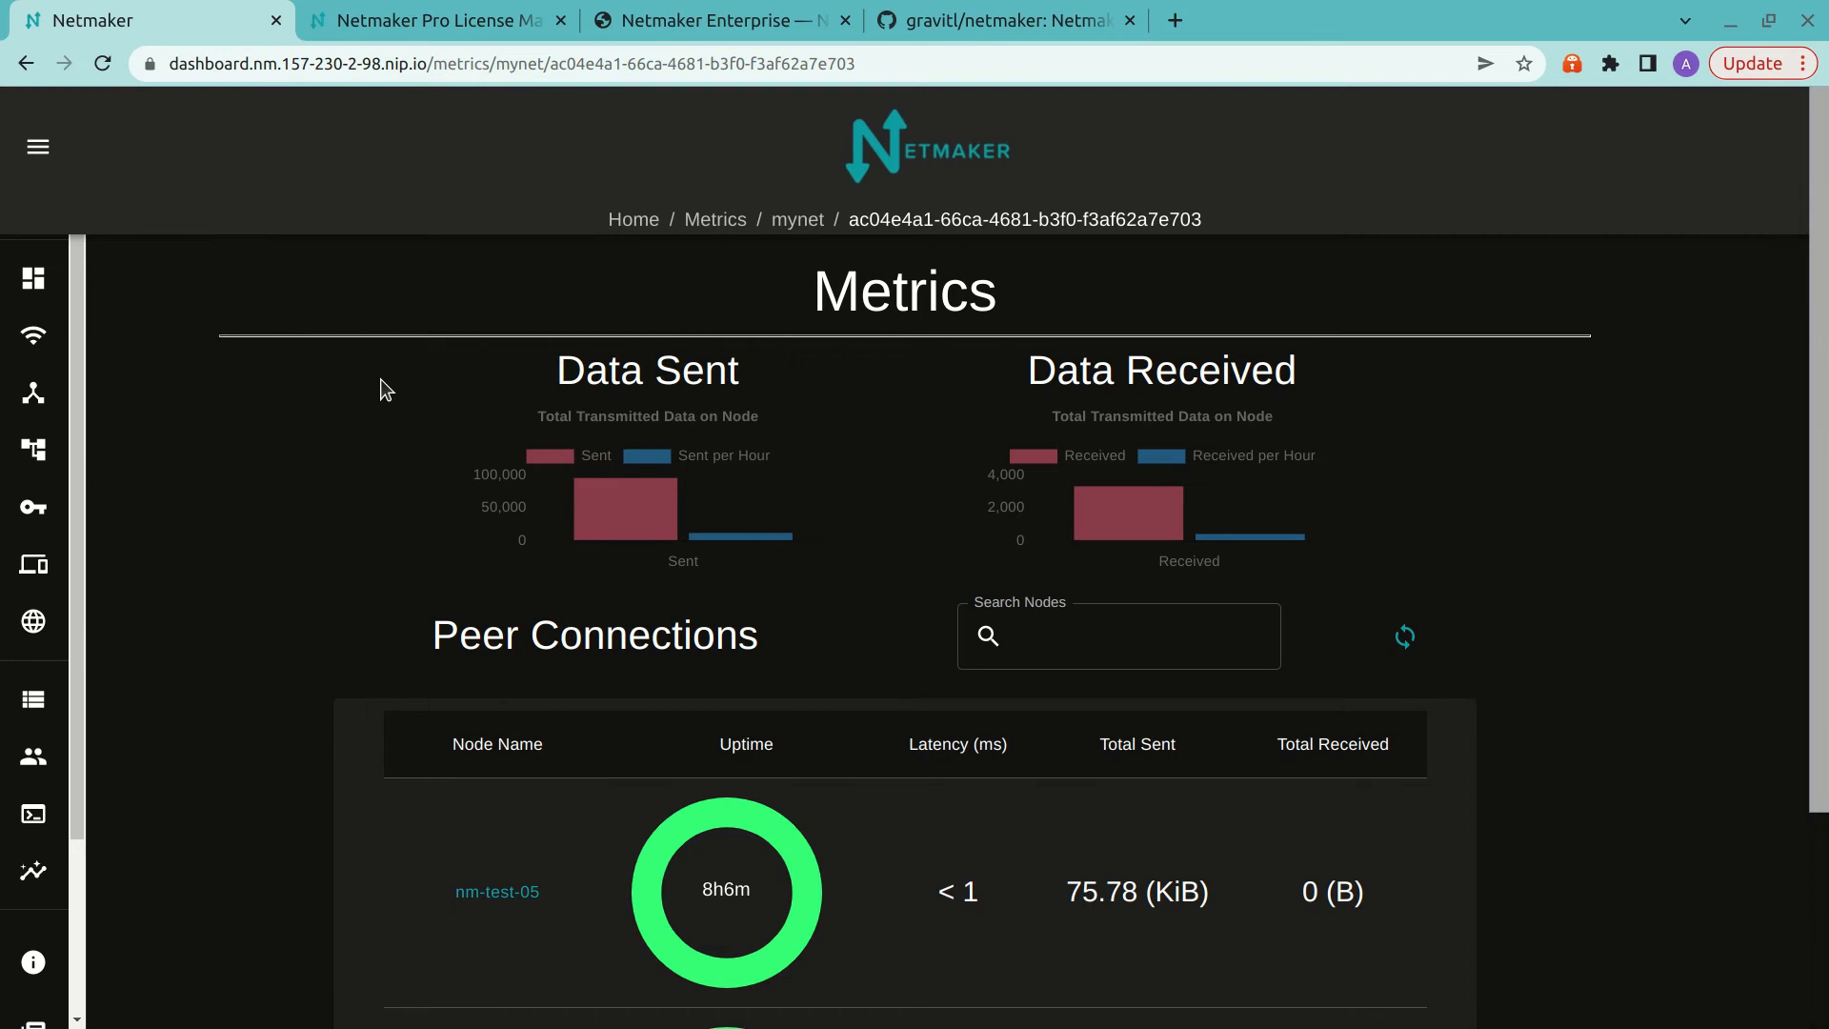
mouse_move(689, 549)
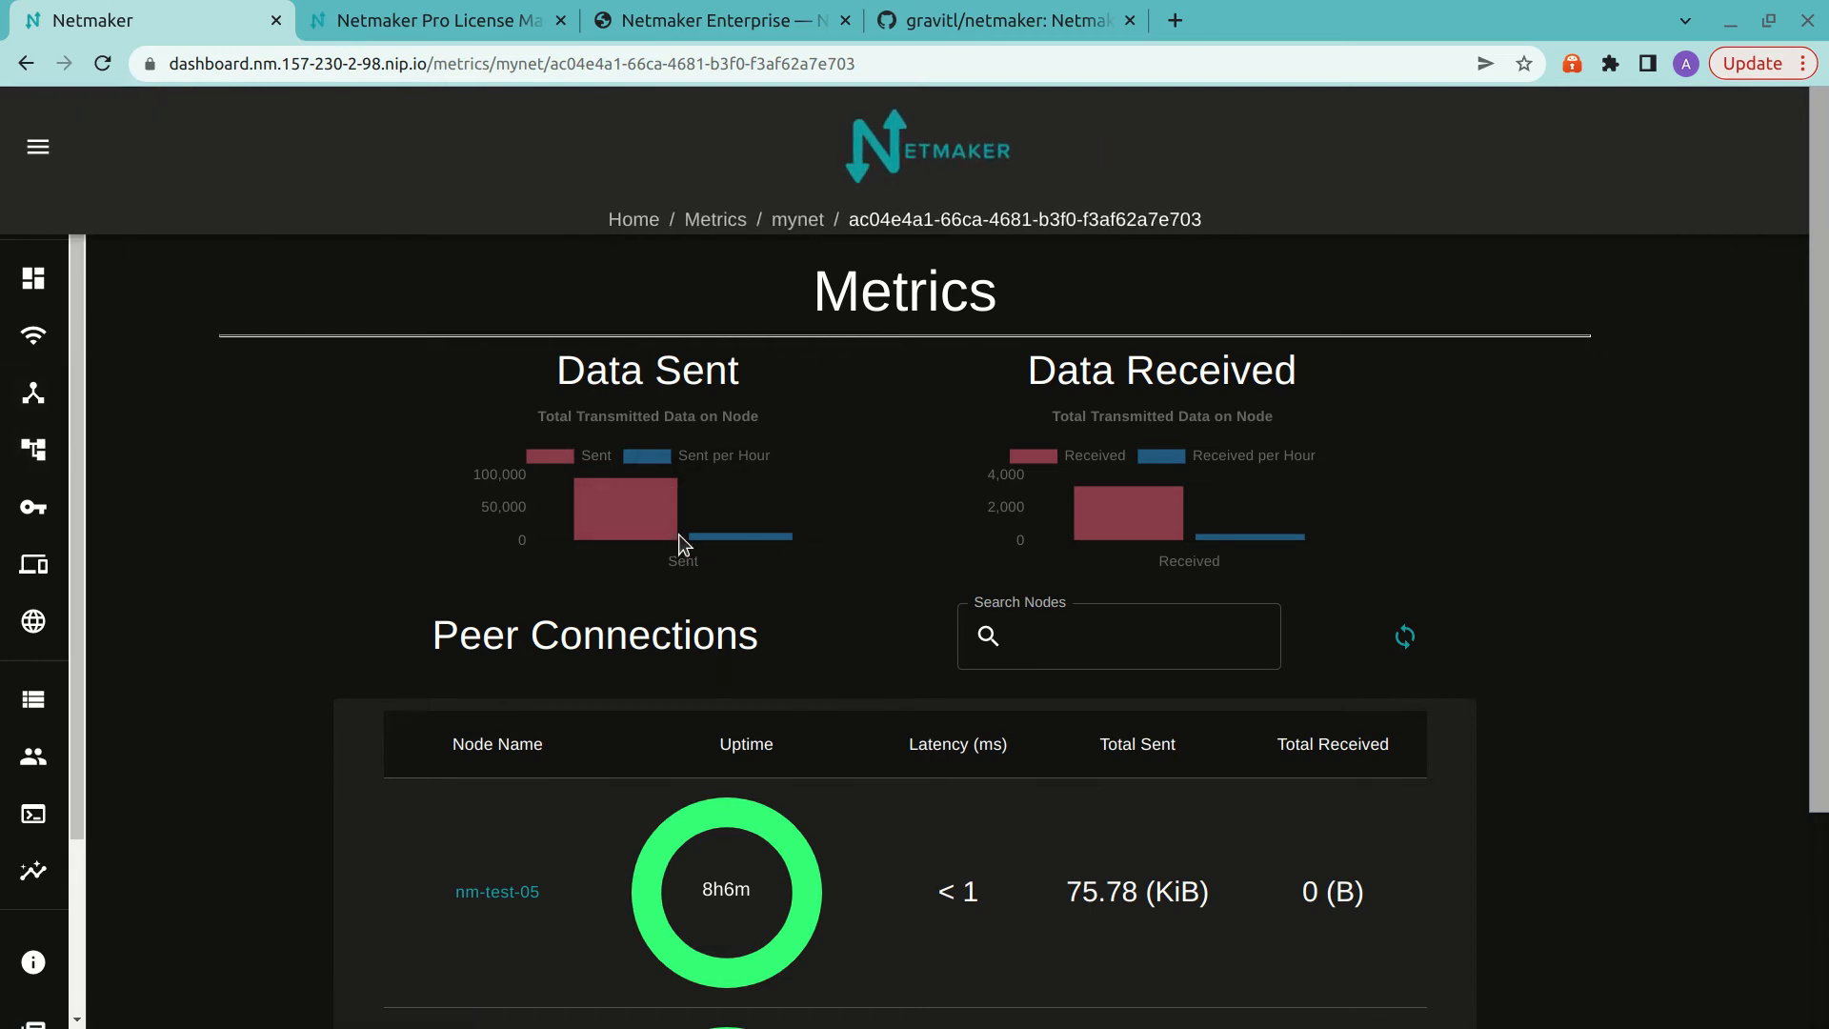
mouse_move(724, 433)
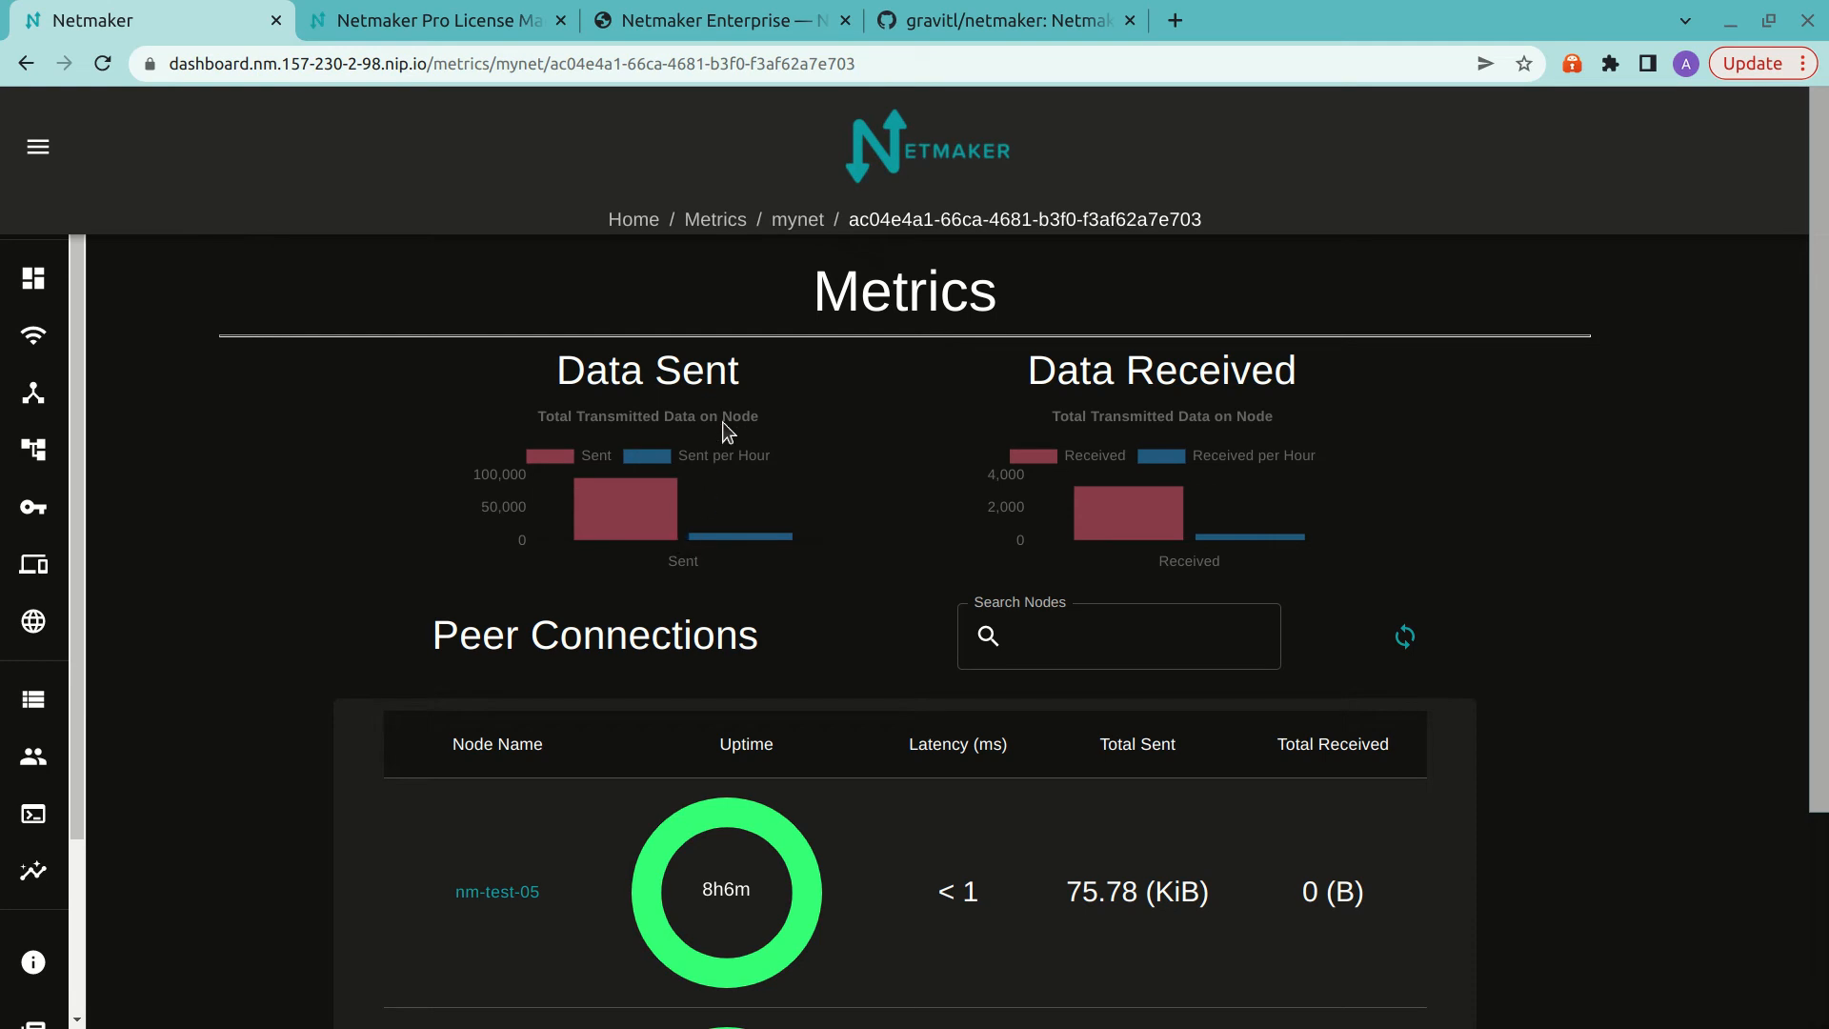
mouse_move(740, 412)
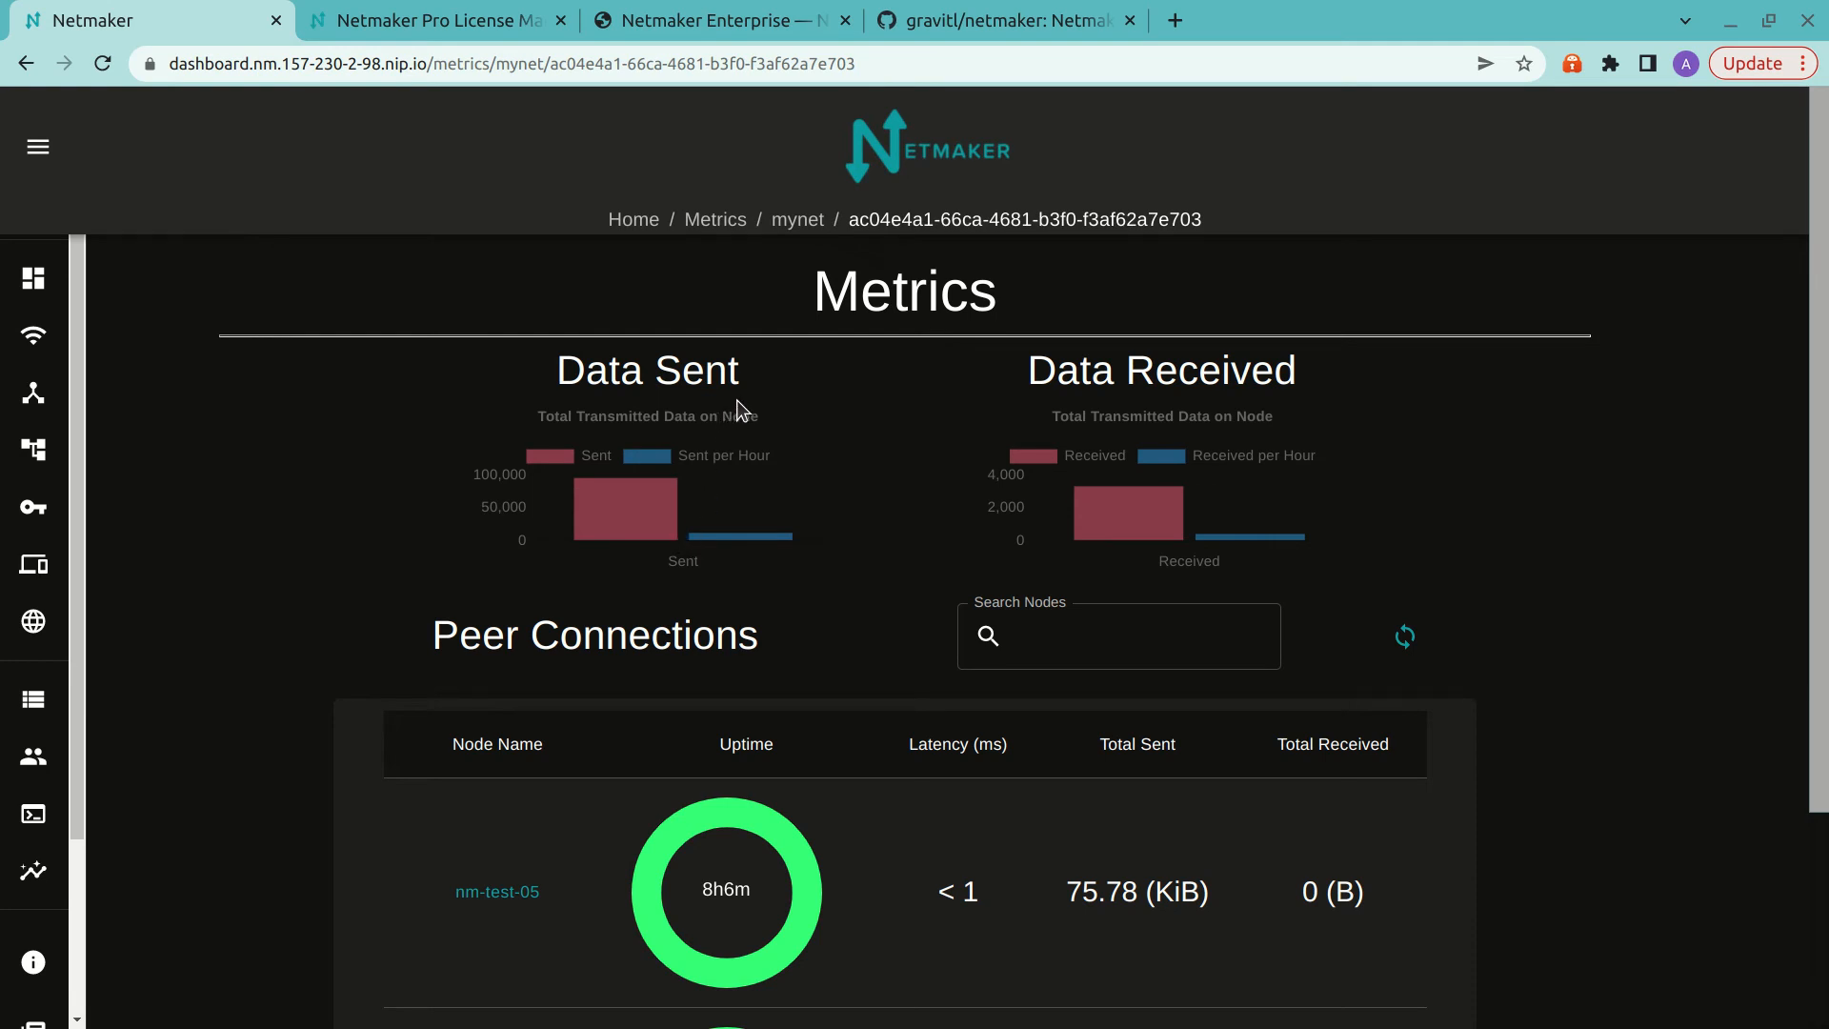
left_click(37, 146)
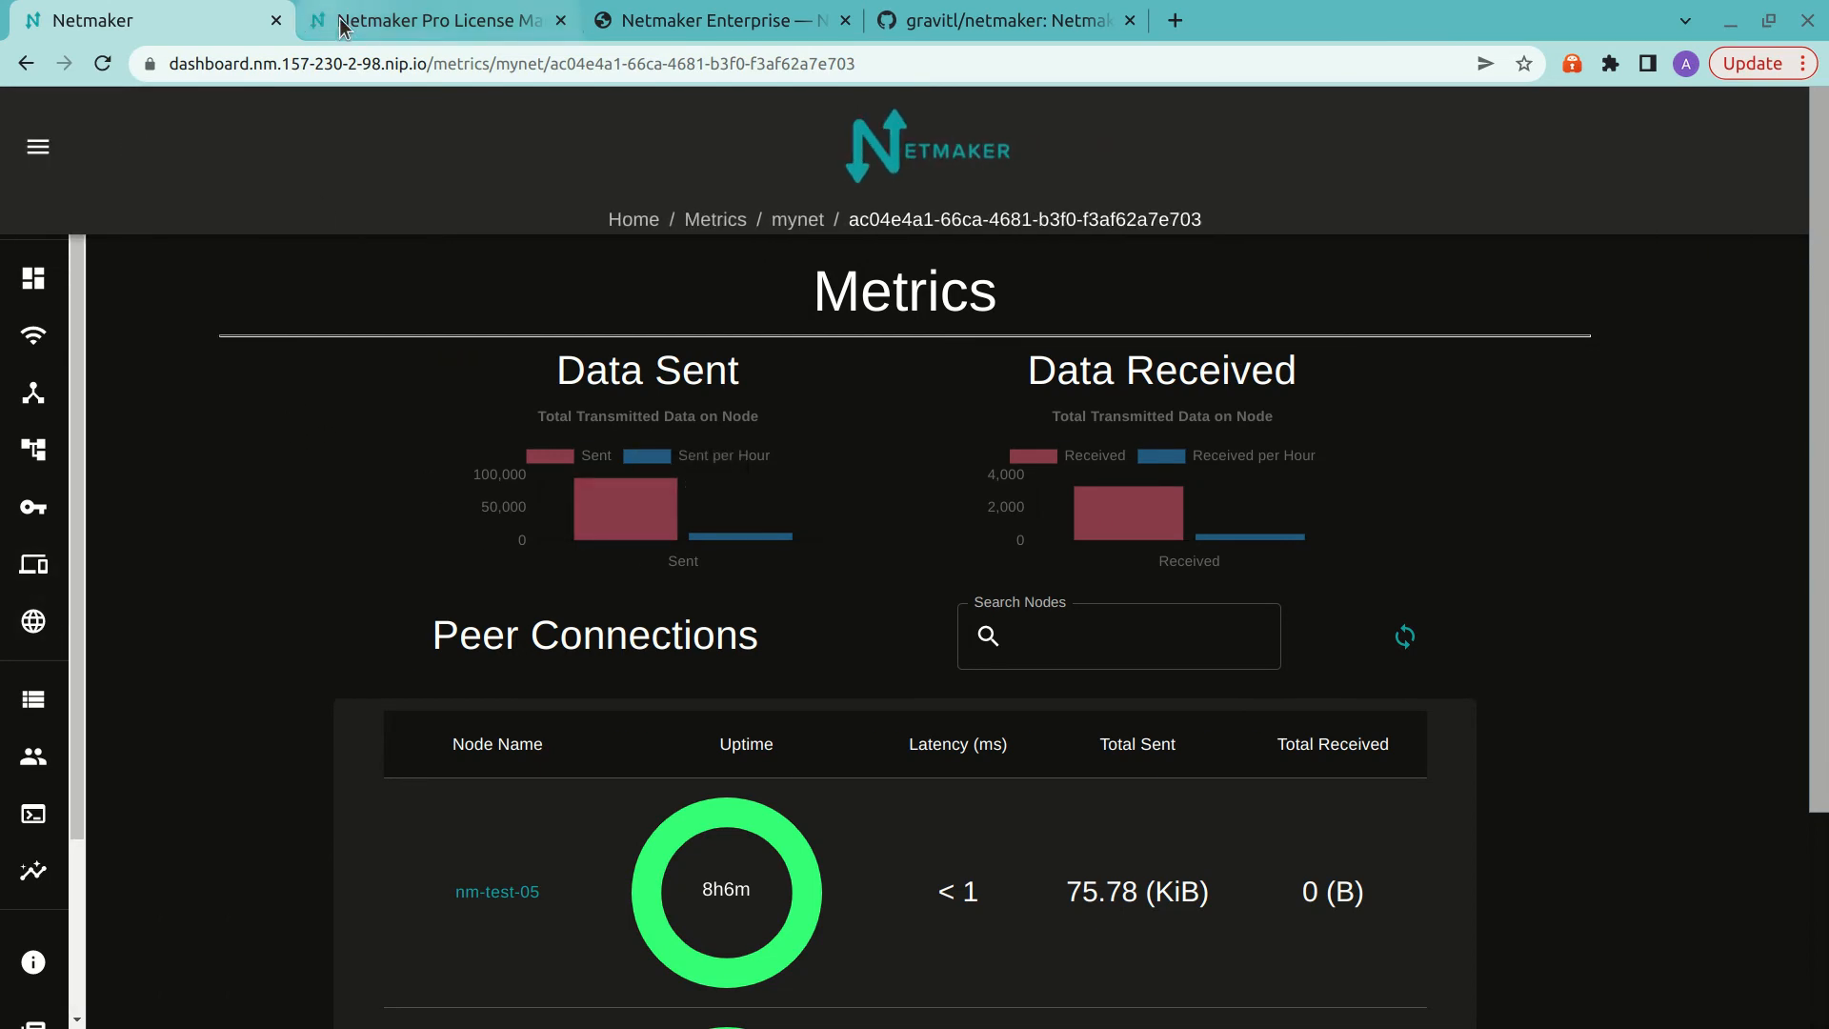
Reach the '(Optional) Setup your server for Prometheus and Grafana' section with the METRICS_EXPORTER line in Netmaker Docs.
left_click(720, 19)
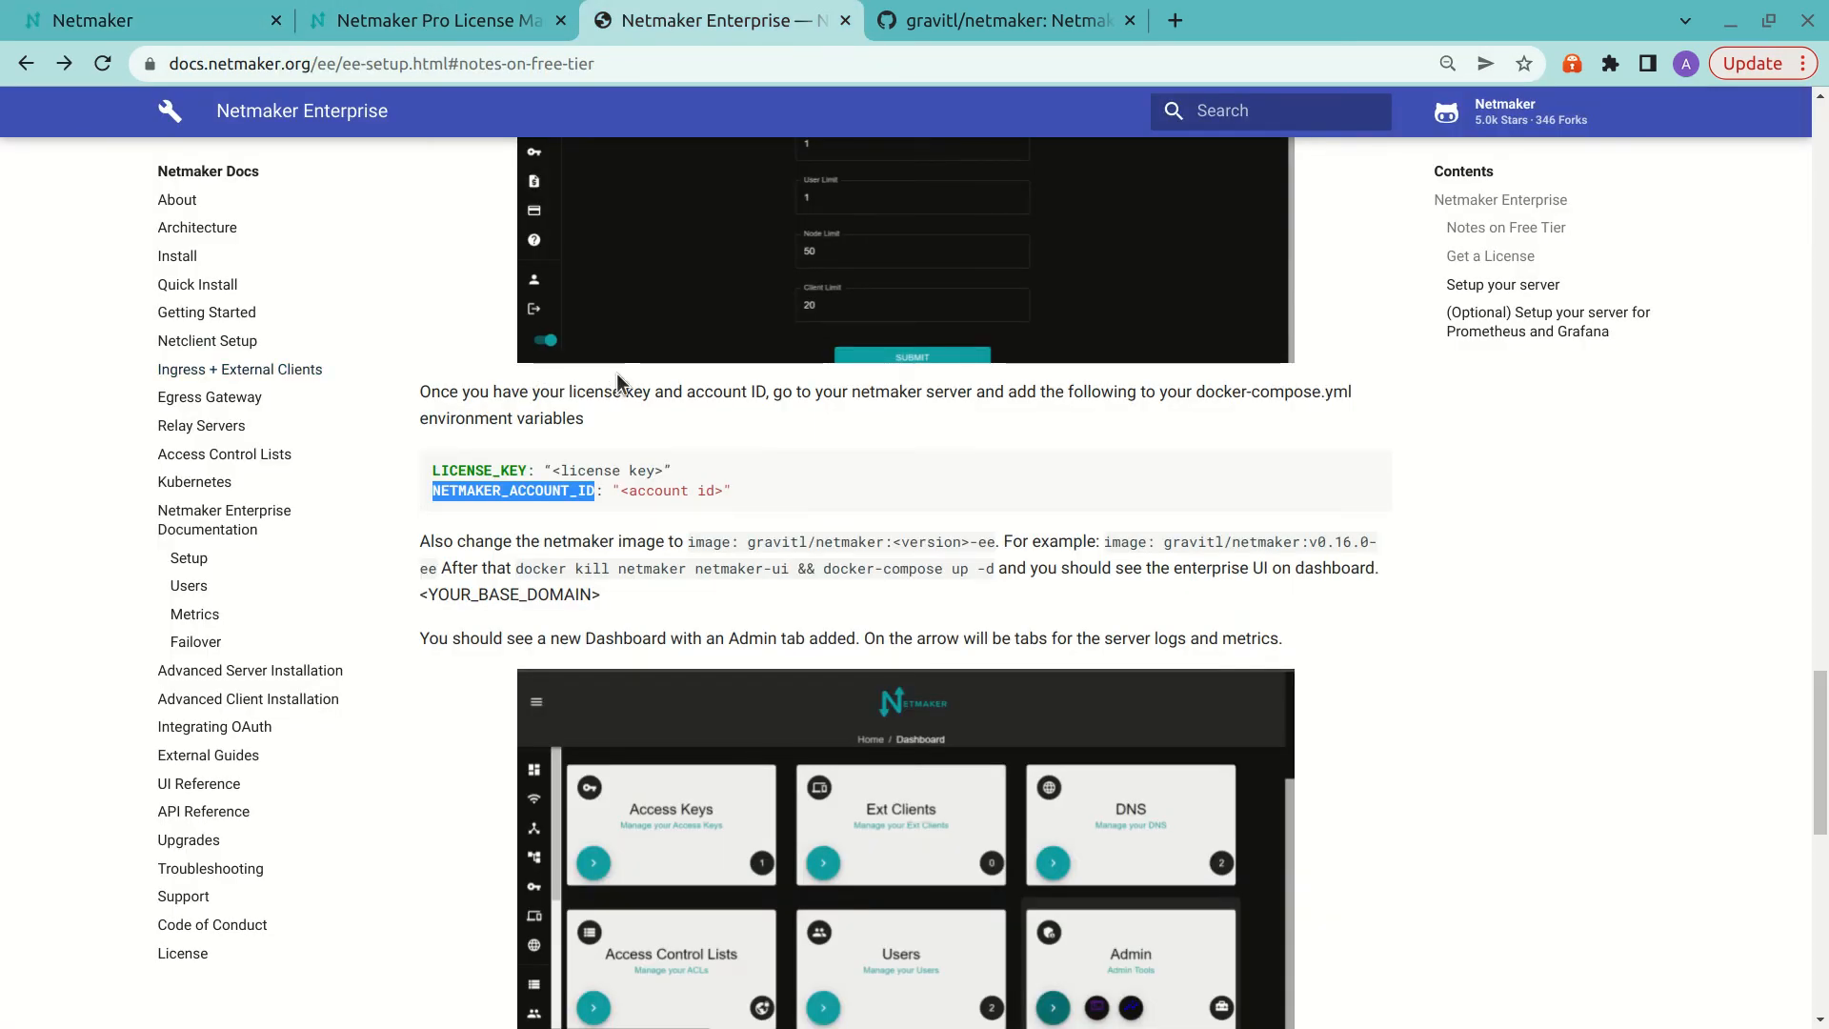
scroll("down", 3)
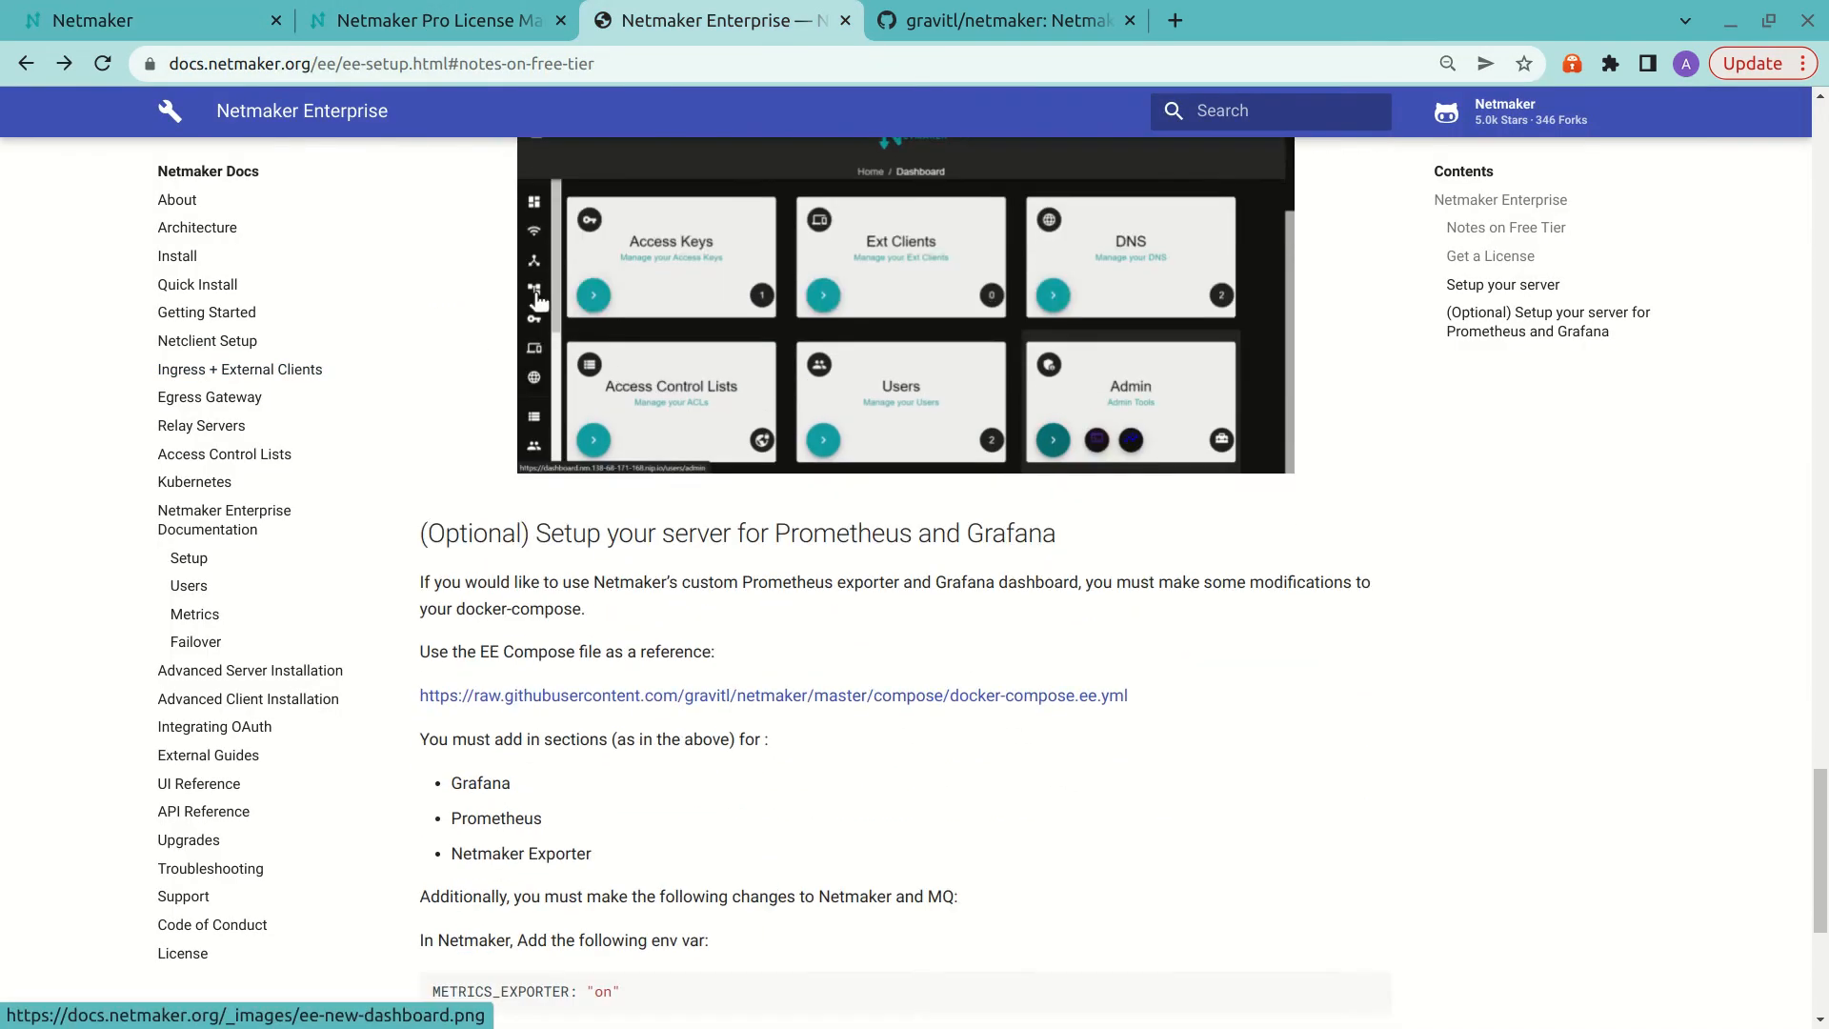
scroll("down", 3)
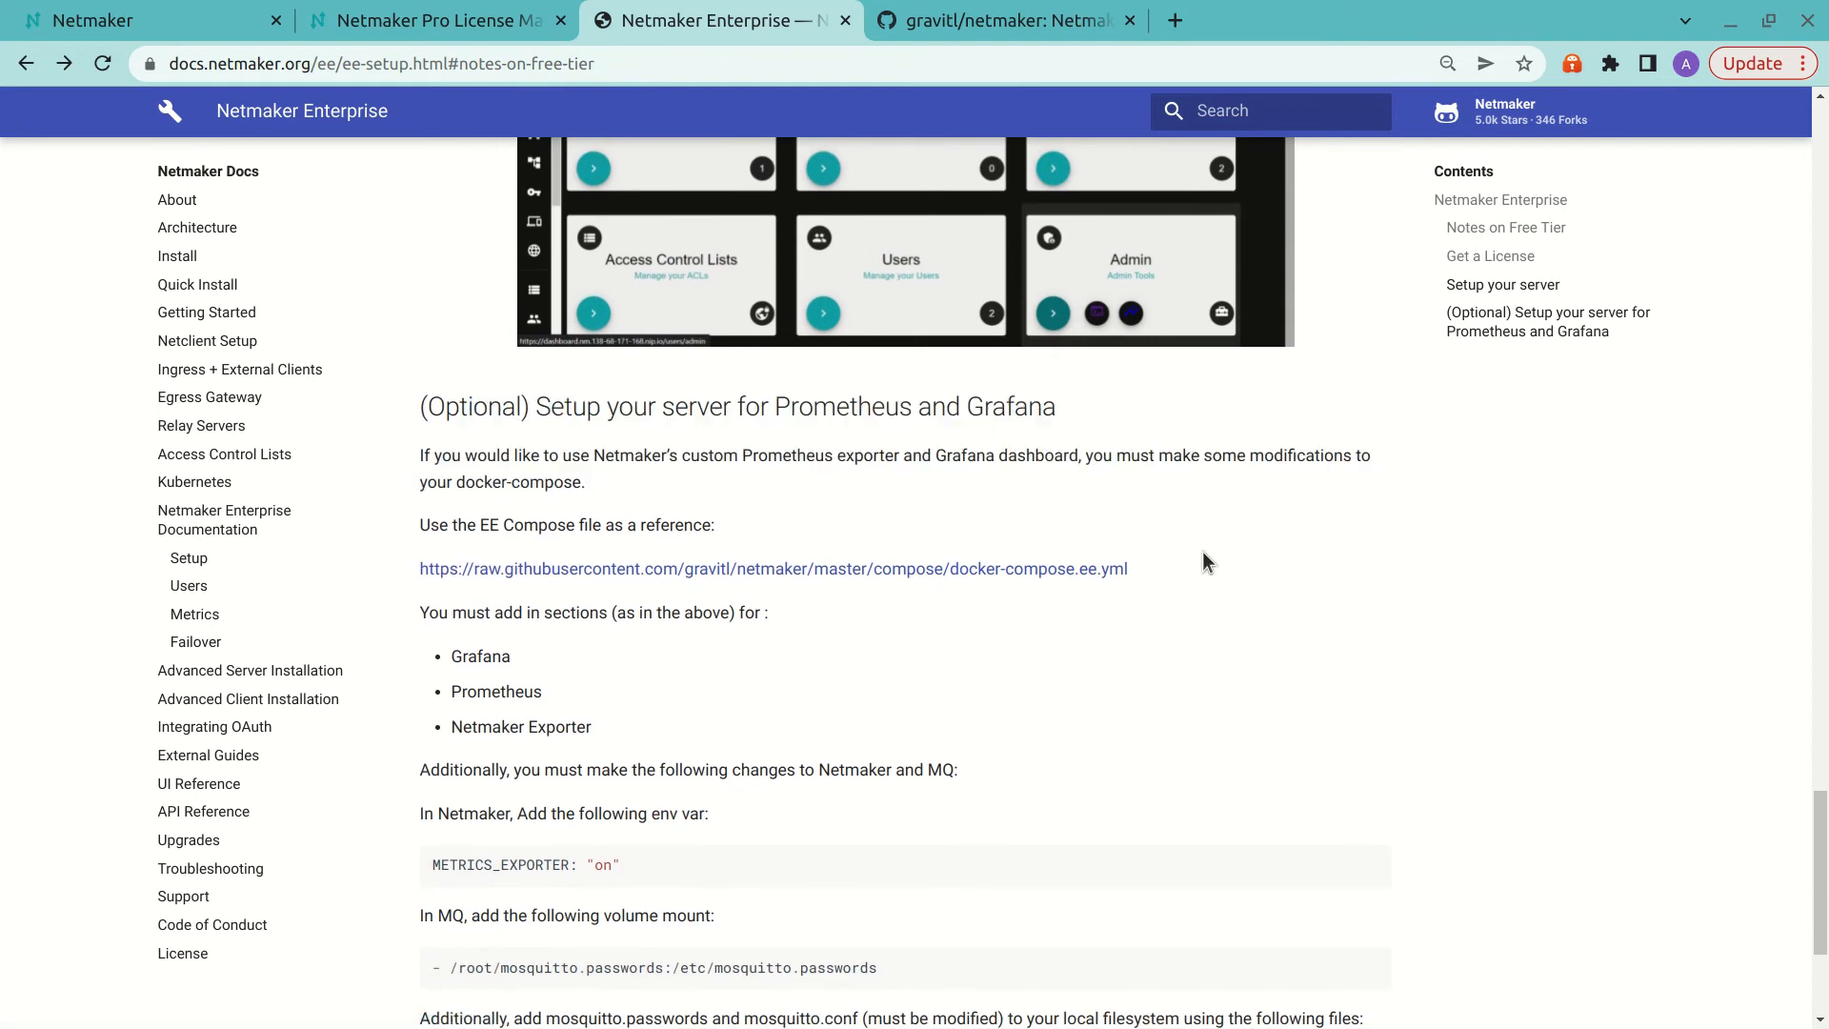
scroll("down", 3)
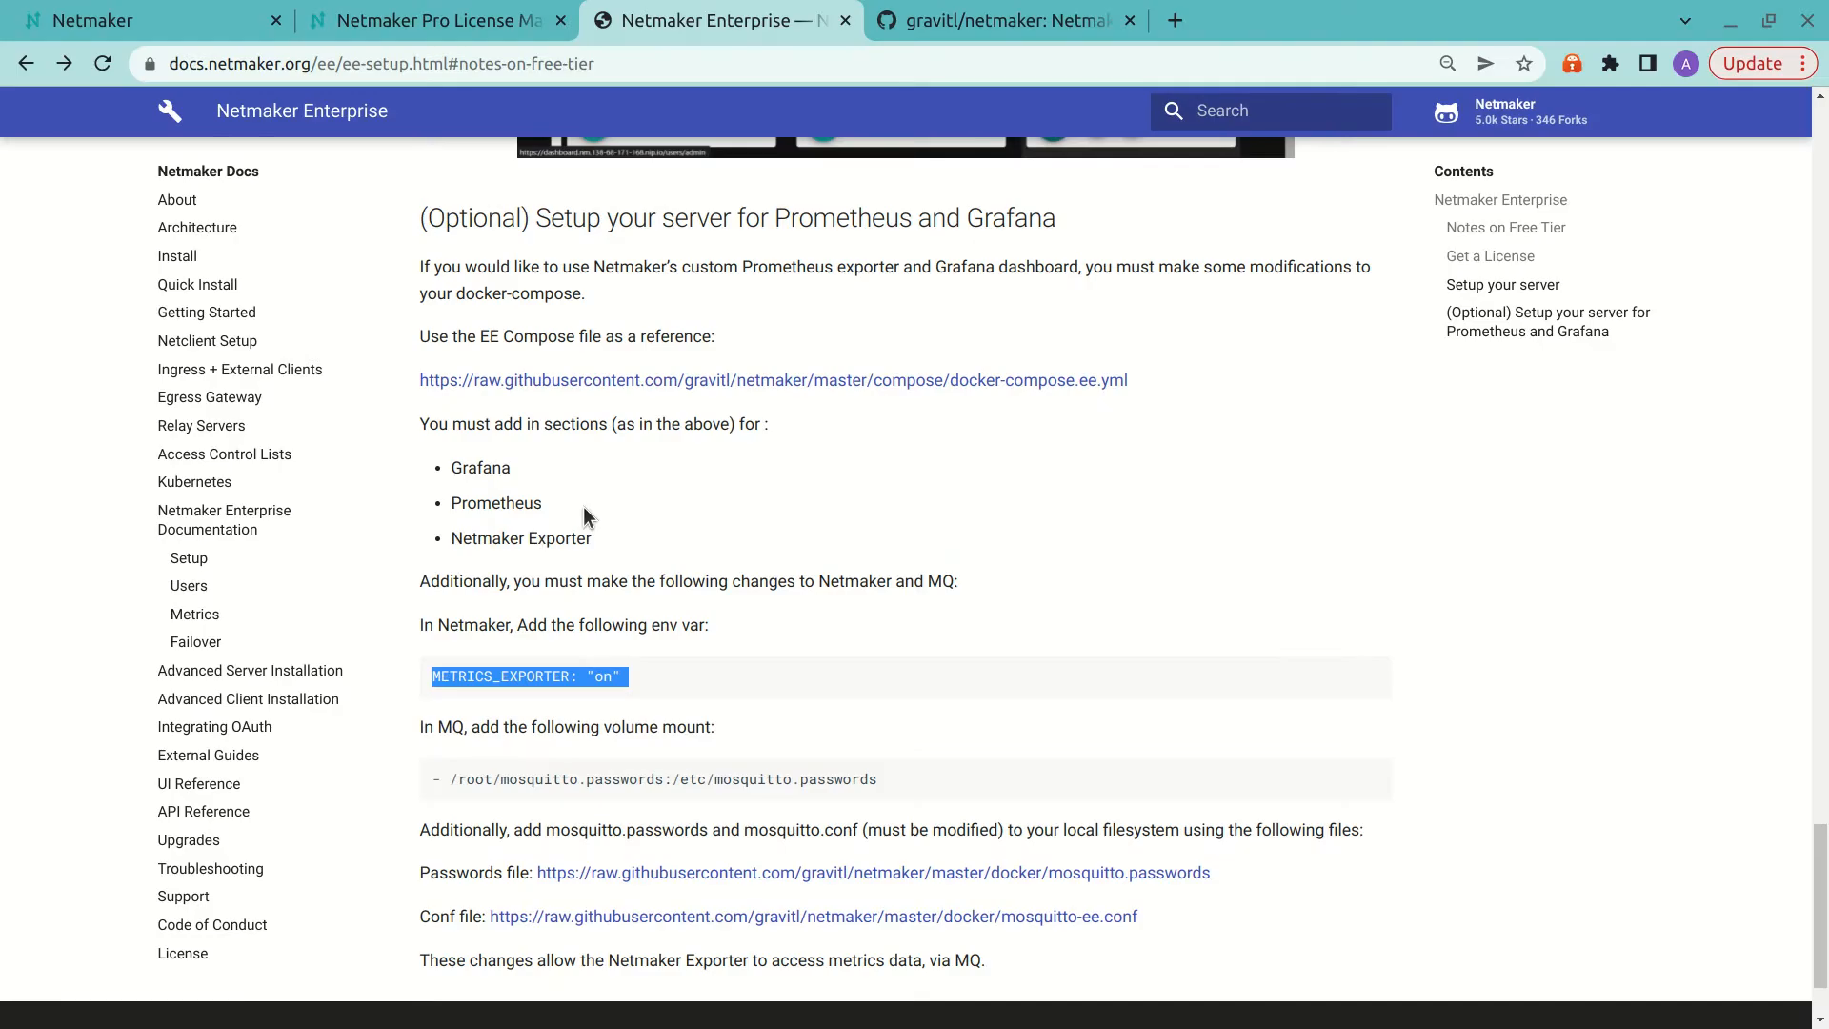
scroll("down", 3)
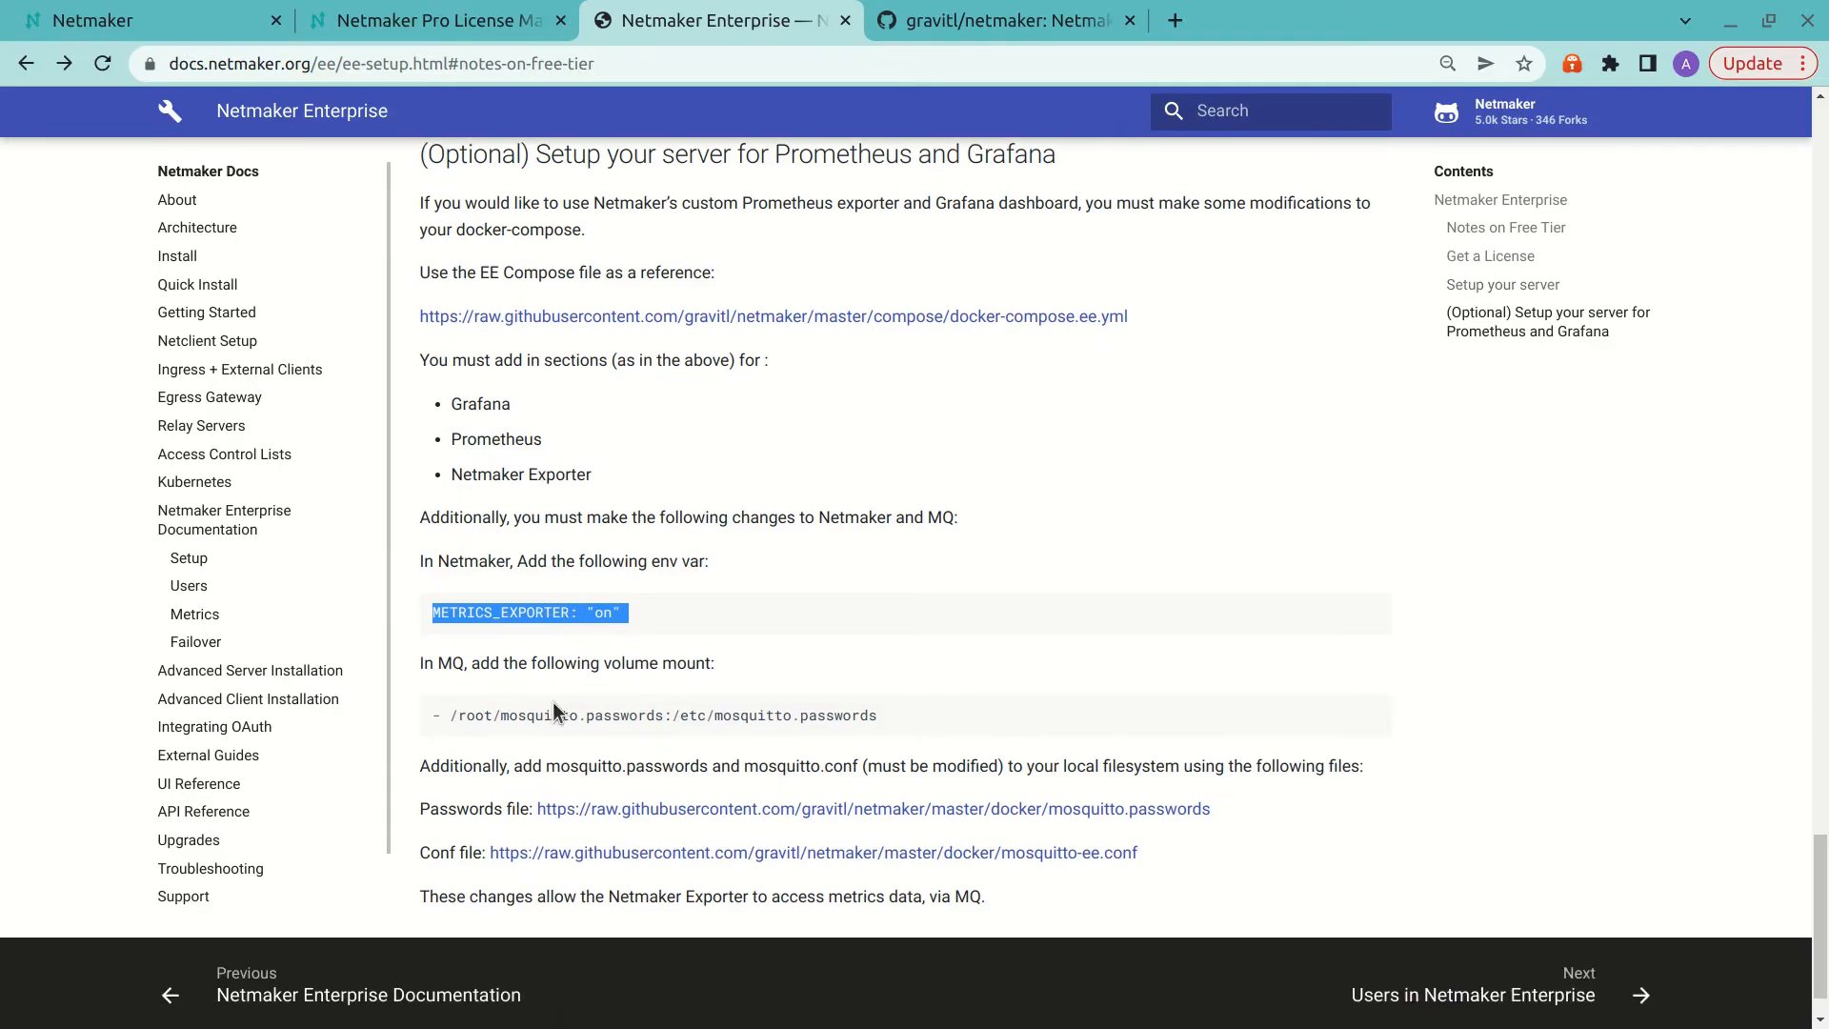
scroll("down", 3)
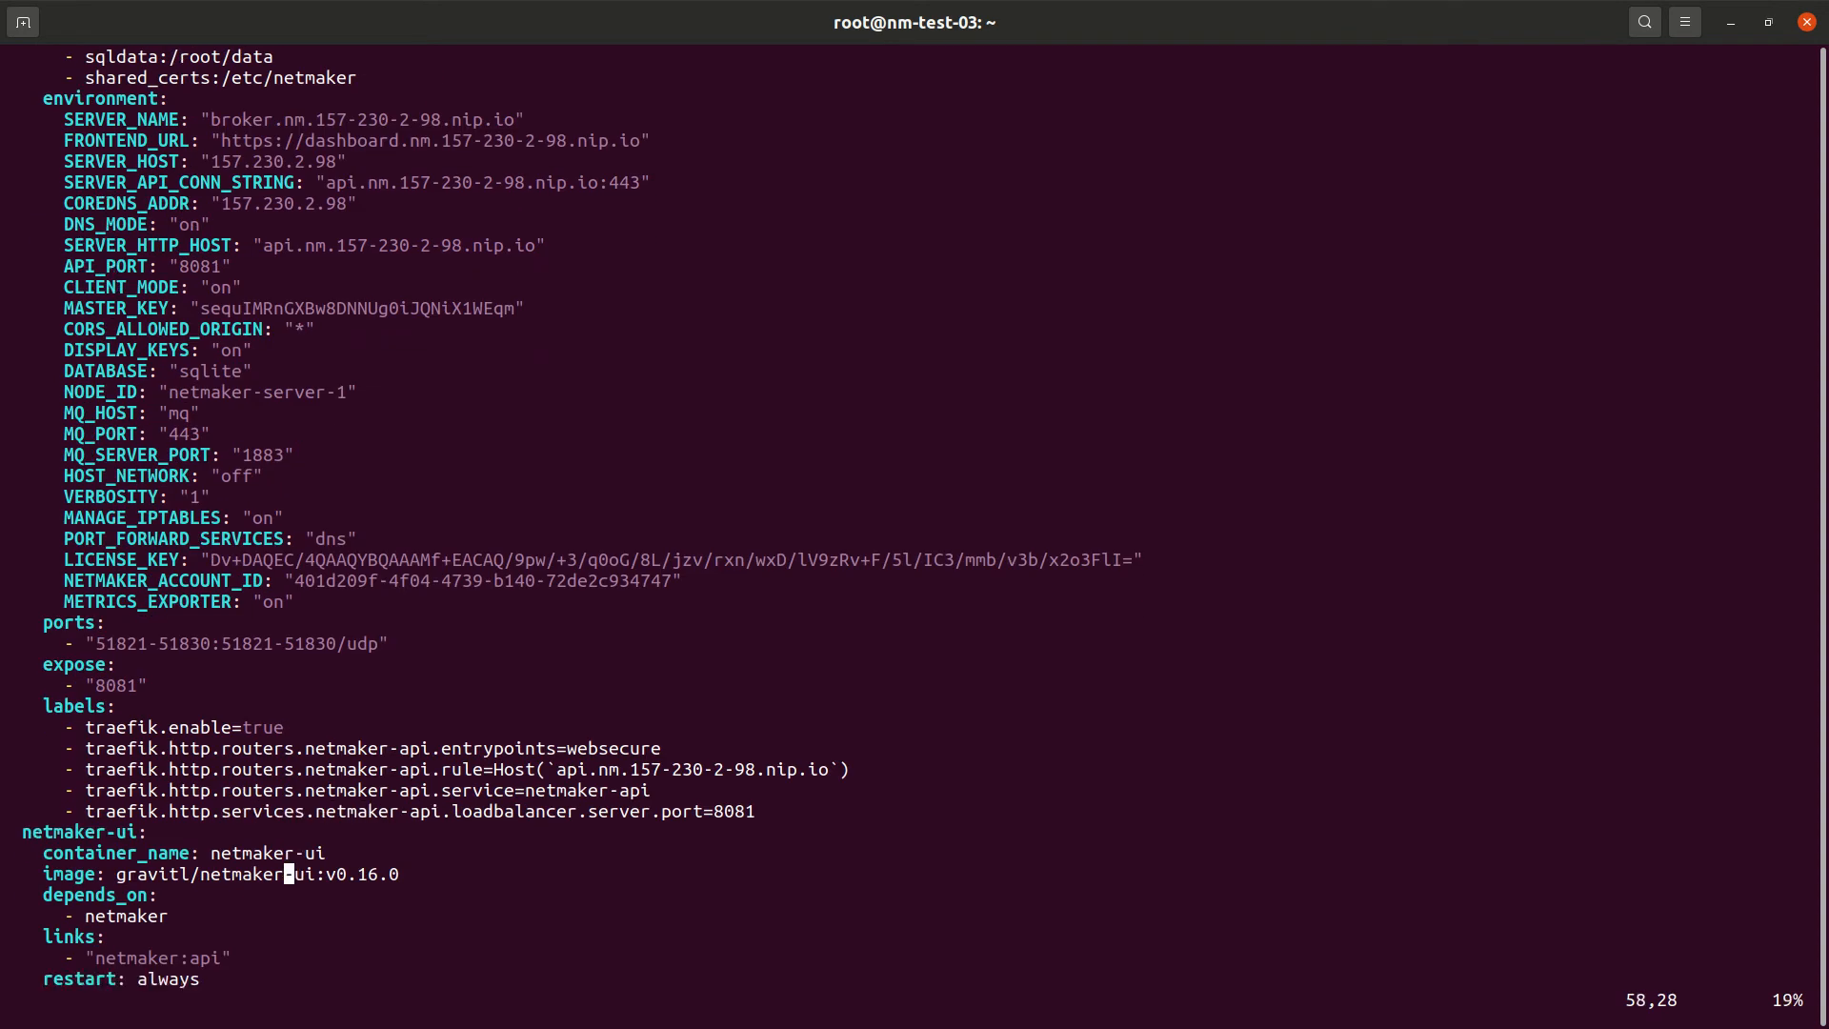
Review the mq service's volumes in docker-compose.yml and quit vim without changes.
scroll("down", 3)
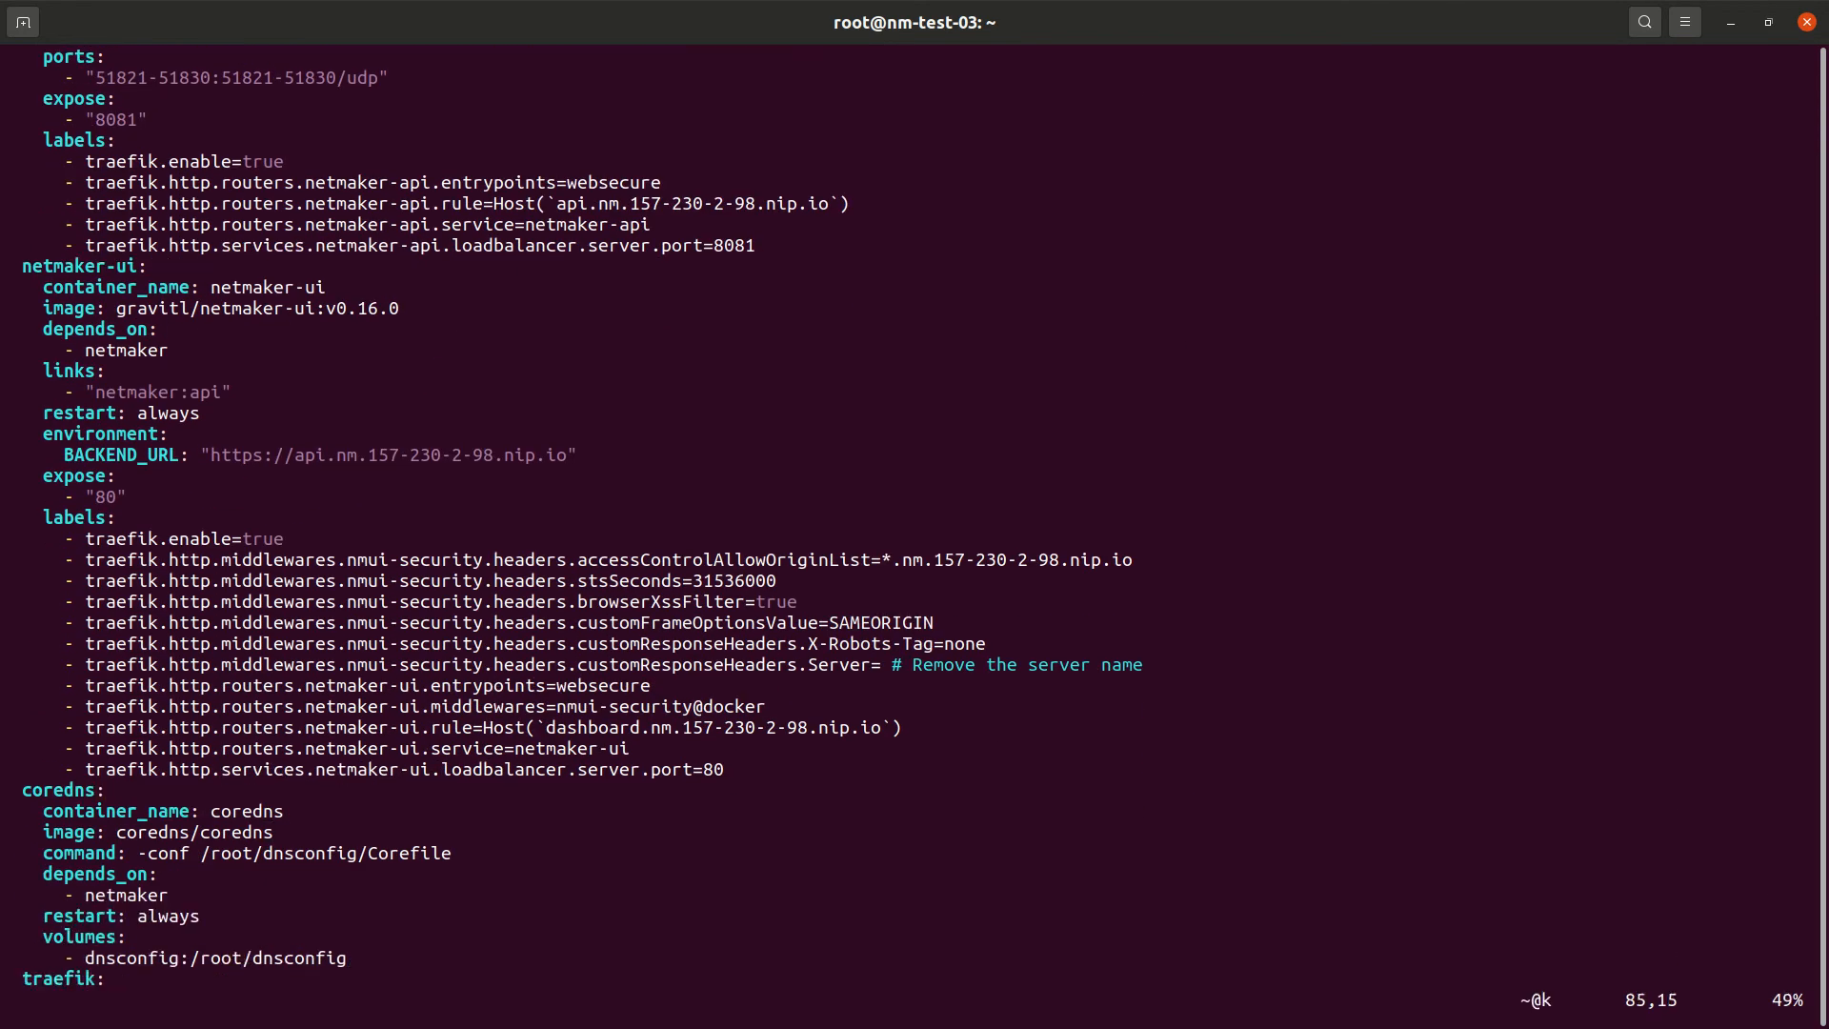
scroll("down", 3)
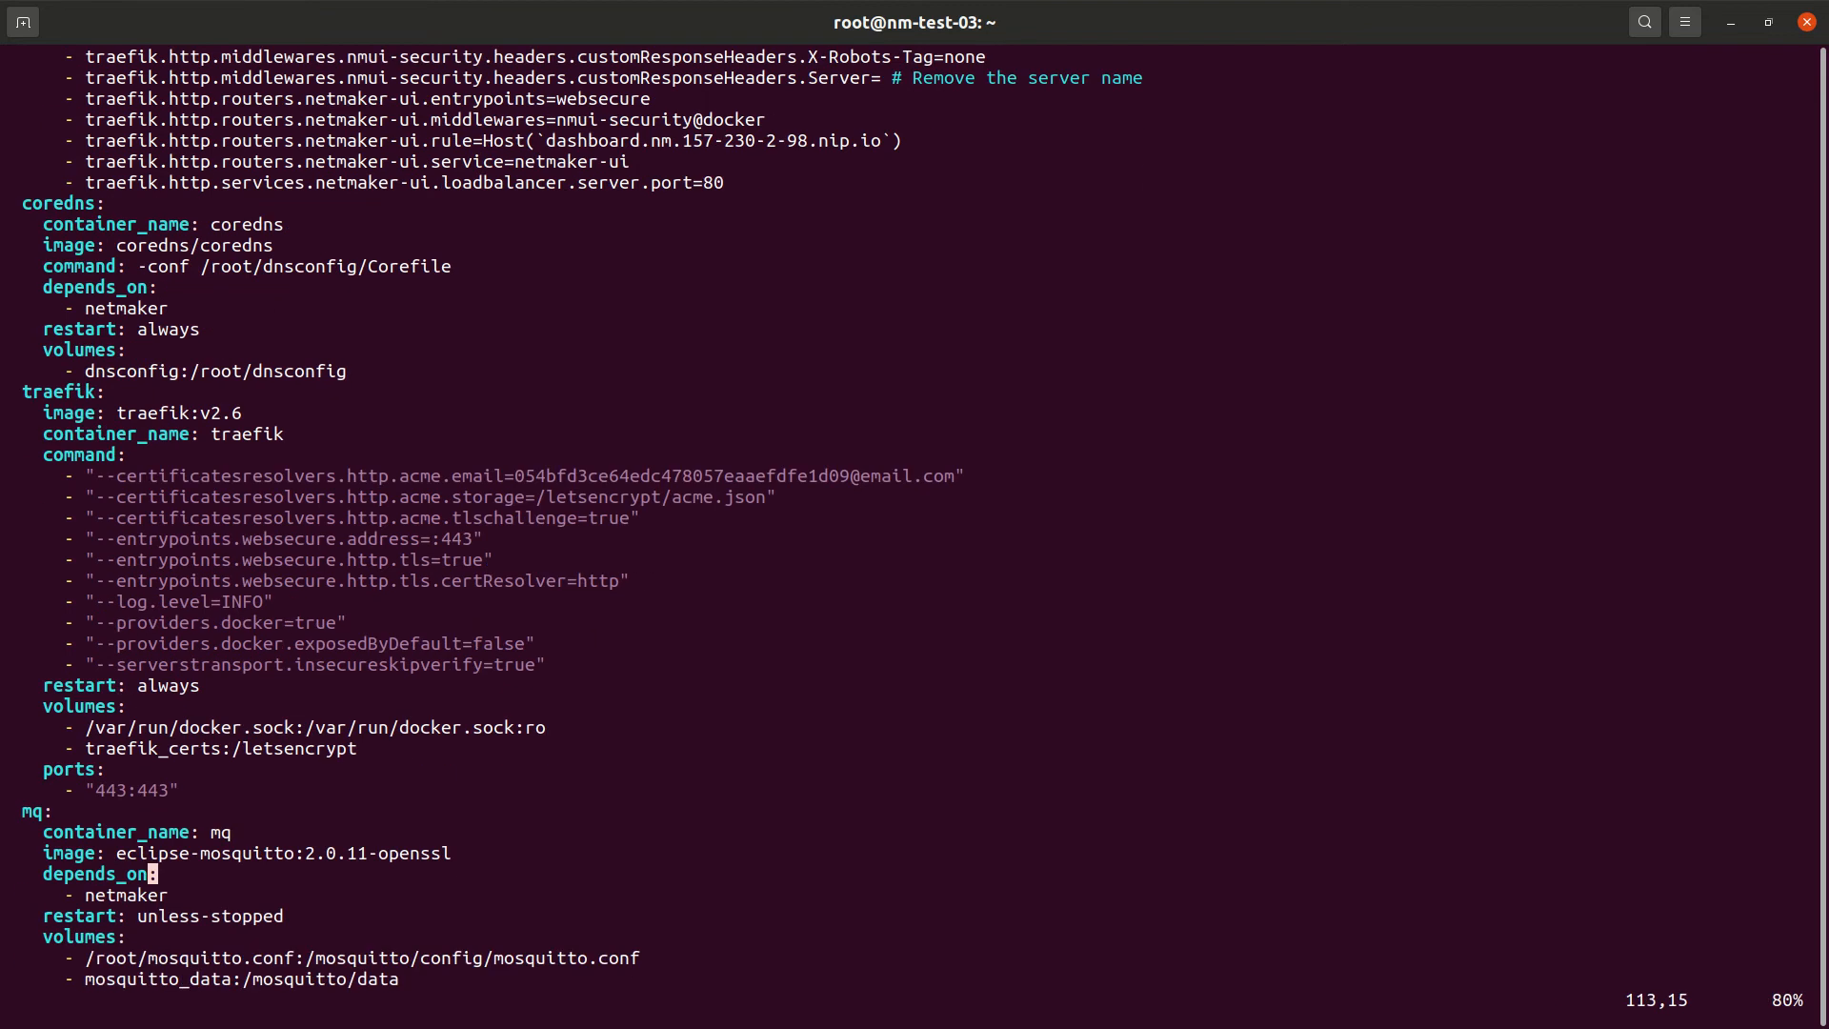
scroll("down", 3)
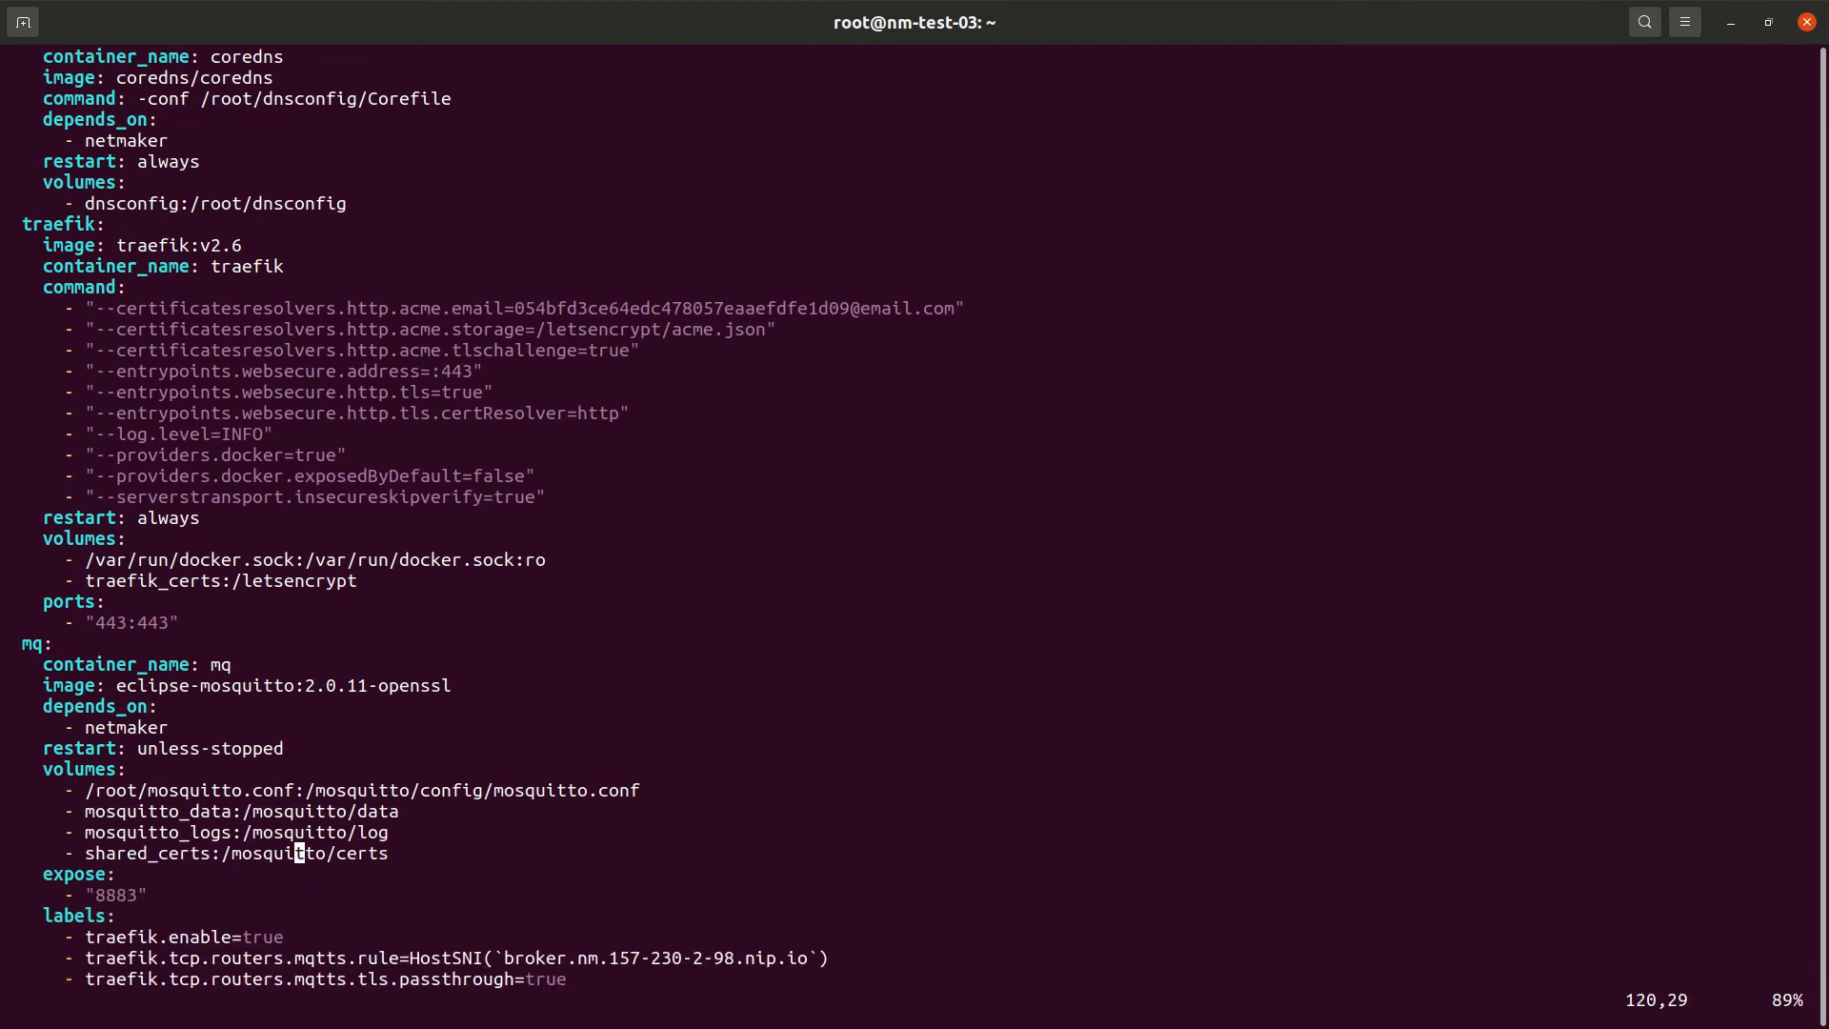
key("i")
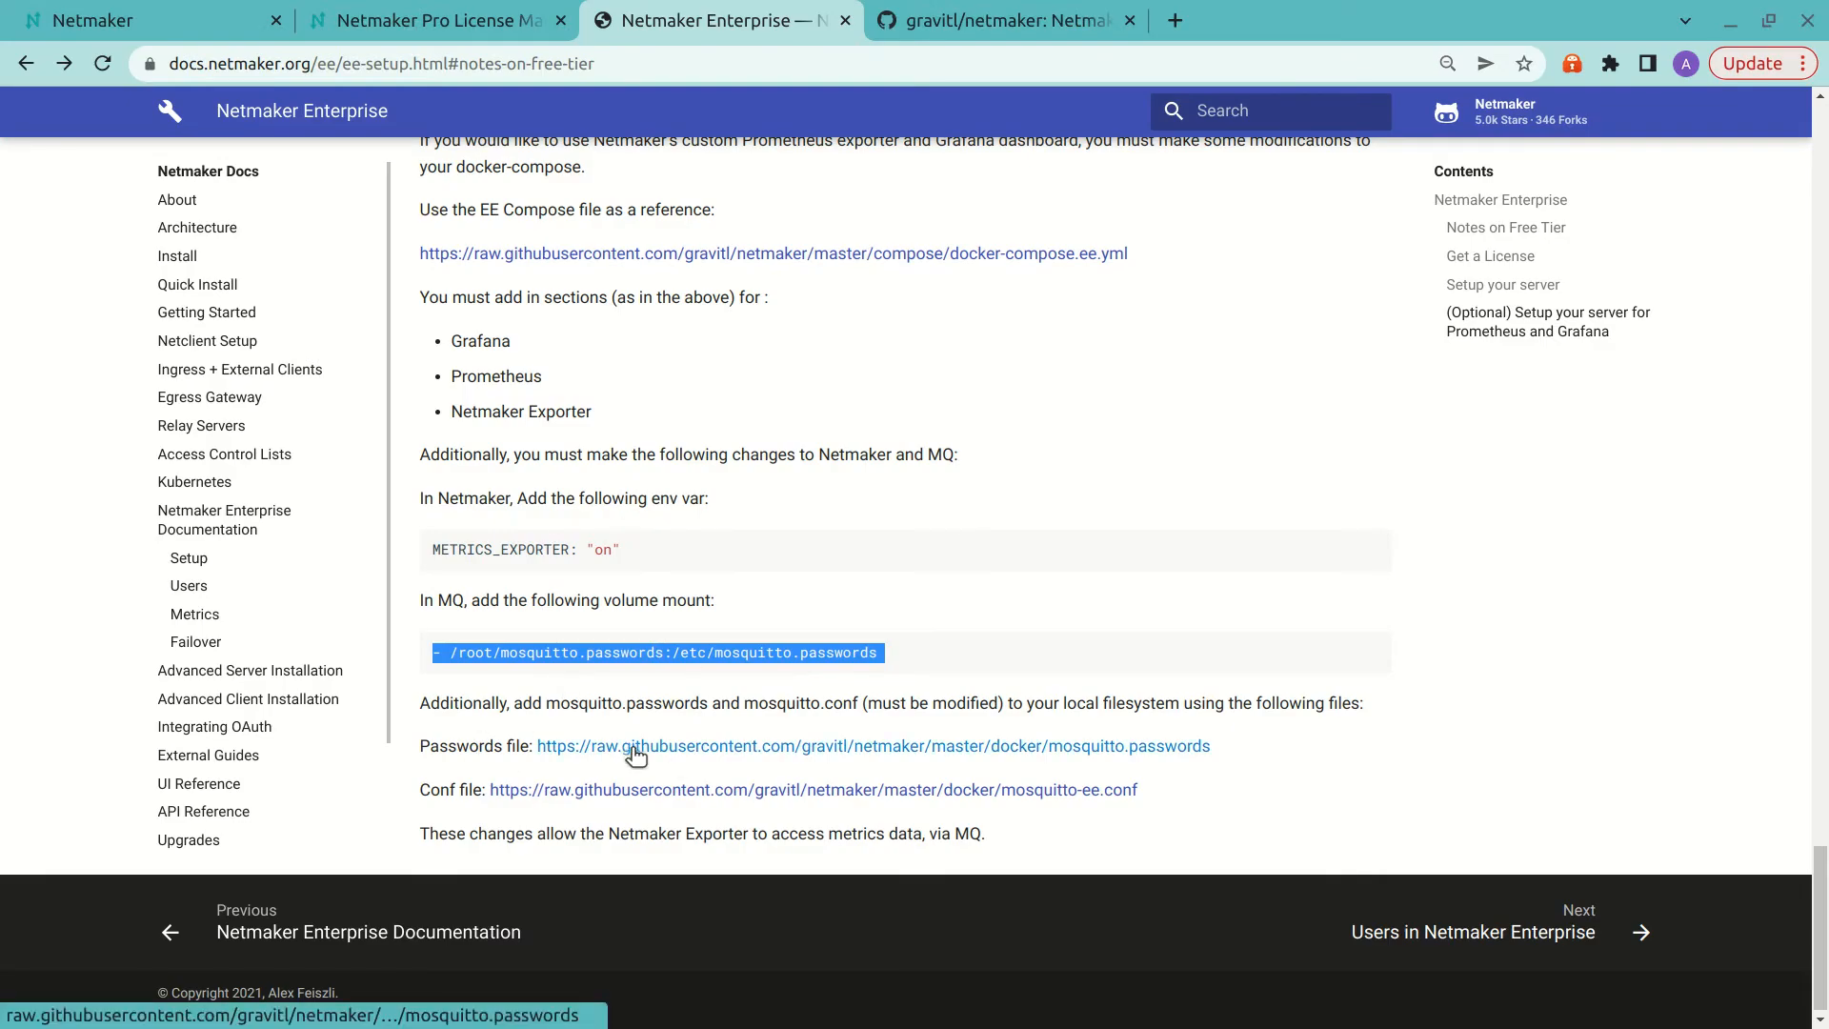
Download mosquitto.passwords with wget from the netmaker docker repo and cat its contents.
right_click(873, 745)
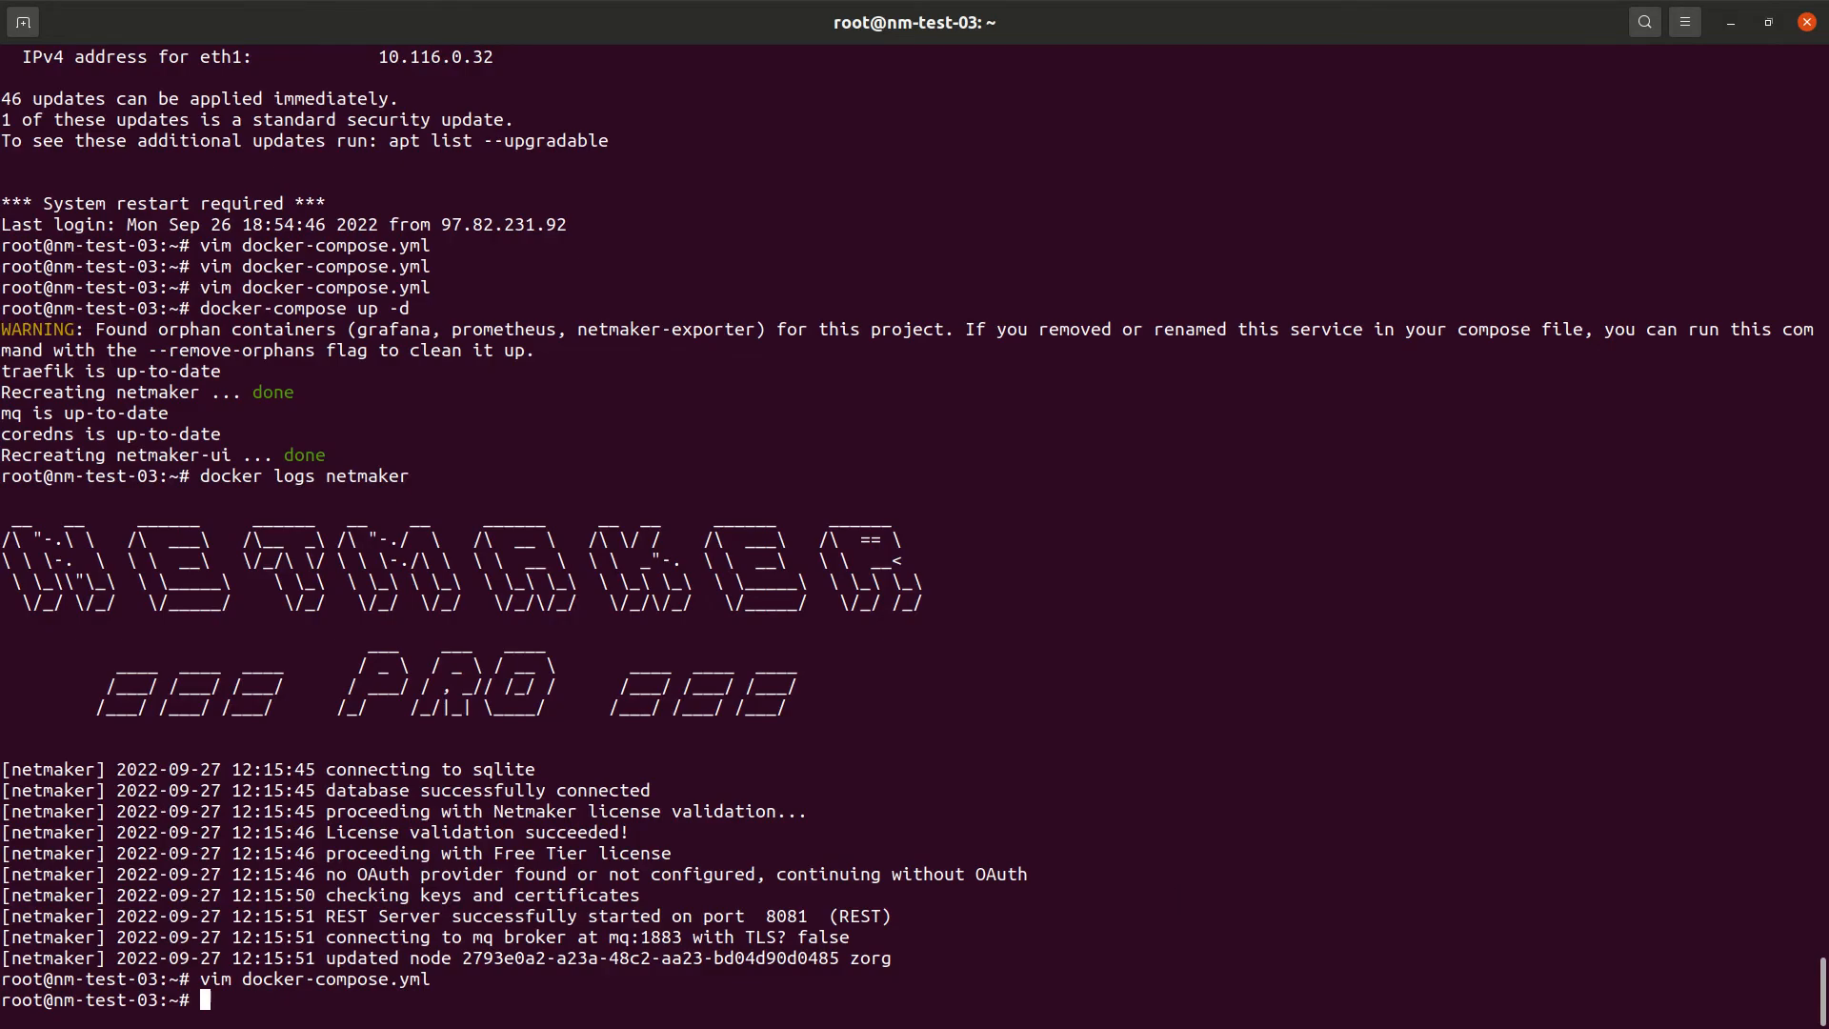
type("wget https://raw.githubusercontent.com/gravitl/netmaker/master/docker/mosquitto.passwords")
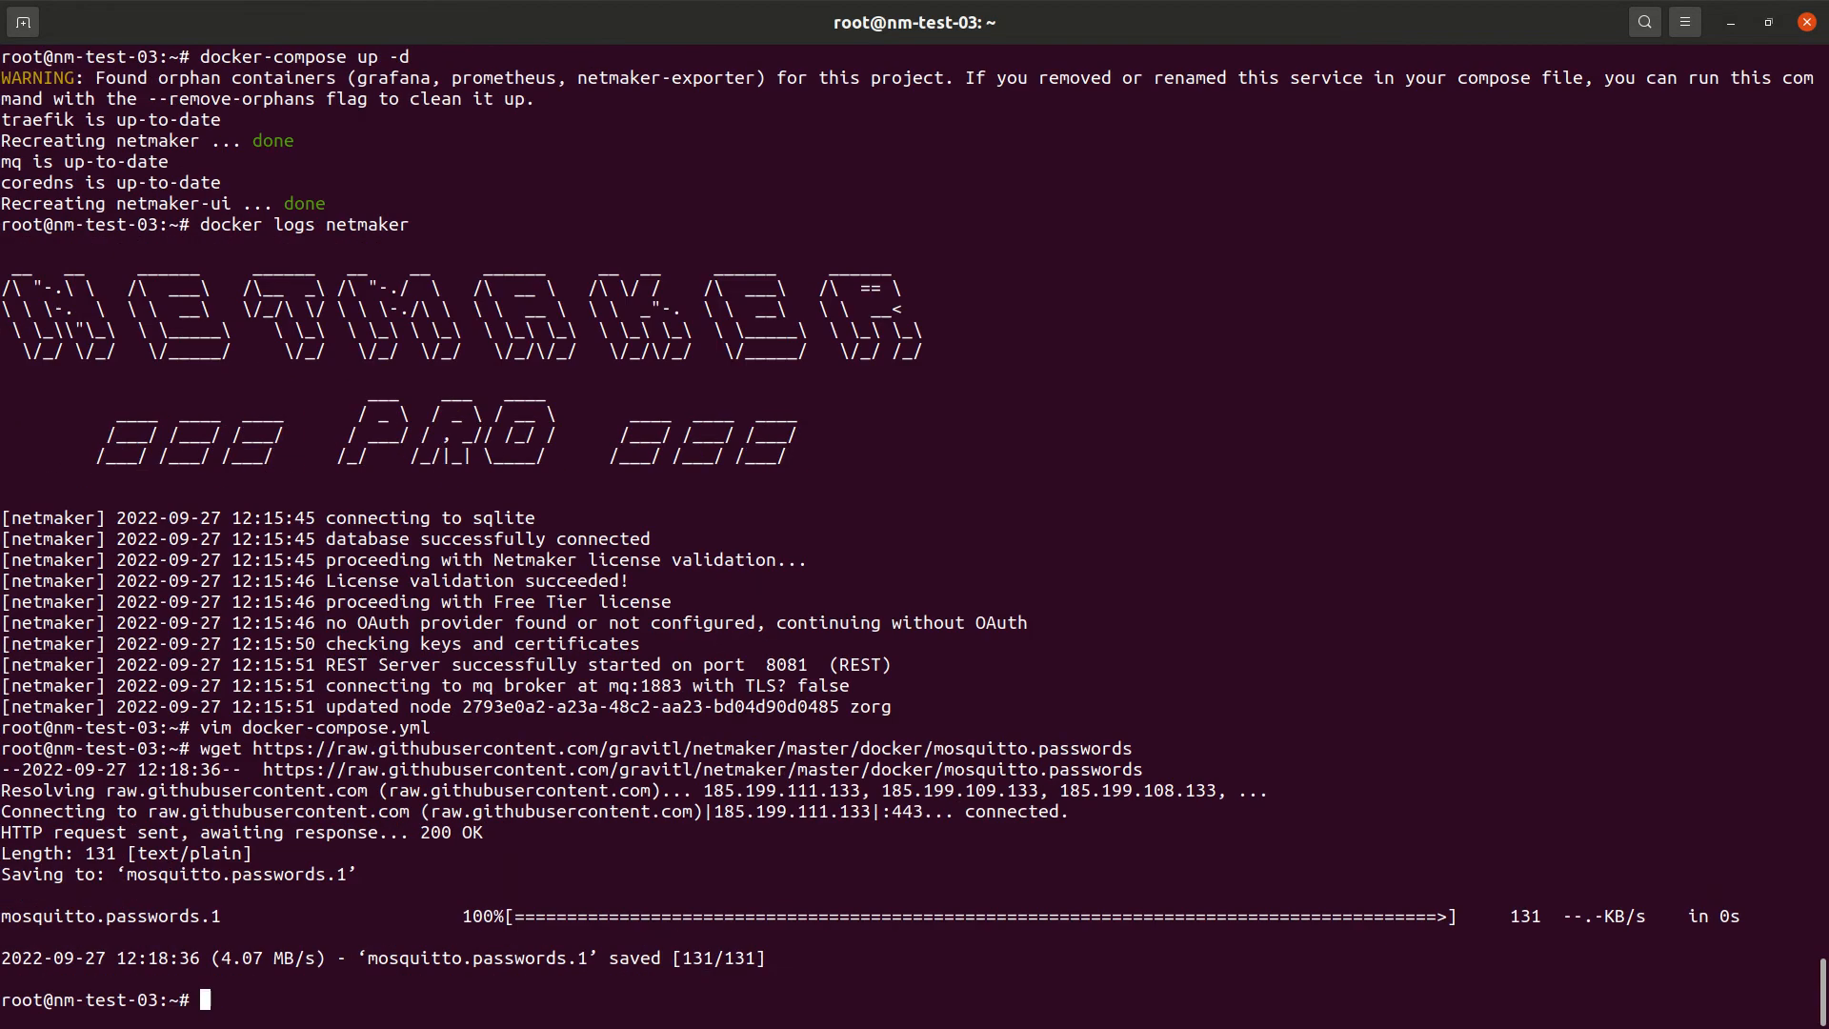
type("c")
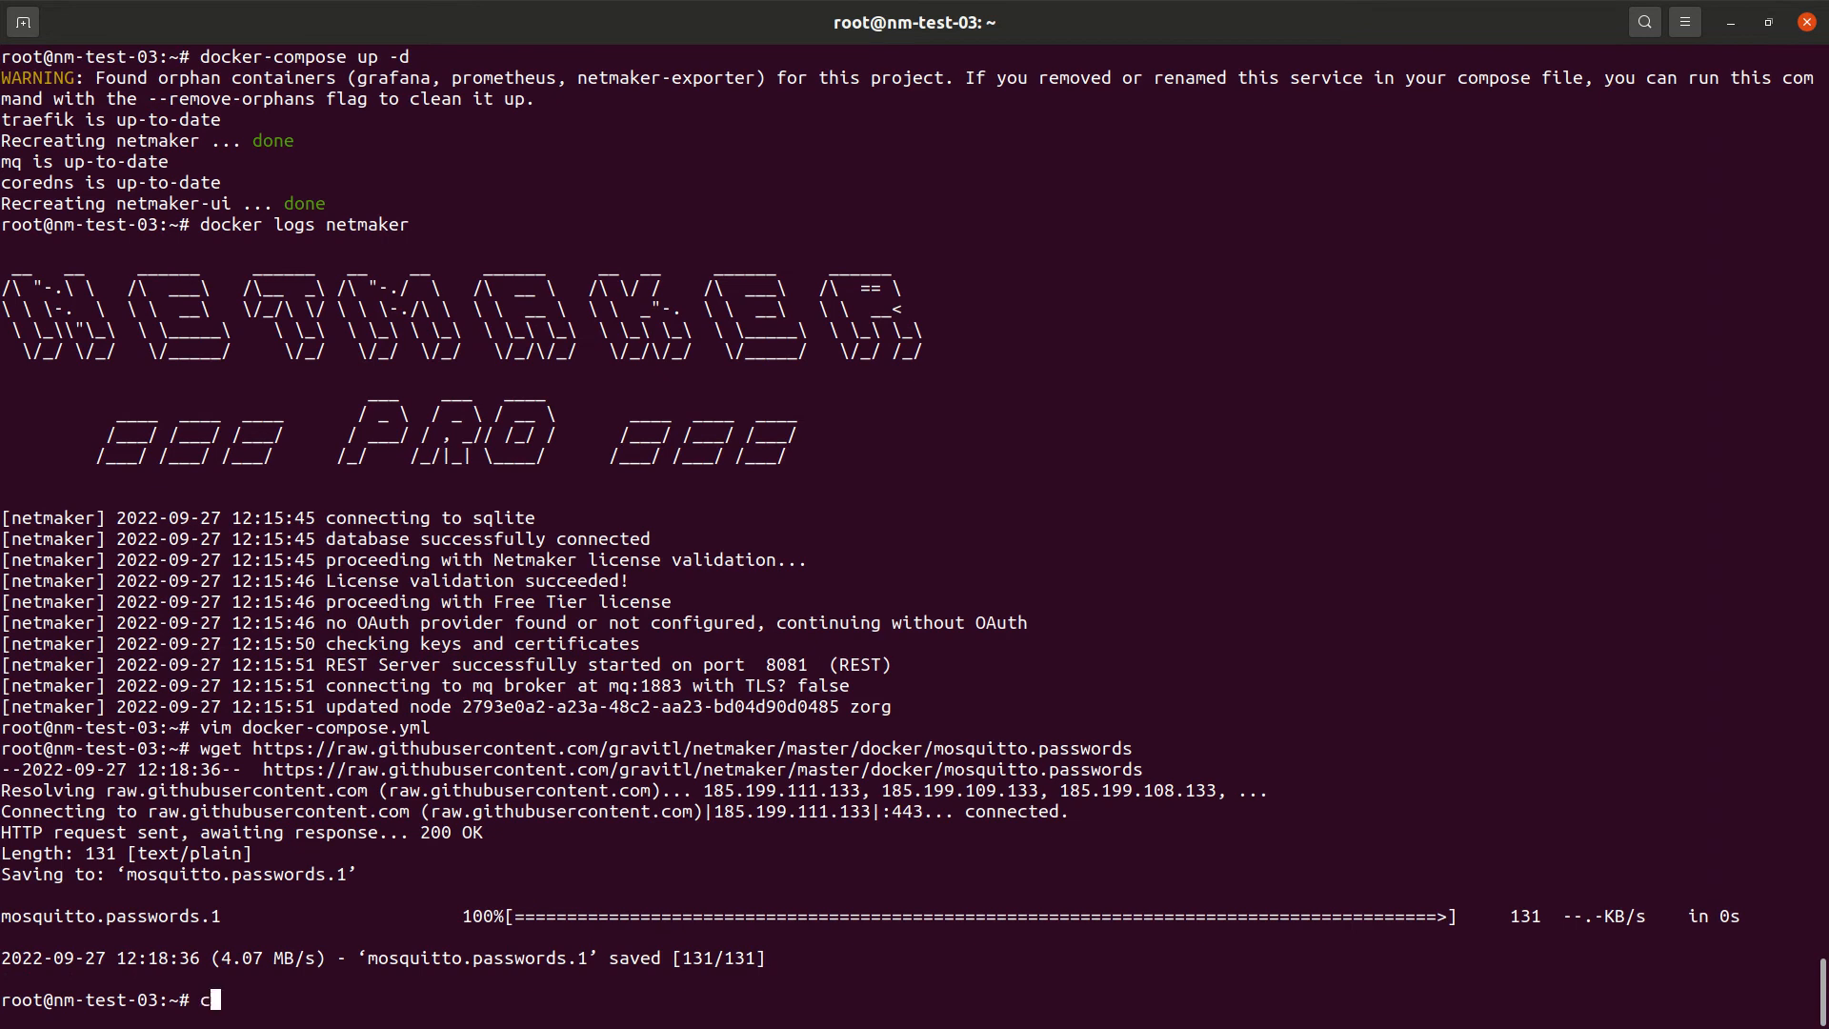
type("at mosquitto.p")
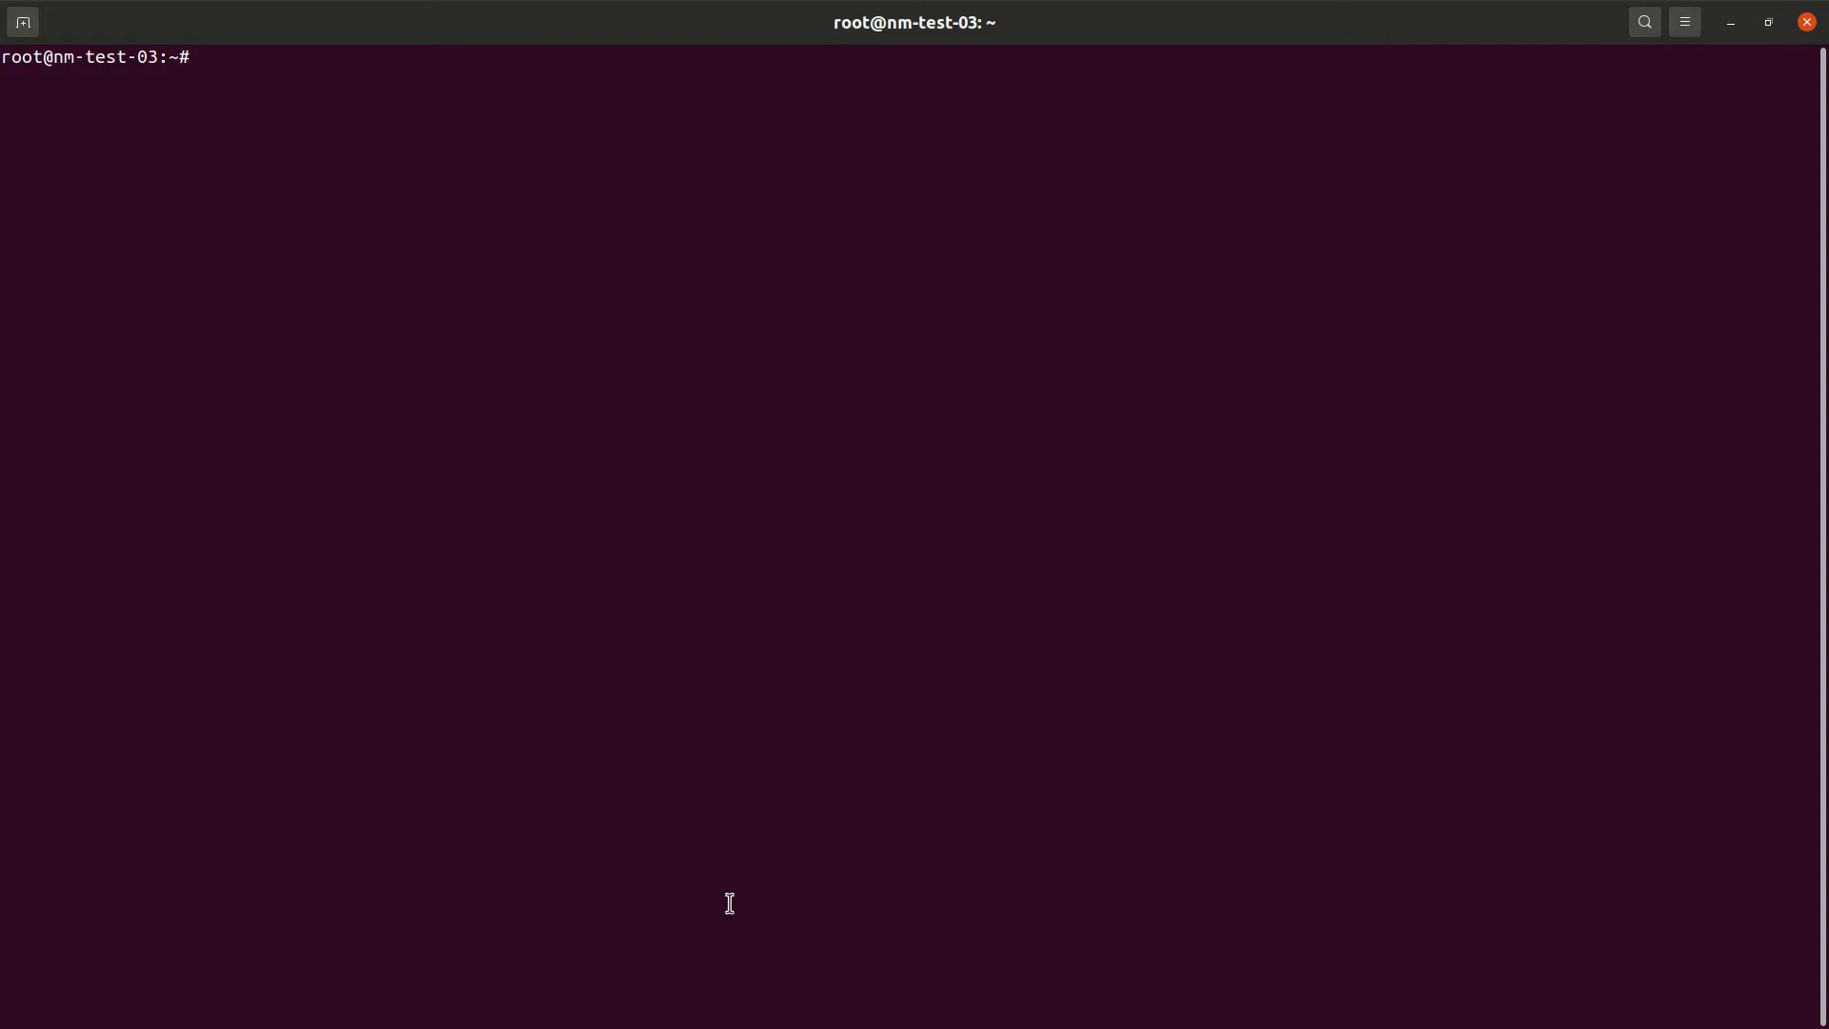
Download mosquitto-ee.conf, rename it to mosquitto.conf, and reopen docker-compose.yml in vim.
type("wget https://raw.githubusercontent.com/gravitl/netmaker/master/docker/mosquitto-ee.conf")
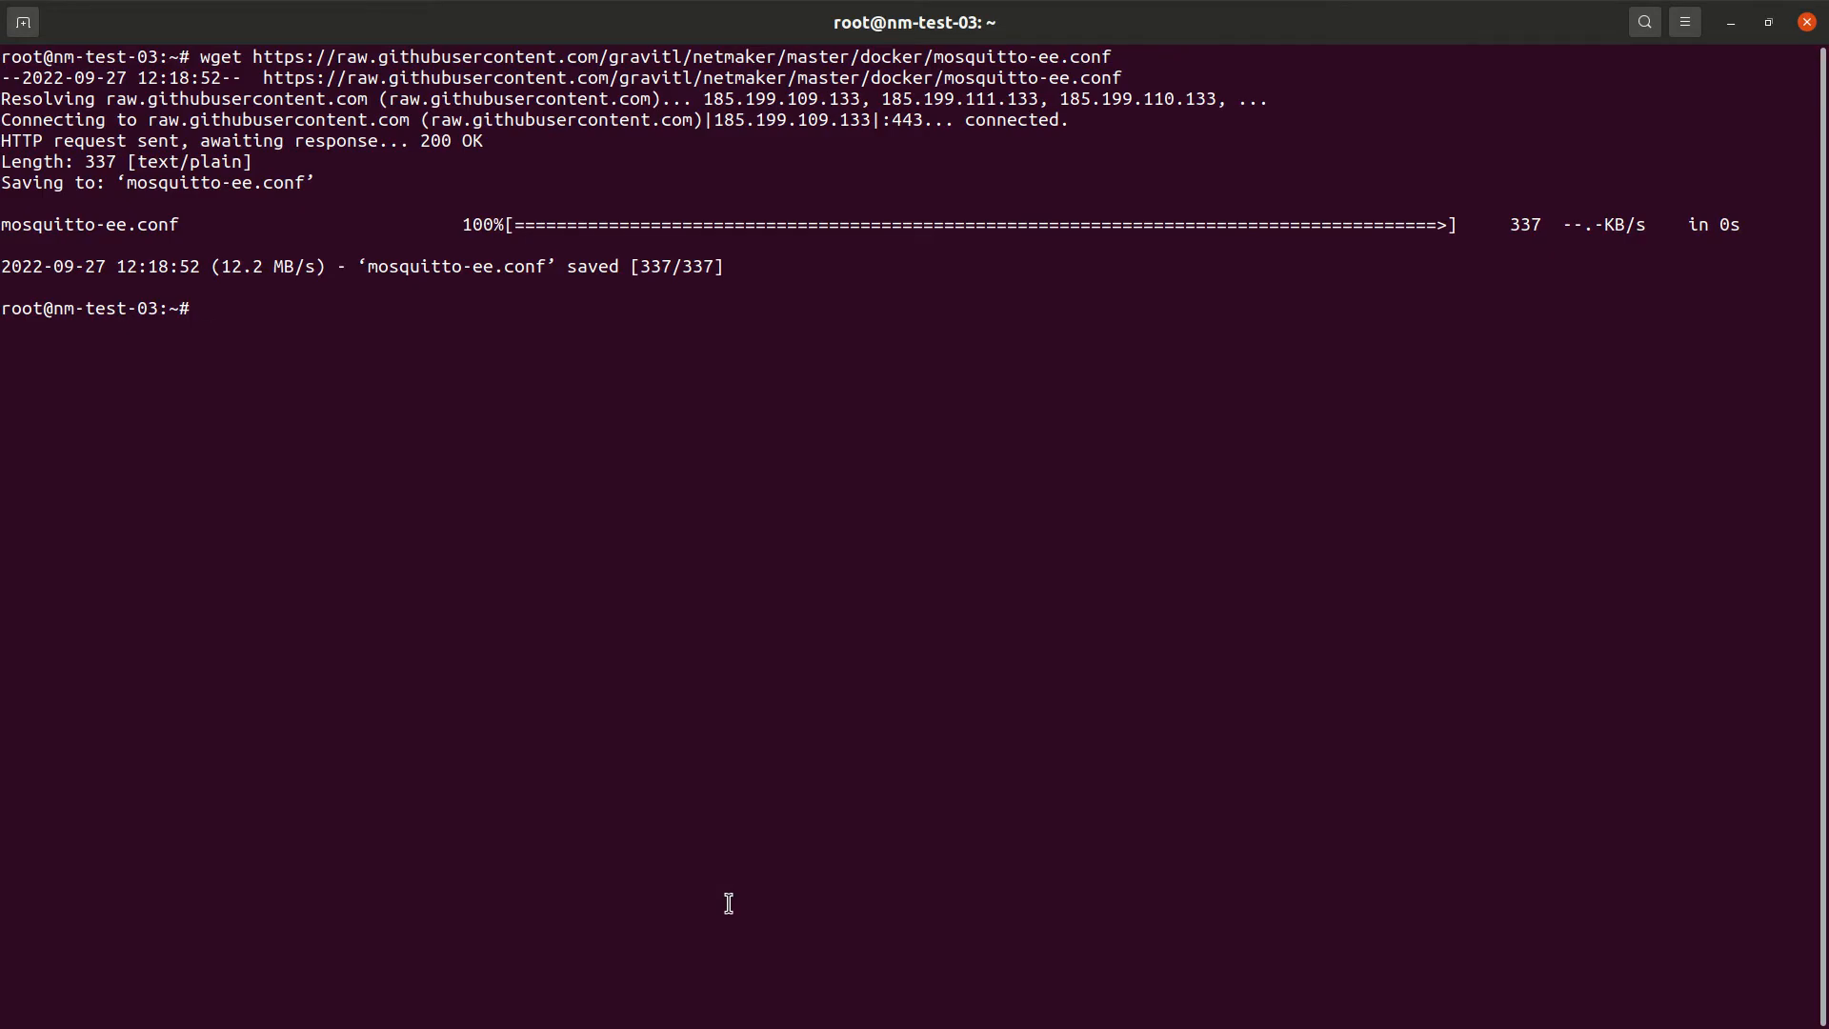
type("ls -l")
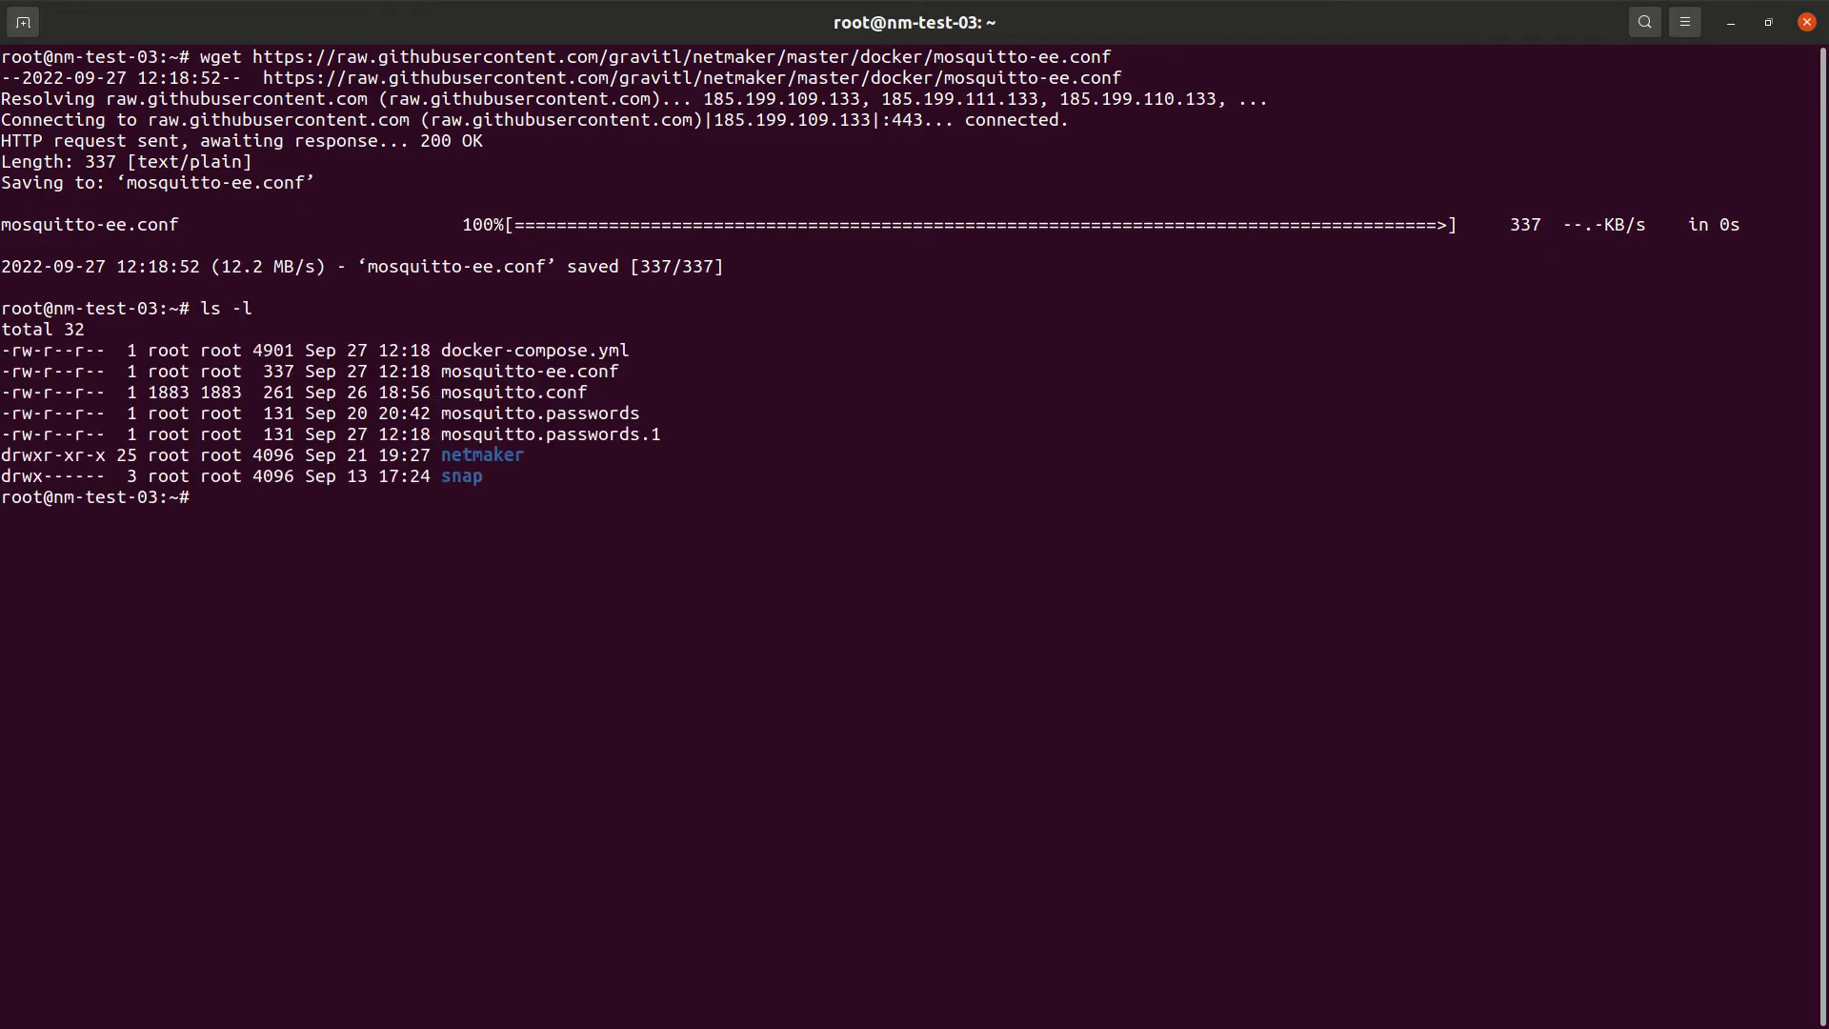
type("mv")
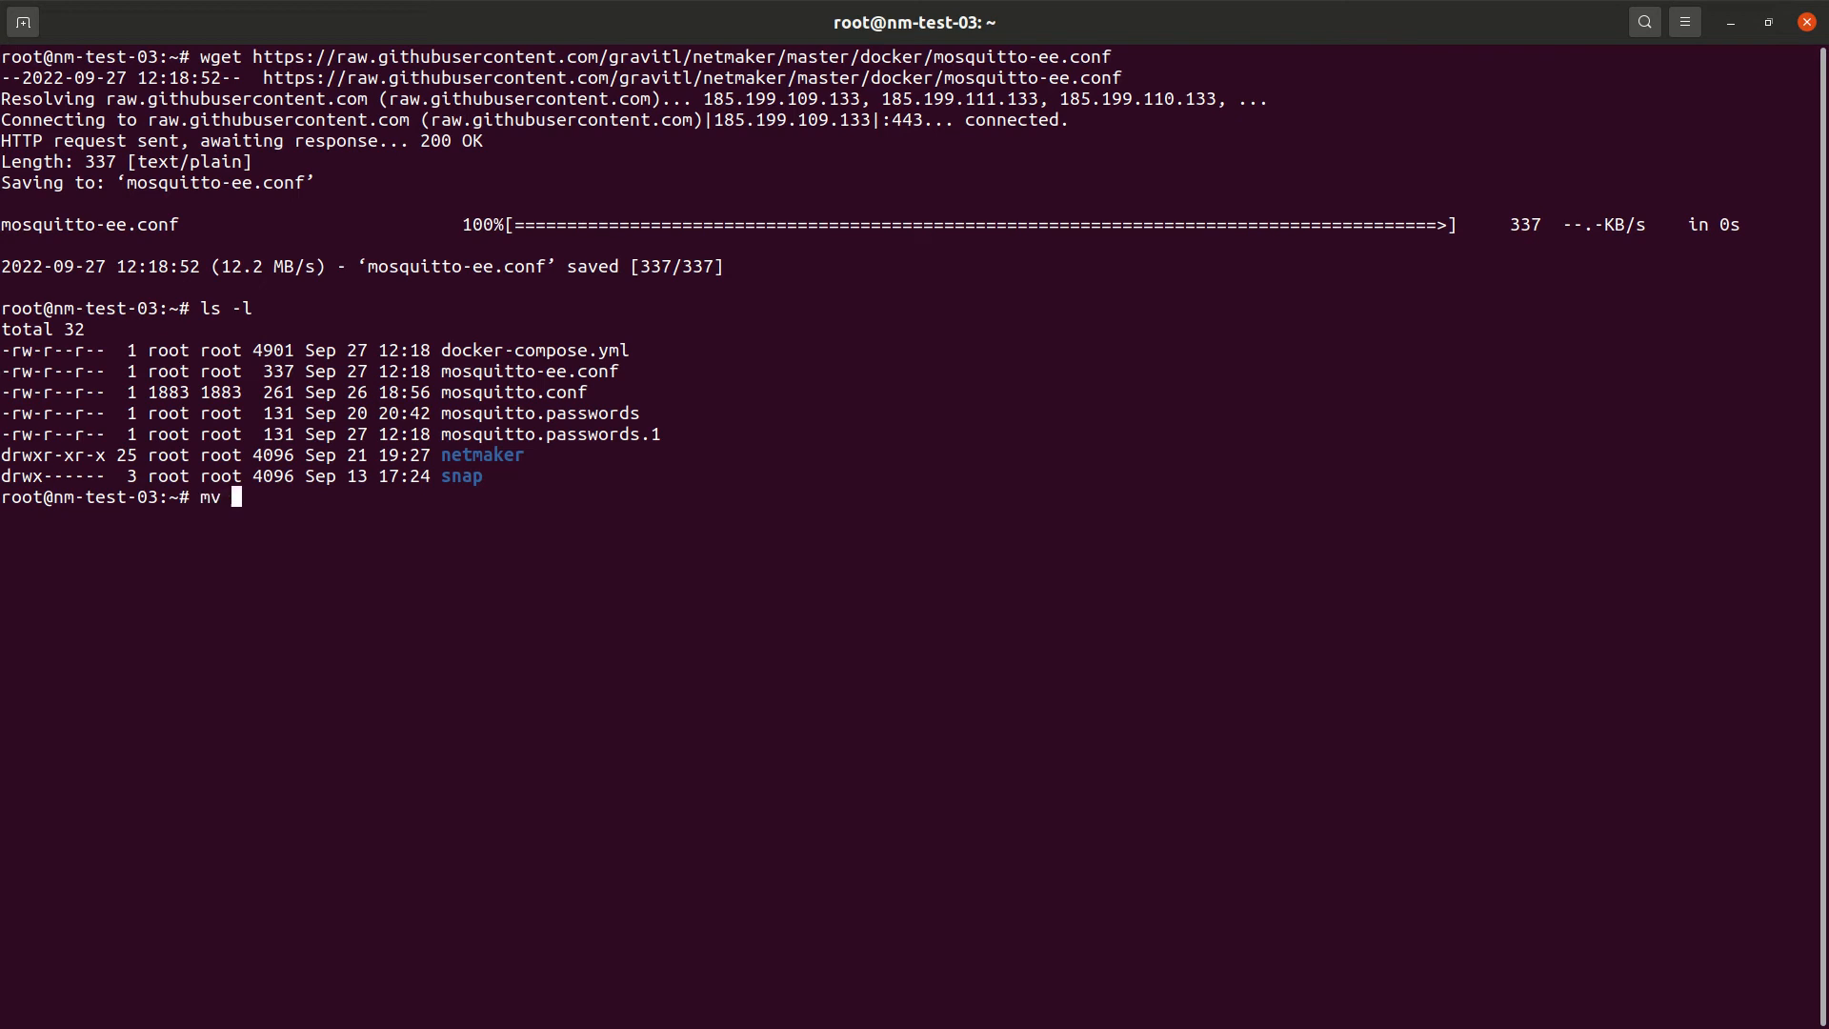
type("mosquitto-e")
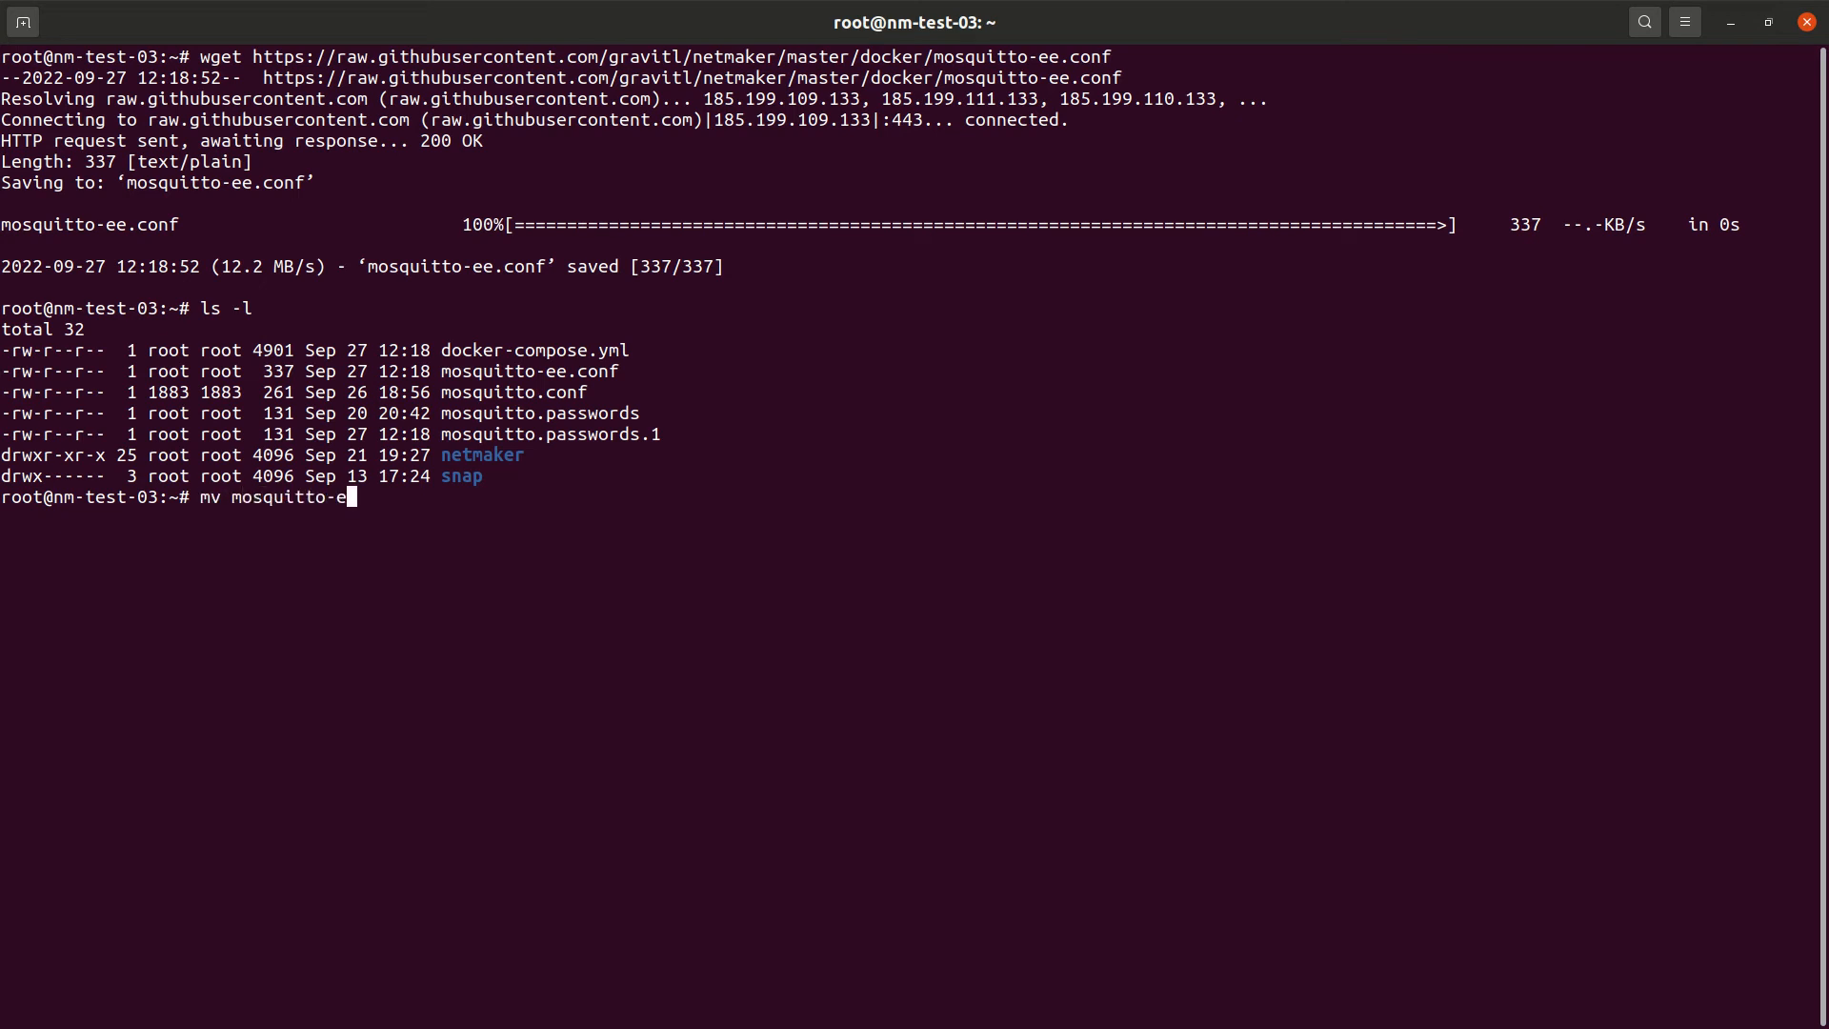
type("e.conf mosquitto")
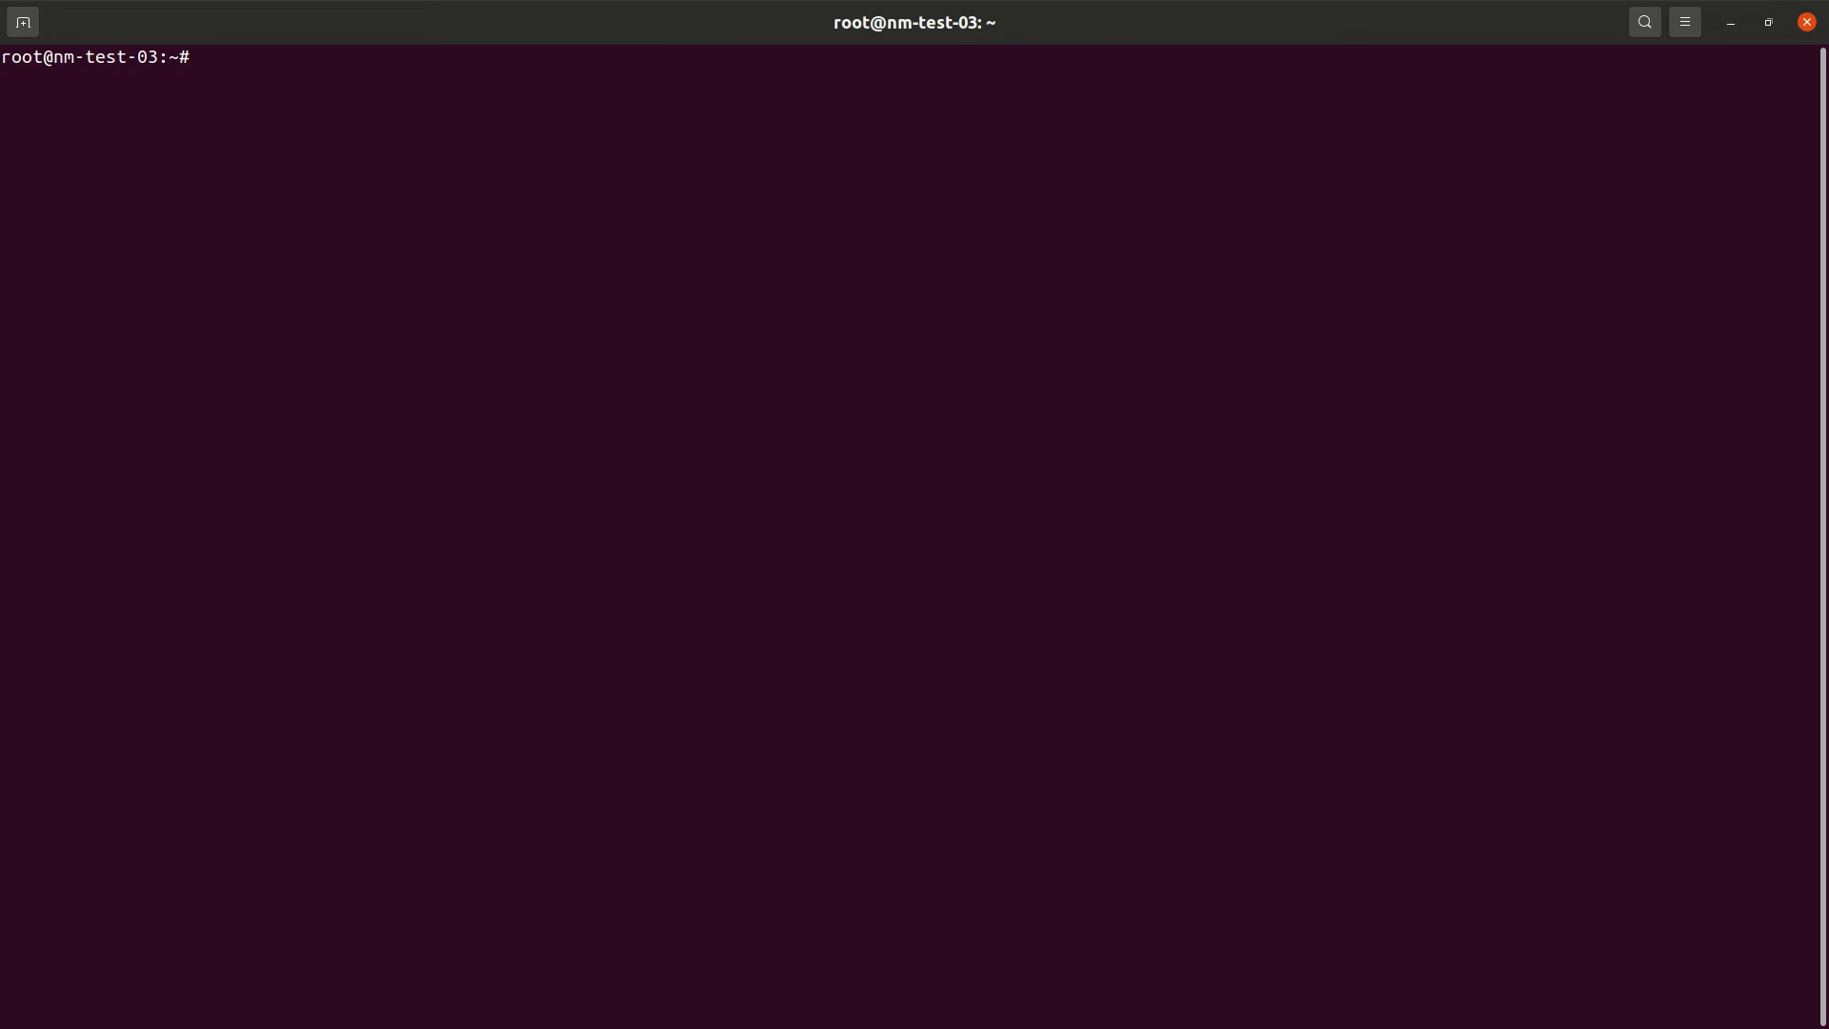
type("vim docker-compose.yml")
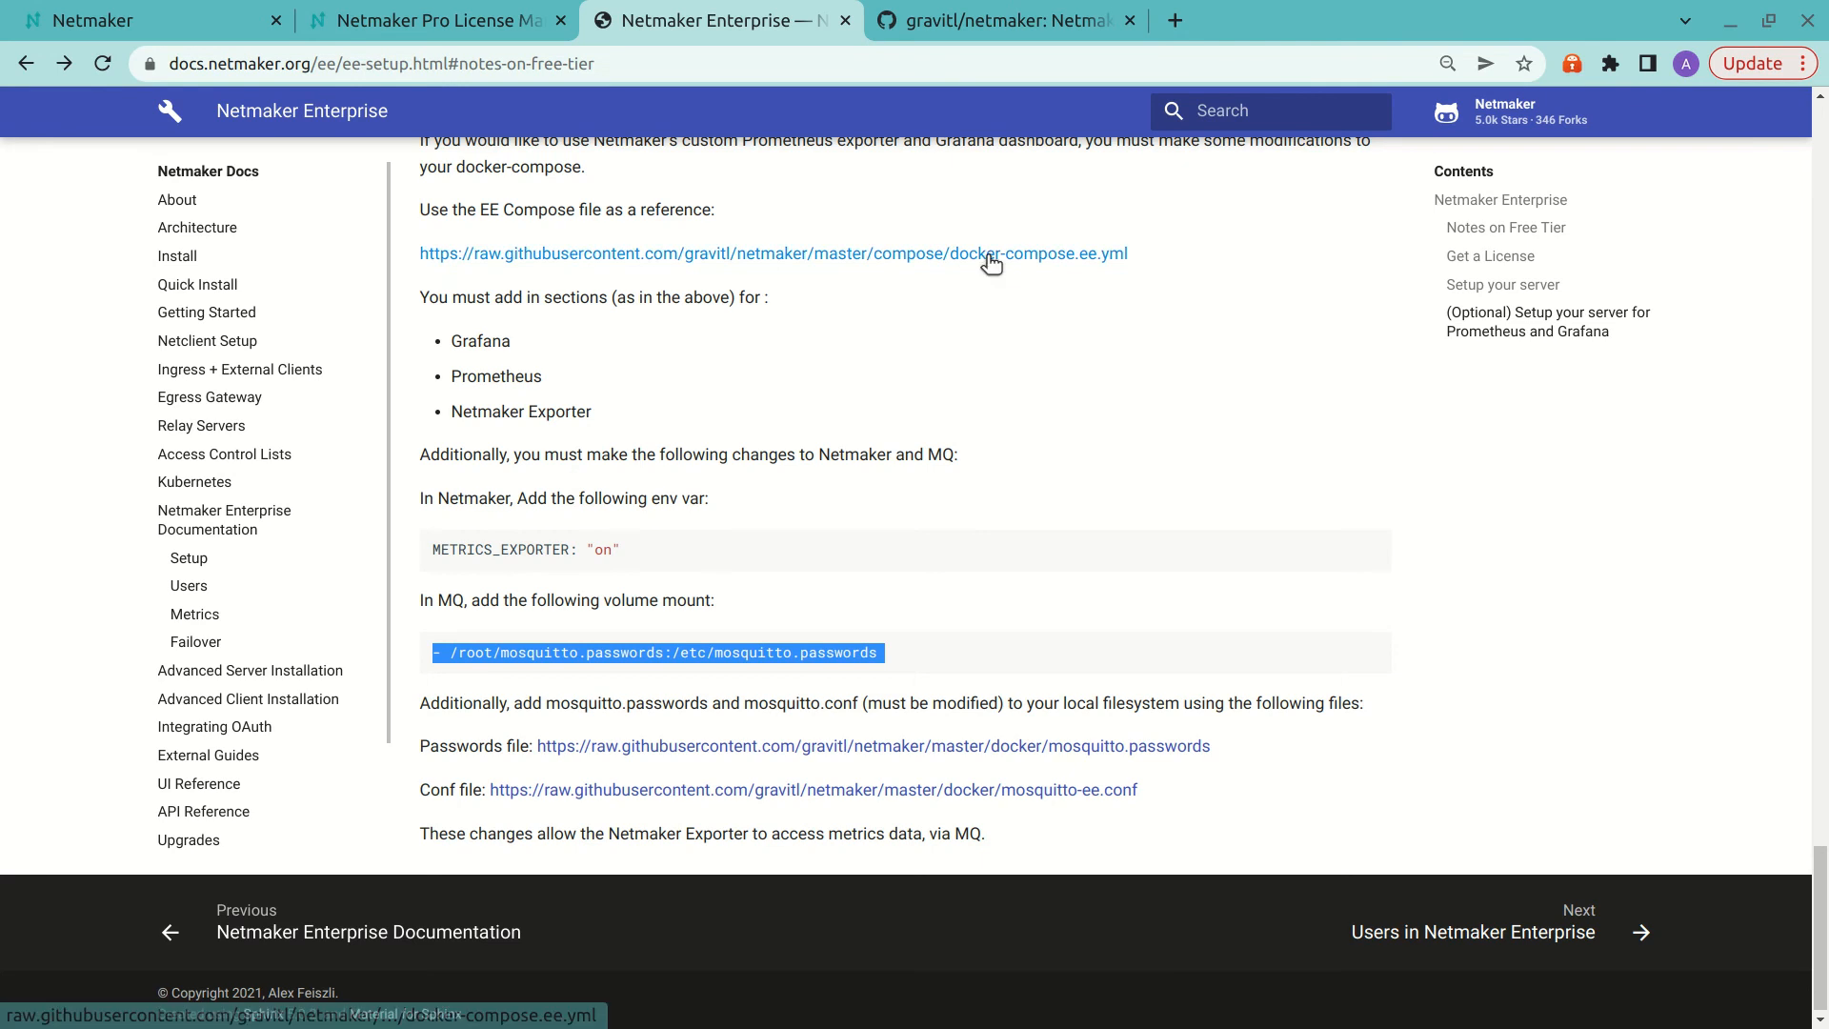
View docker-compose.ee.yml and select its prometheus and grafana service blocks for copying.
left_click(773, 253)
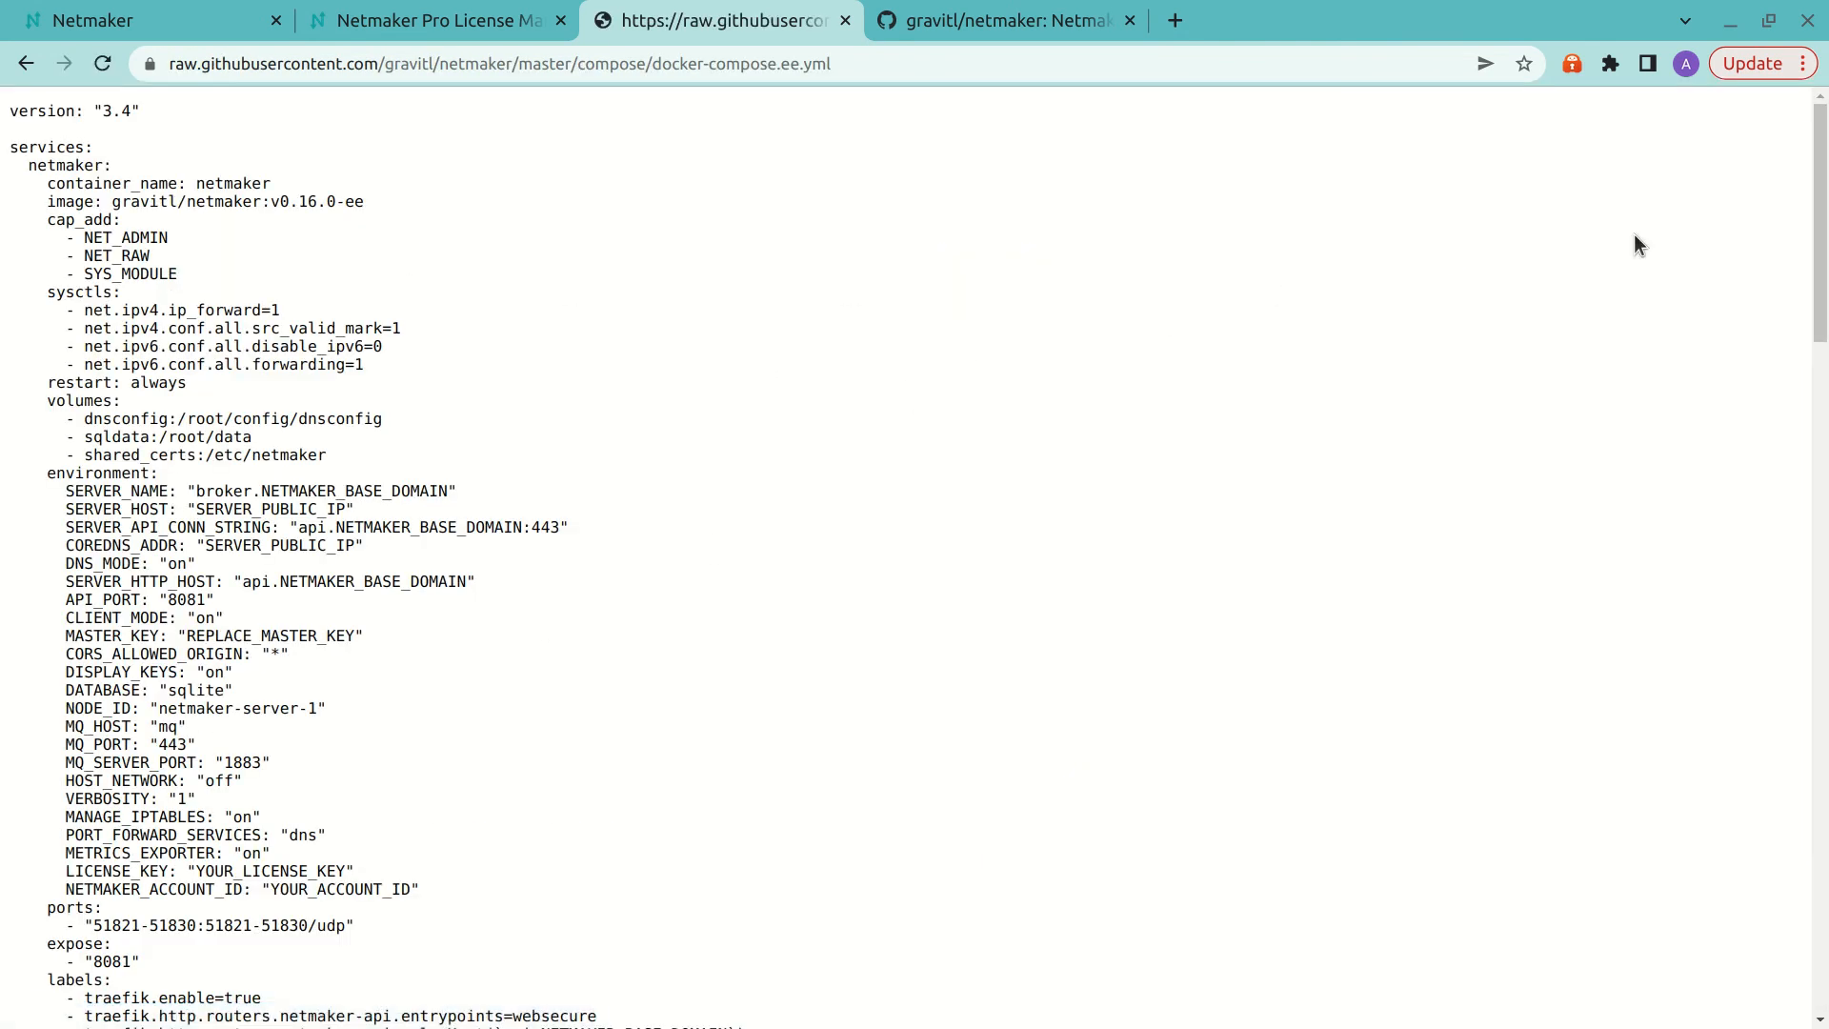
scroll("down", 3)
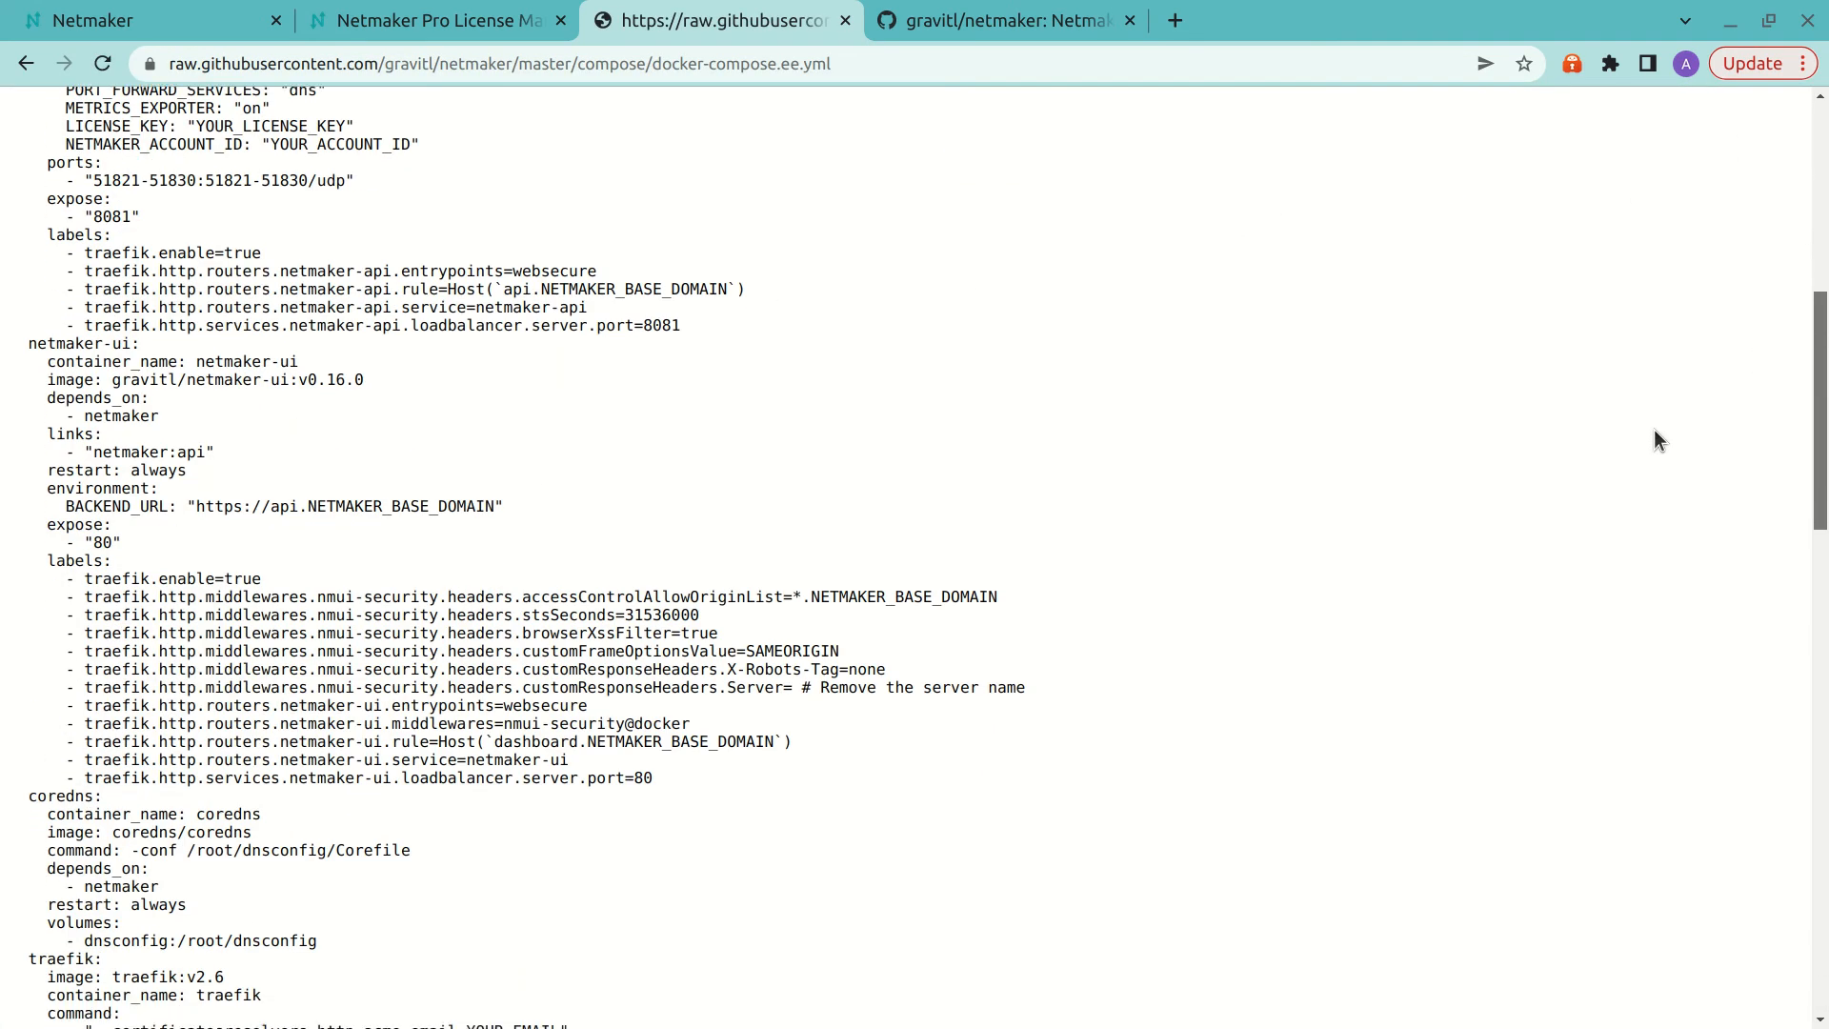
scroll("down", 3)
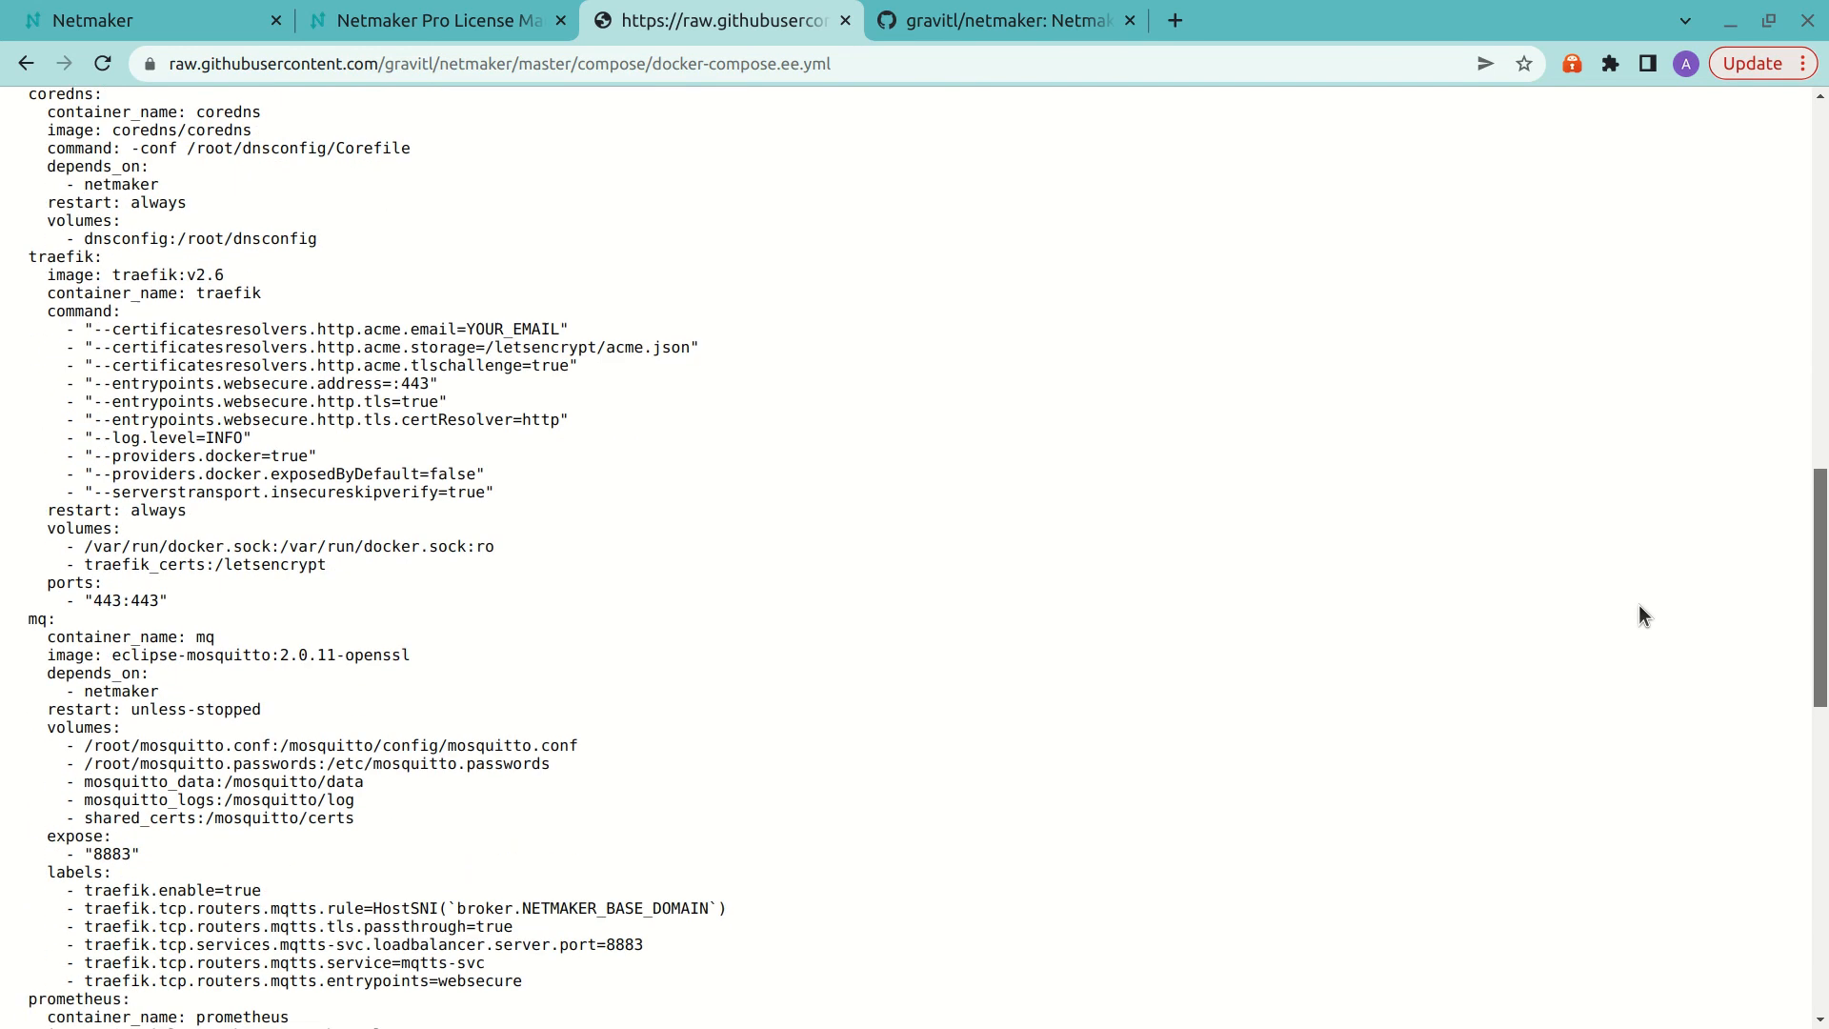
scroll("down", 3)
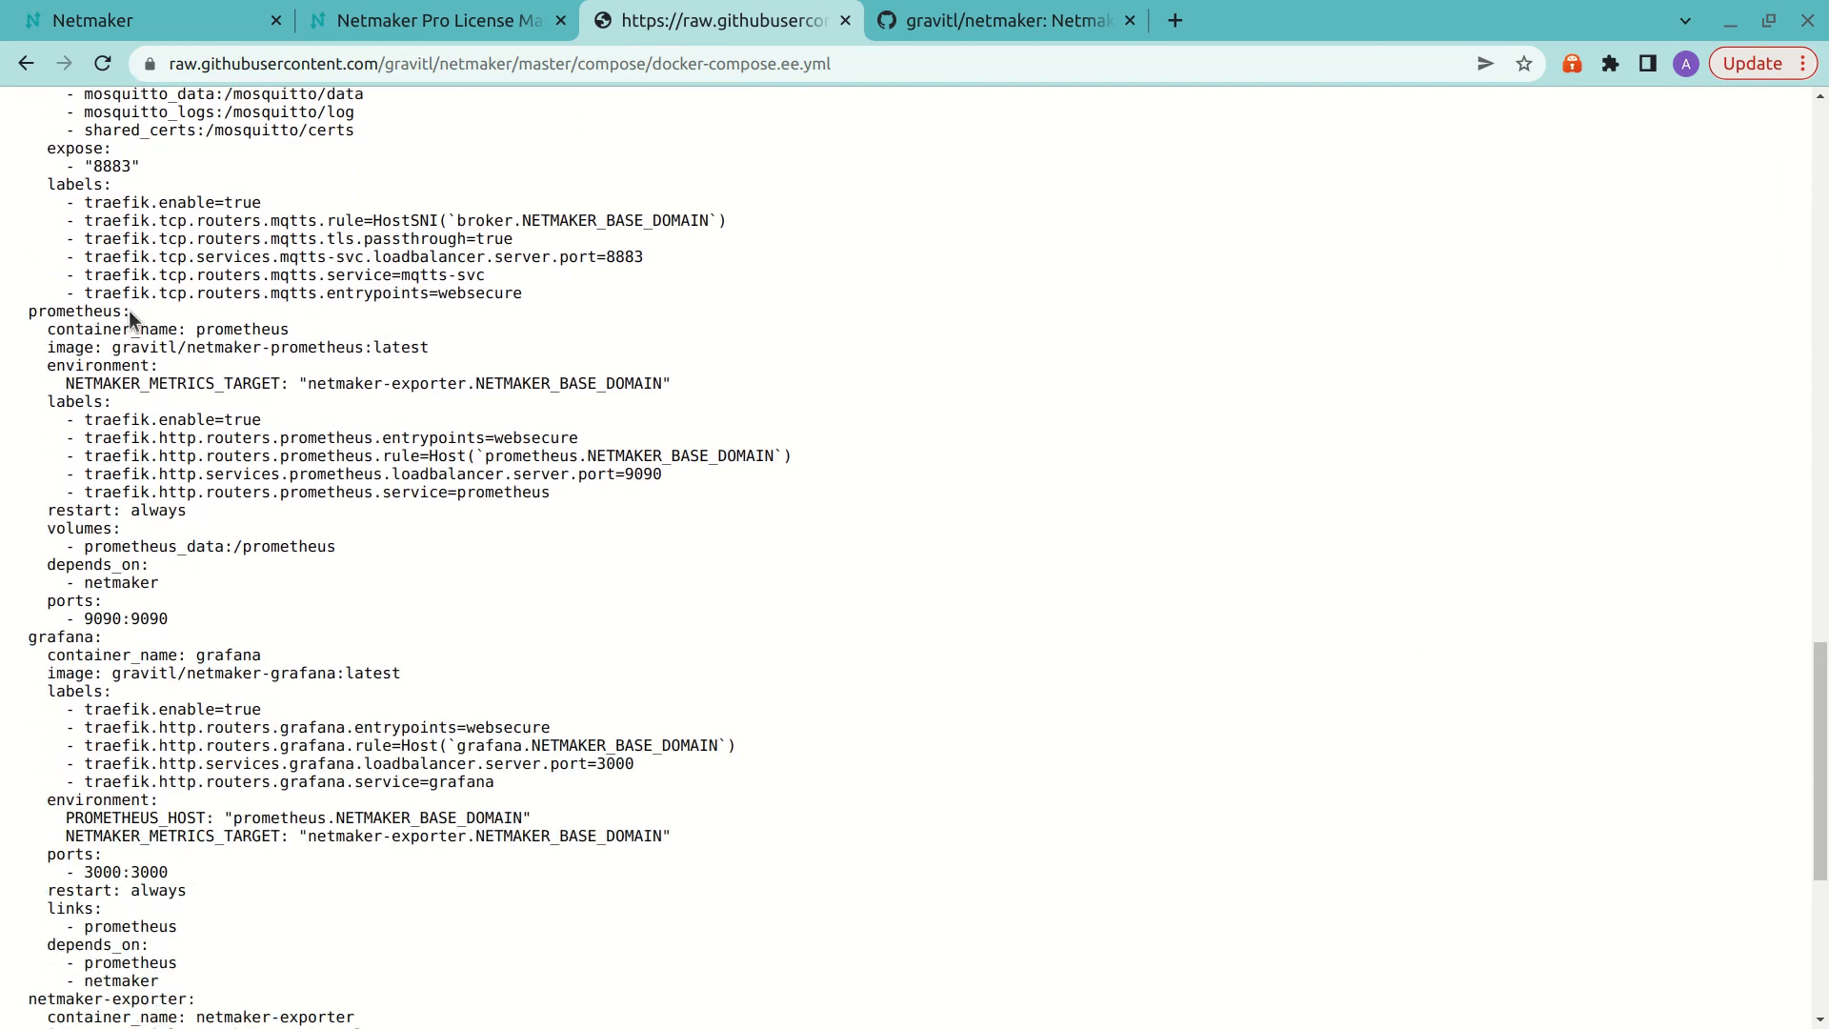
left_click_drag(132, 318, 221, 419)
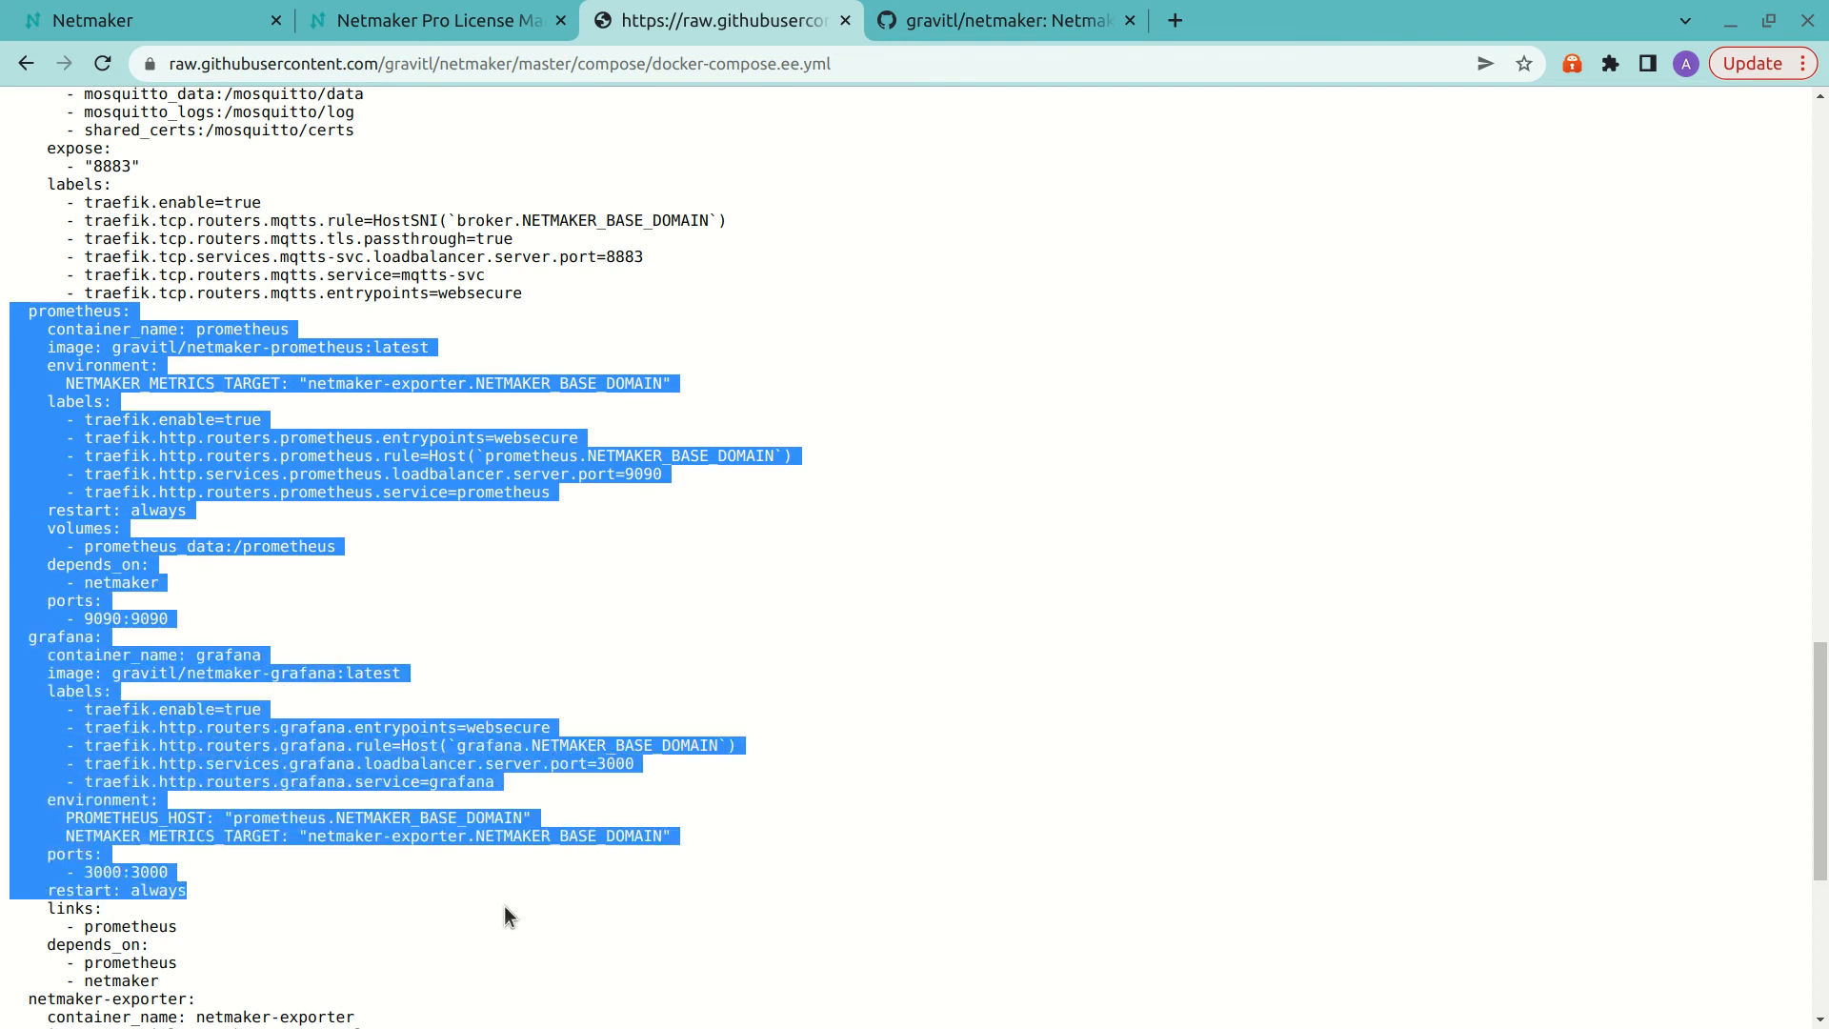
scroll("down", 3)
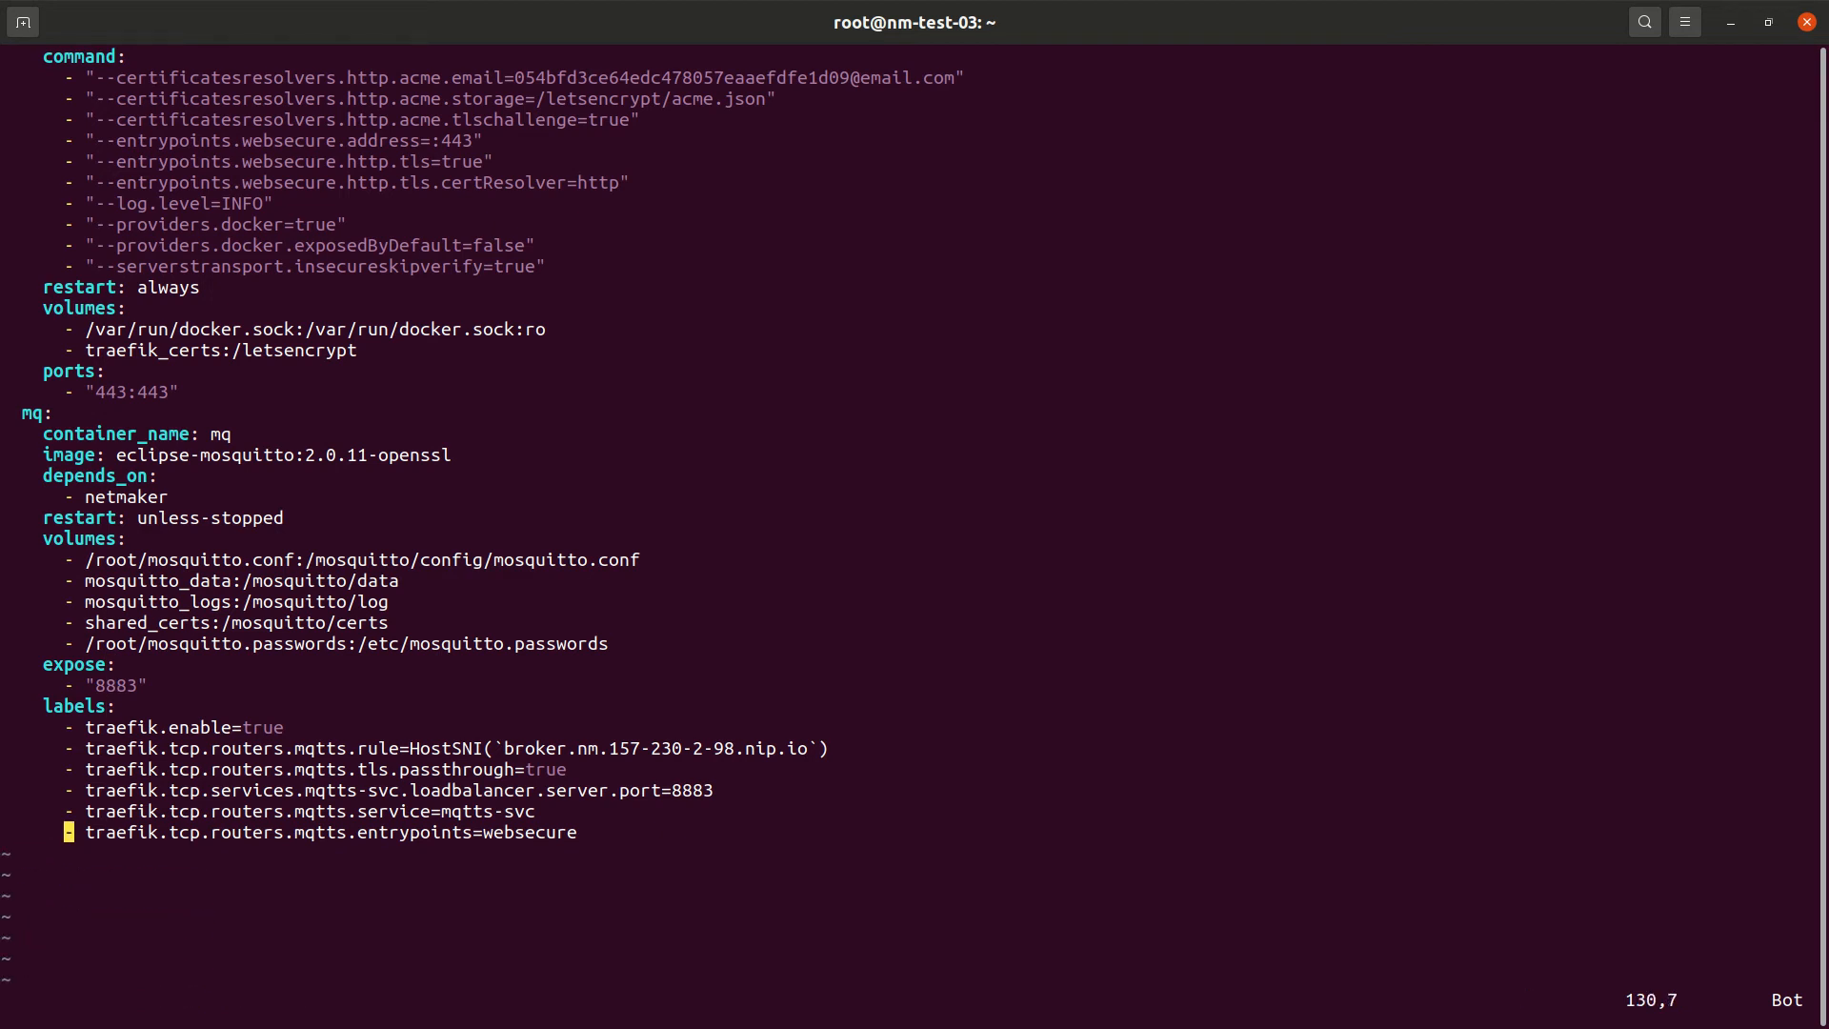
Paste the prometheus, grafana and netmaker-exporter services below the mq labels in the compose file.
key("i")
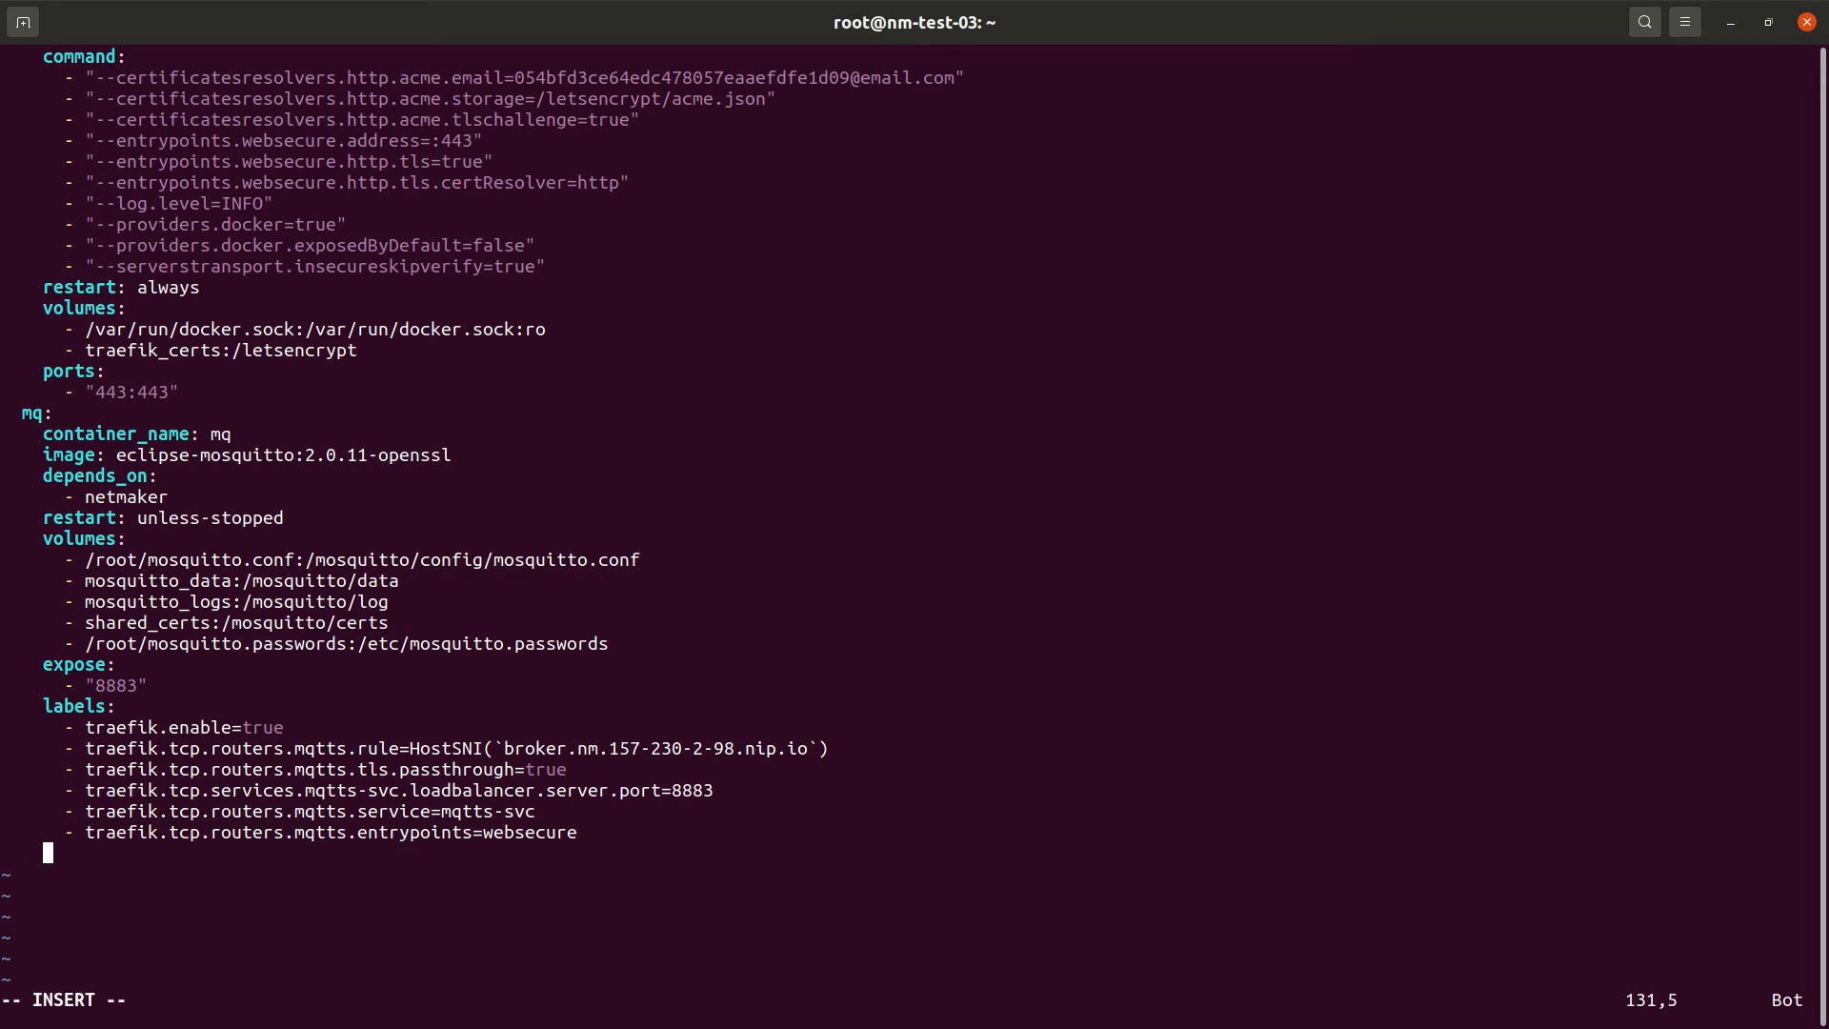
scroll("down", 3)
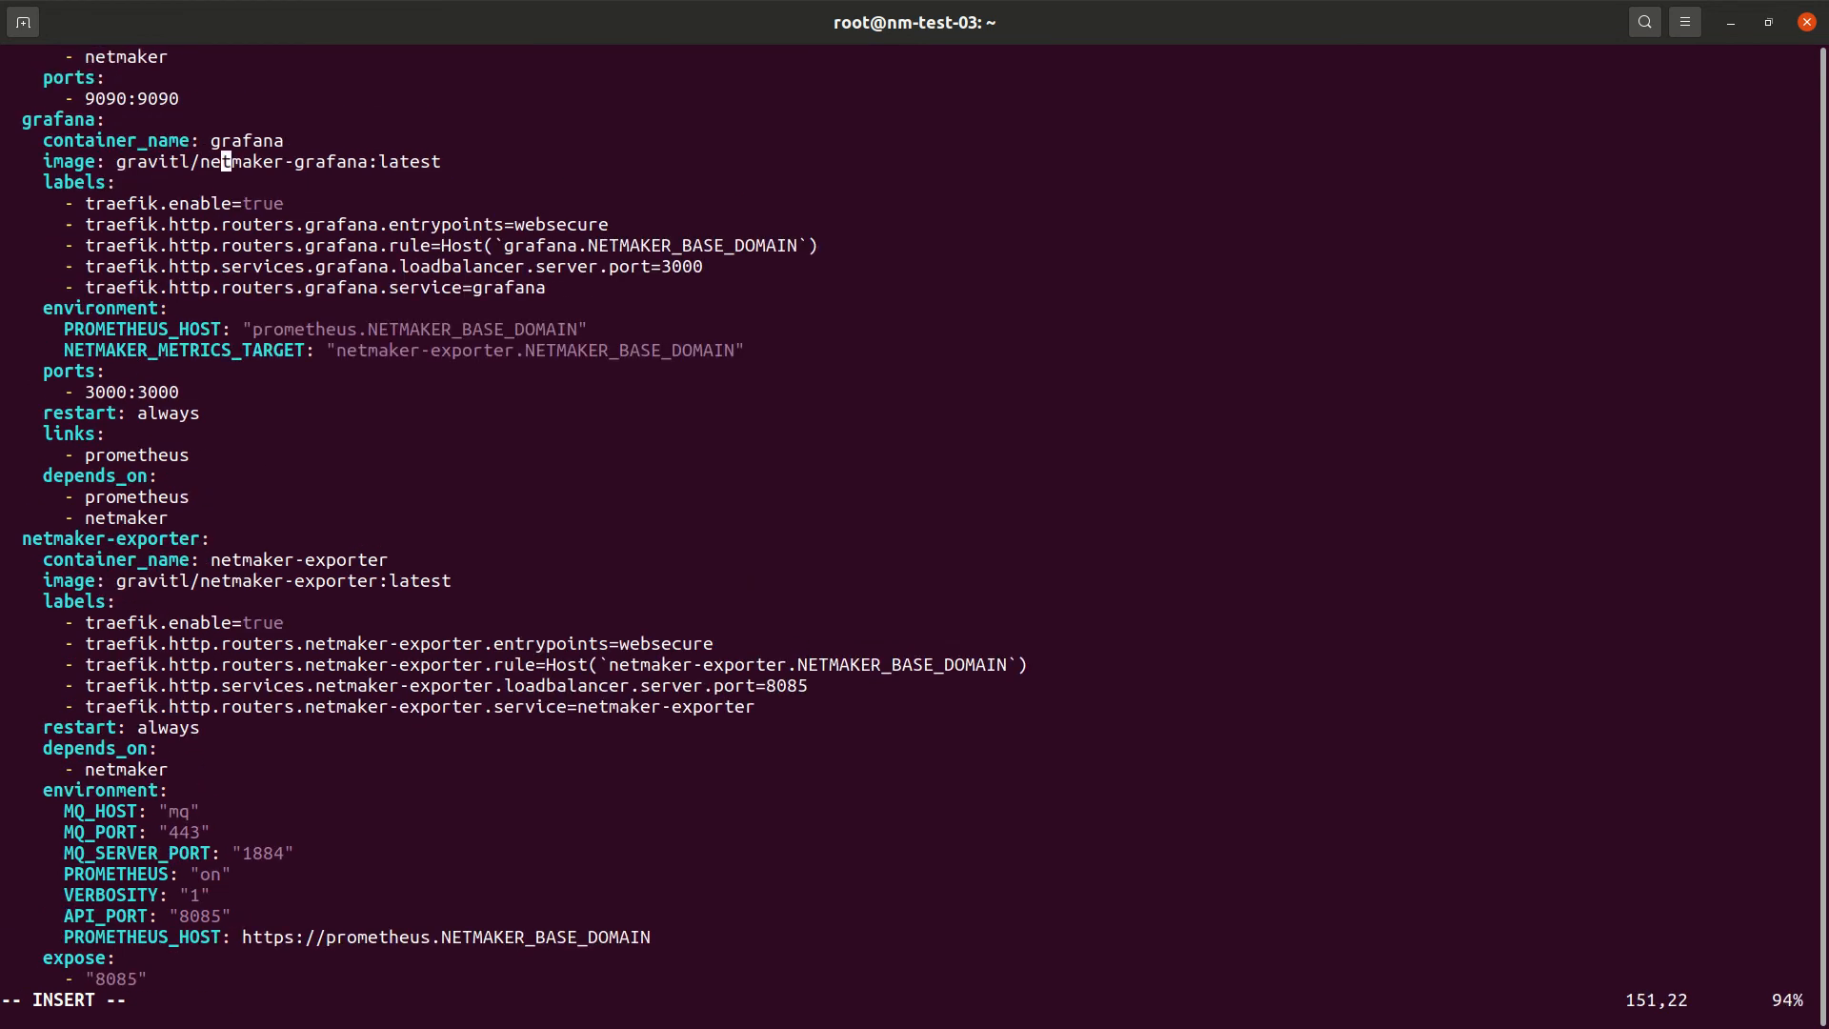
scroll("up", 3)
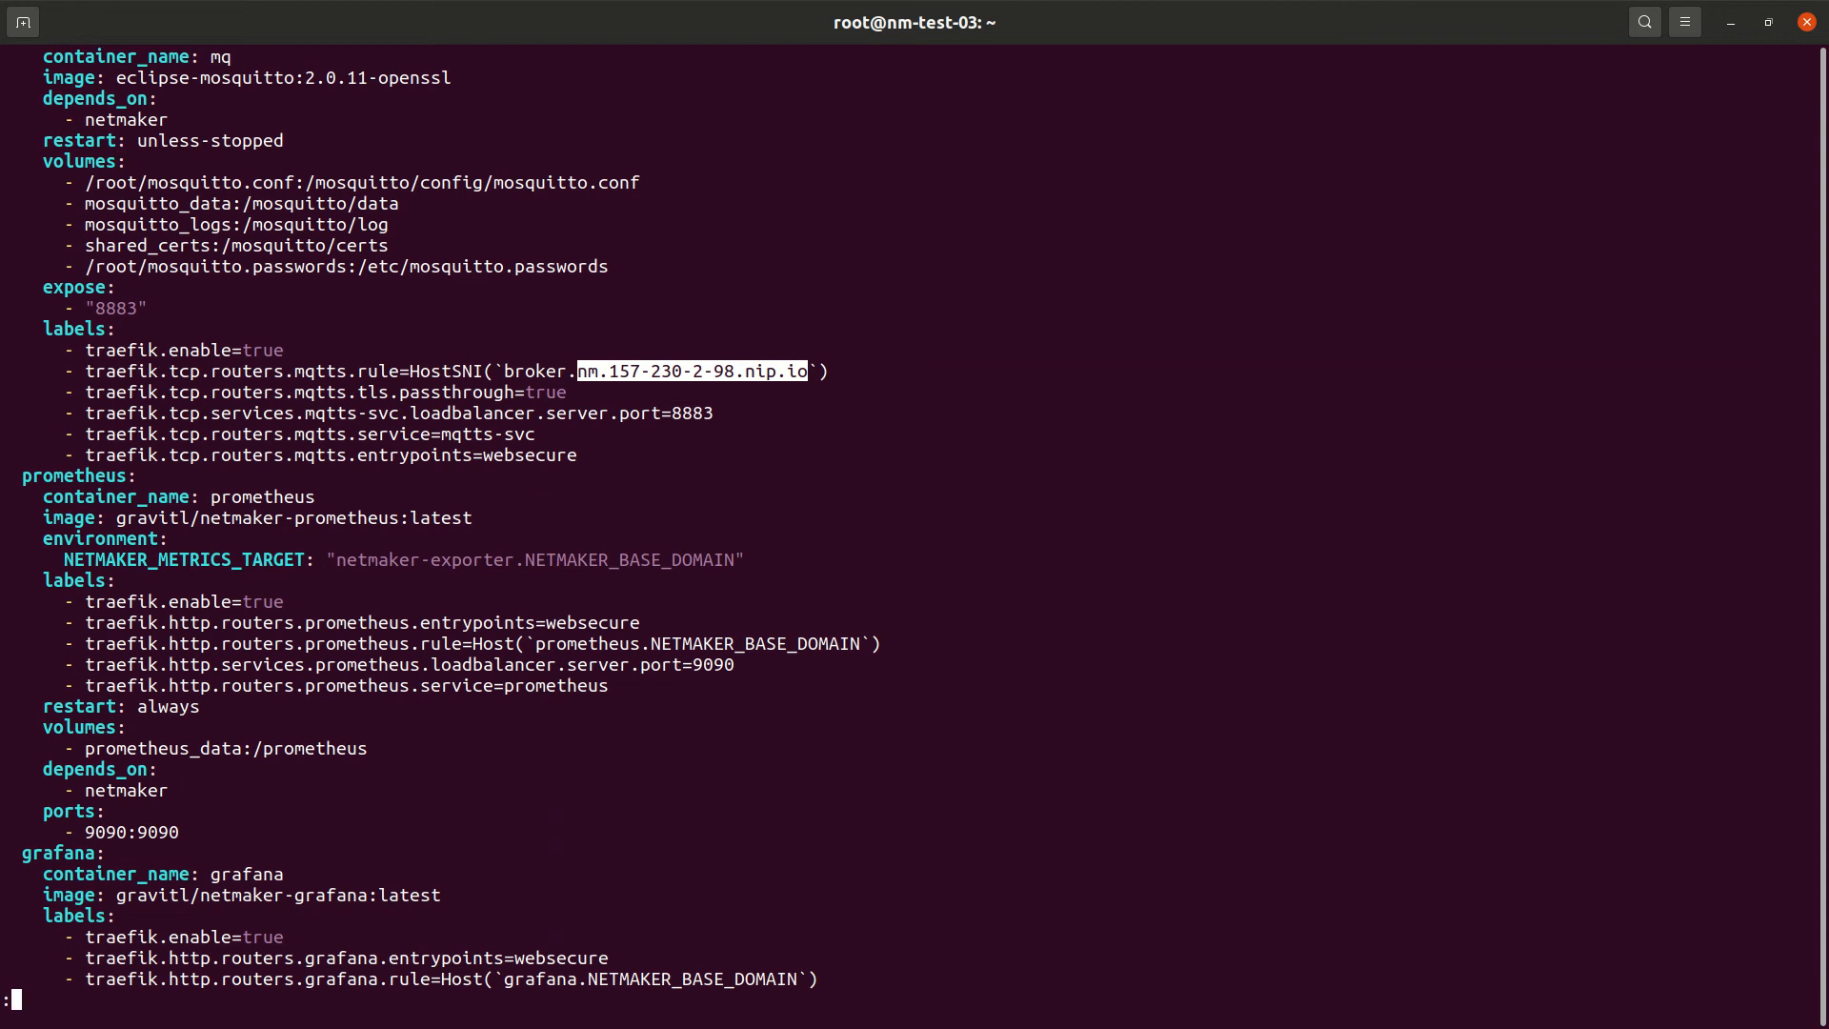
Substitute all NETMAKER_BASE_DOMAIN placeholders with nm.157-230-2-98.nip.io using :%s/.../g and save the file.
type("%s/")
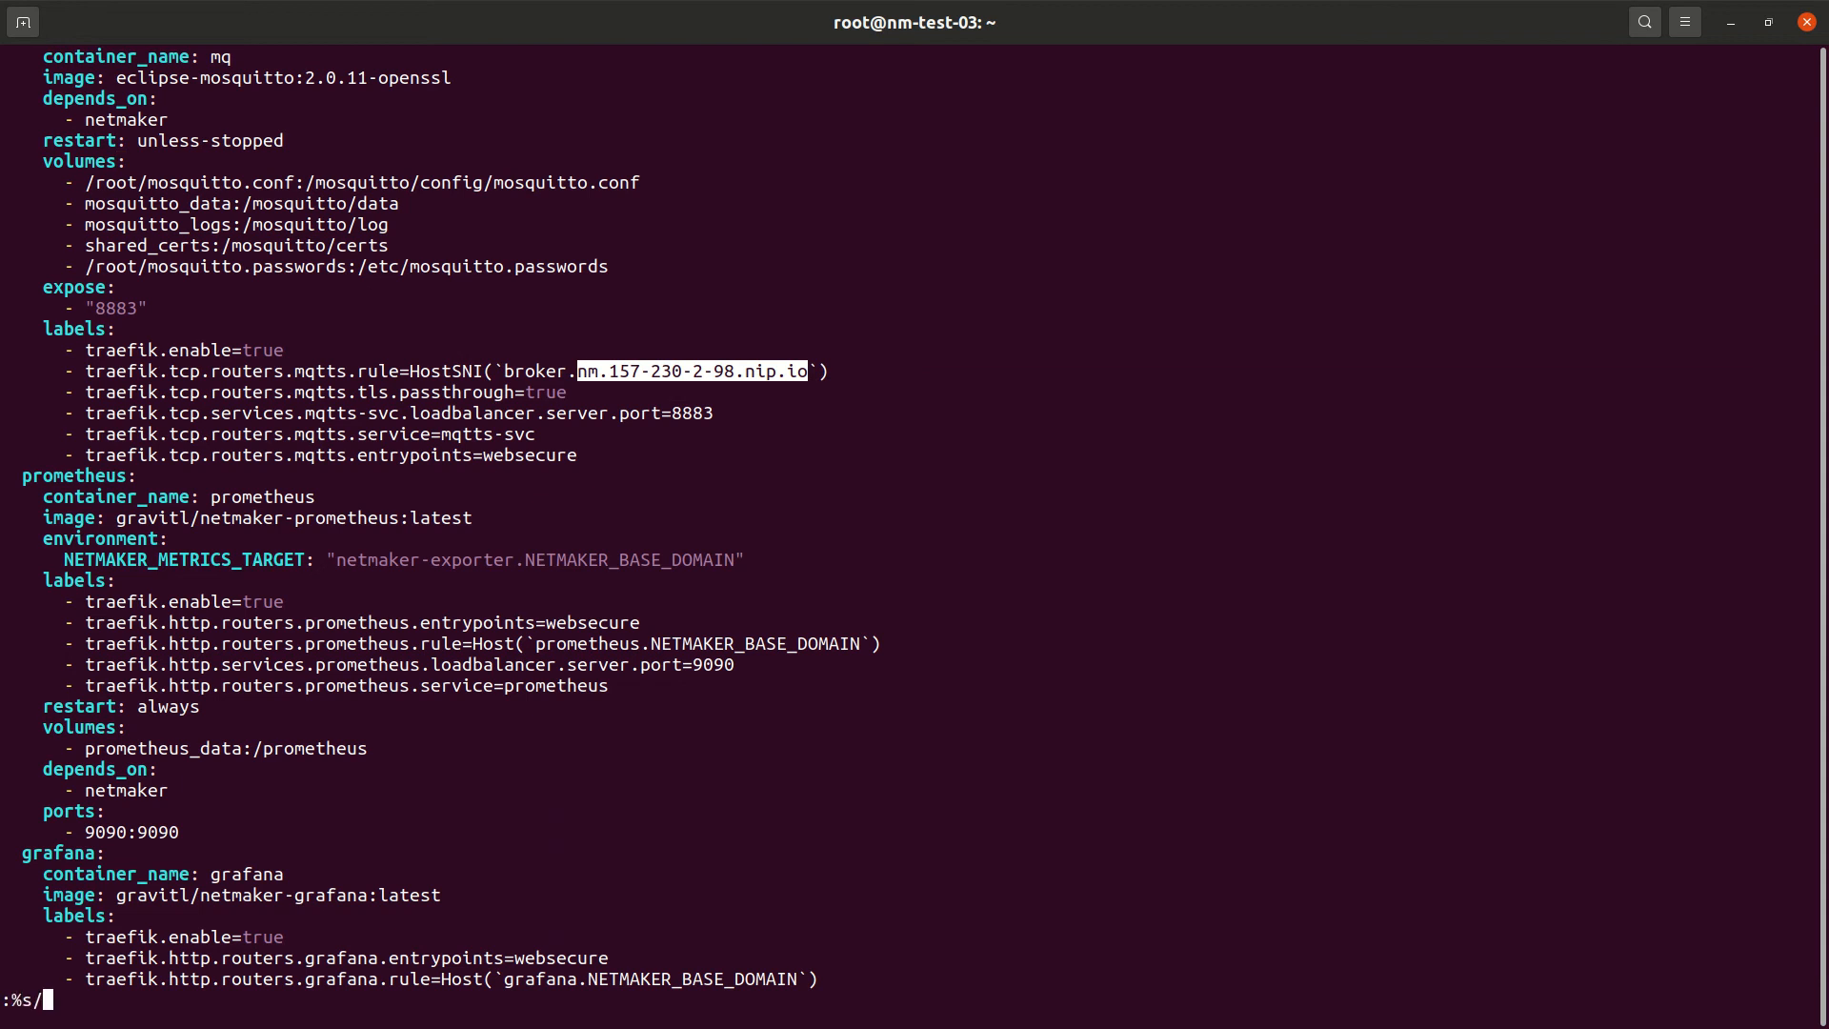
type("NETMAKER")
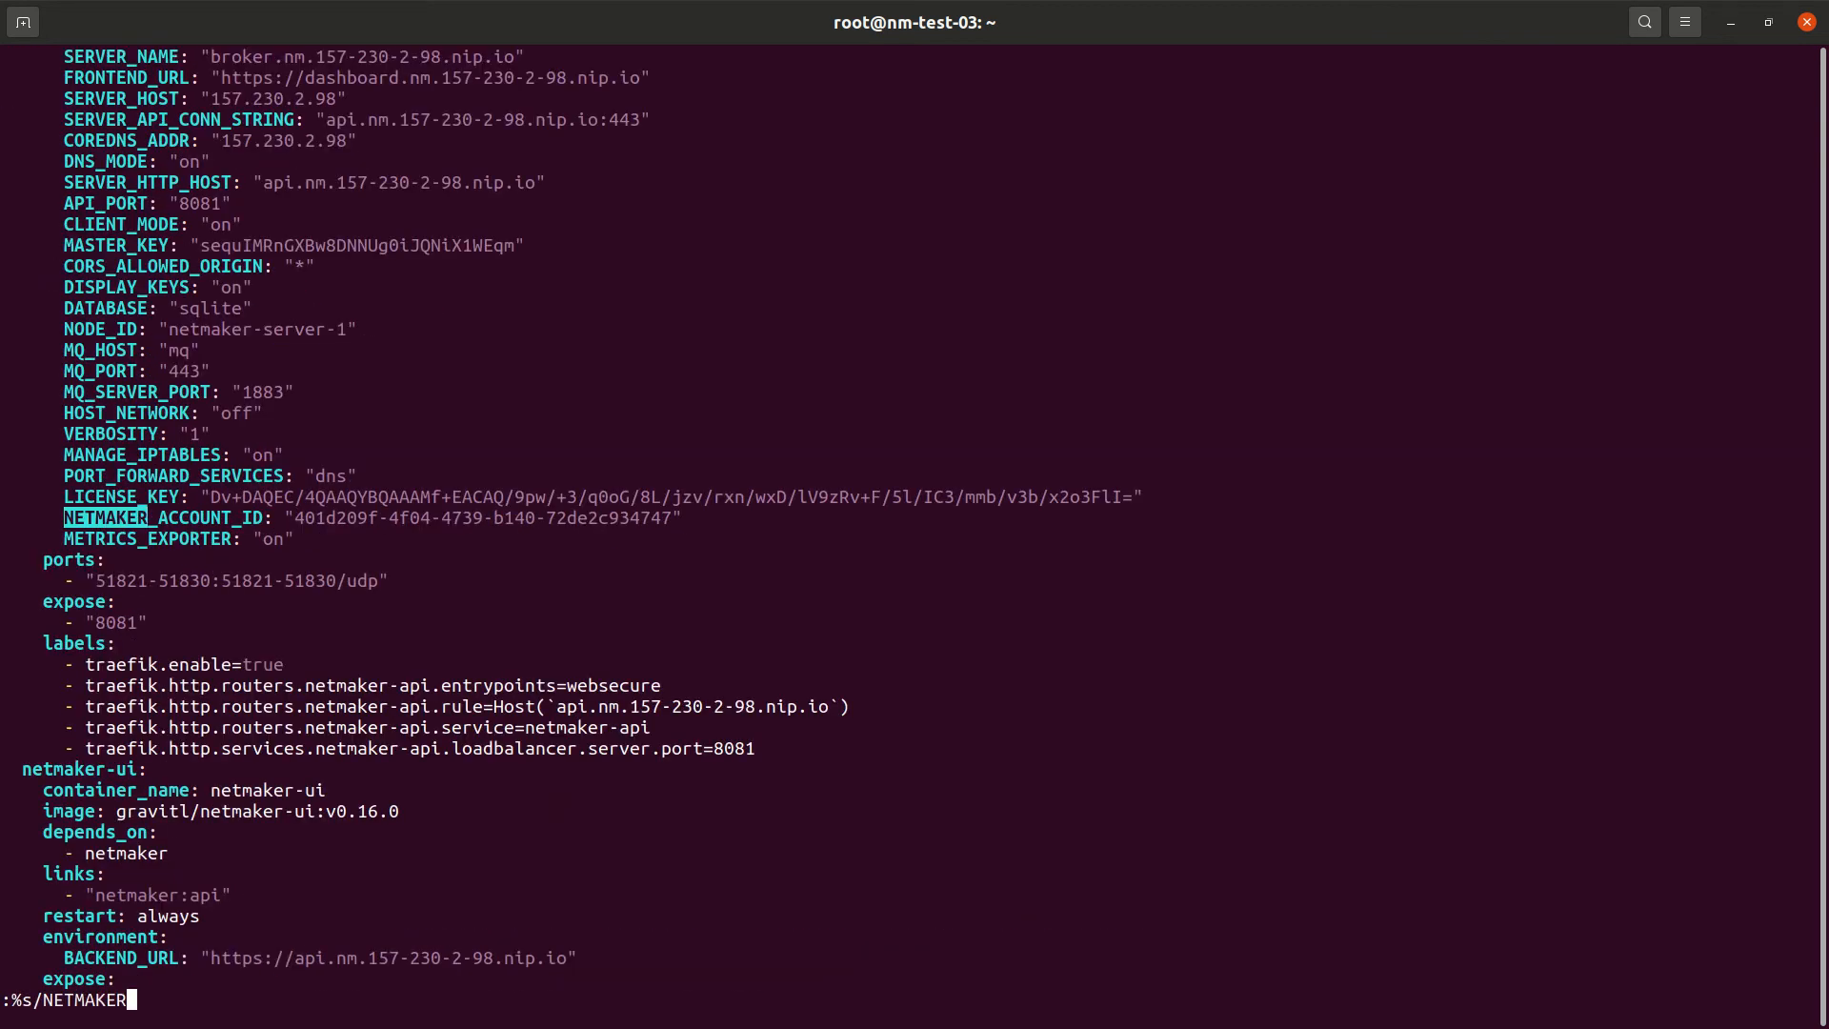
type("_BASE_DOMAIN/")
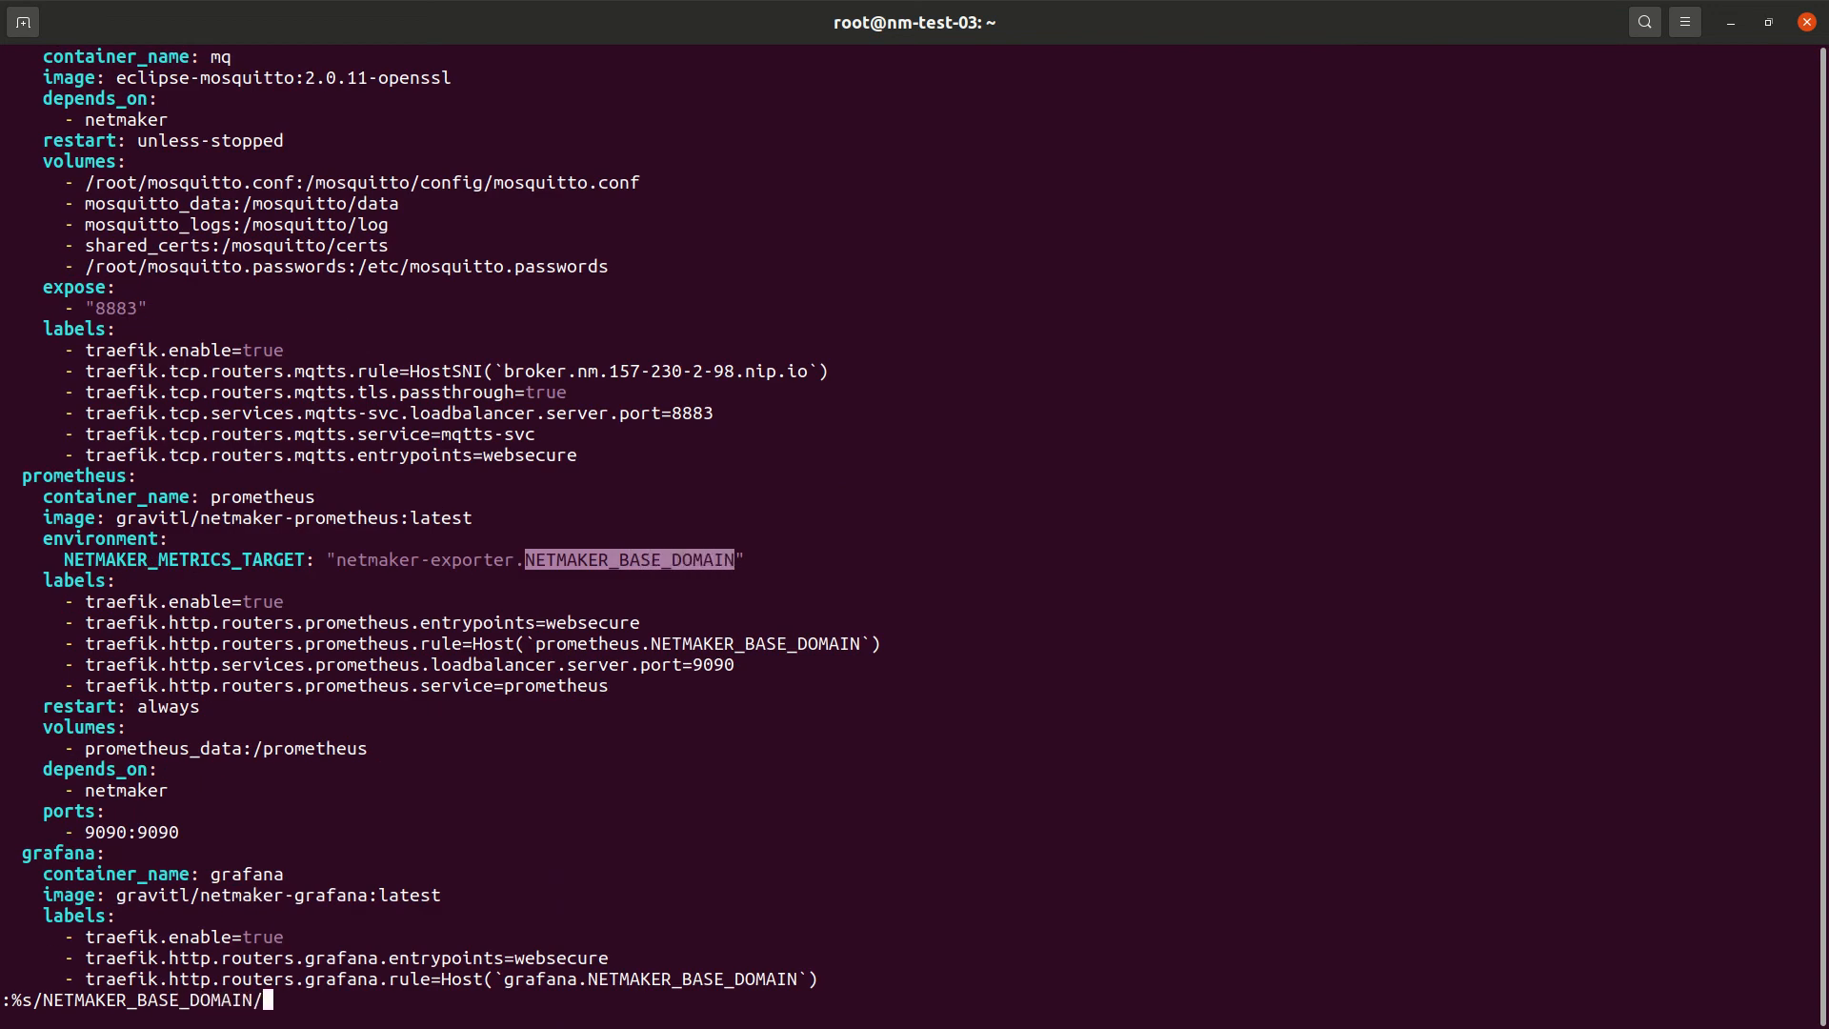
type("nm.157-230-2-98.nip.io")
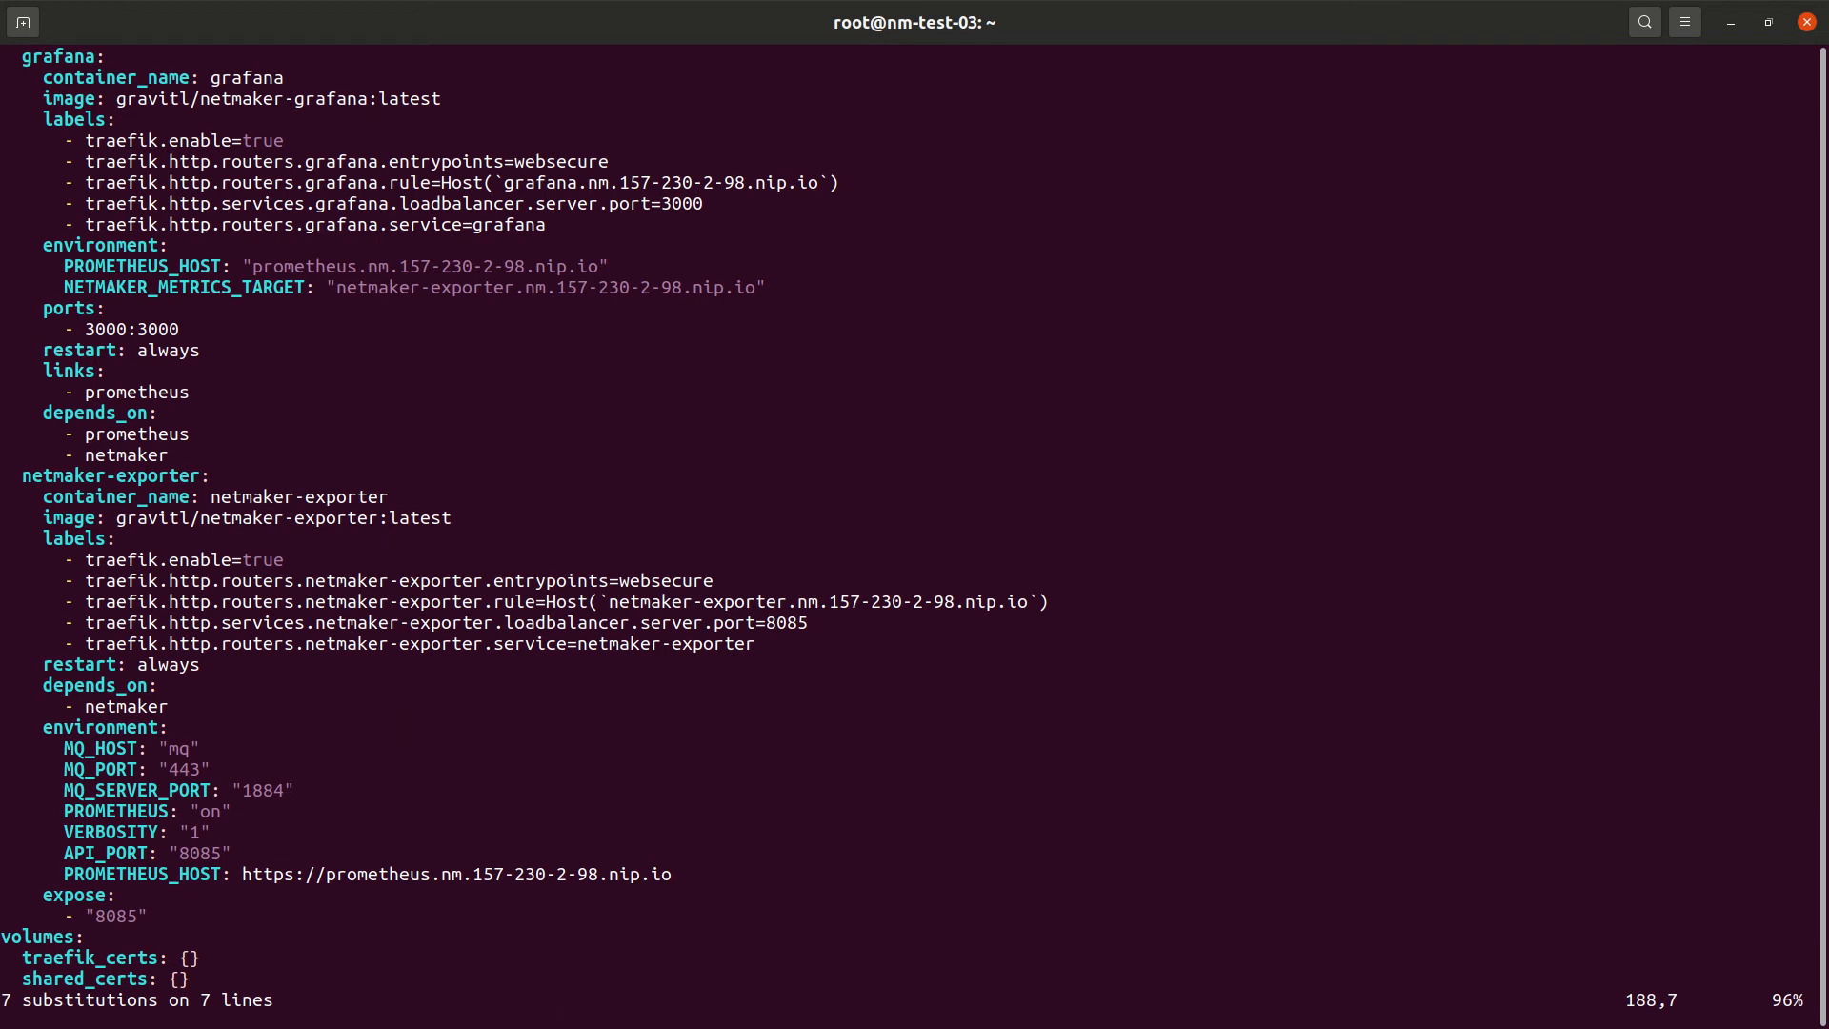
scroll("down", 3)
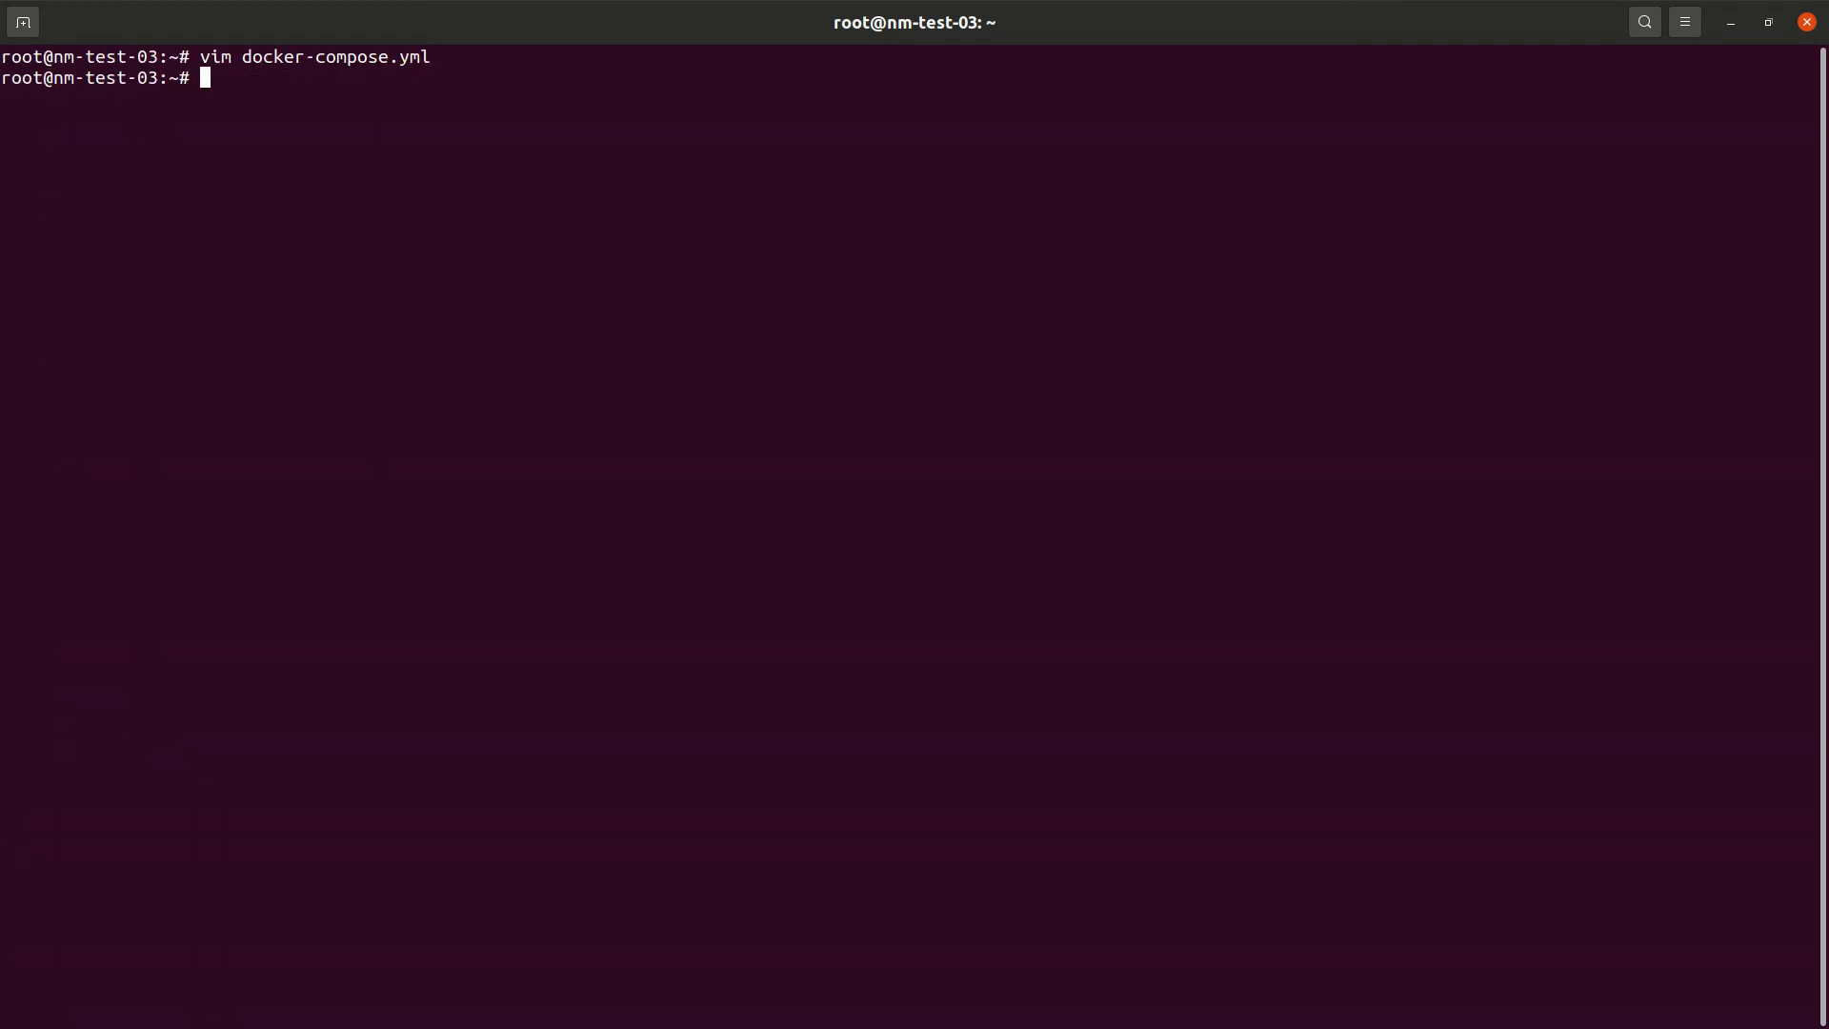
Recreate the services with docker-compose and check the netmaker, mq, netmaker-exporter and prometheus container logs.
type("docker-compose up -")
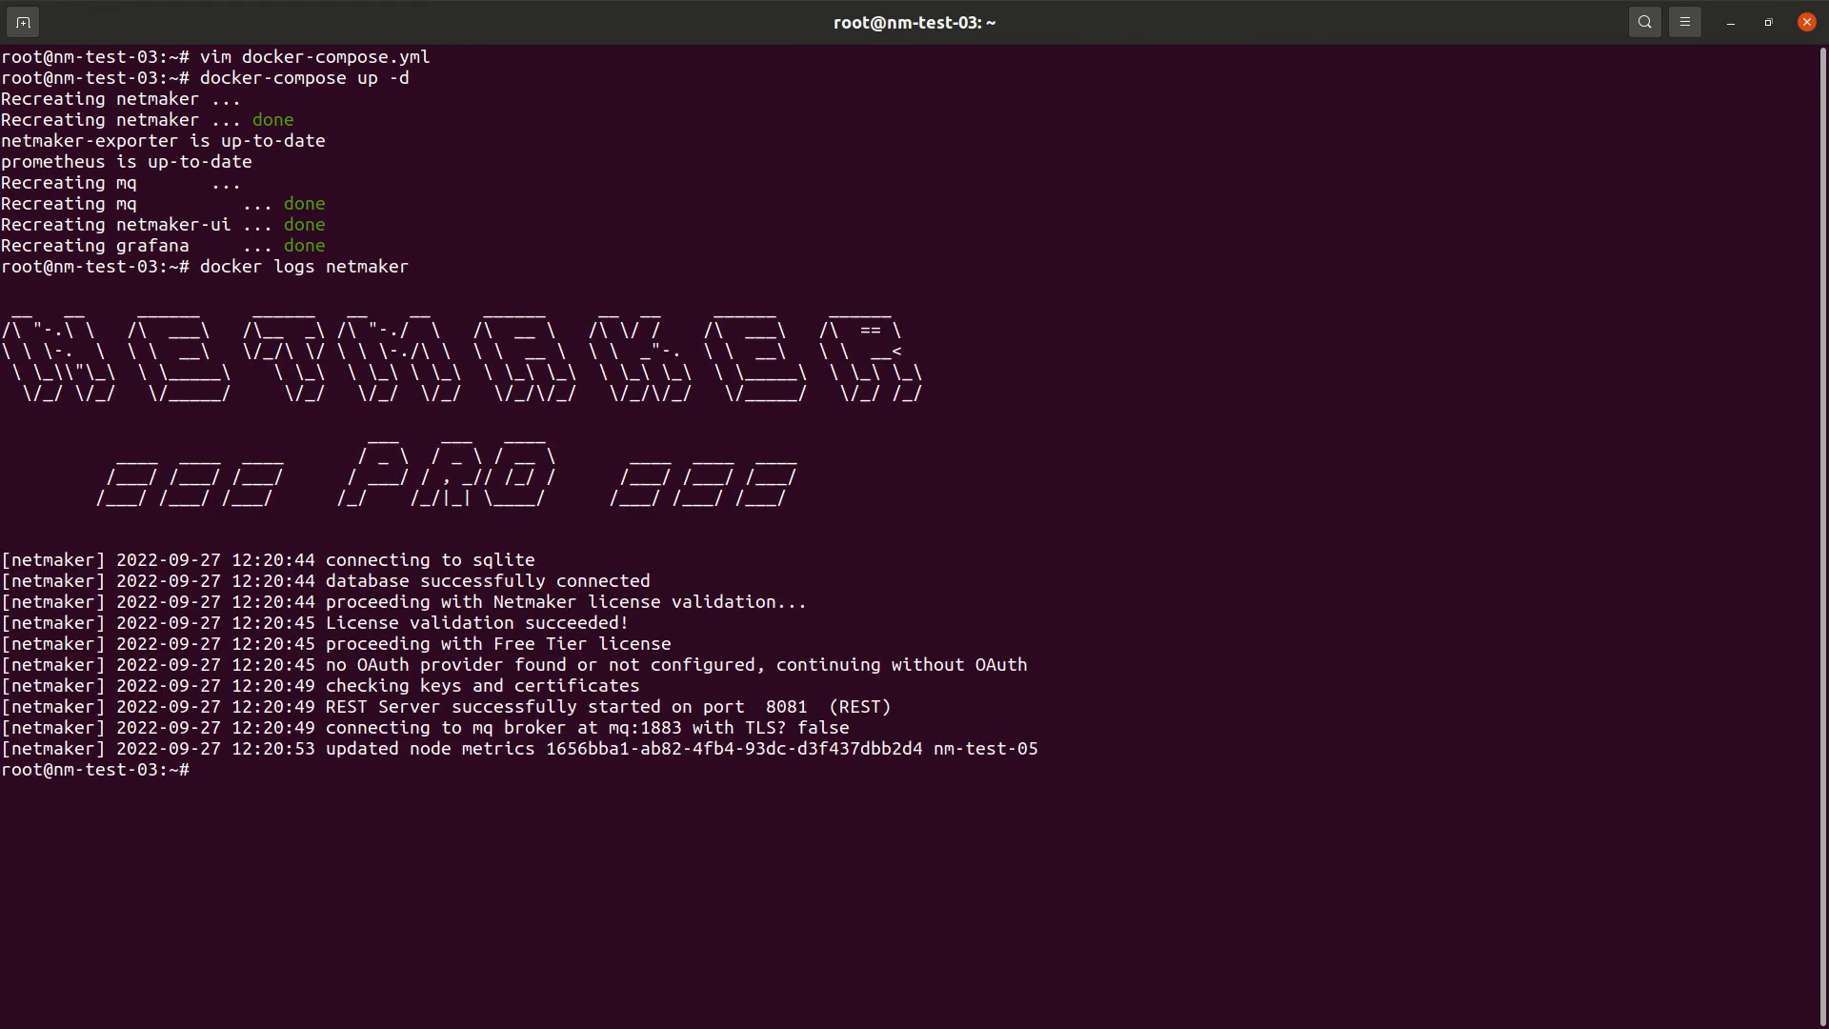
type("dock")
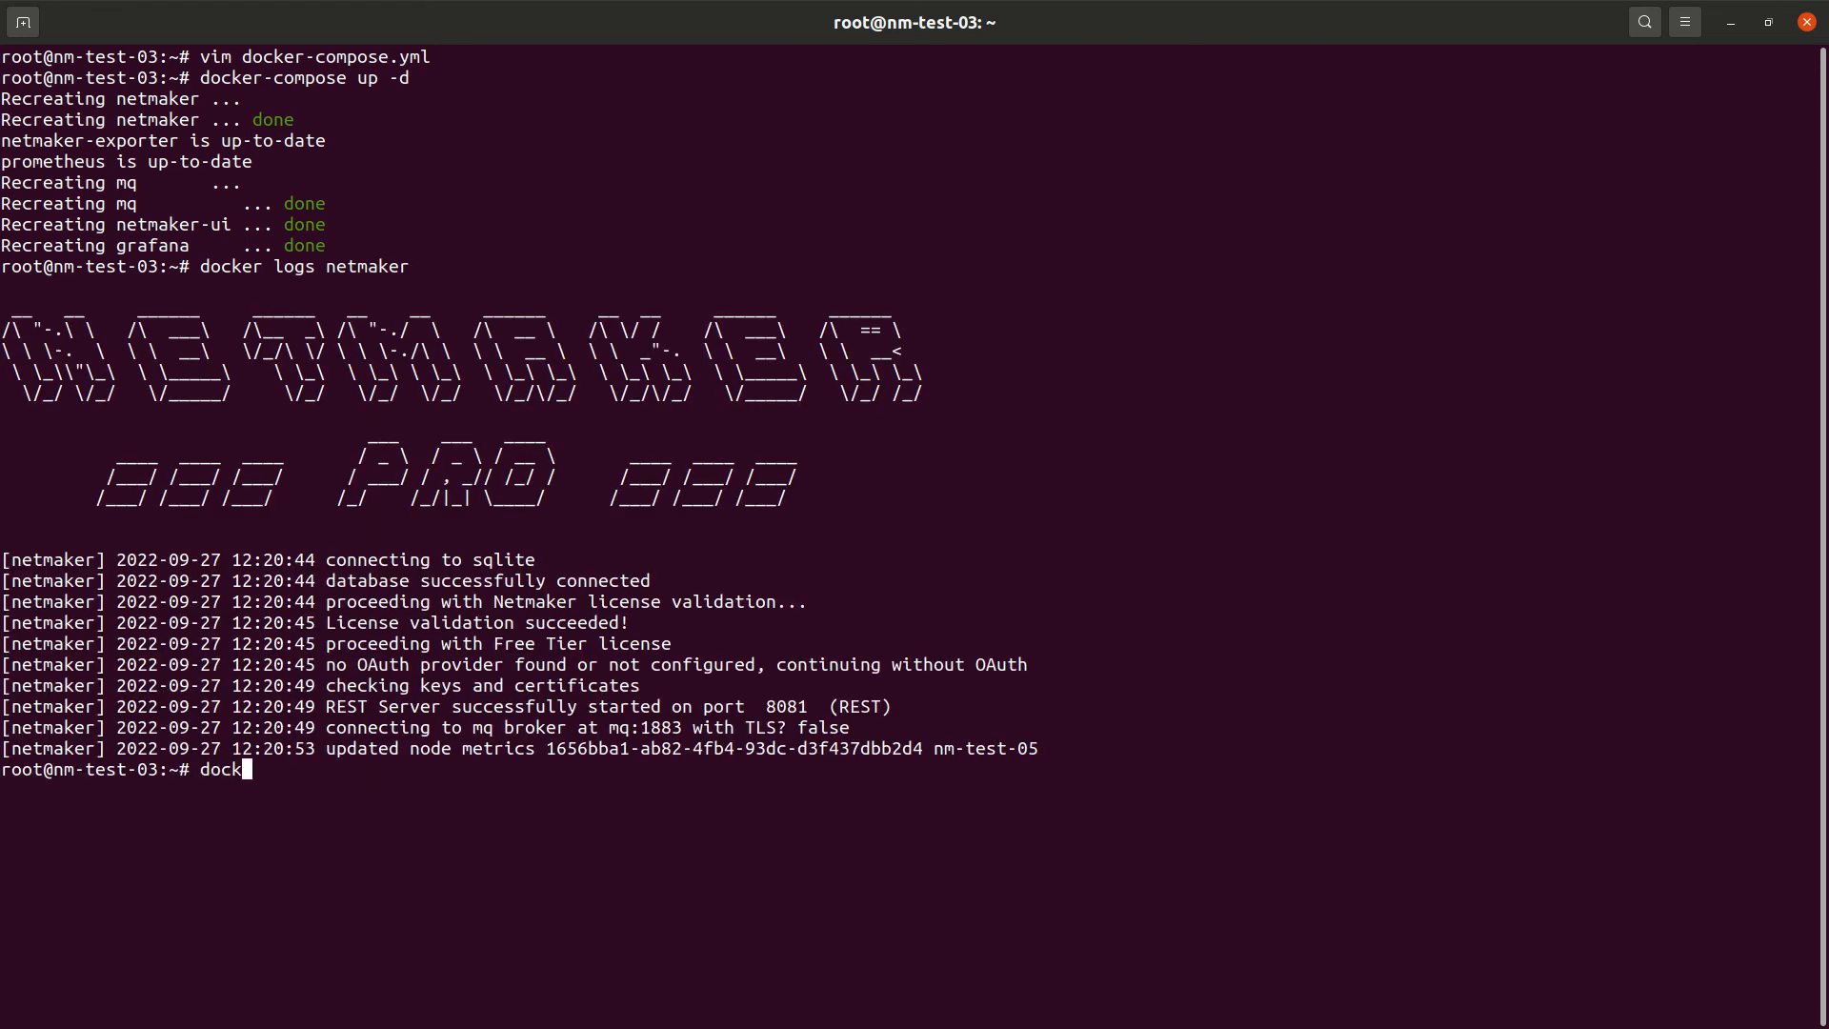
type("docker logs mq")
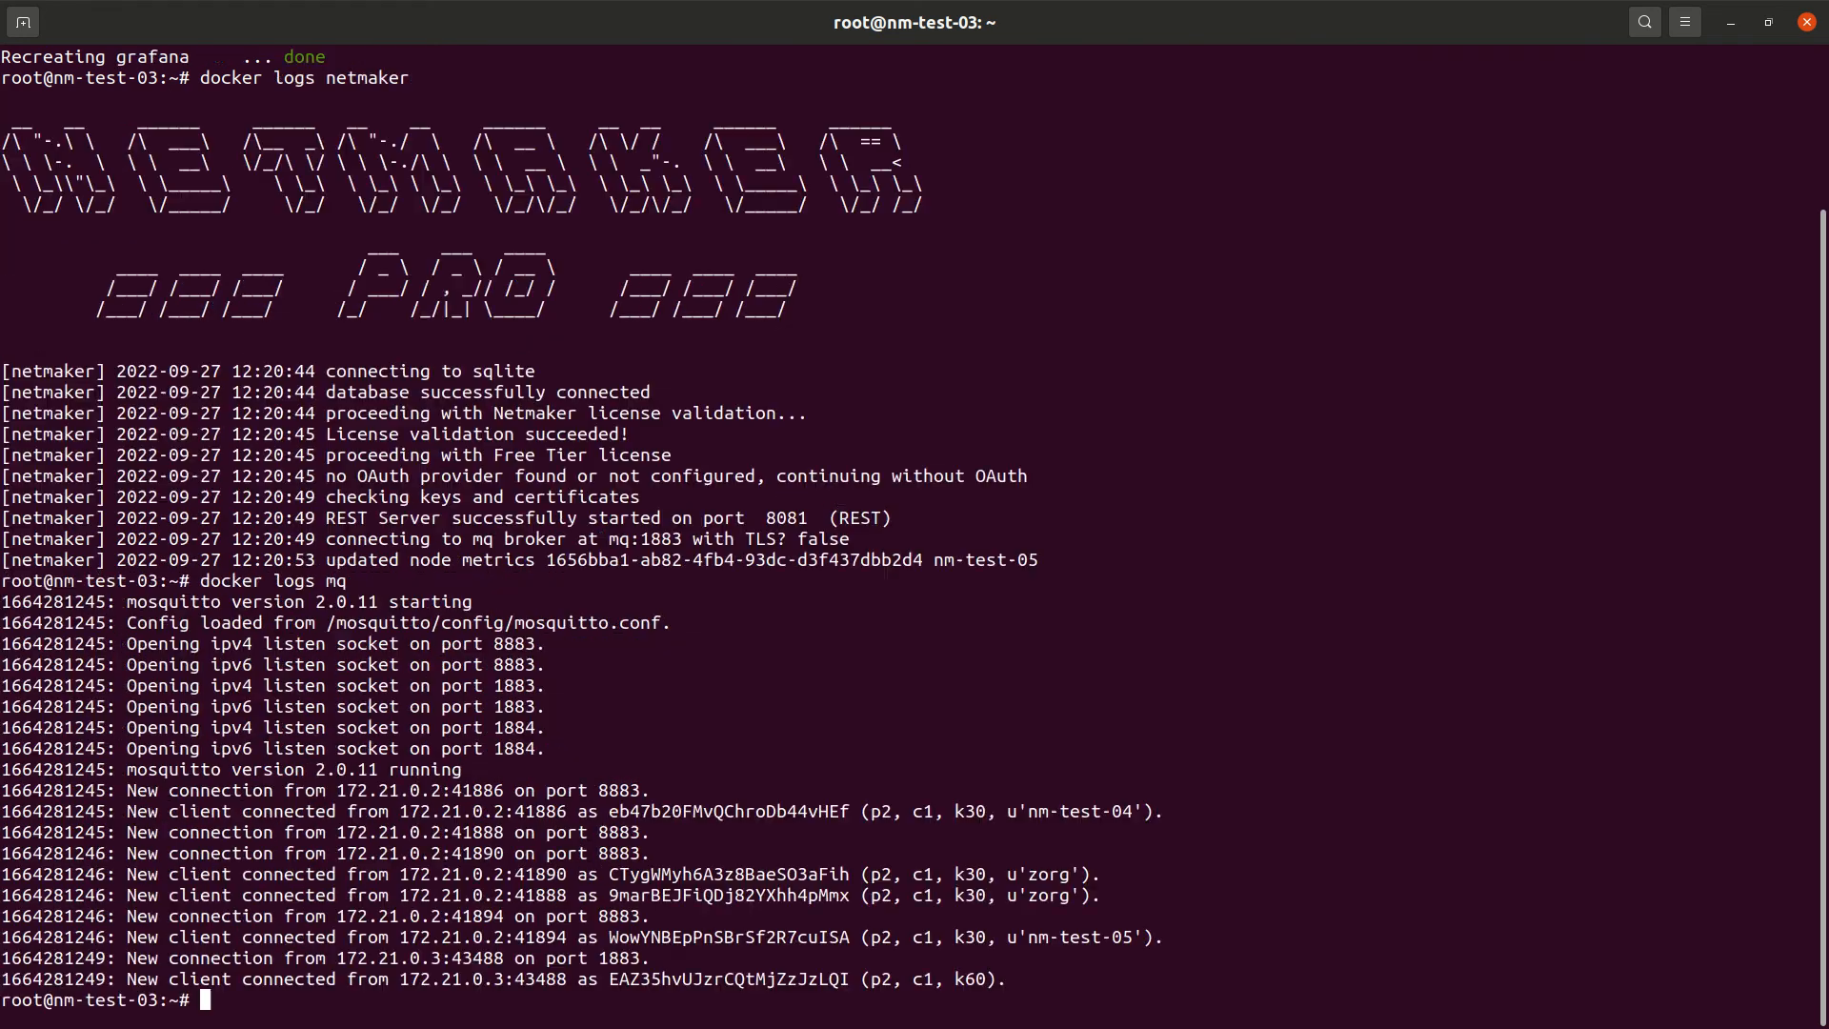
type("clear")
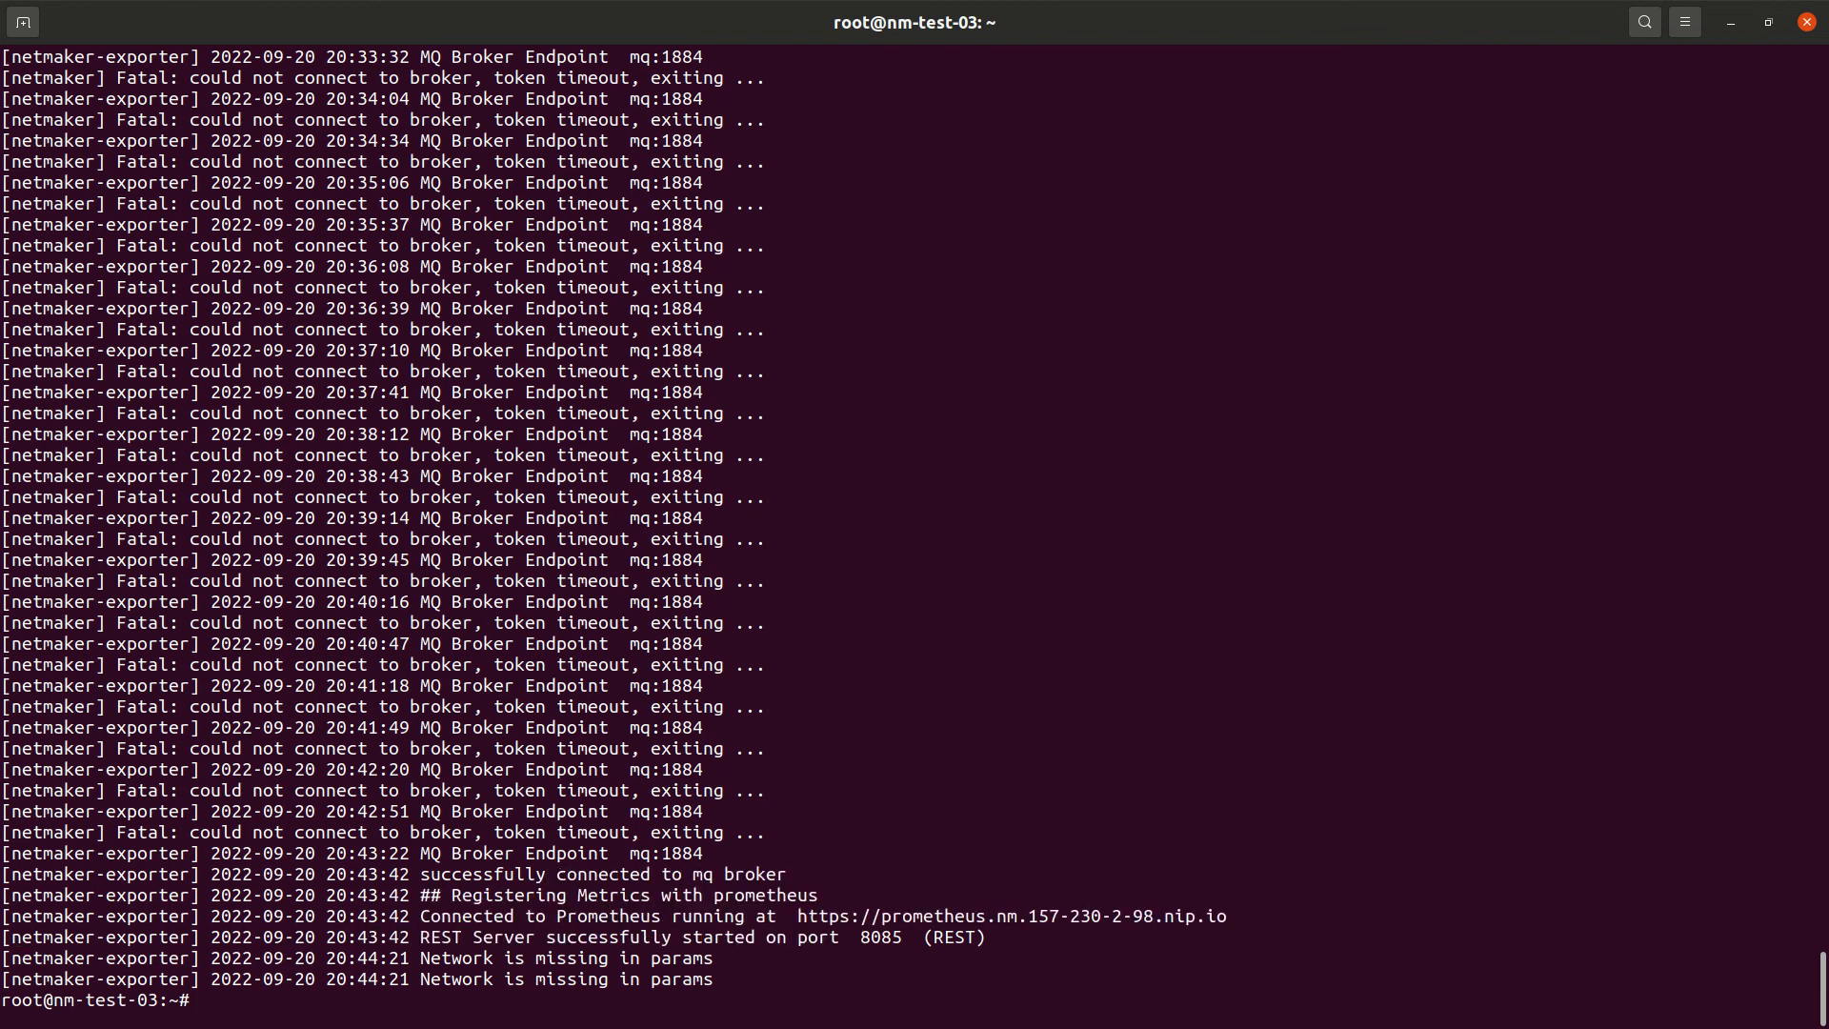
type("clear")
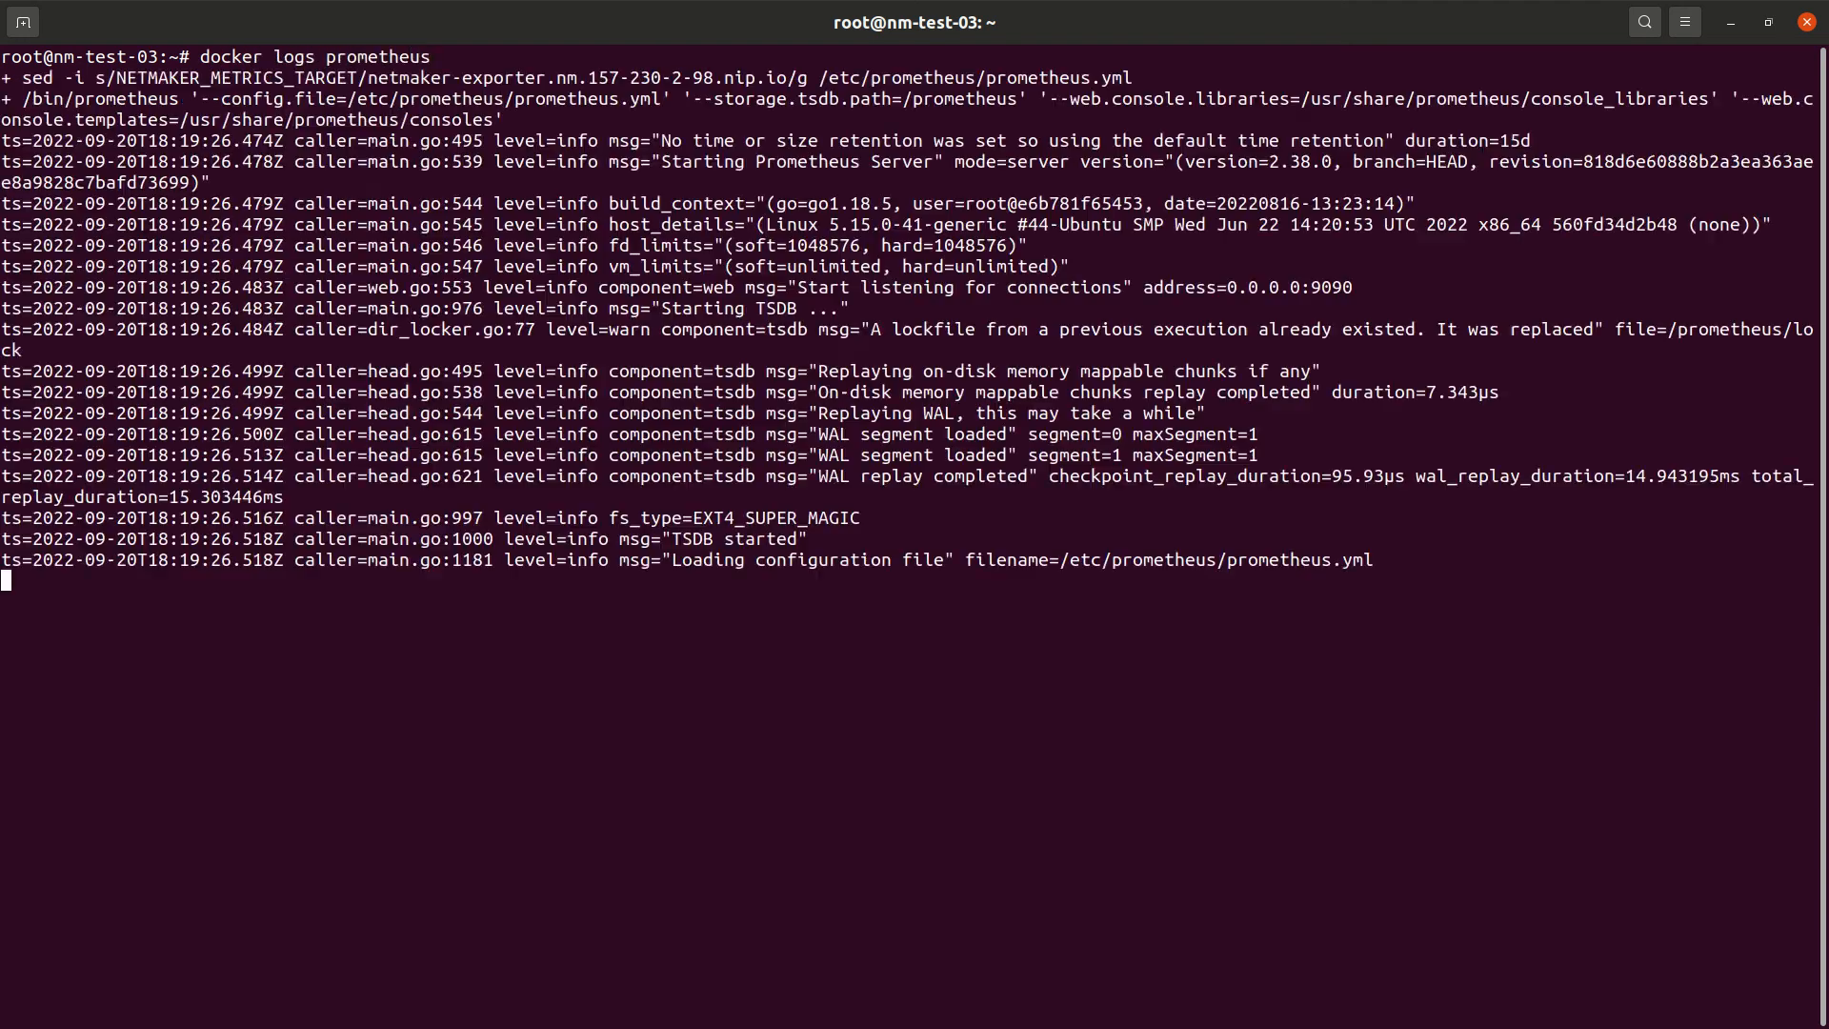
type("cl")
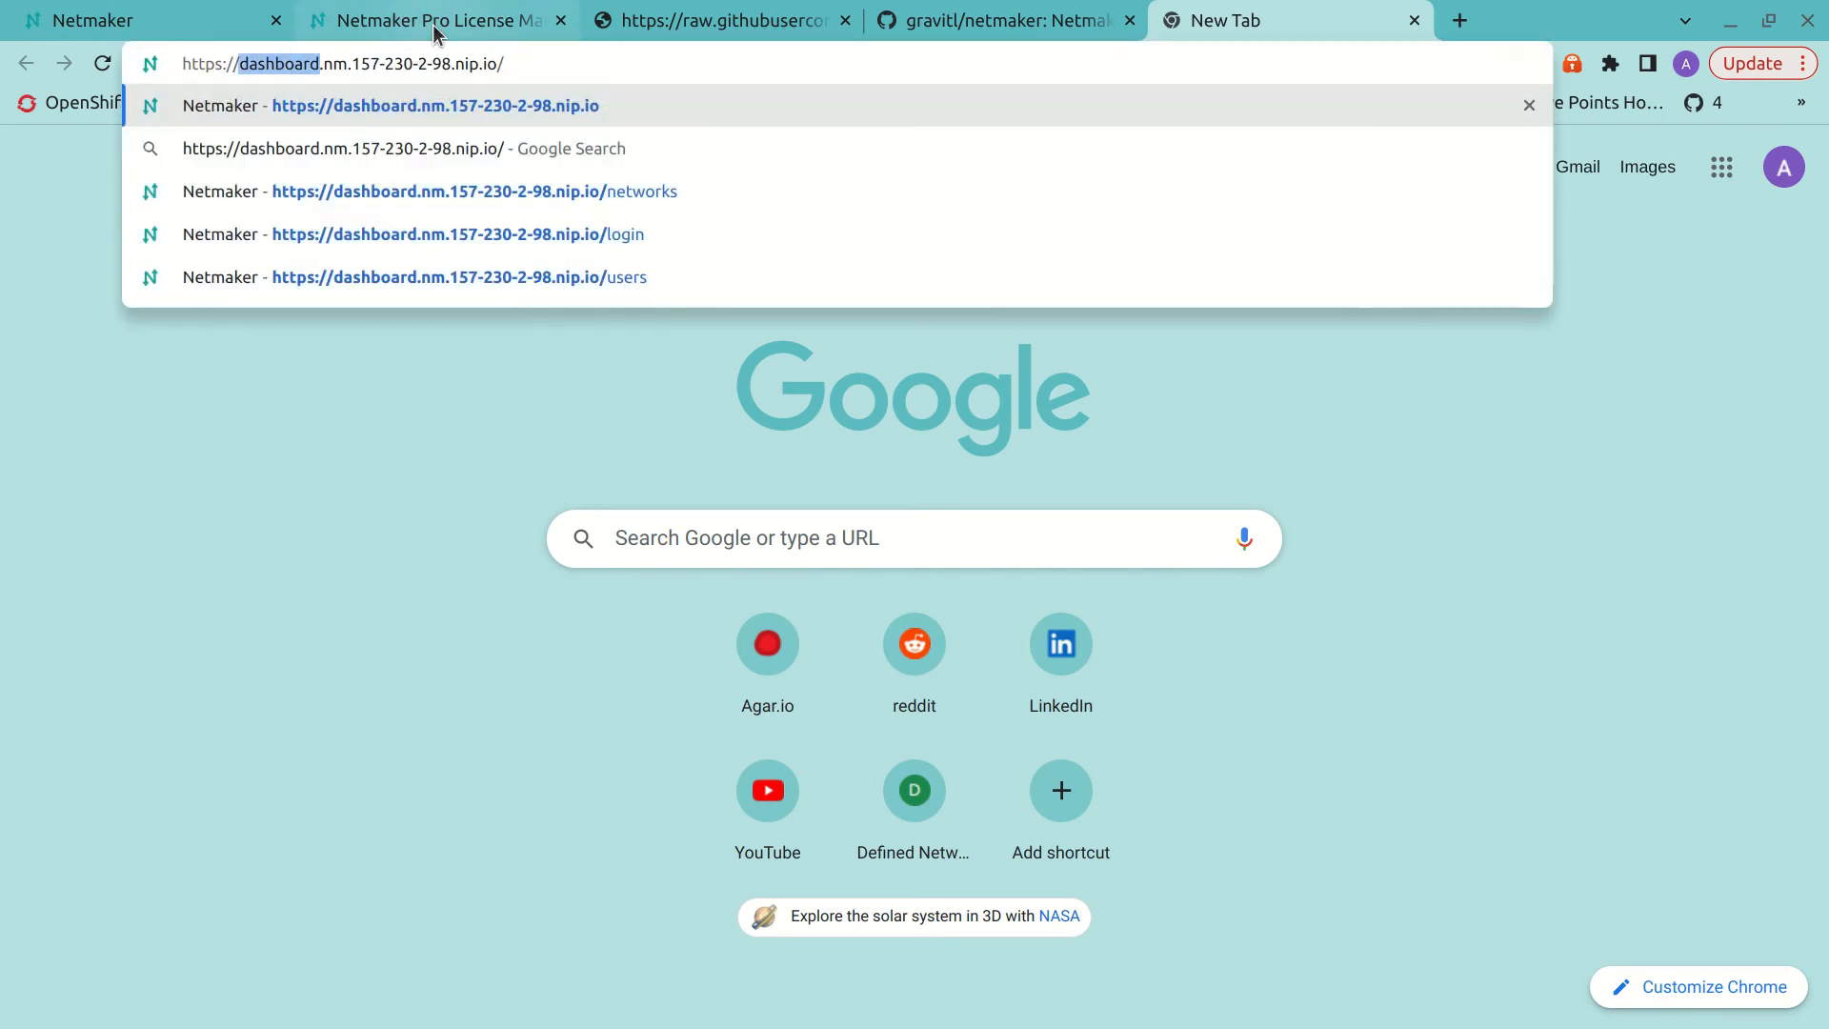
Load the prometheus.nm.157-230-2-98.nip.io query page, then select the subdomain to switch to grafana.
type("prometheu")
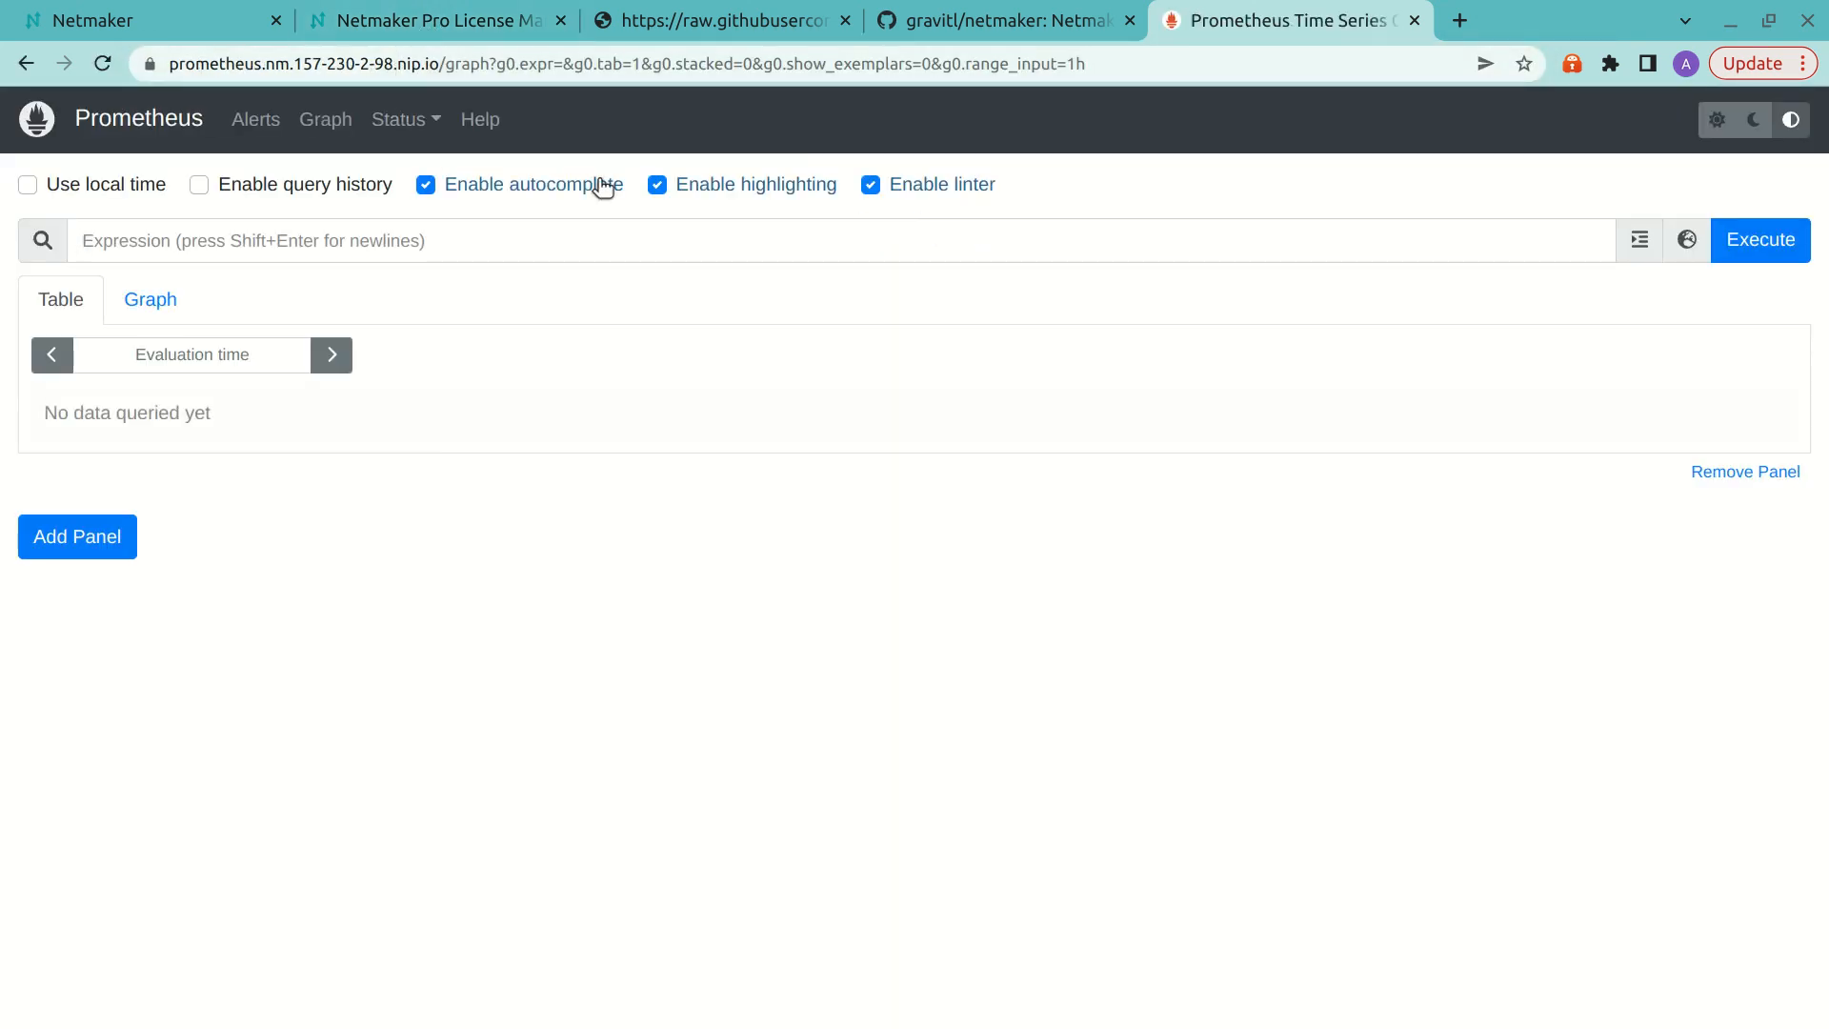
left_click(724, 63)
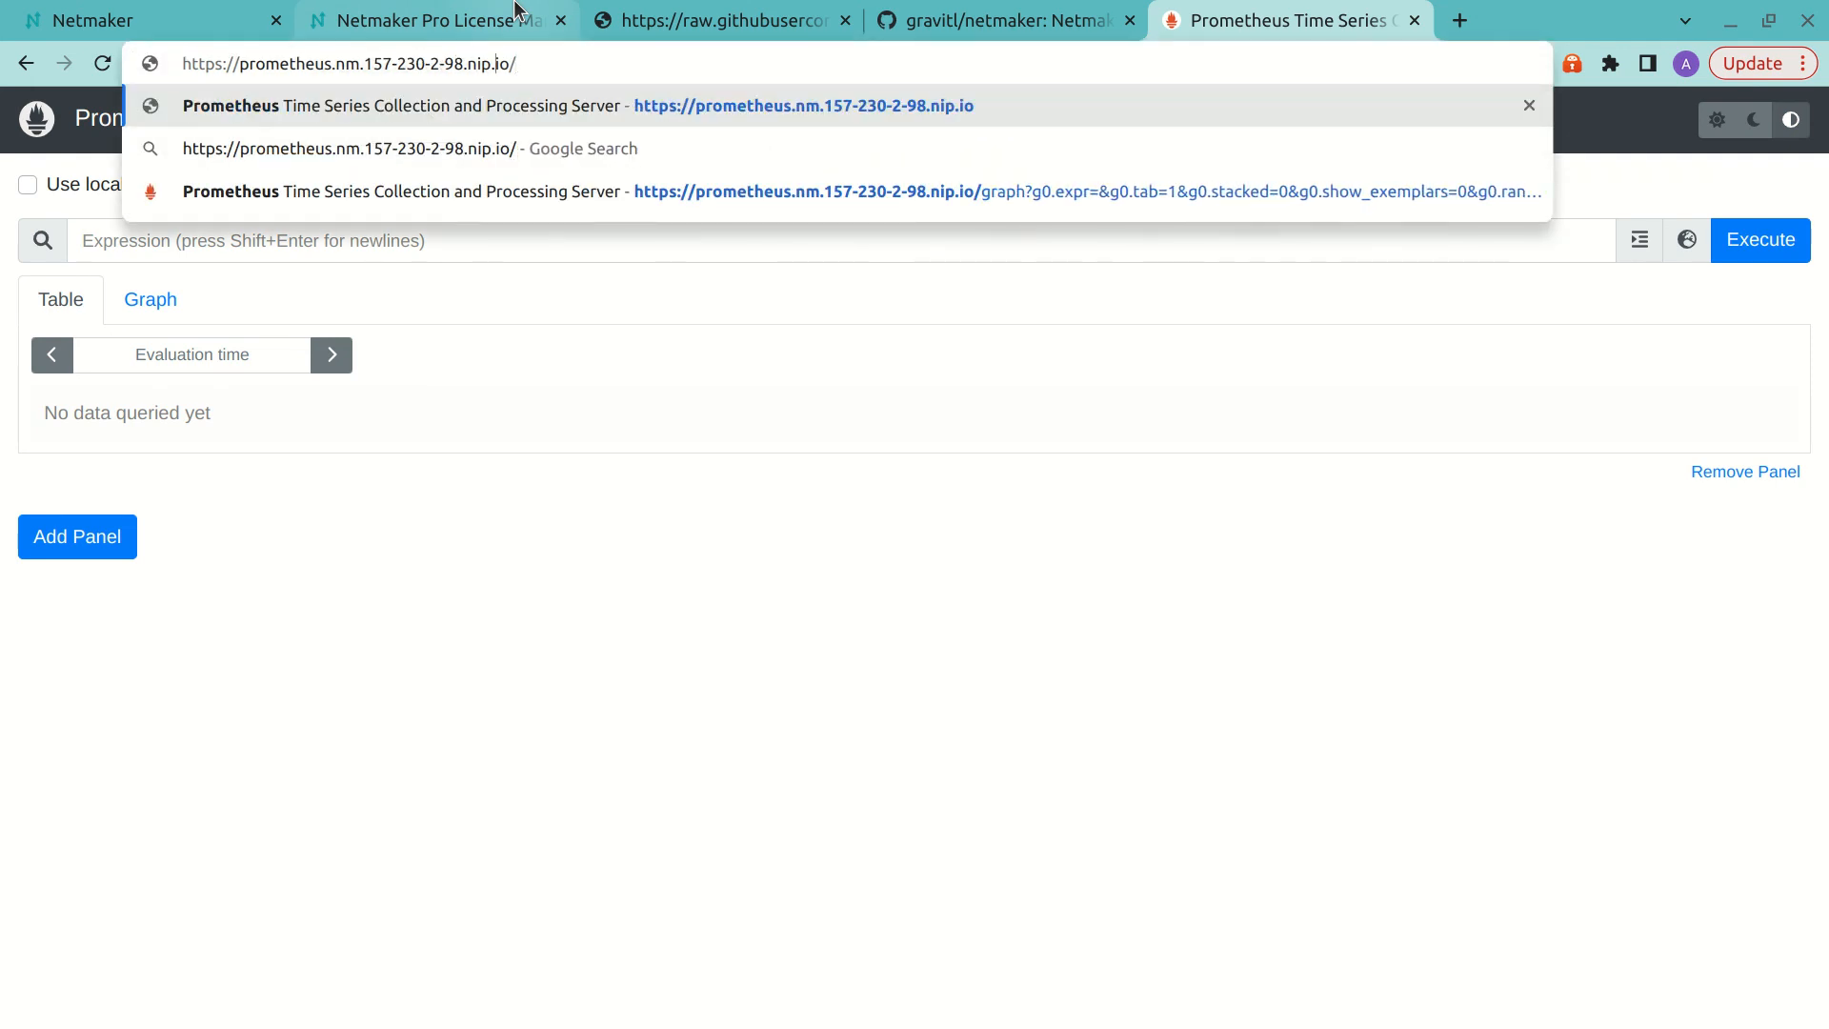
double_click(282, 63)
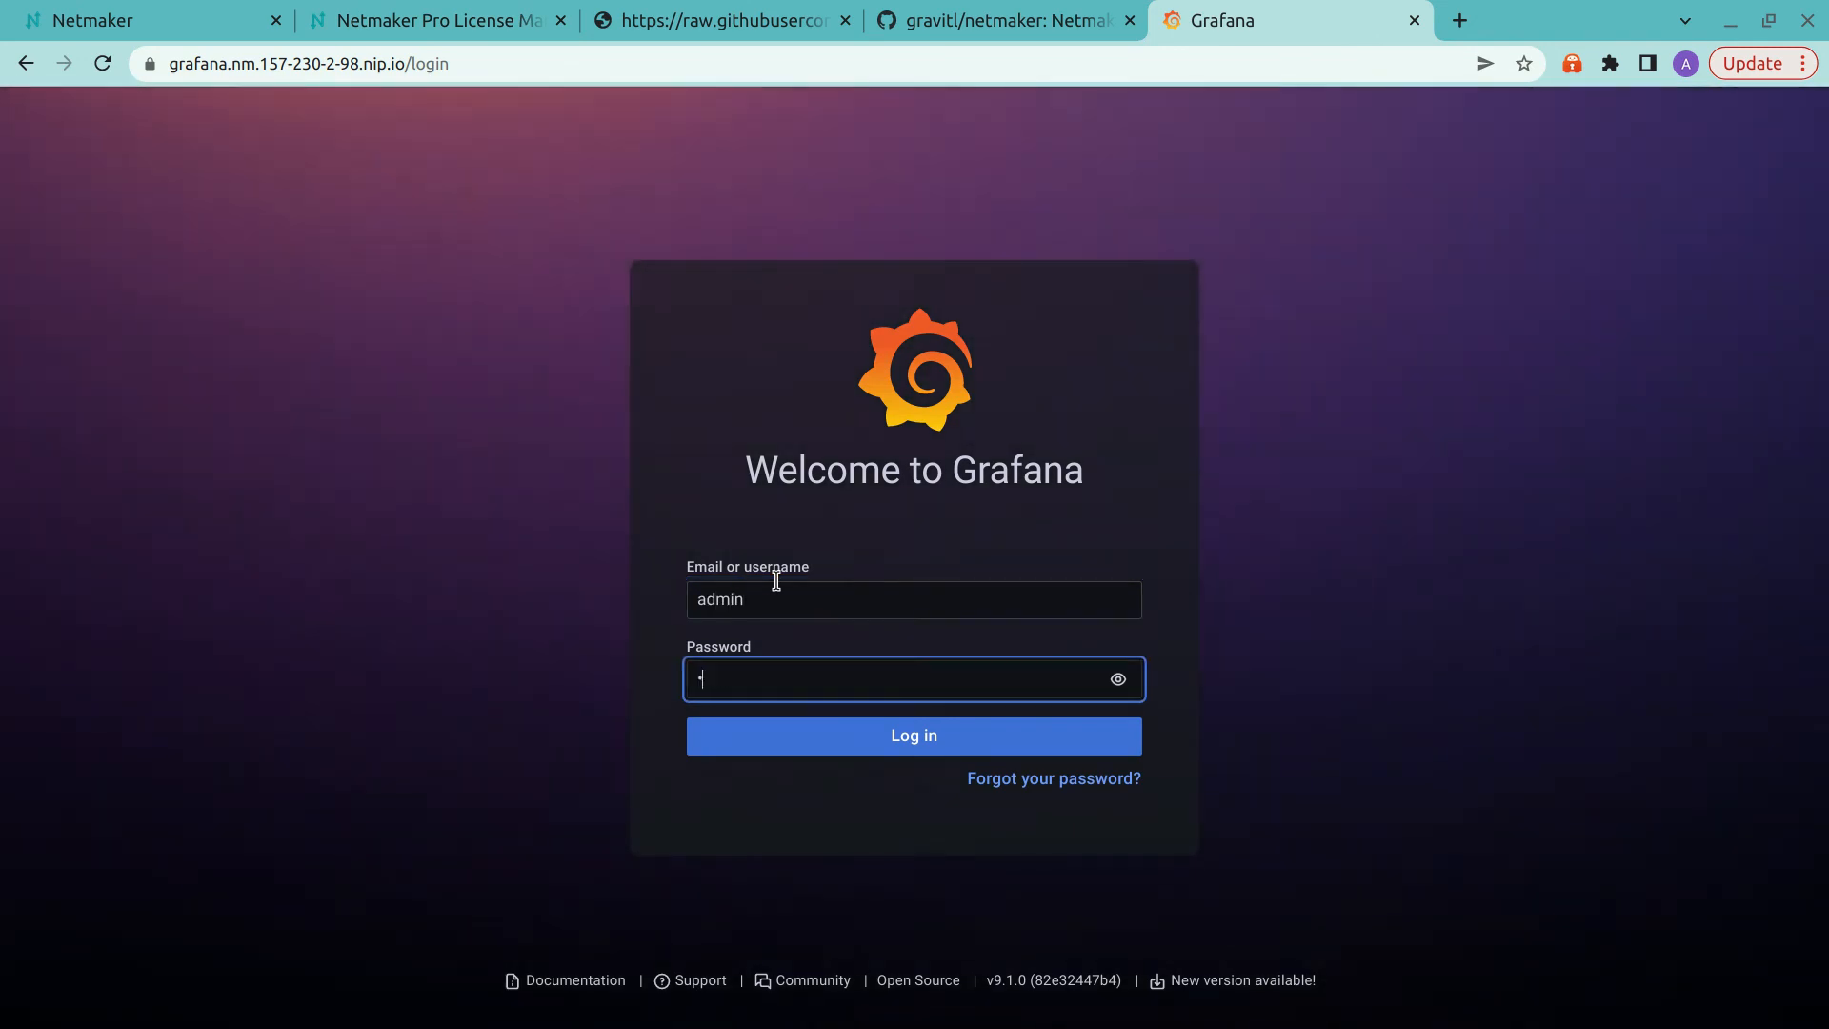
Sign in to Grafana as admin, skip the new-password prompt, and browse the dashboards list.
left_click(913, 735)
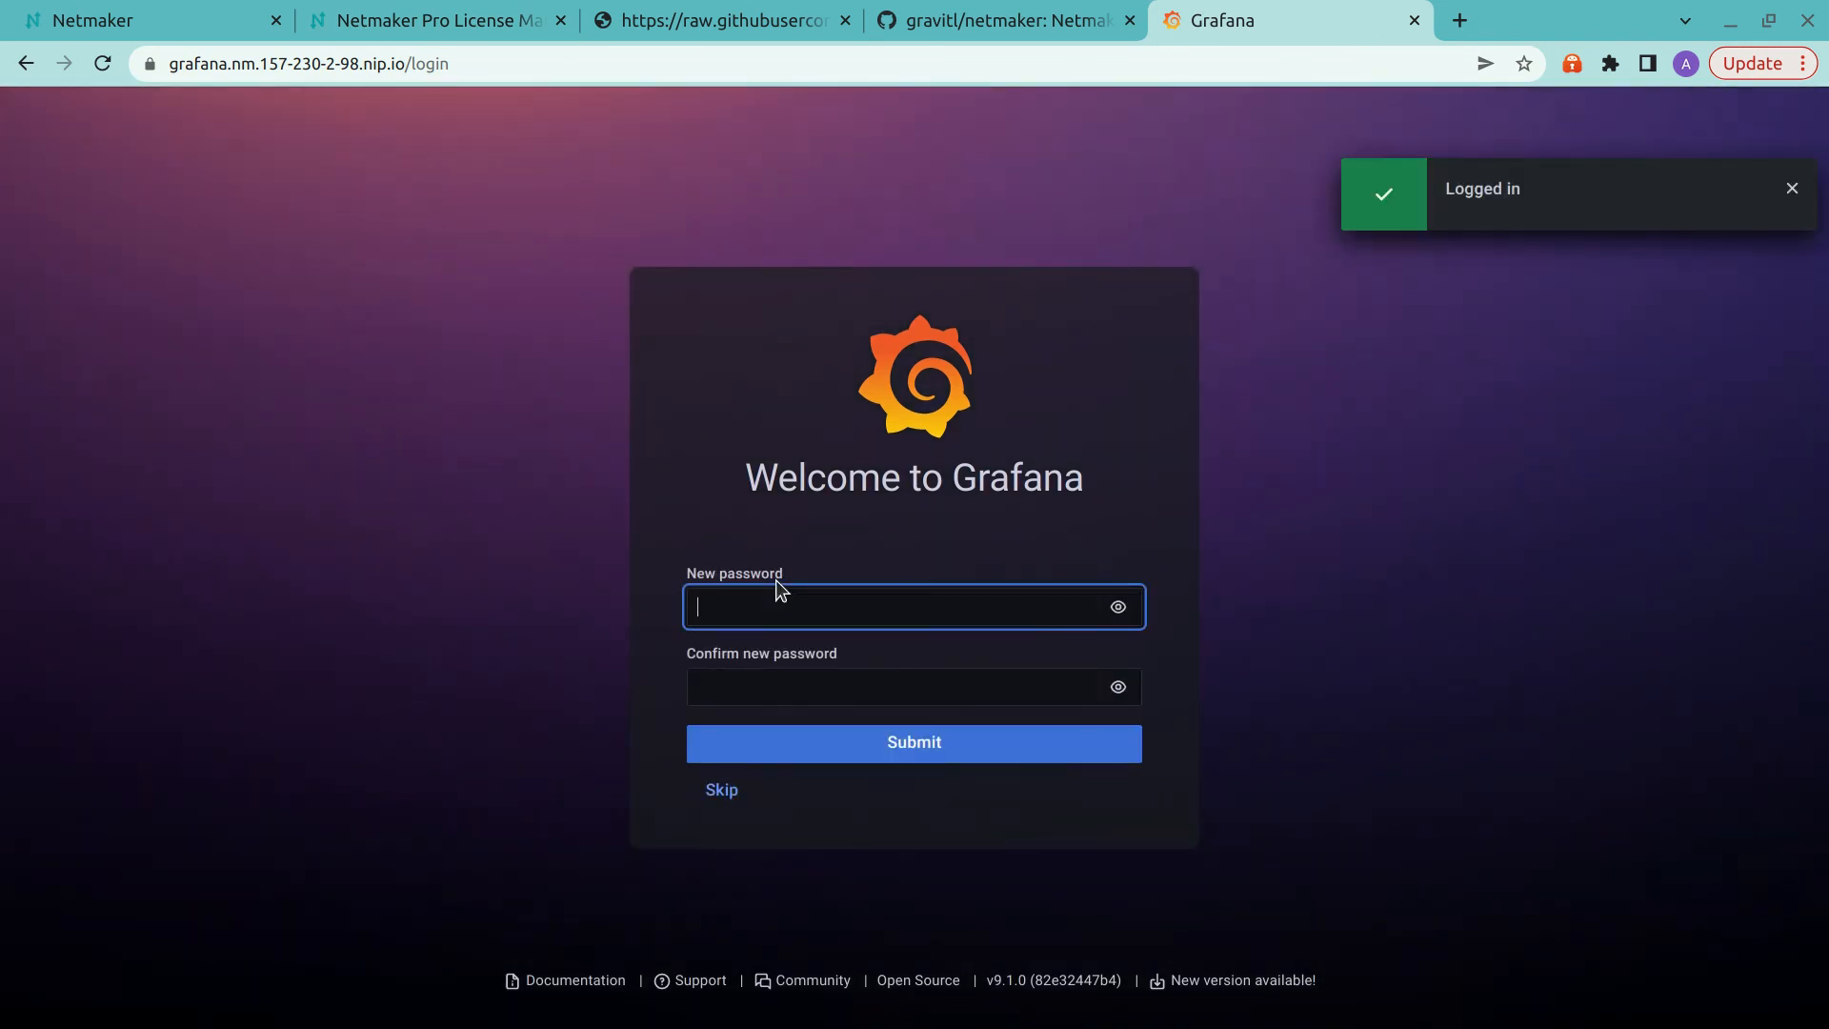
type("•••••")
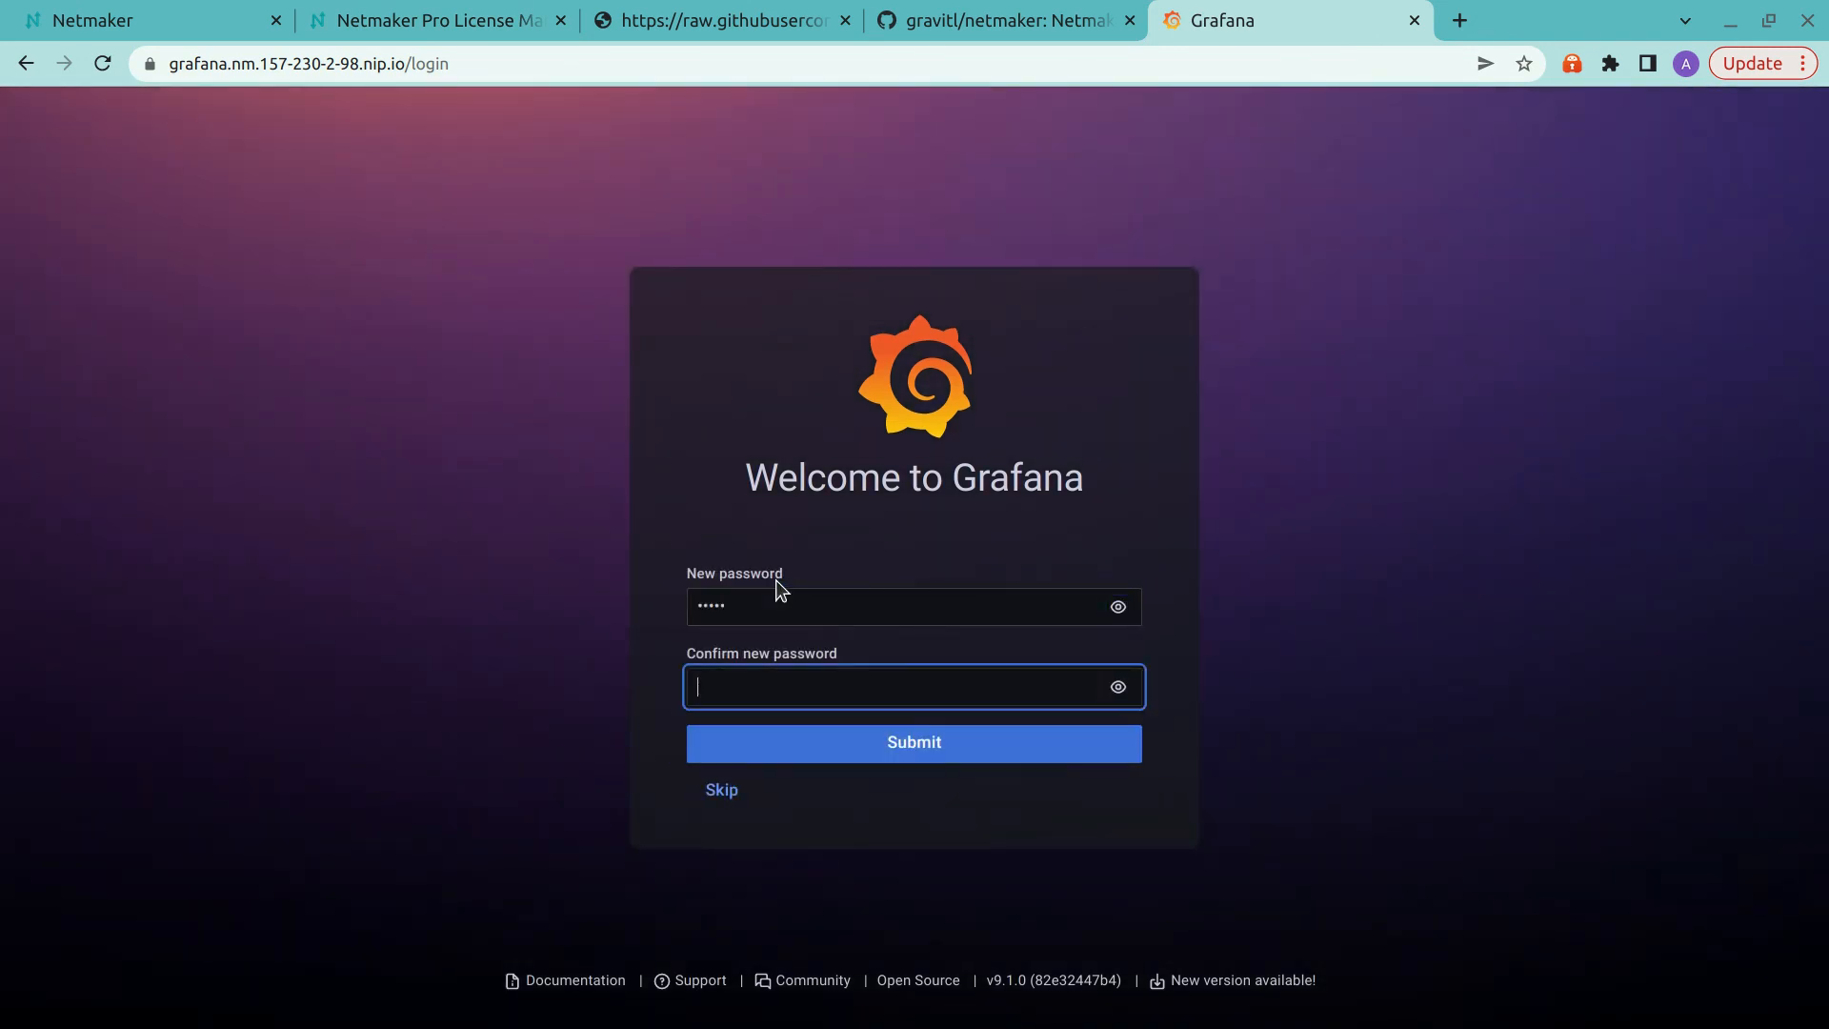
left_click(721, 789)
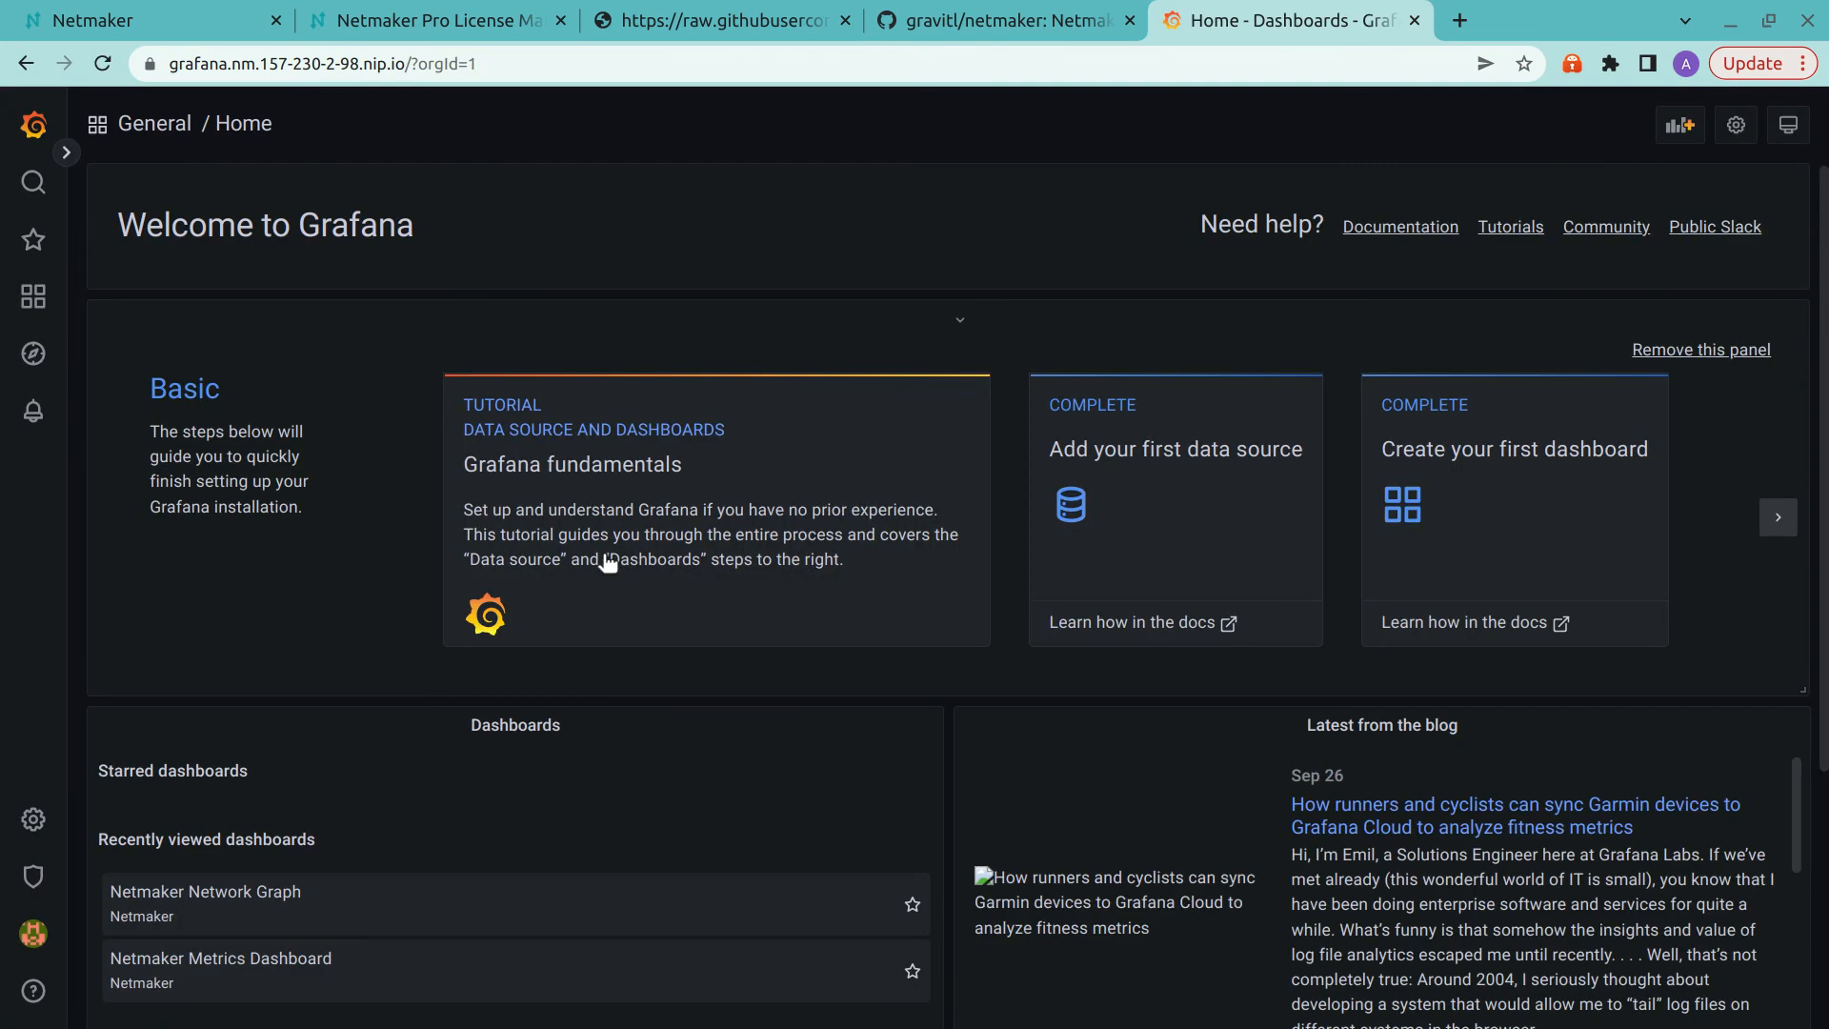
left_click(33, 295)
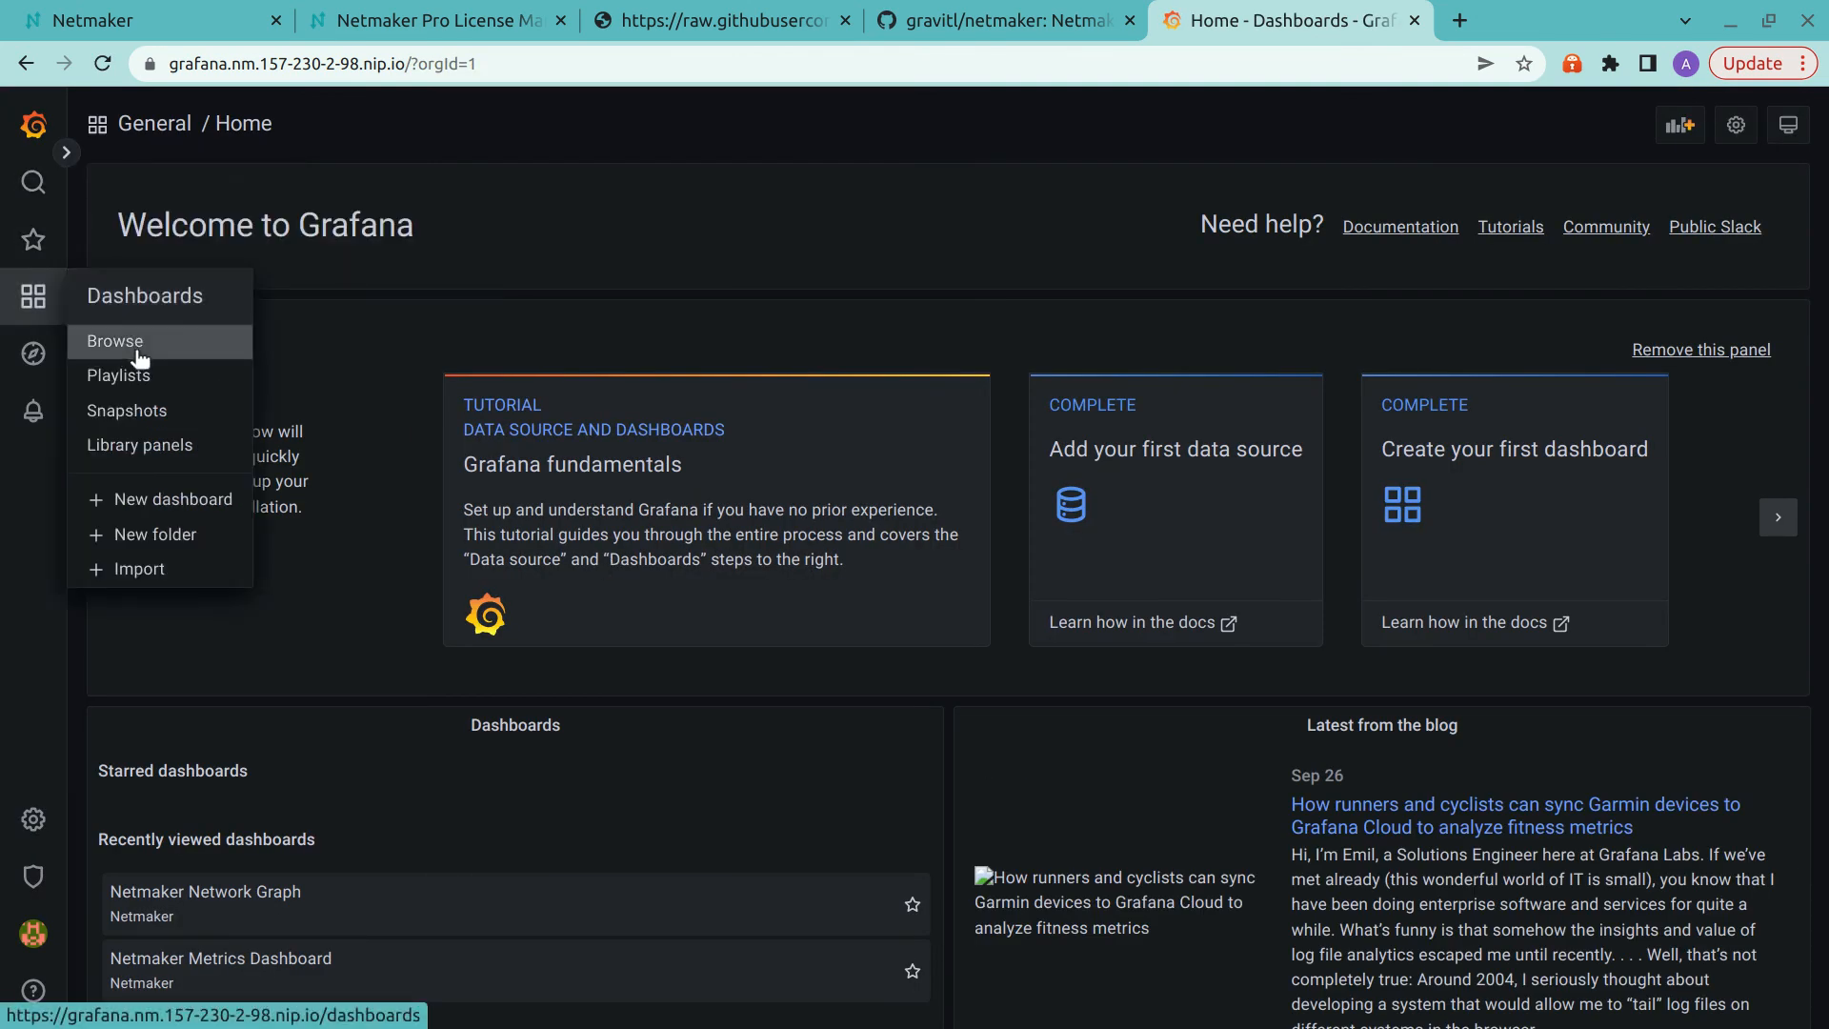
left_click(113, 341)
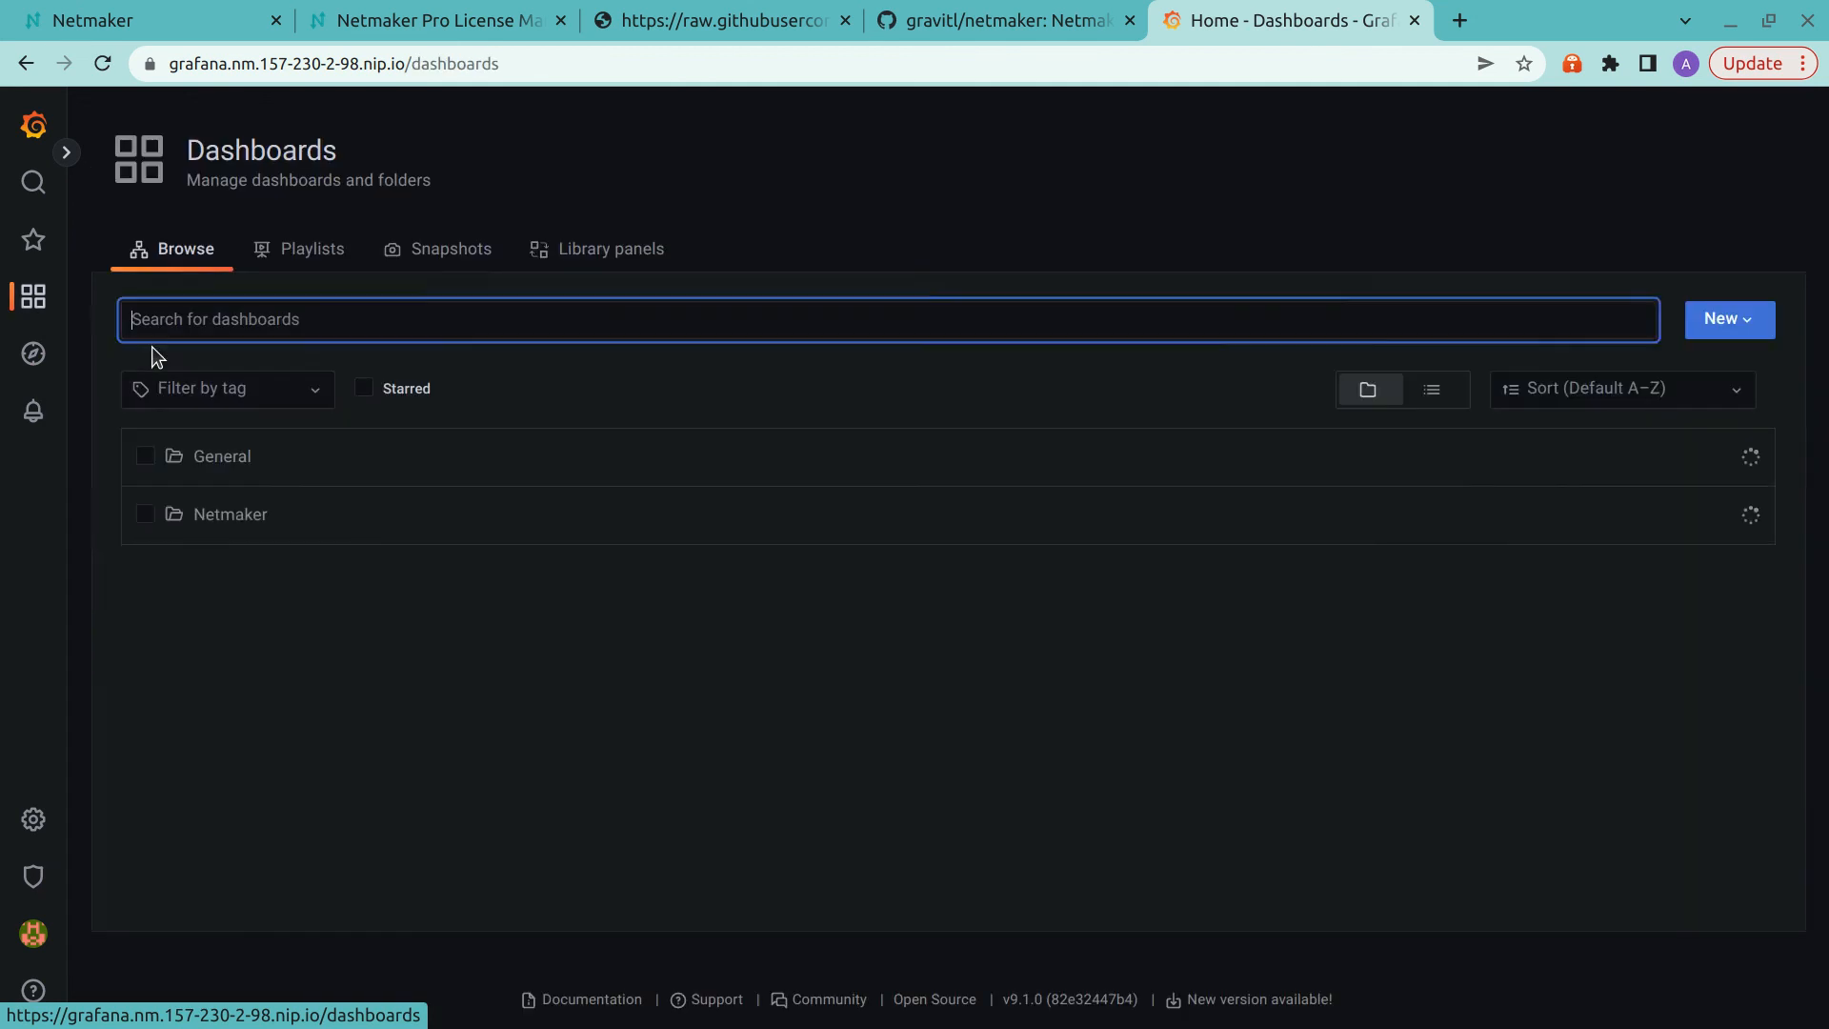
From the Netmaker folder view the Netmaker Metrics Dashboard, then the Netmaker Network Graph dashboard.
left_click(231, 514)
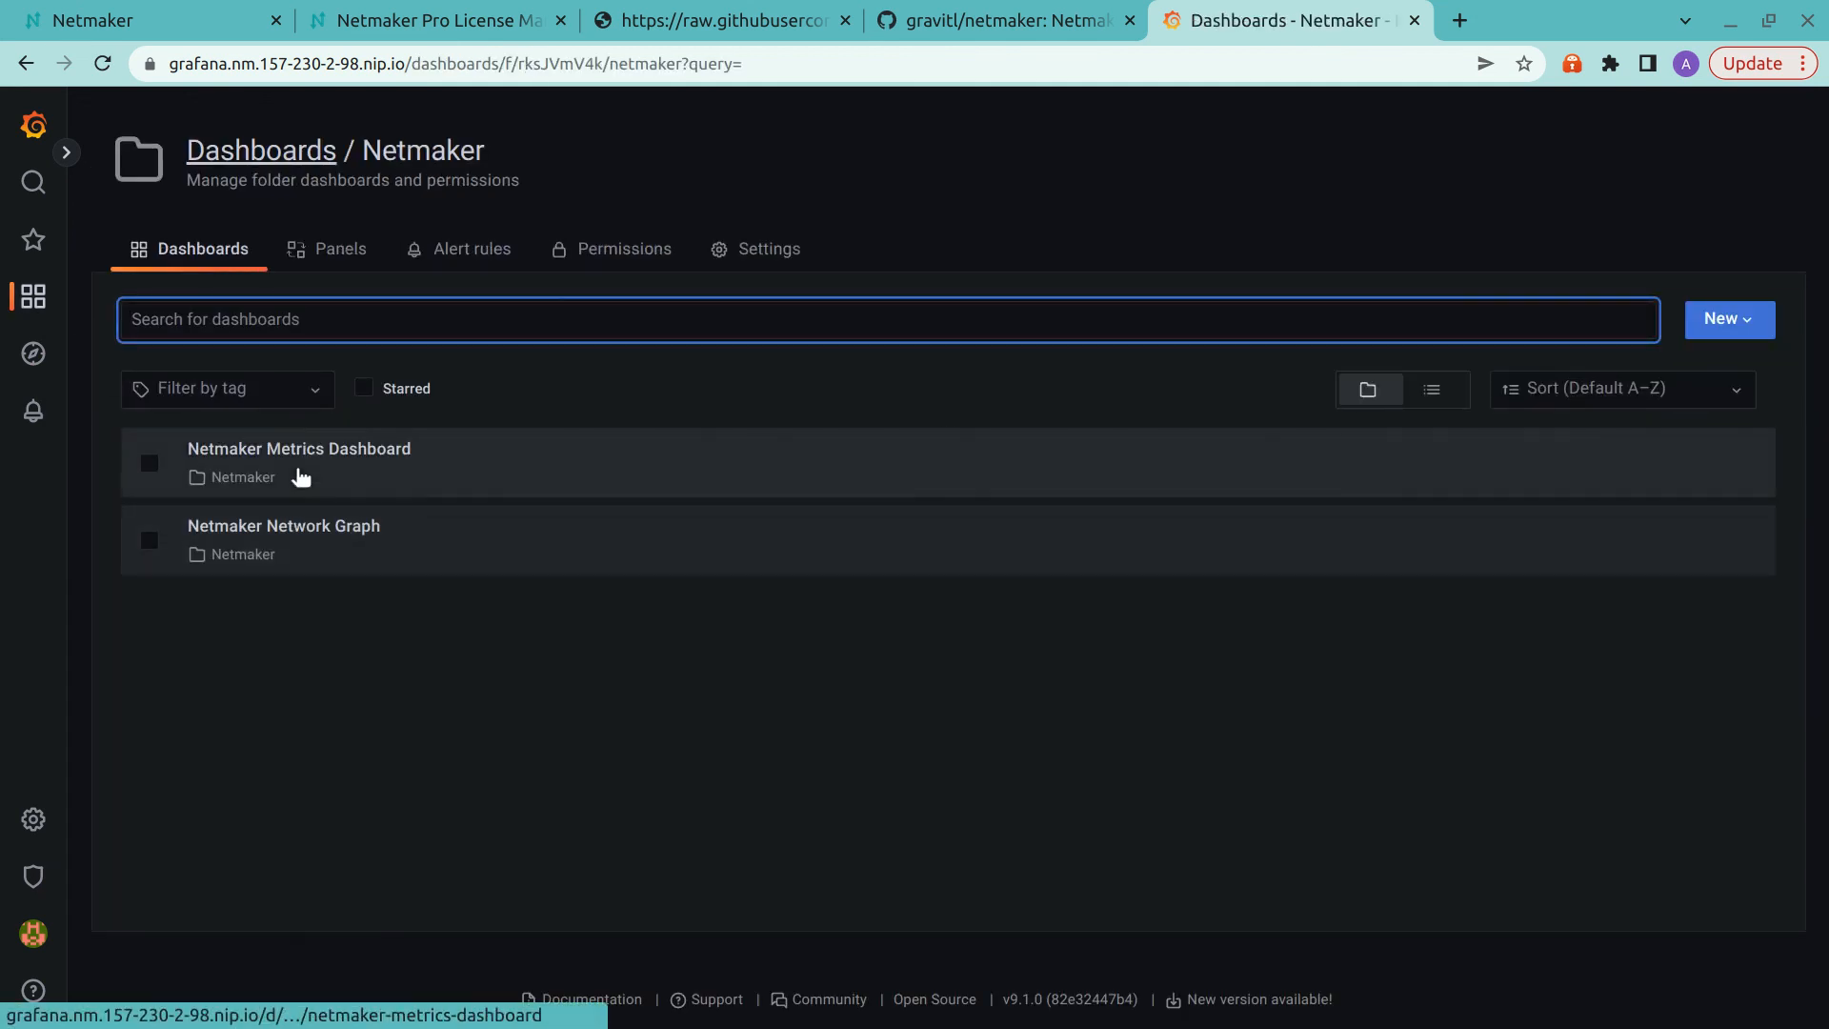
left_click(299, 448)
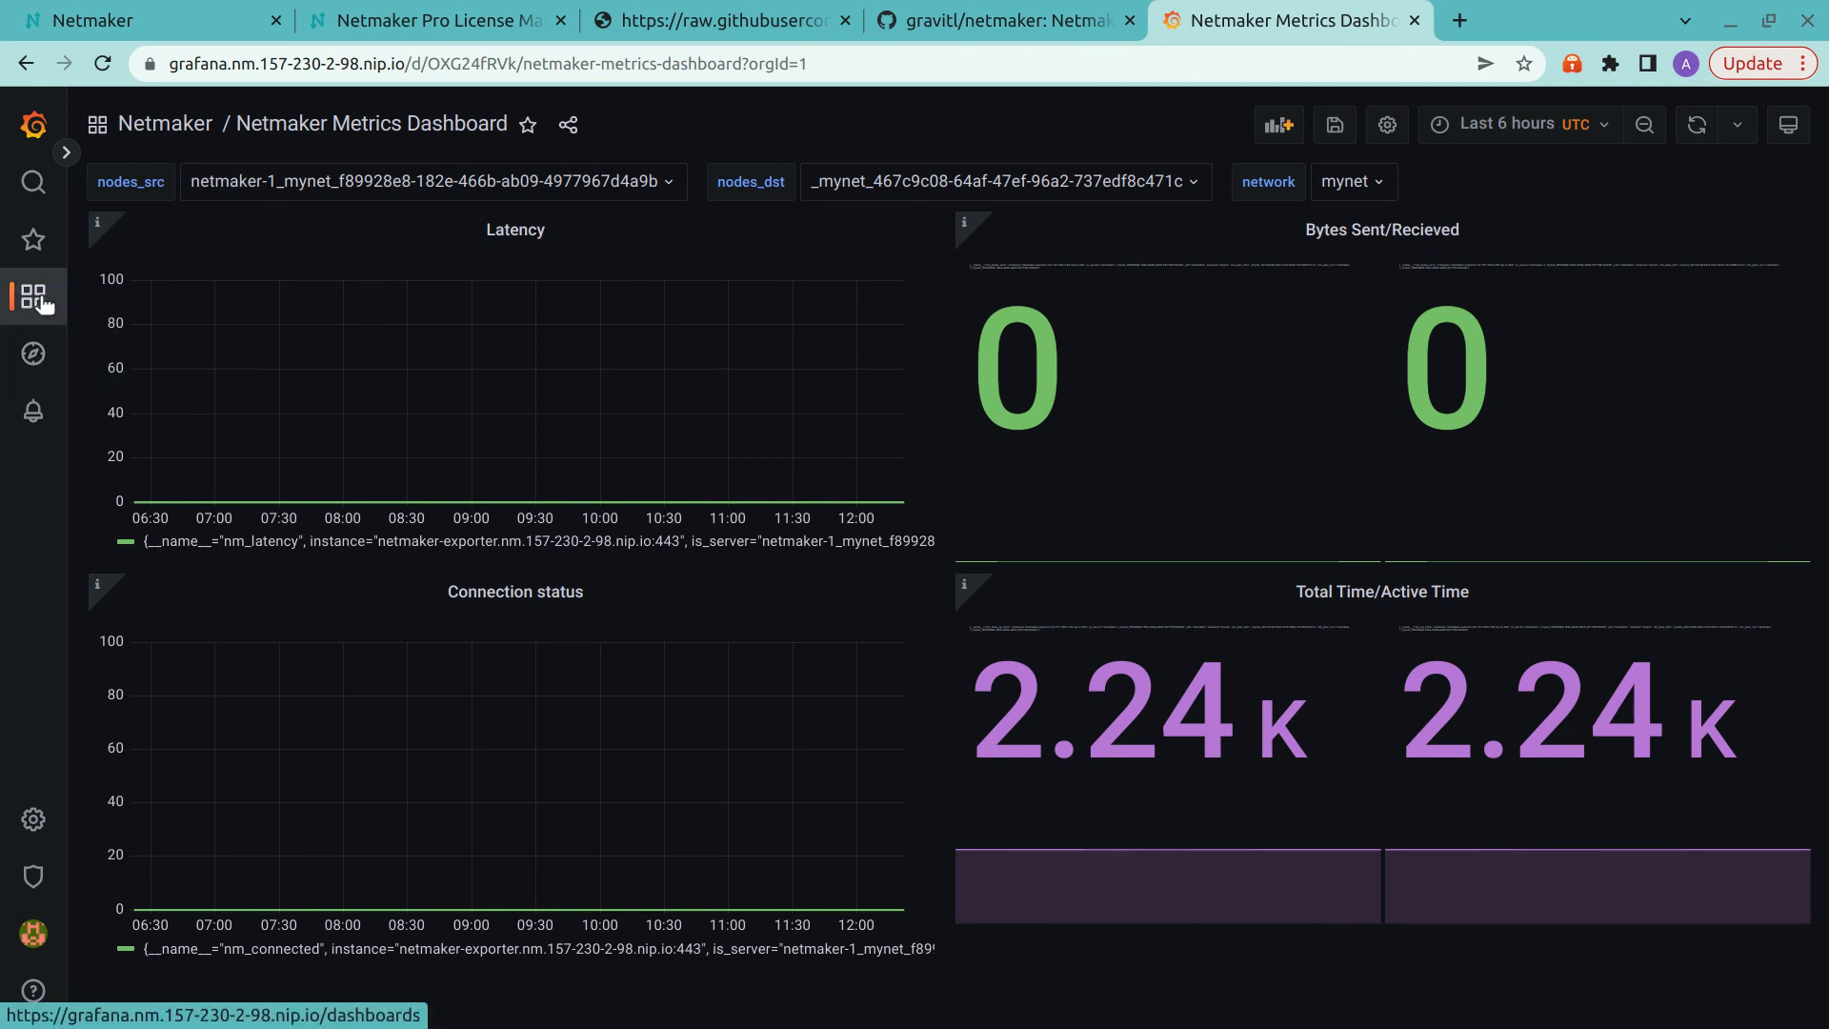
left_click(32, 296)
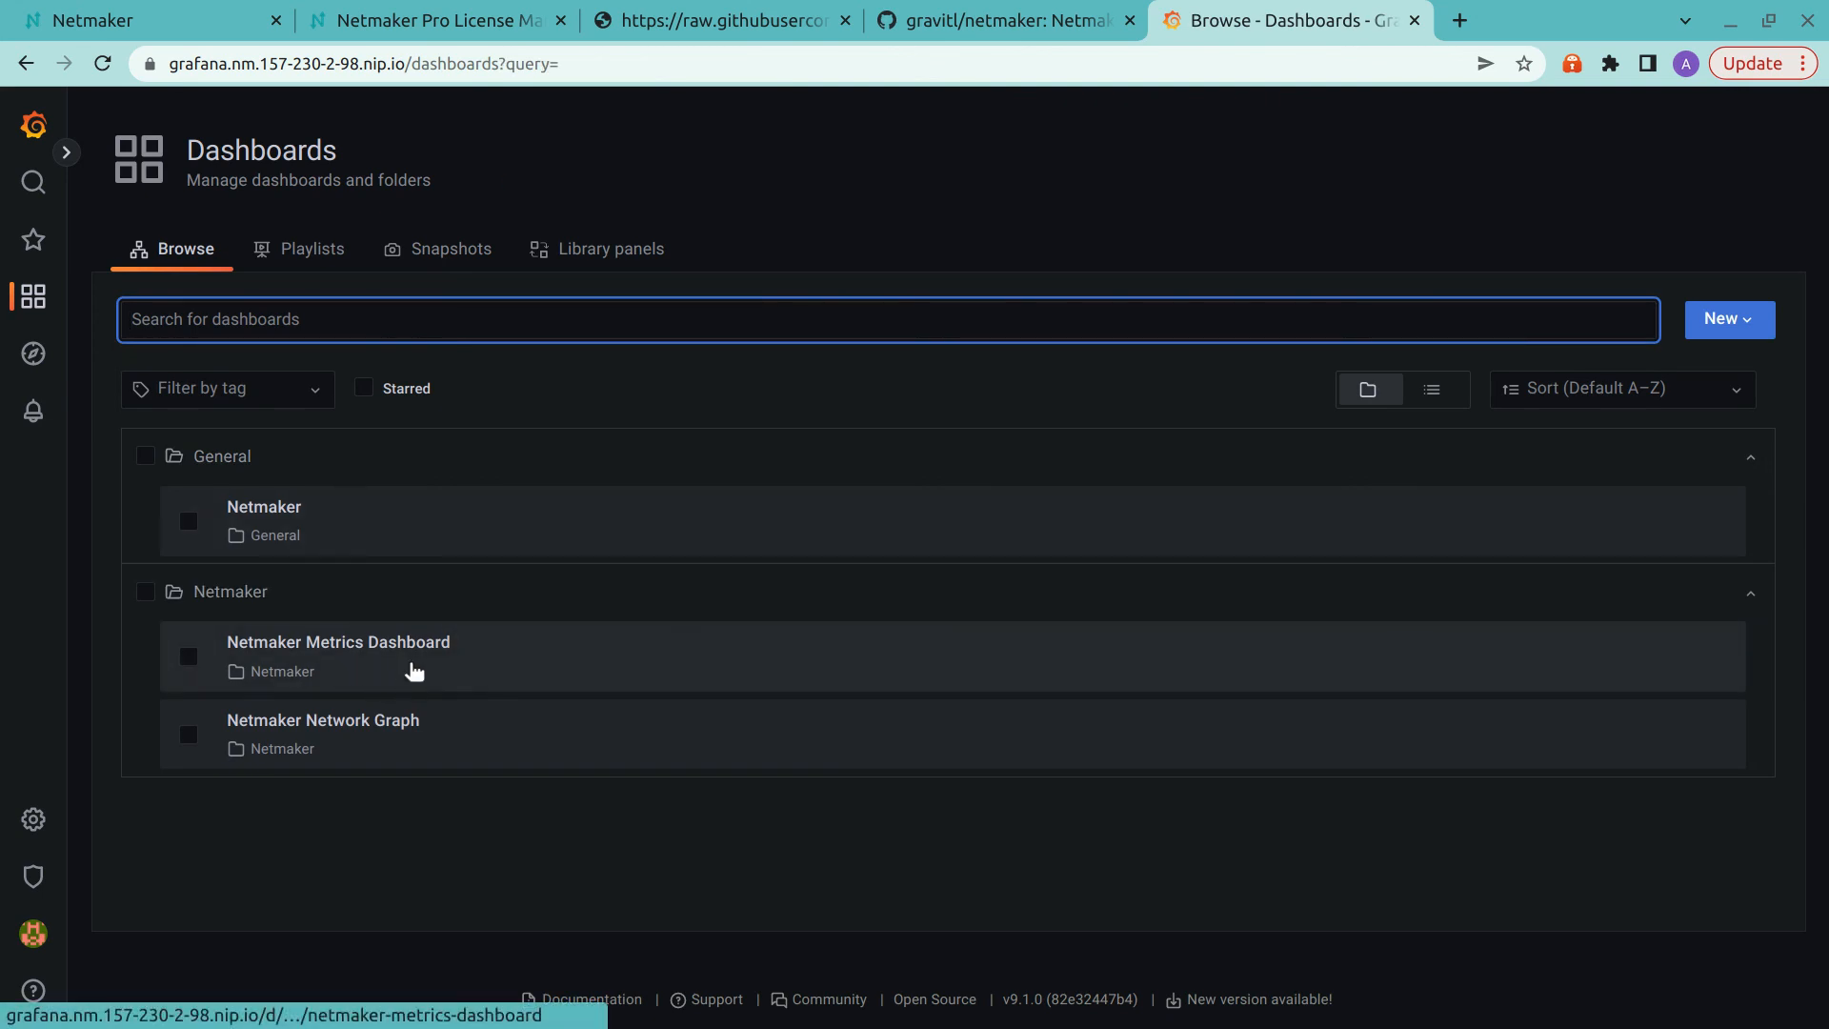
left_click(324, 721)
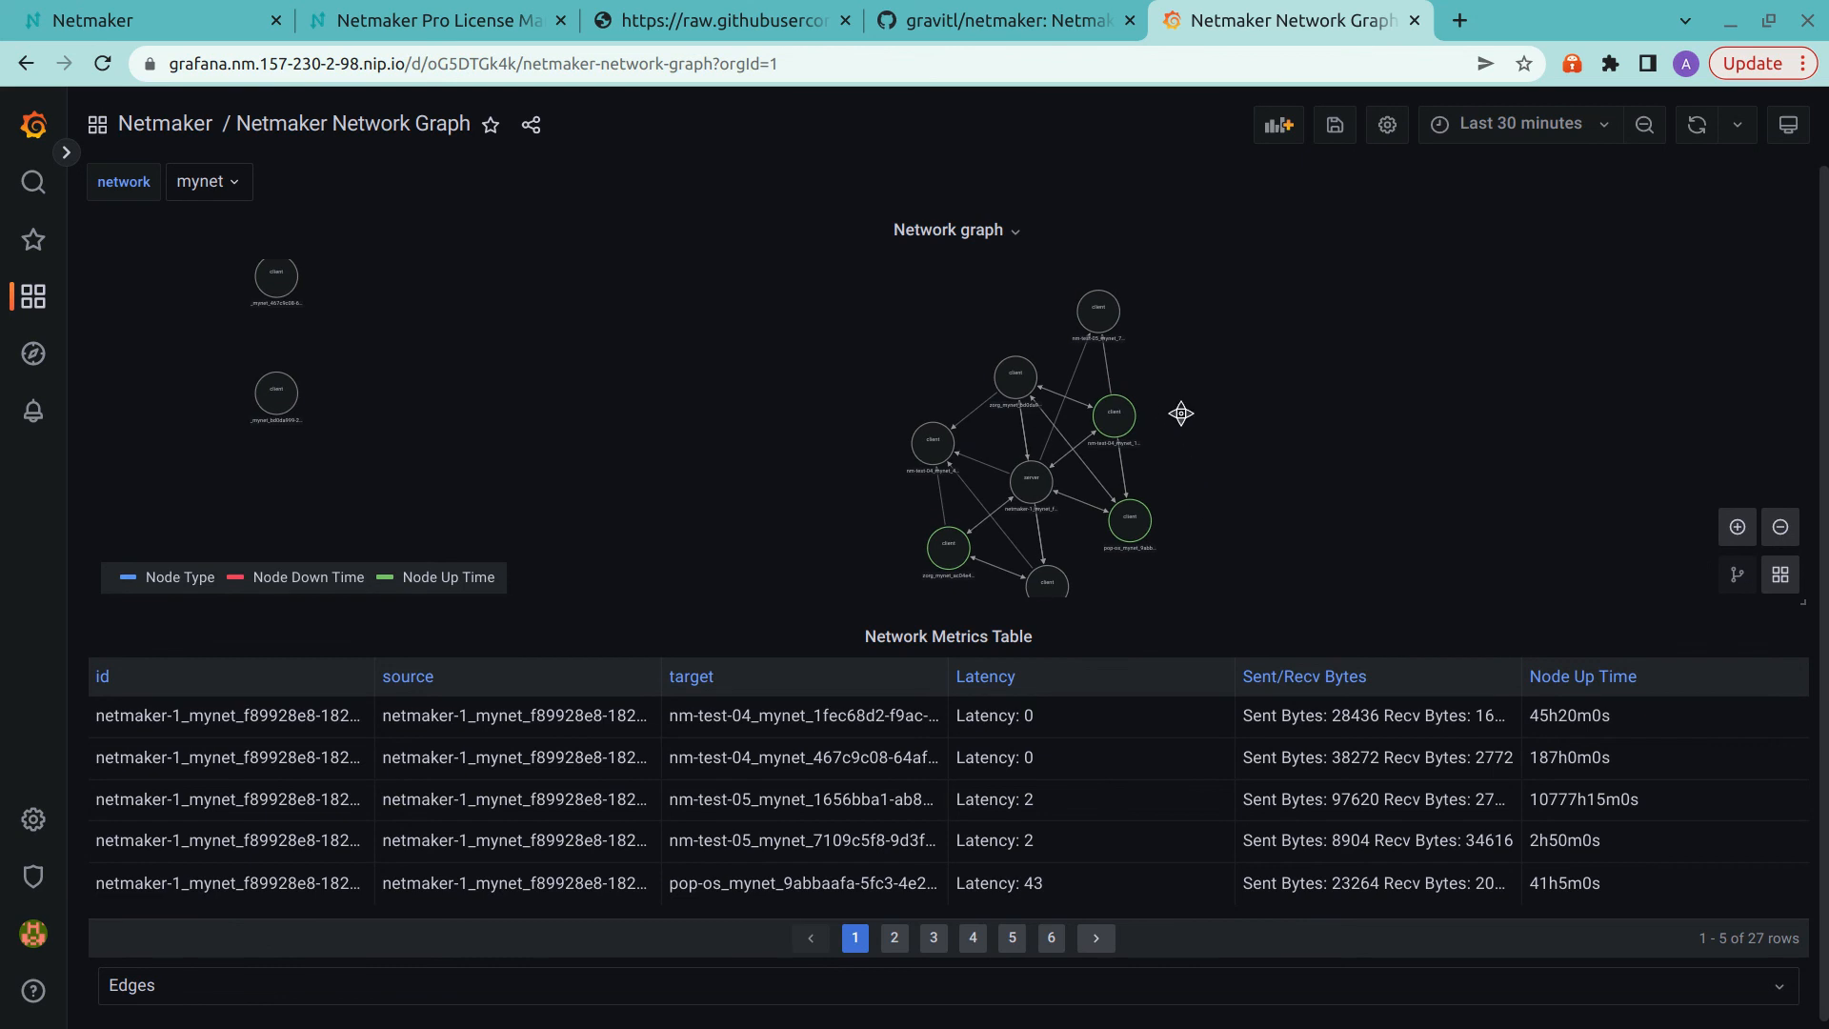
mouse_move(1202, 341)
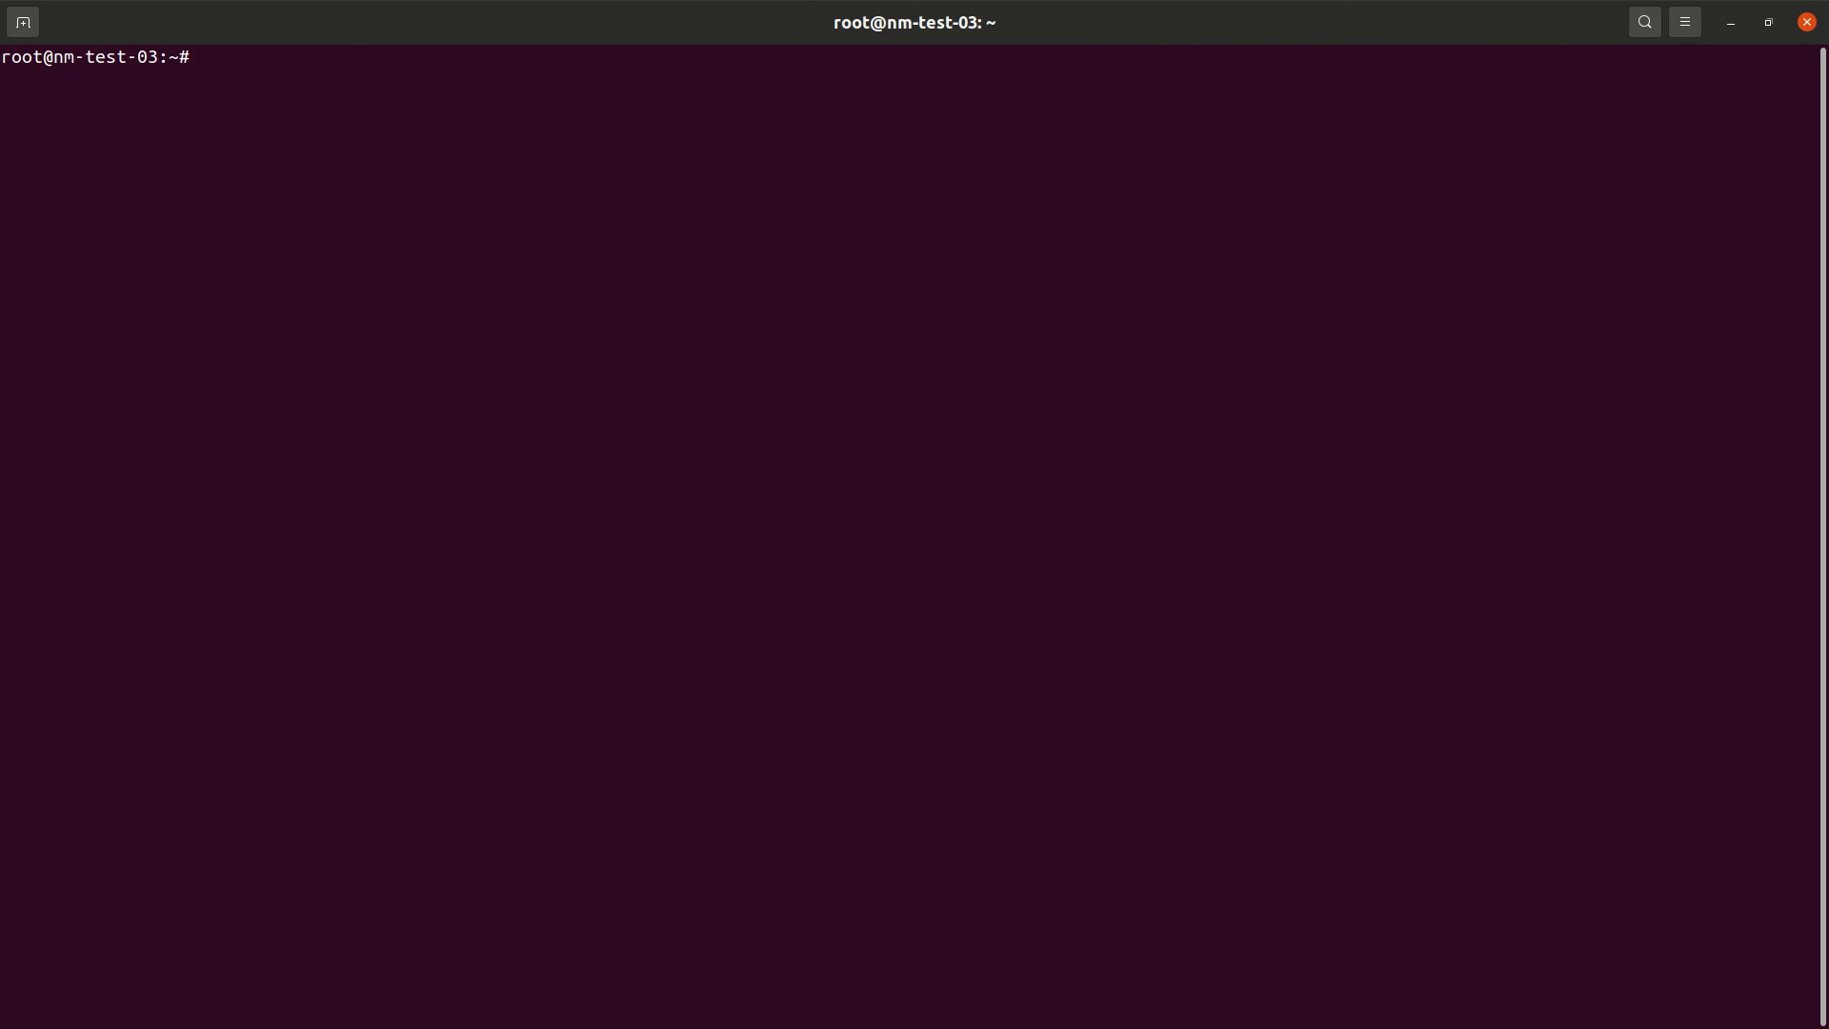
Review the finished docker-compose.yml in vim down to the exporter section, then return to Grafana's network graph.
type("vim")
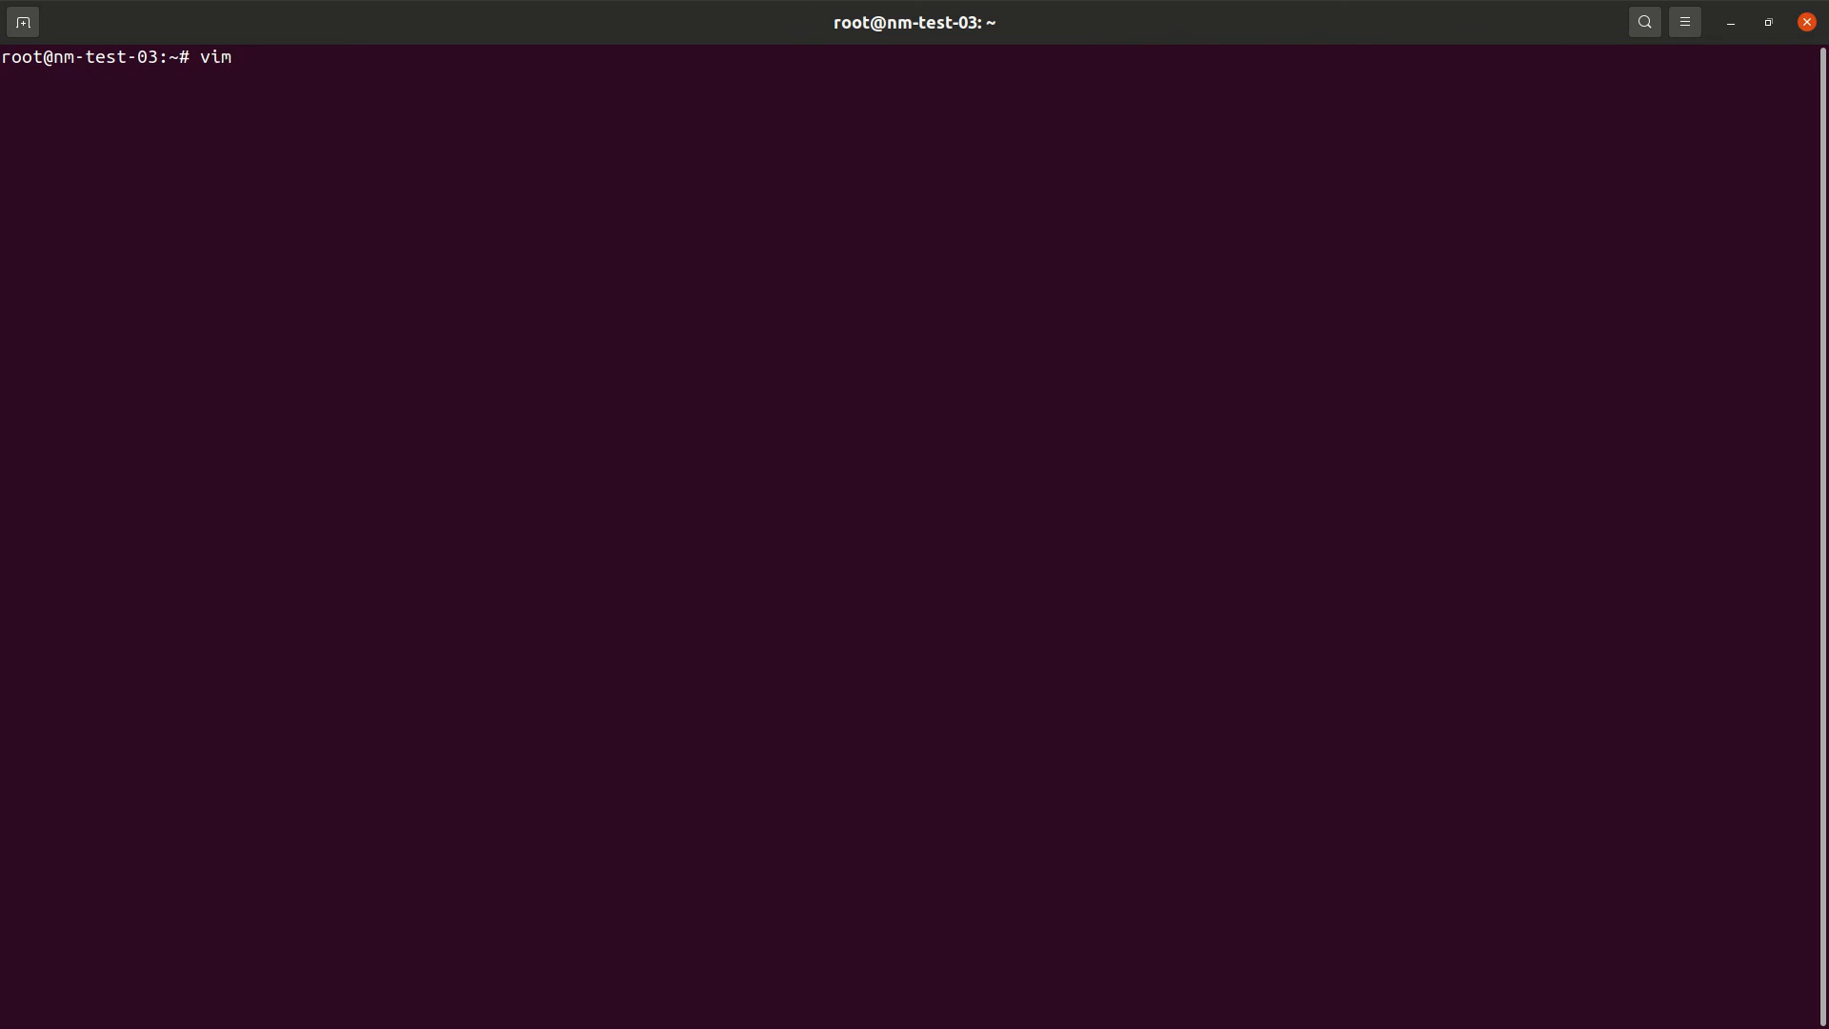
type("do")
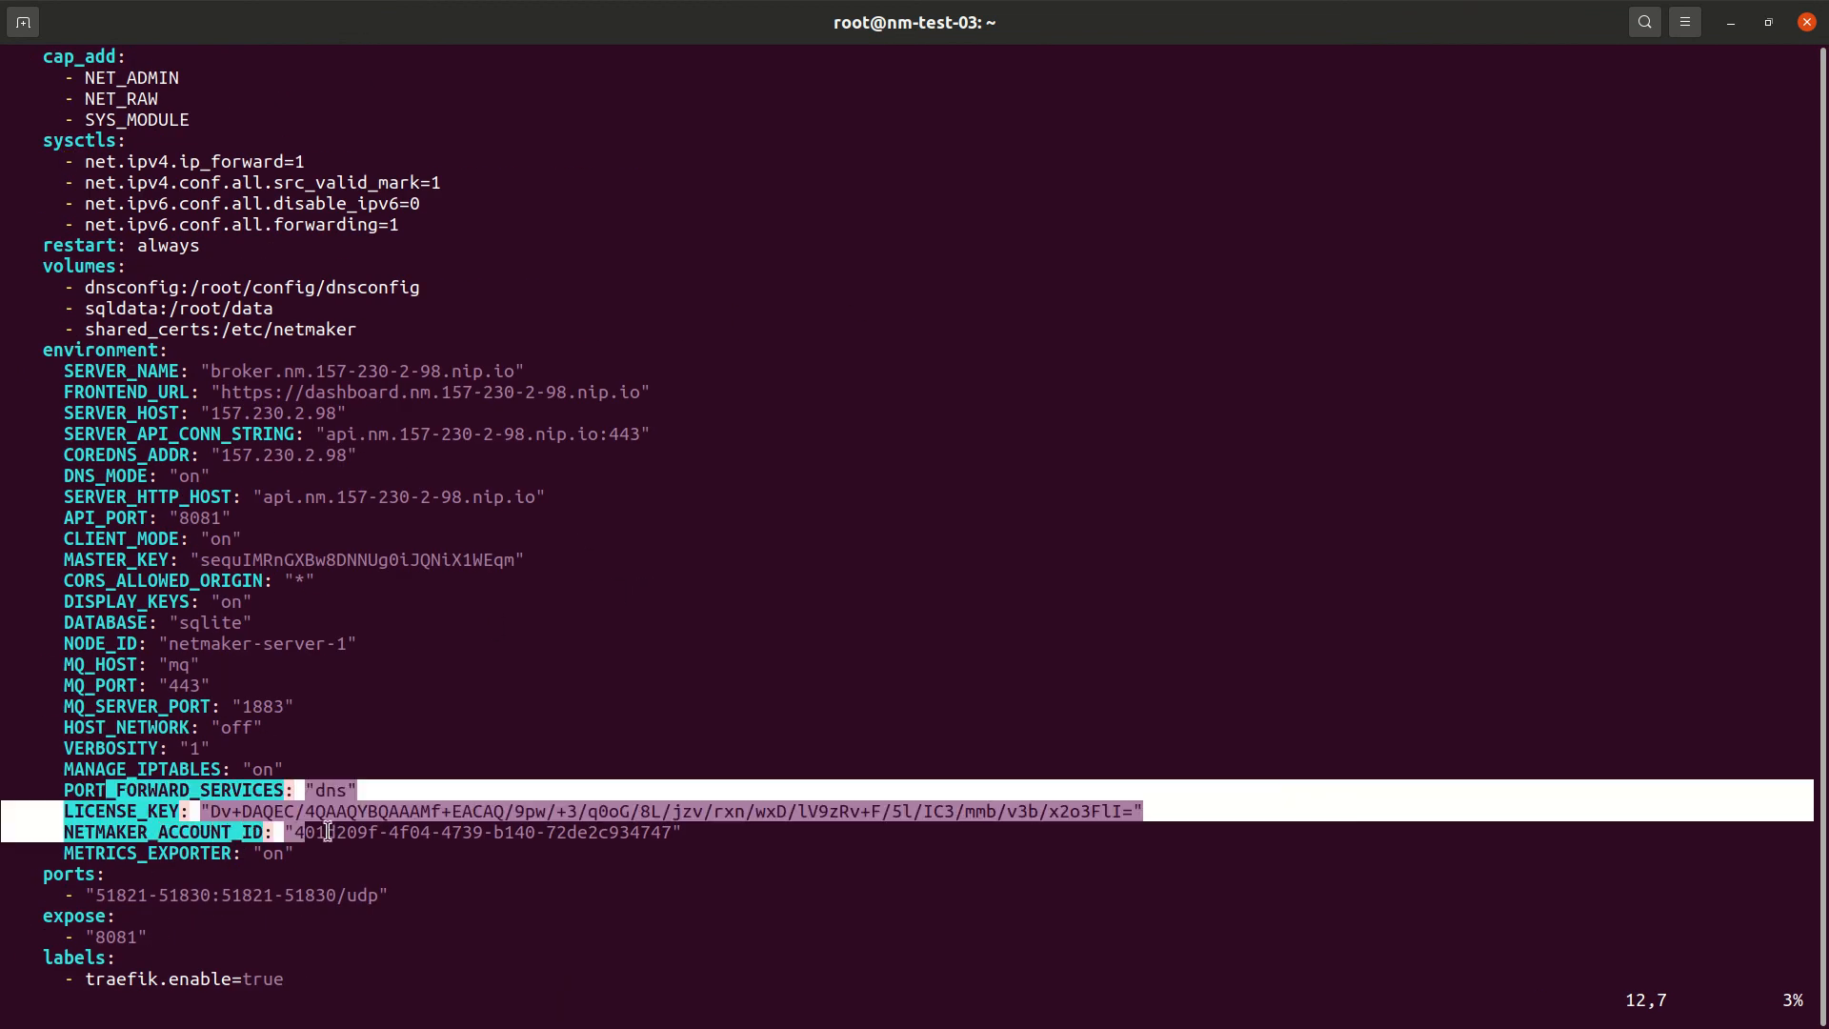
scroll("down", 3)
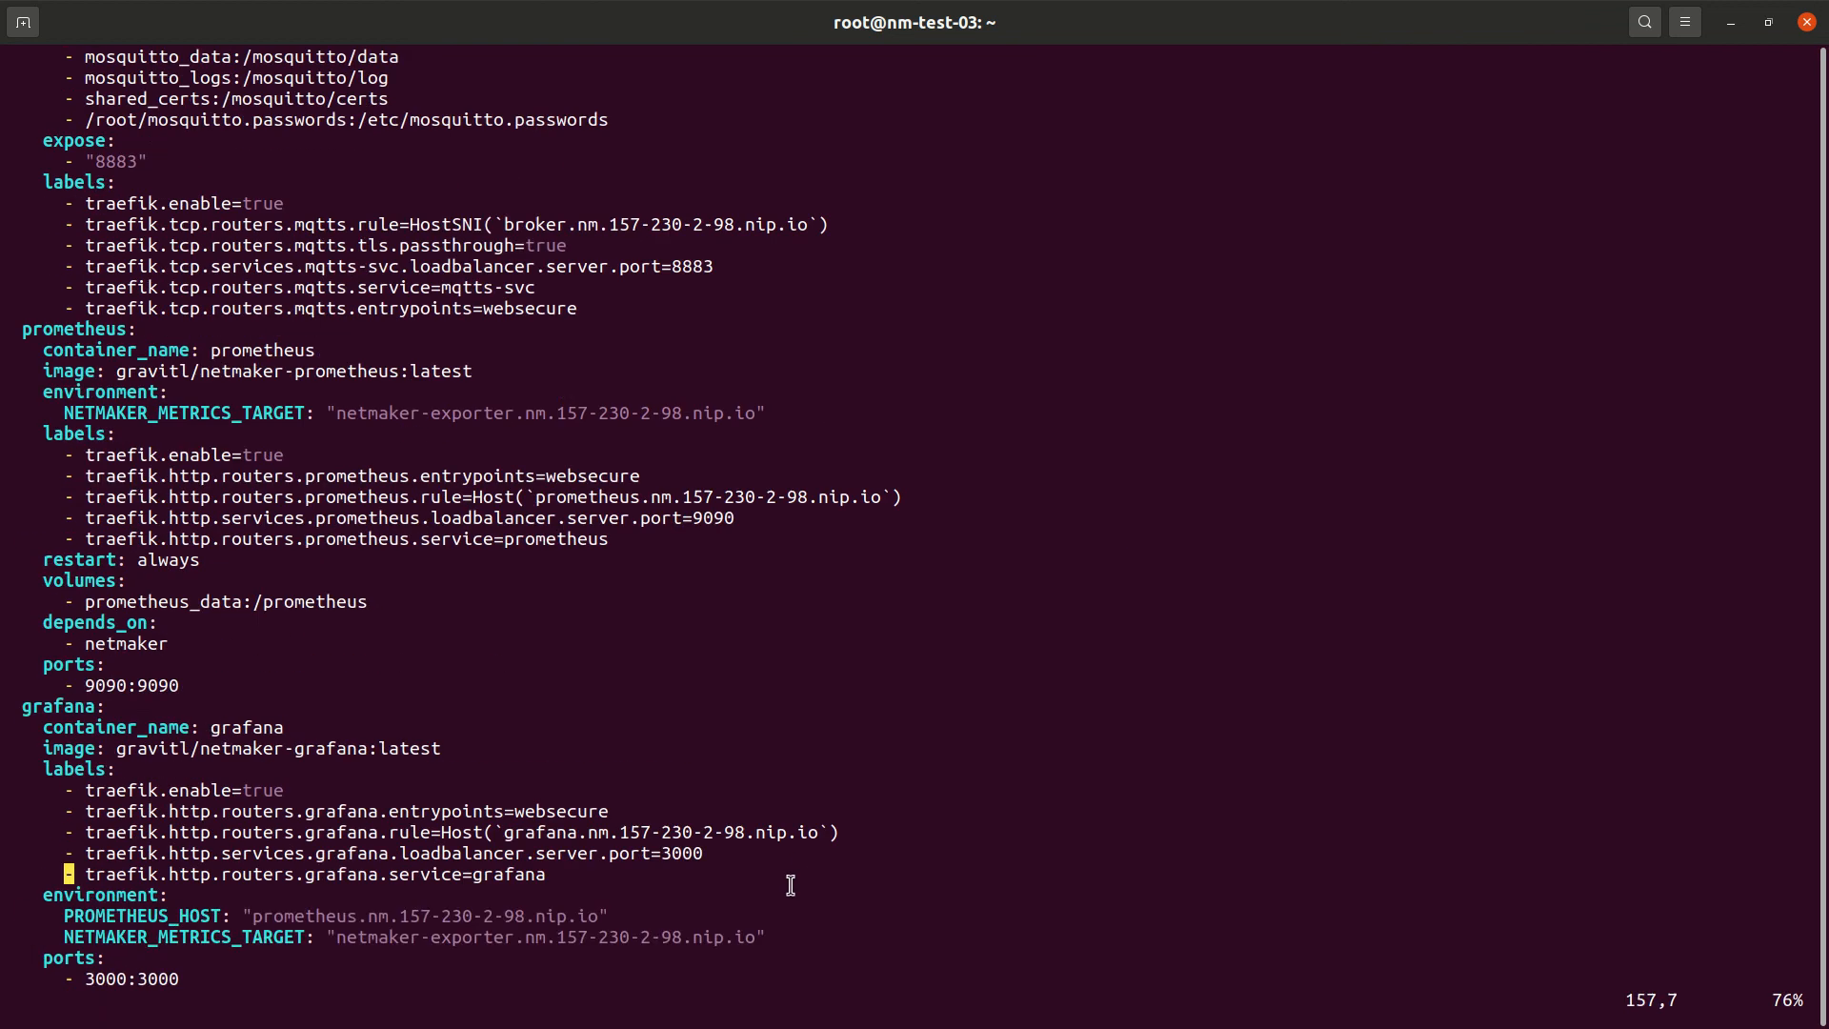
scroll("down", 3)
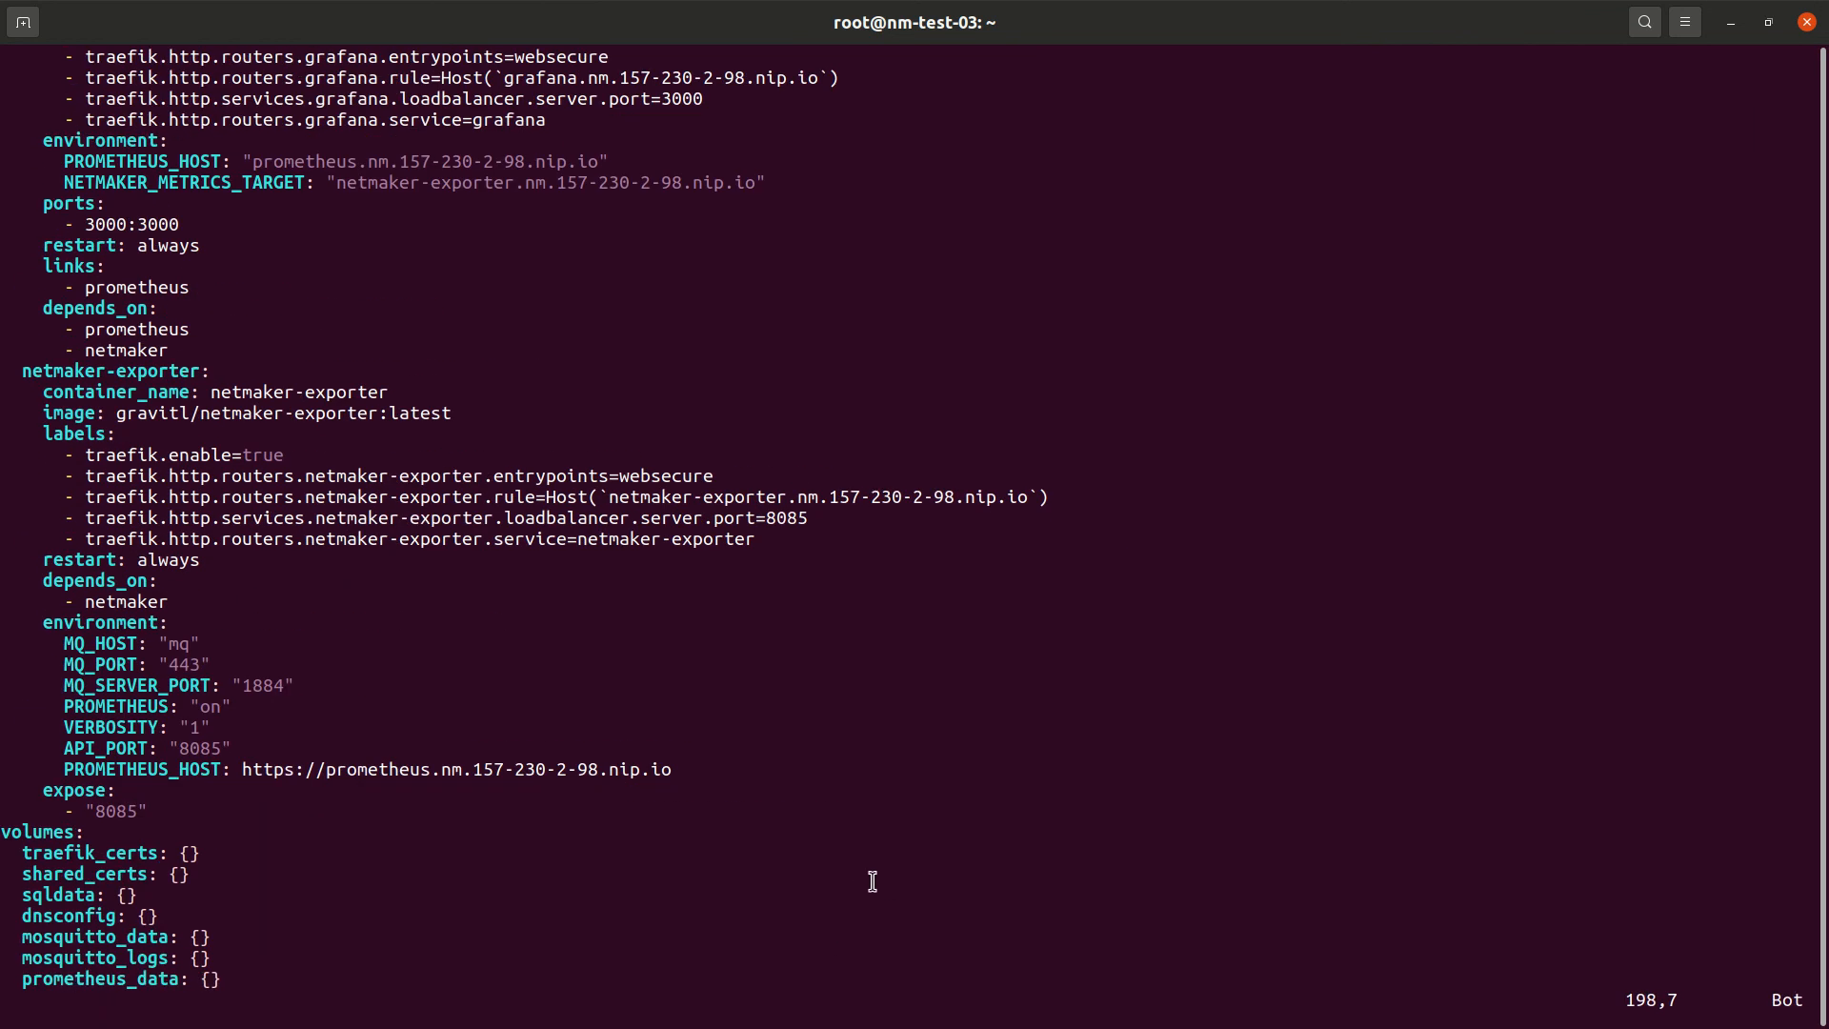
left_click(1283, 19)
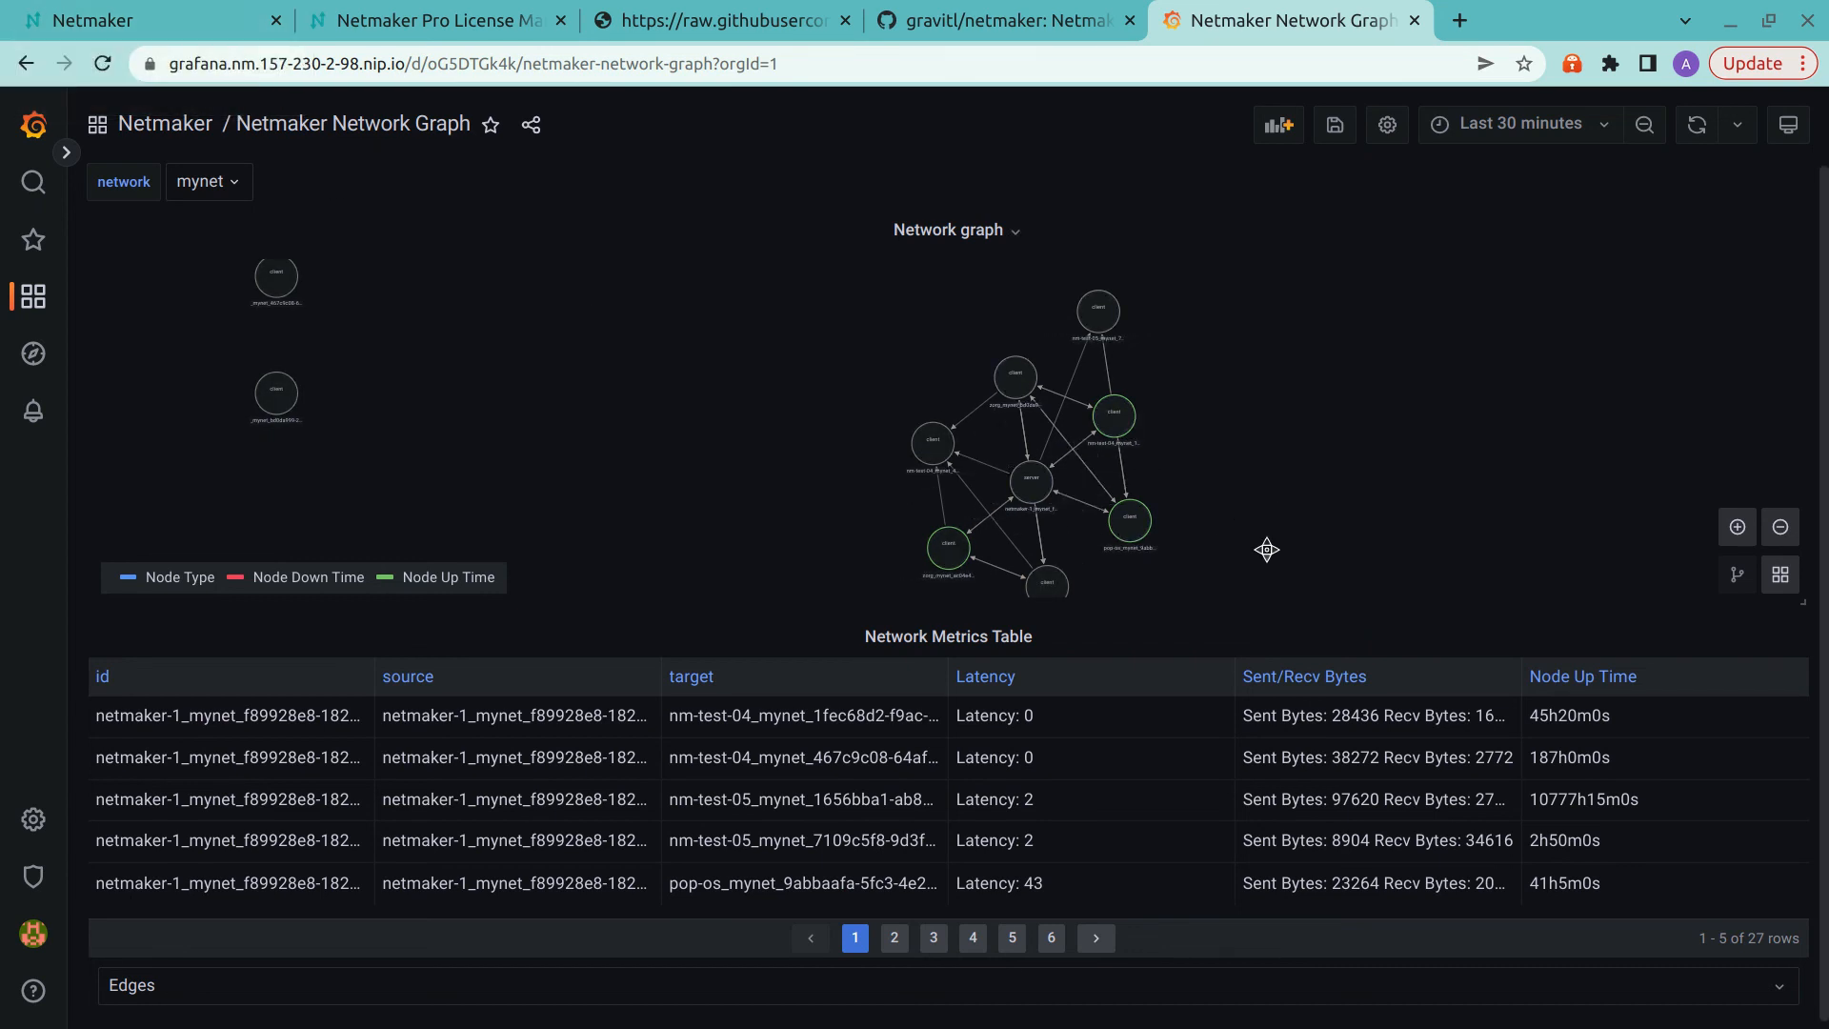
Glance at the Netmaker GitHub README and license profile, then show the raw docker-compose.ee.yml file.
left_click(1000, 19)
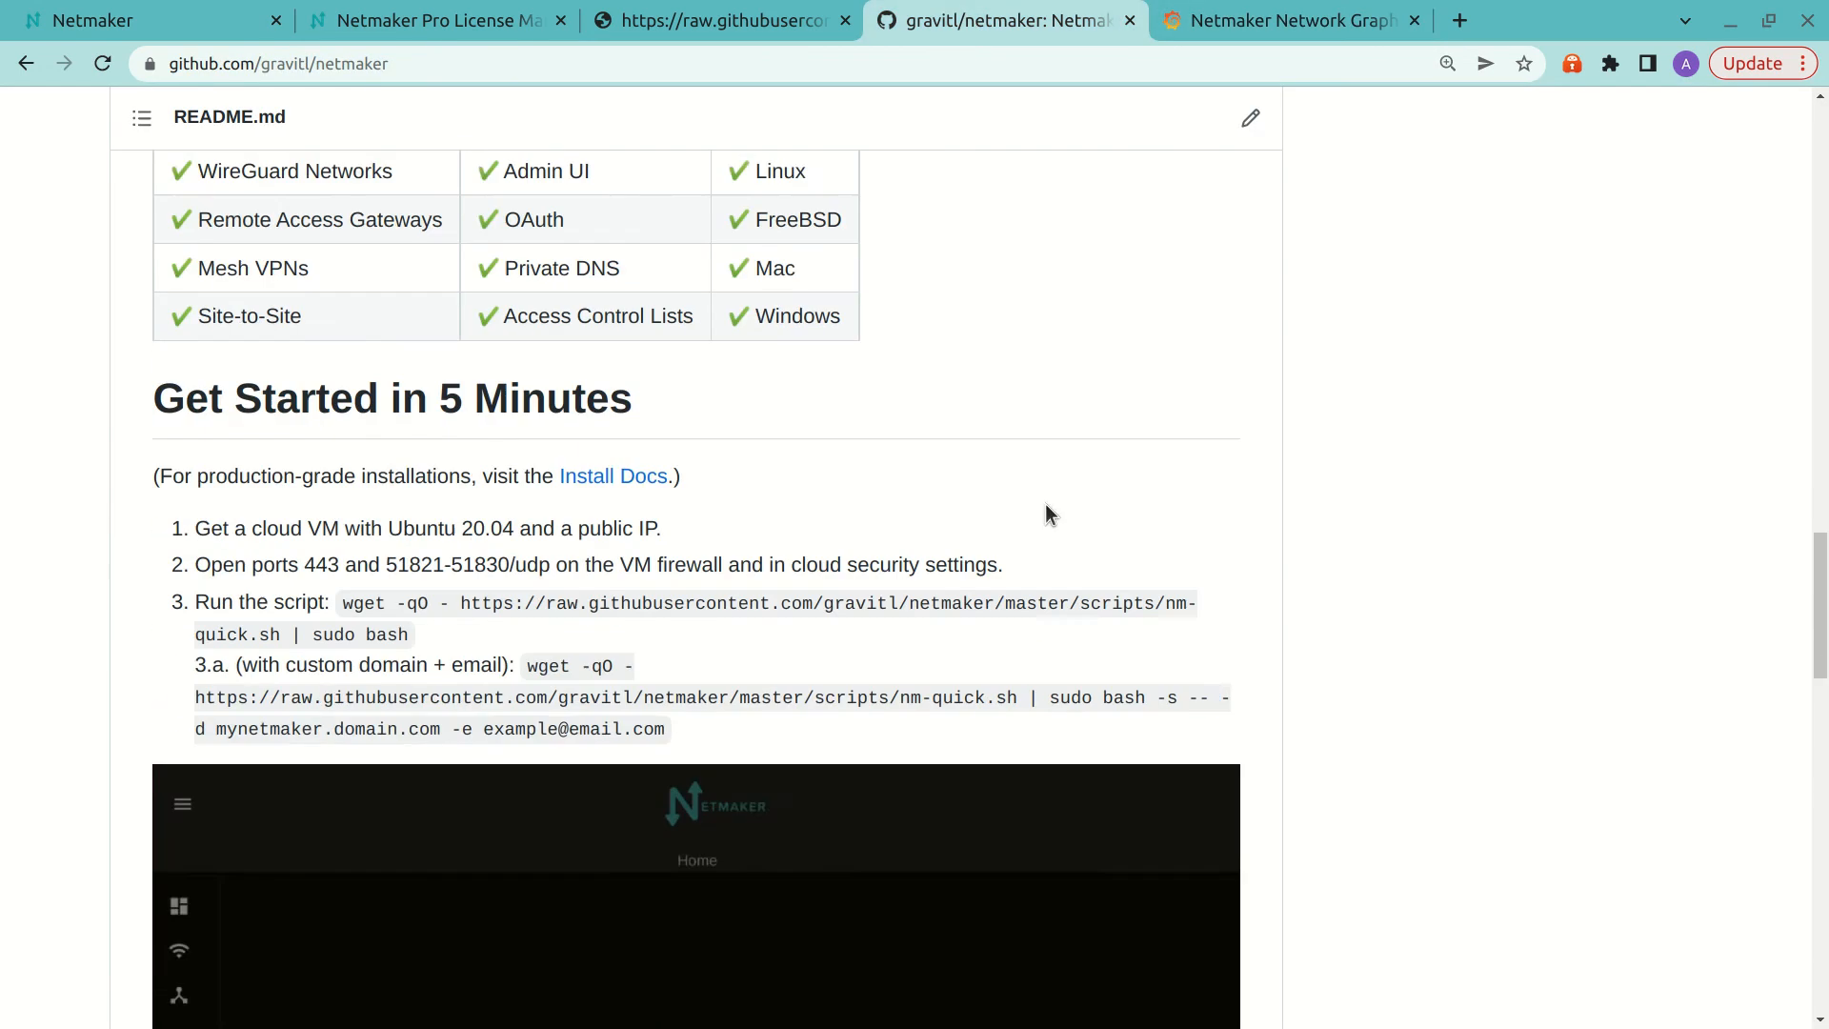
scroll("down", 3)
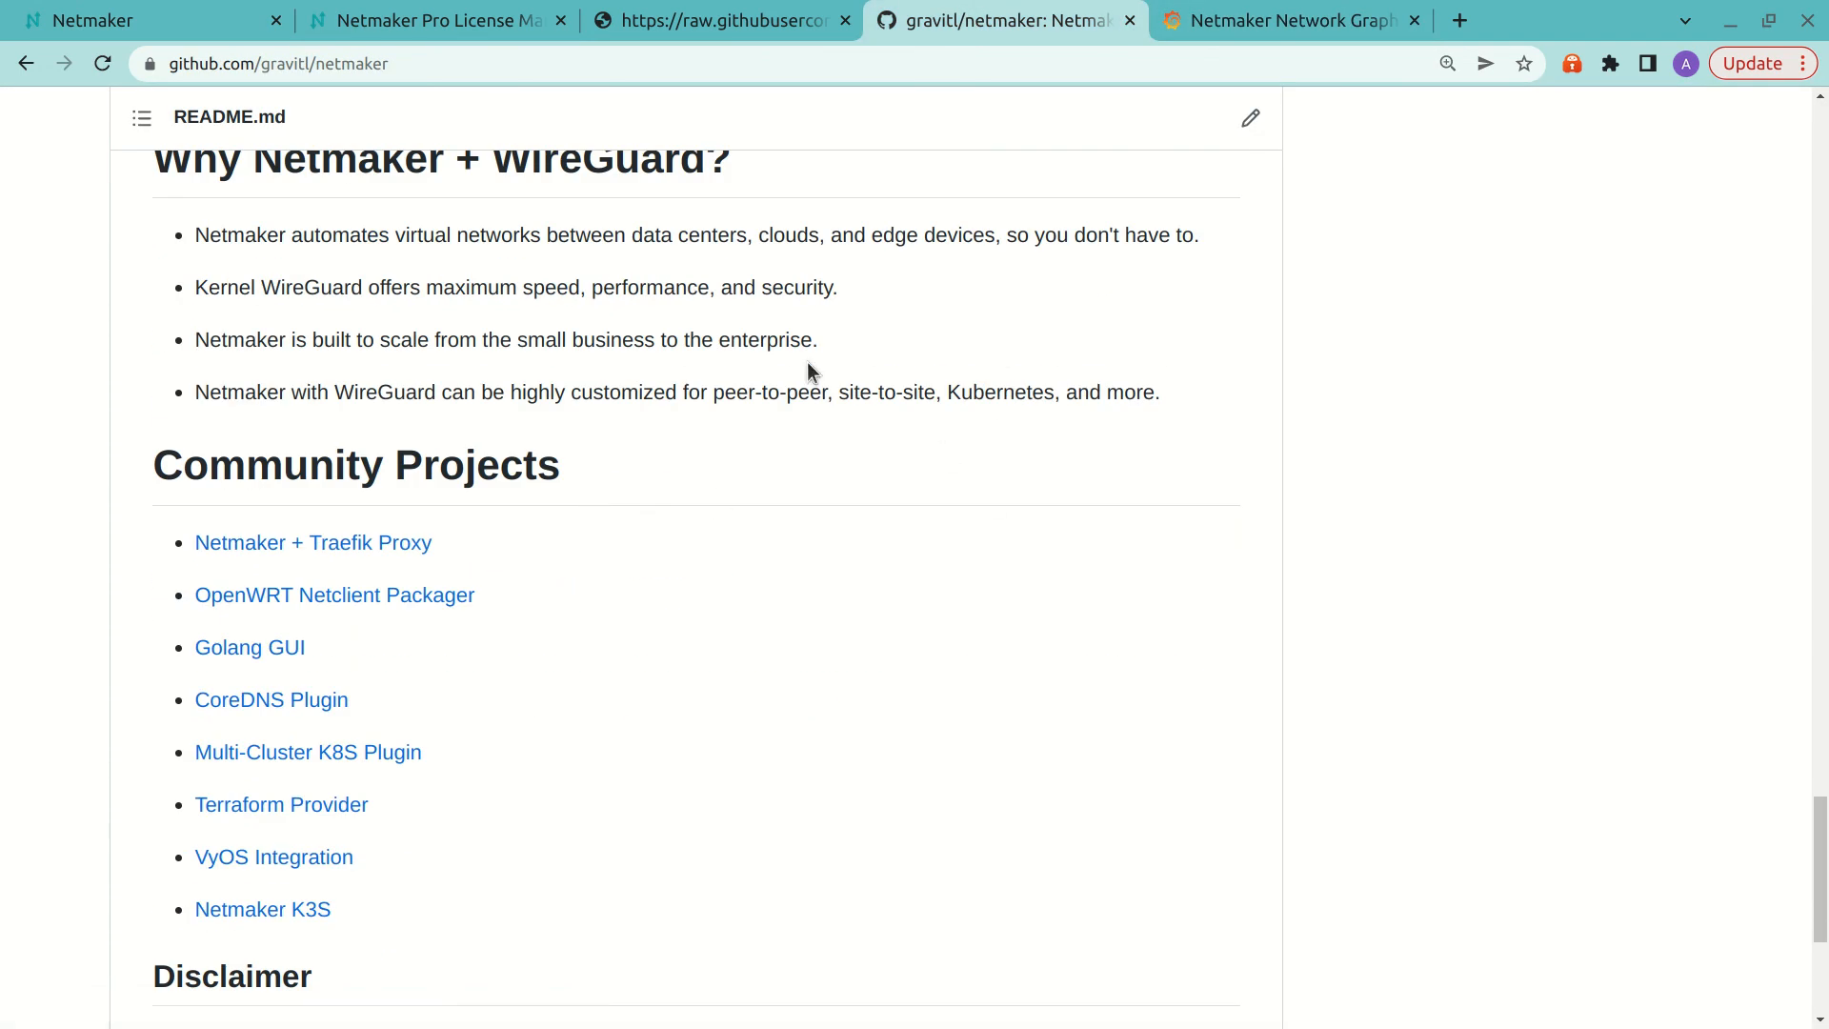
left_click(435, 19)
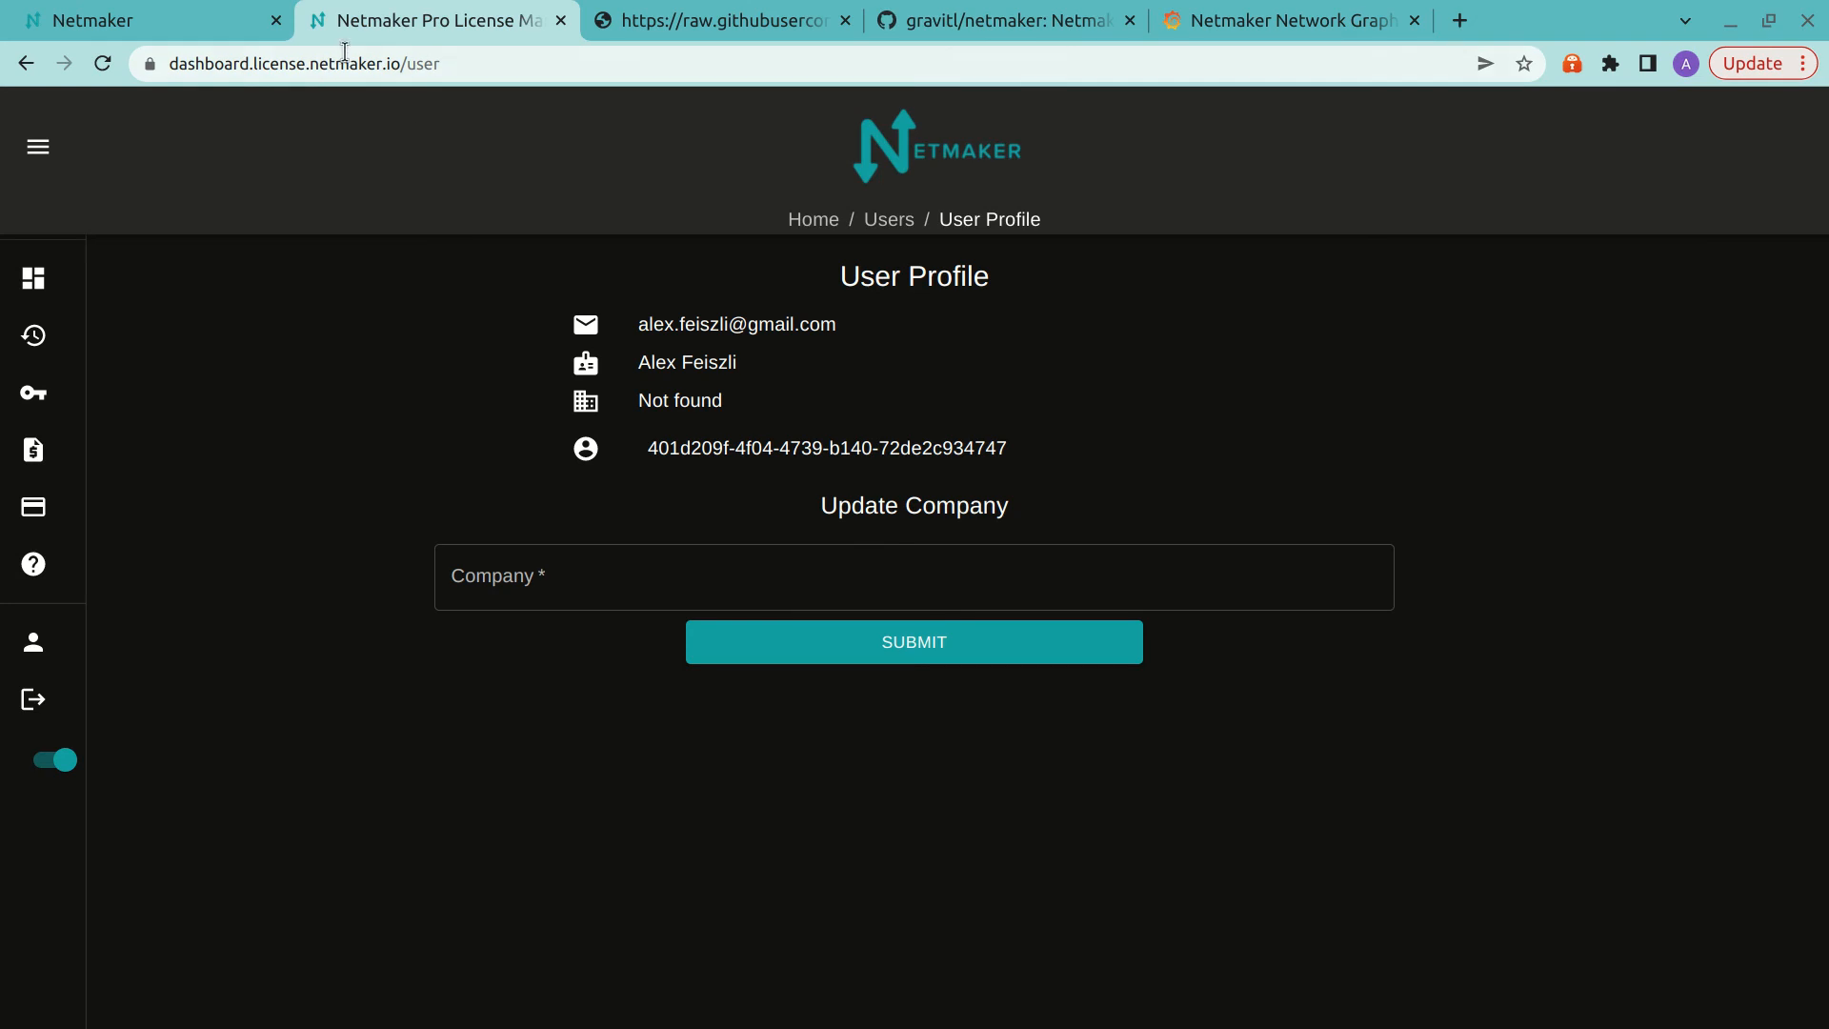
mouse_move(407, 272)
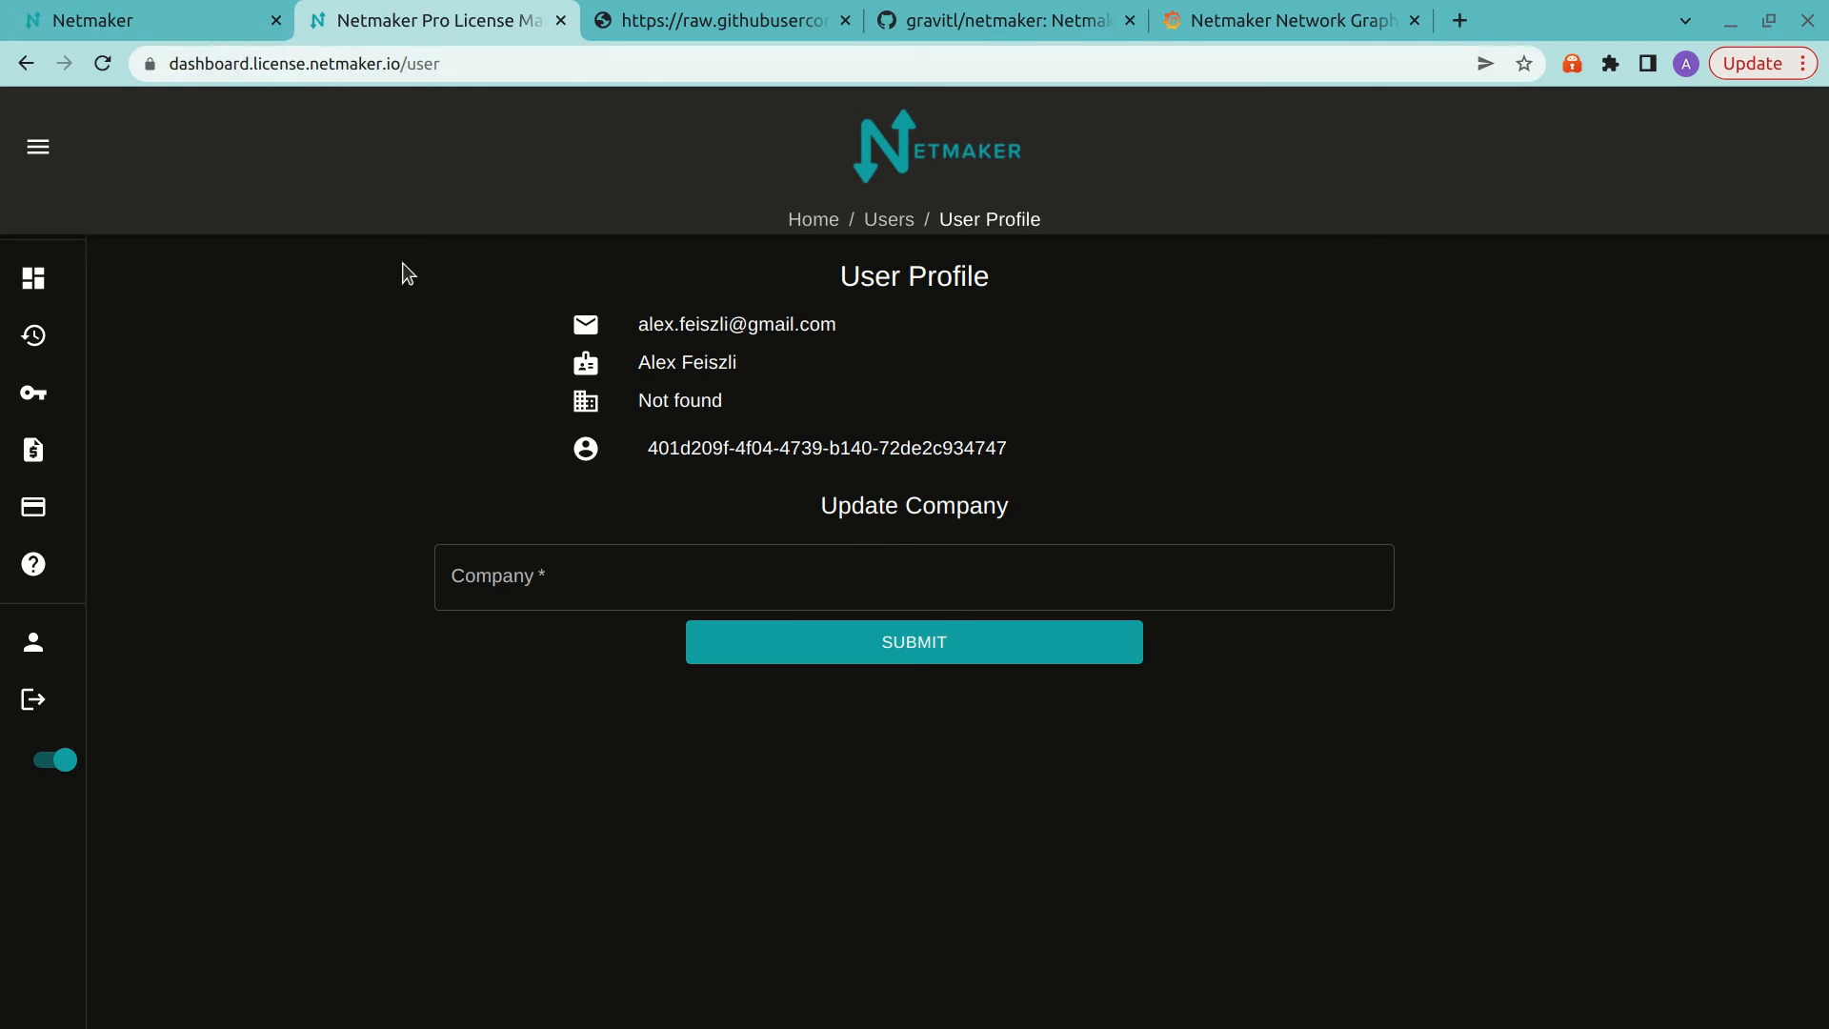
left_click(720, 19)
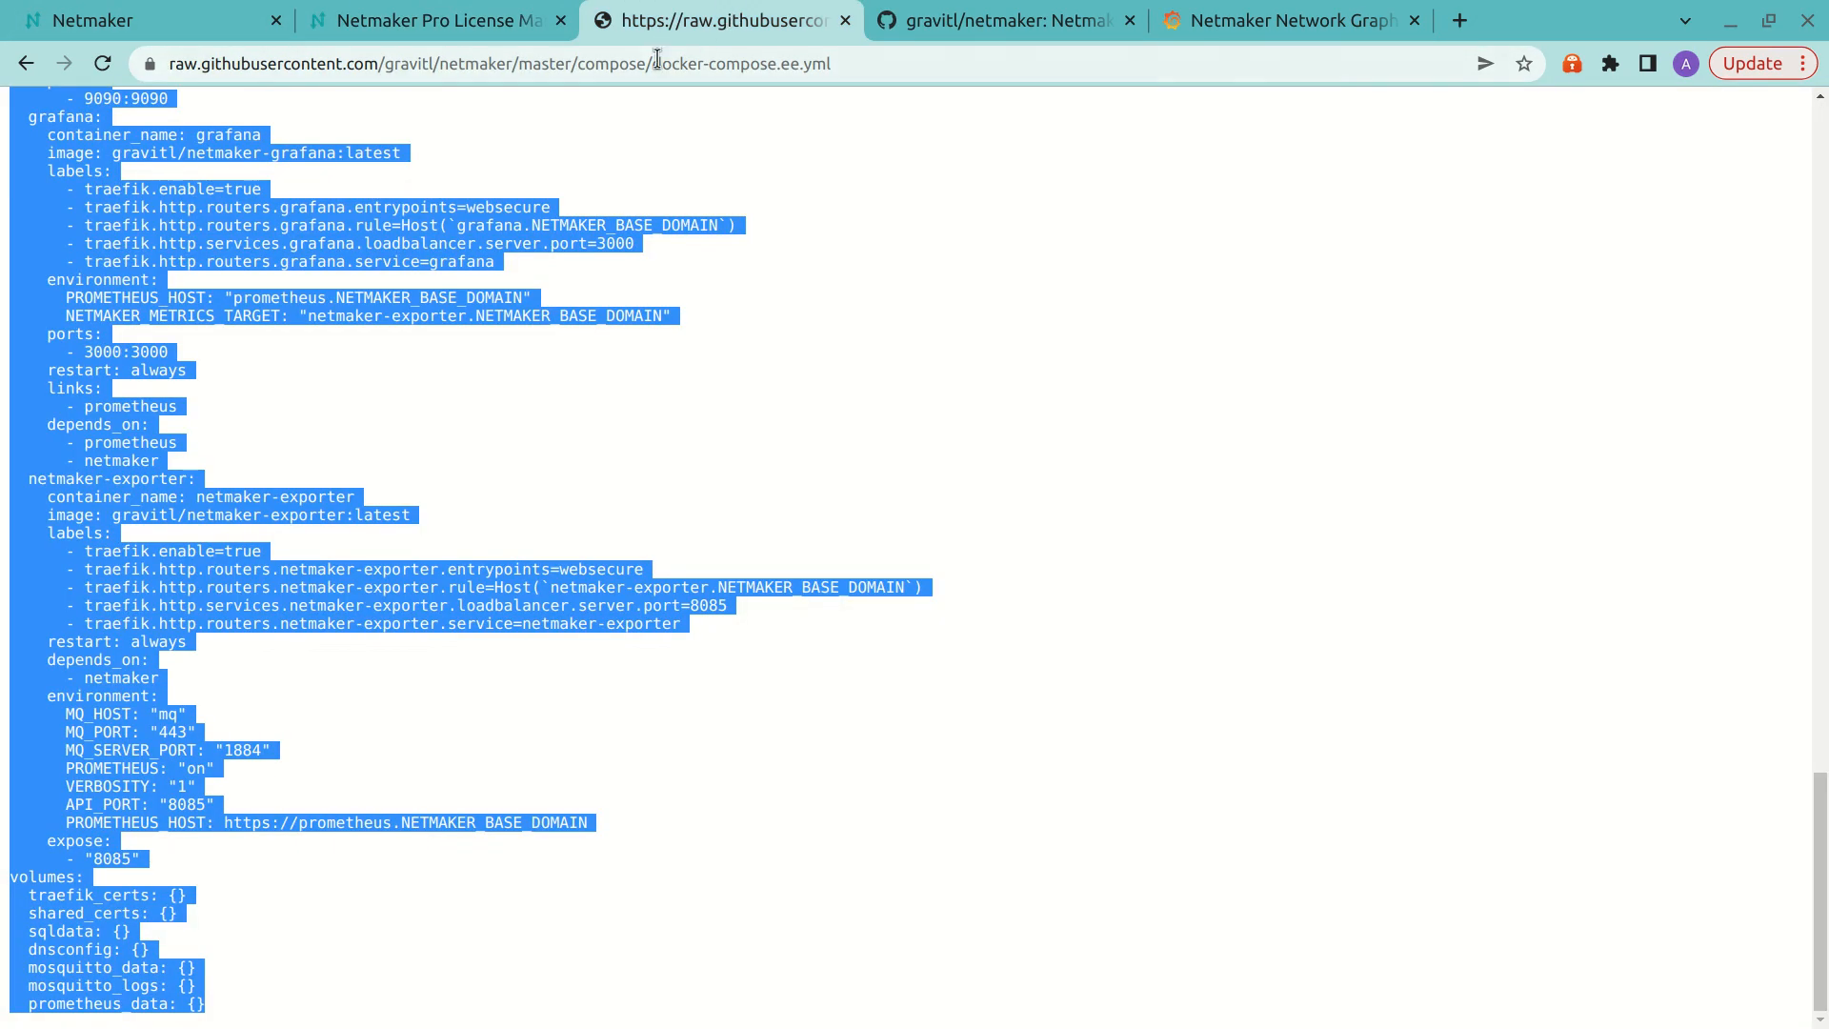